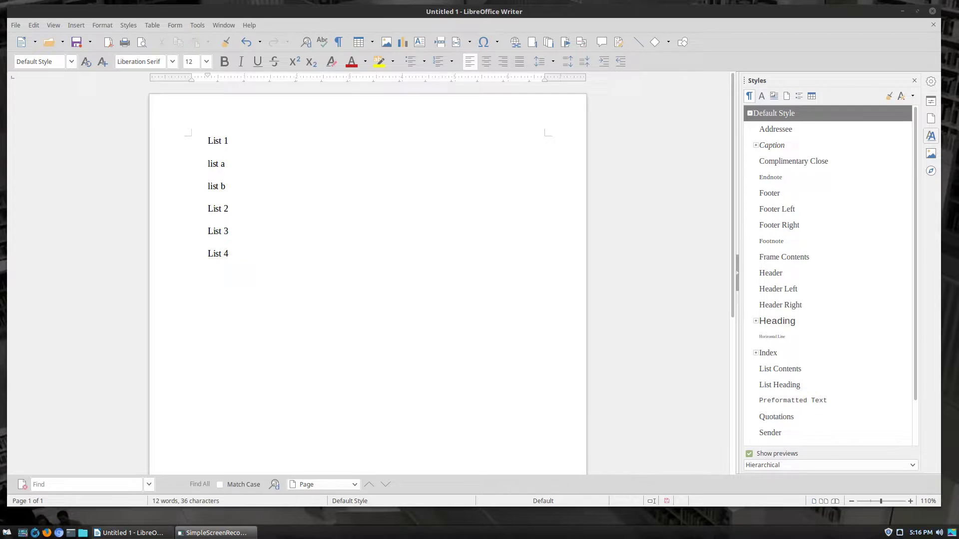
{"action": "mouse_move", "coordinate": [250, 280]}
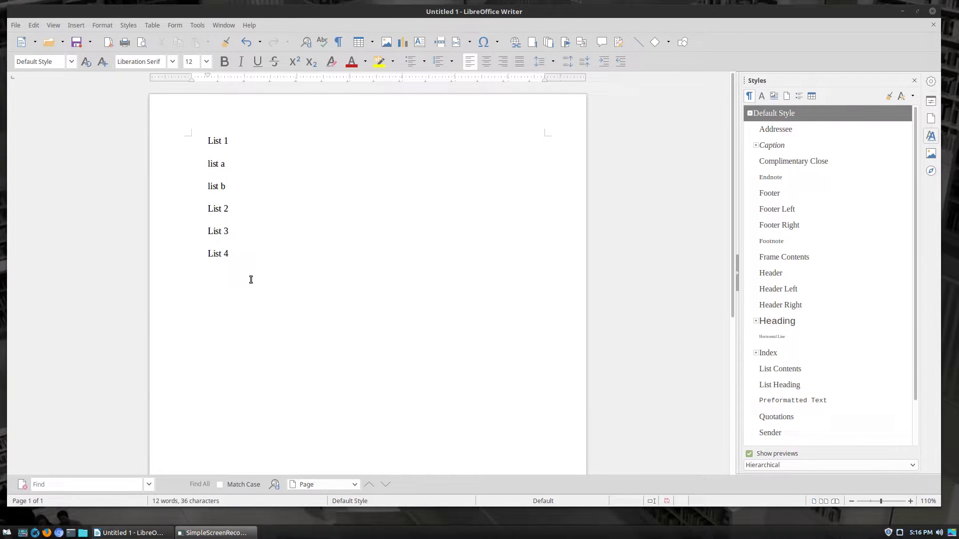
{"action": "mouse_move", "coordinate": [261, 309]}
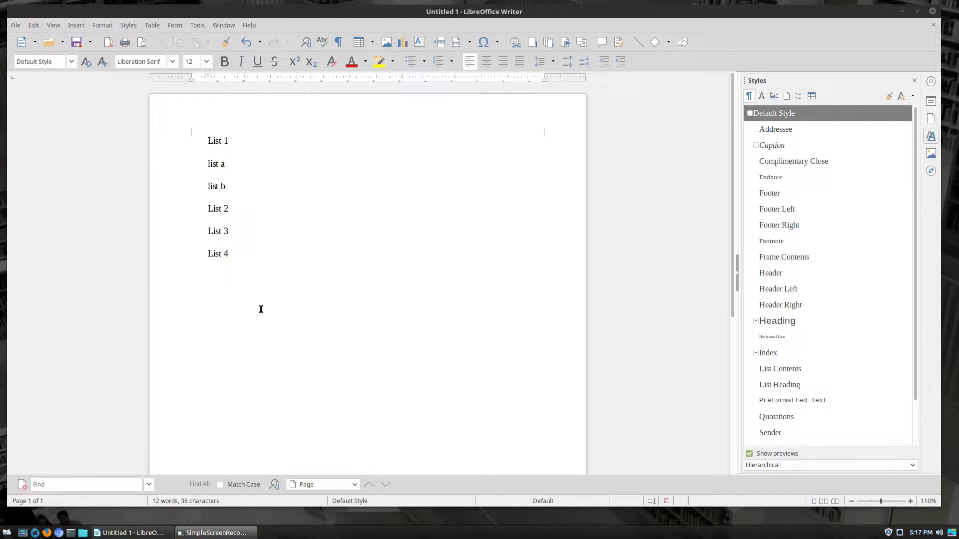
{"action": "mouse_move", "coordinate": [197, 163]}
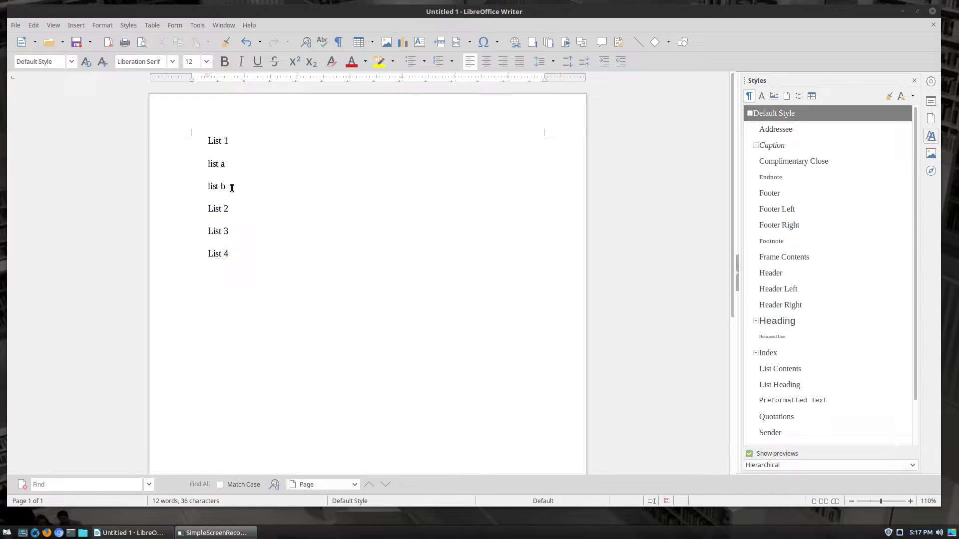
{"action": "mouse_move", "coordinate": [256, 215]}
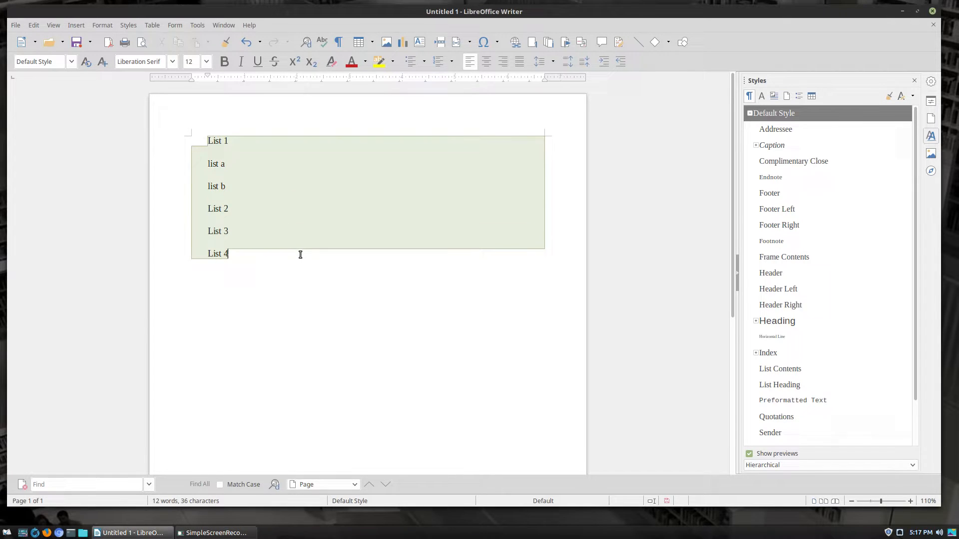
Step: Select all six lines and bring up the bullet style choices on the Formatting toolbar
{"action": "key", "text": "ctrl+a"}
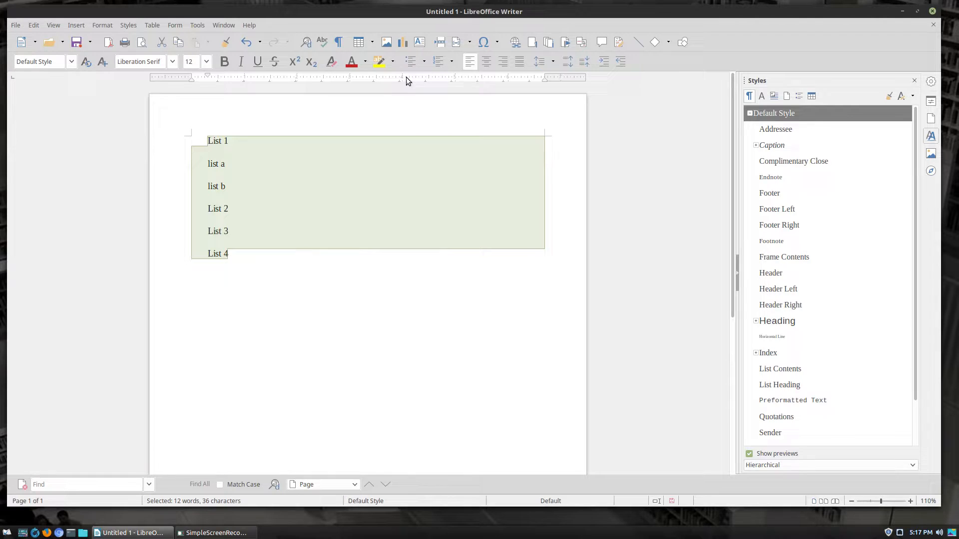
{"action": "mouse_move", "coordinate": [413, 61]}
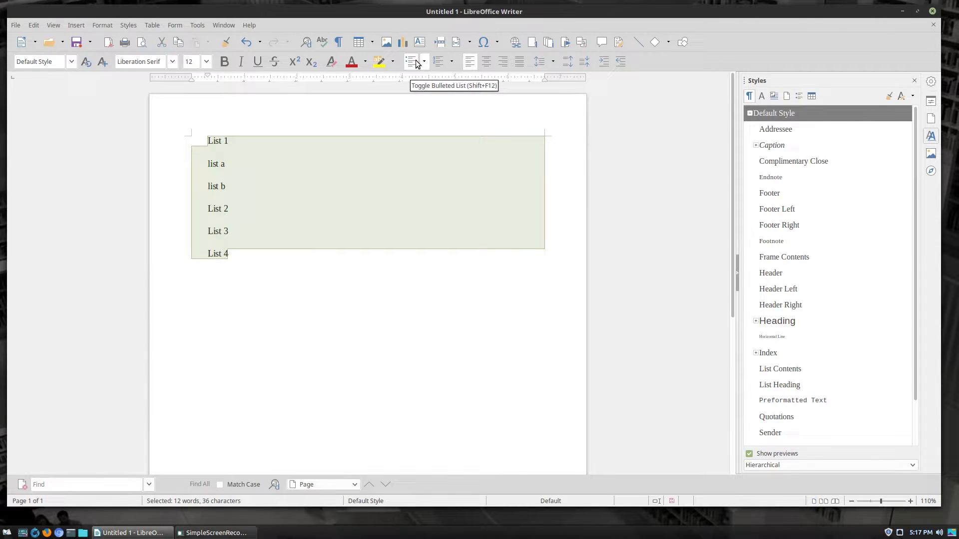
{"action": "left_click", "coordinate": [425, 61]}
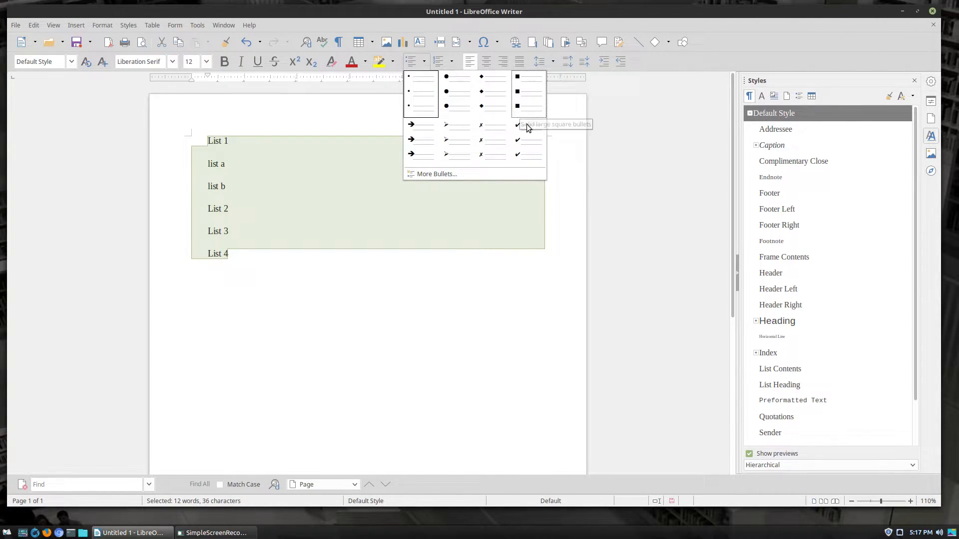
{"action": "mouse_move", "coordinate": [411, 140]}
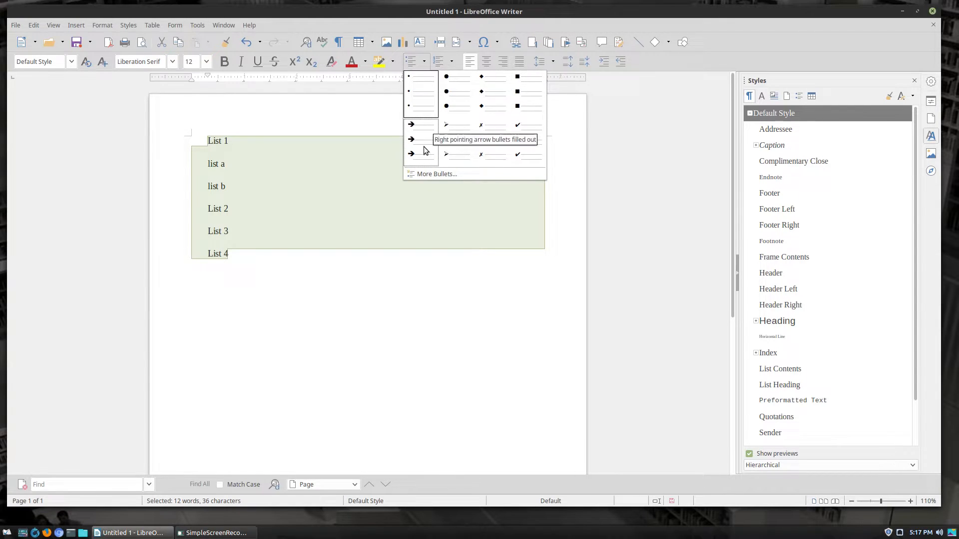
{"action": "mouse_move", "coordinate": [458, 141]}
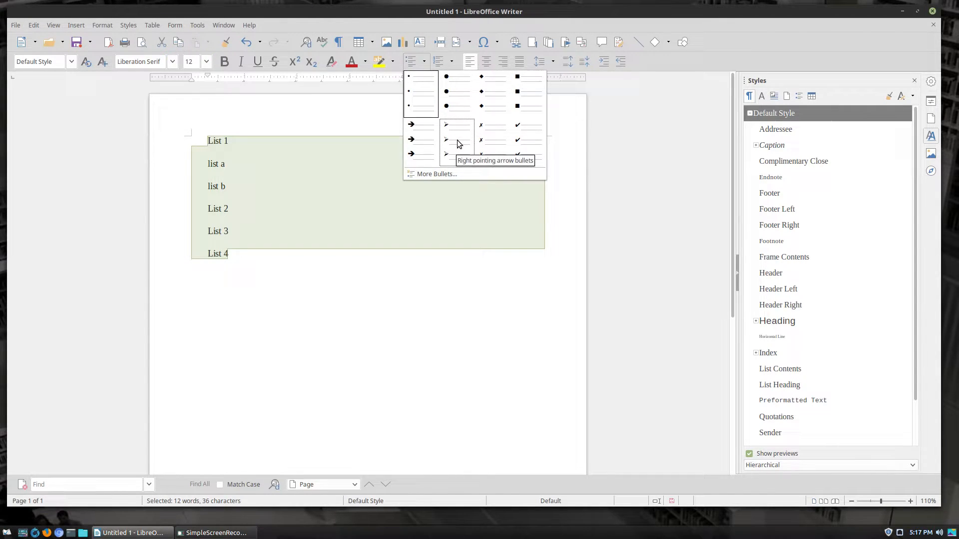
{"action": "mouse_move", "coordinate": [448, 139]}
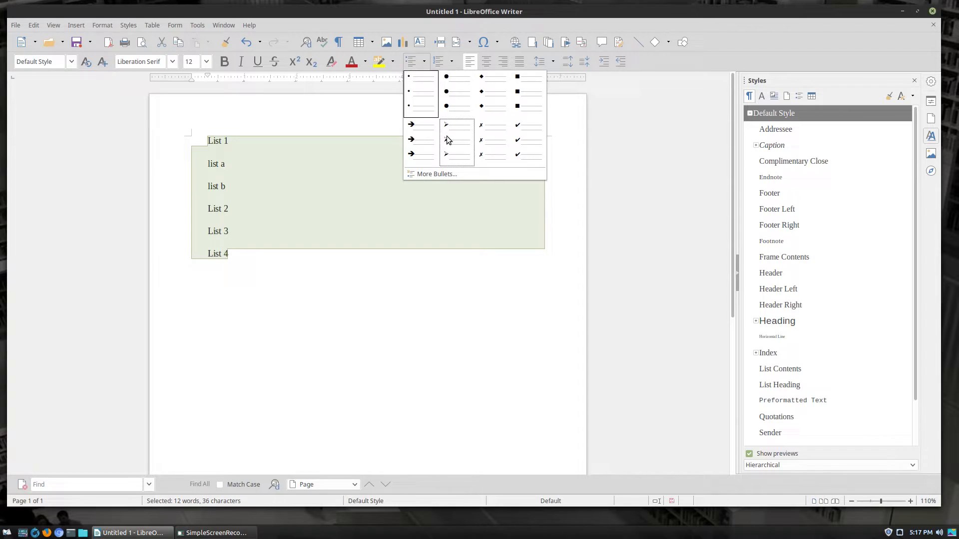
{"action": "mouse_move", "coordinate": [419, 126]}
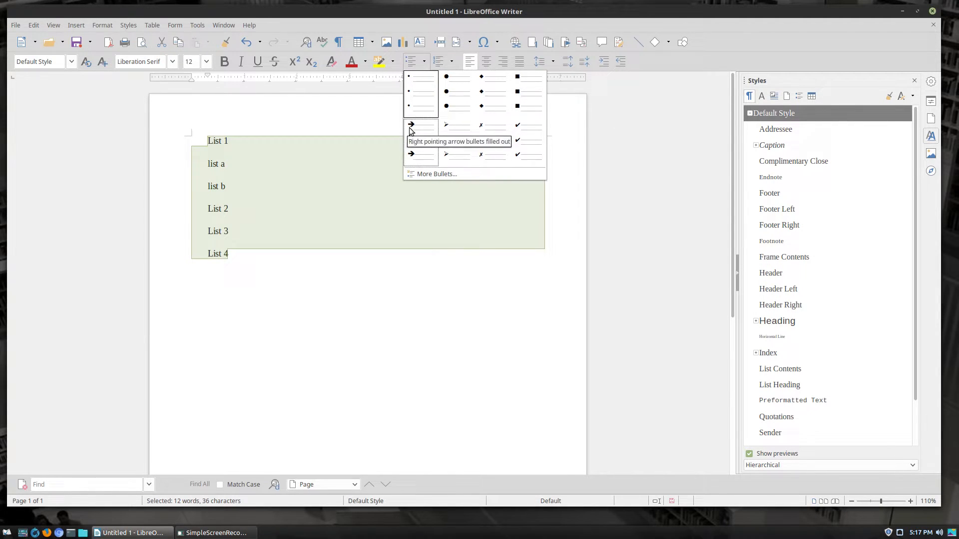
{"action": "mouse_move", "coordinate": [493, 140]}
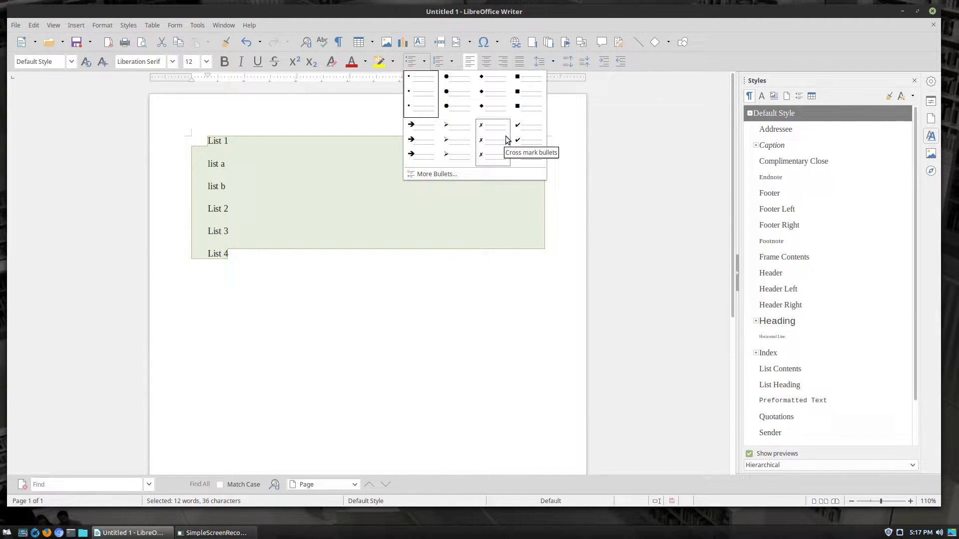
{"action": "mouse_move", "coordinate": [479, 148]}
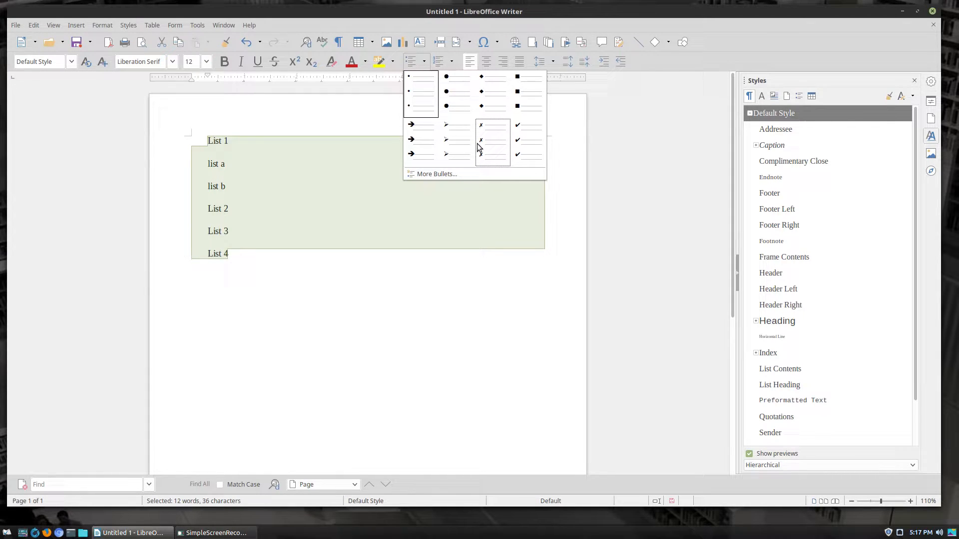
{"action": "mouse_move", "coordinate": [493, 139]}
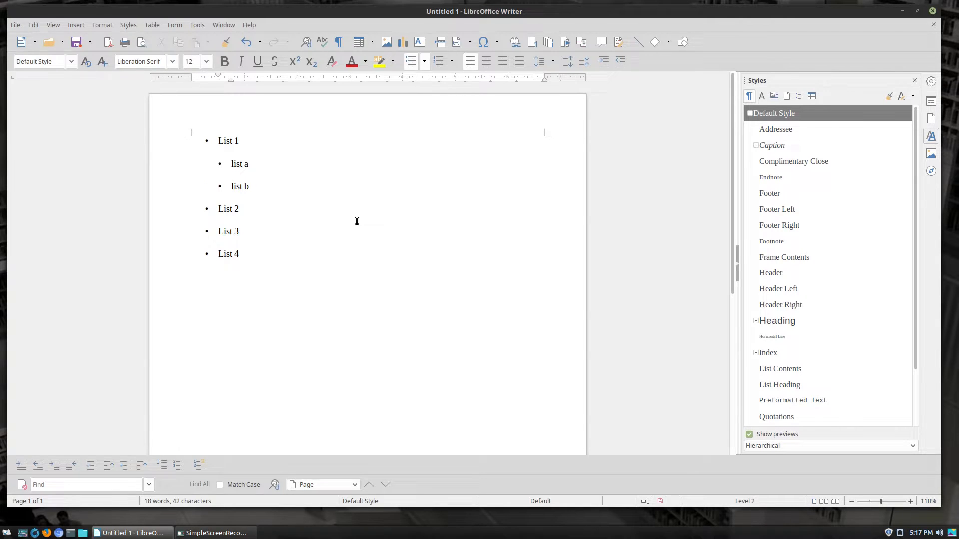
{"action": "left_click", "coordinate": [232, 185]}
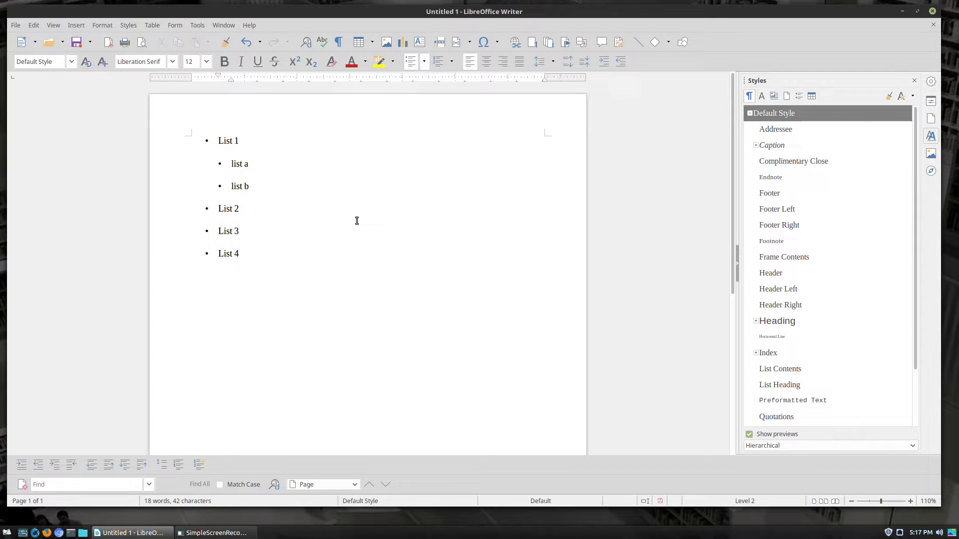
{"action": "left_click", "coordinate": [232, 186]}
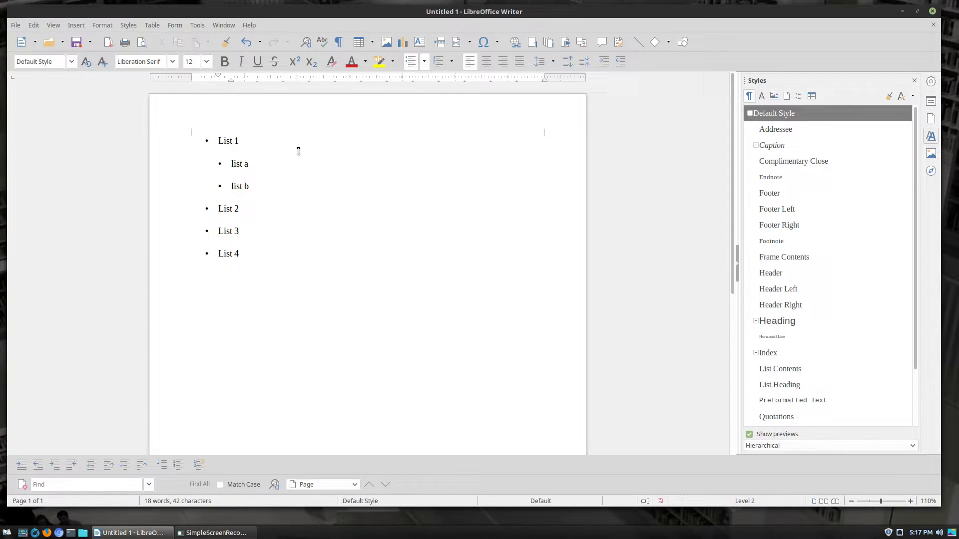
Step: Extend List 1 with "– This text is supplied to give us a long enough line to wrap the text on how margins and indents work."
{"action": "type", "text": "-"}
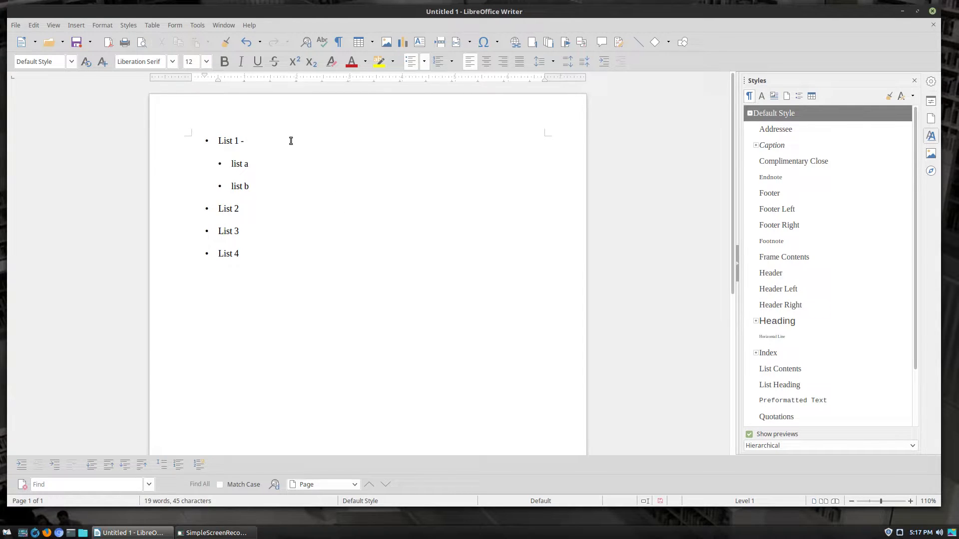
{"action": "left_click", "coordinate": [246, 140]}
{"action": "type", "text": "– This test"}
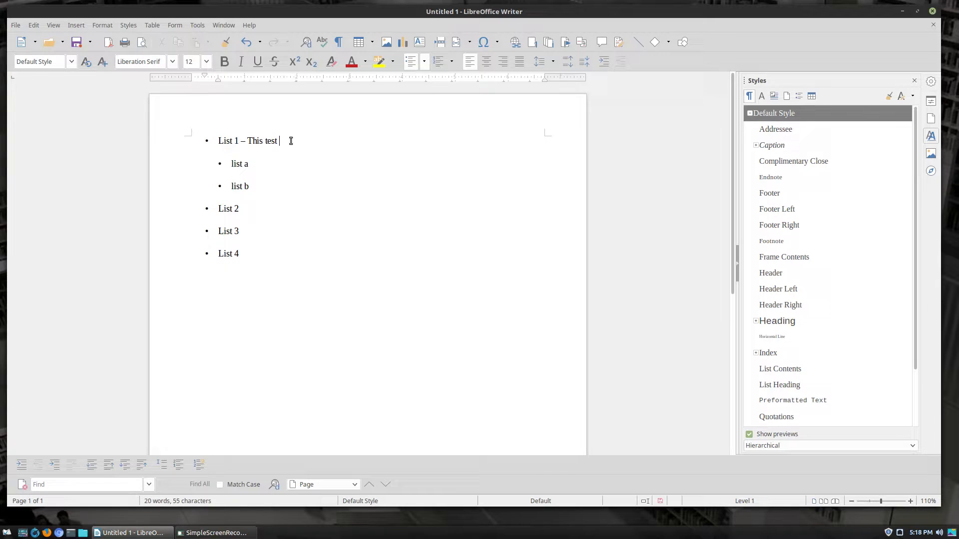
{"action": "key", "text": "BackSpace"}
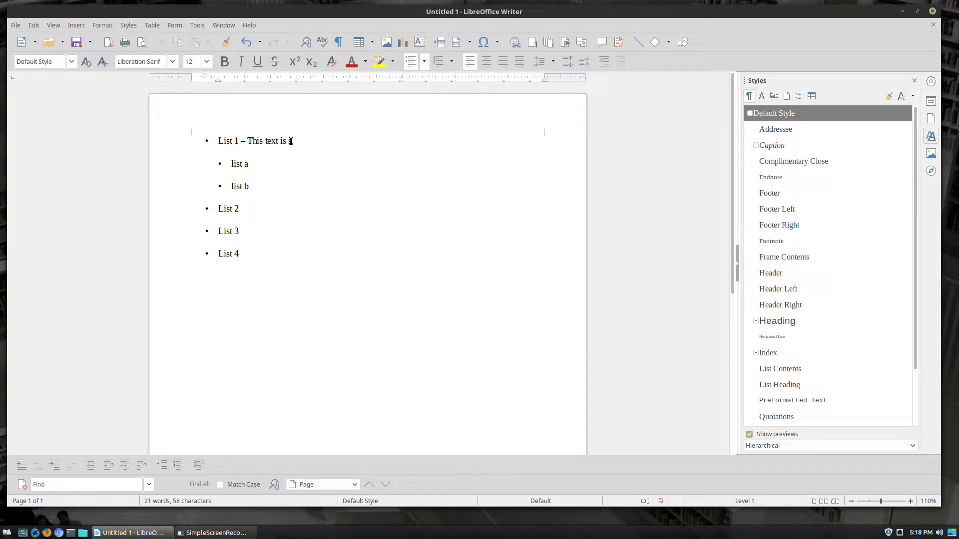
{"action": "type", "text": "upplied to"}
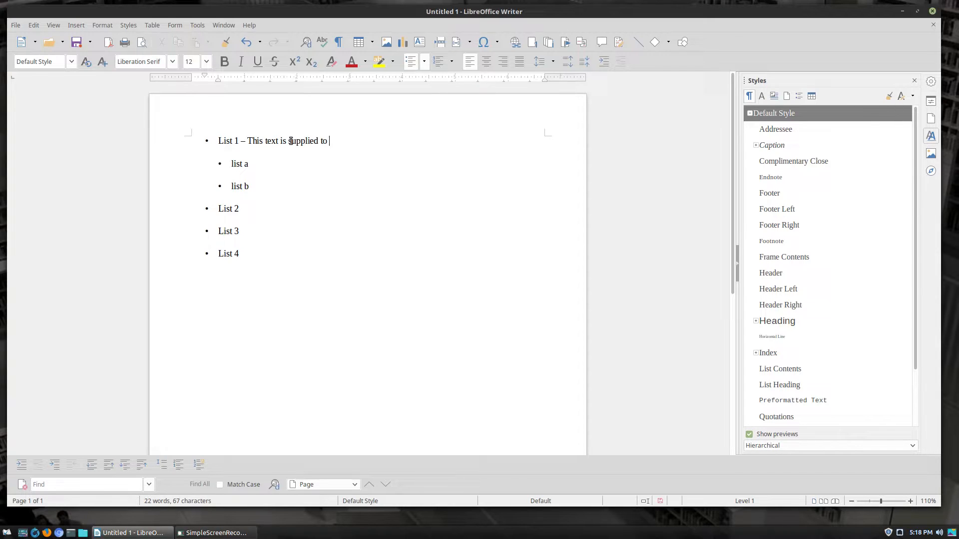
{"action": "type", "text": "give us a l"}
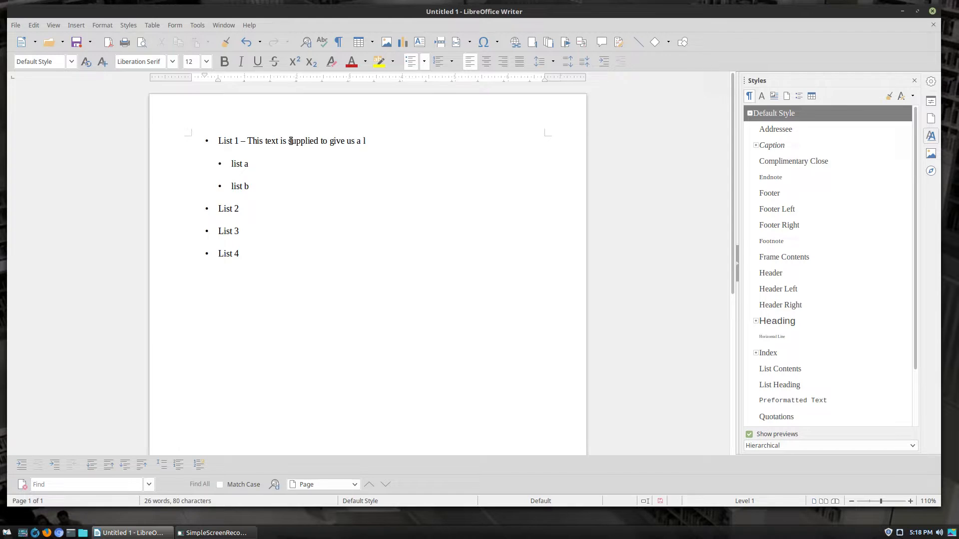
{"action": "type", "text": "ong enough"}
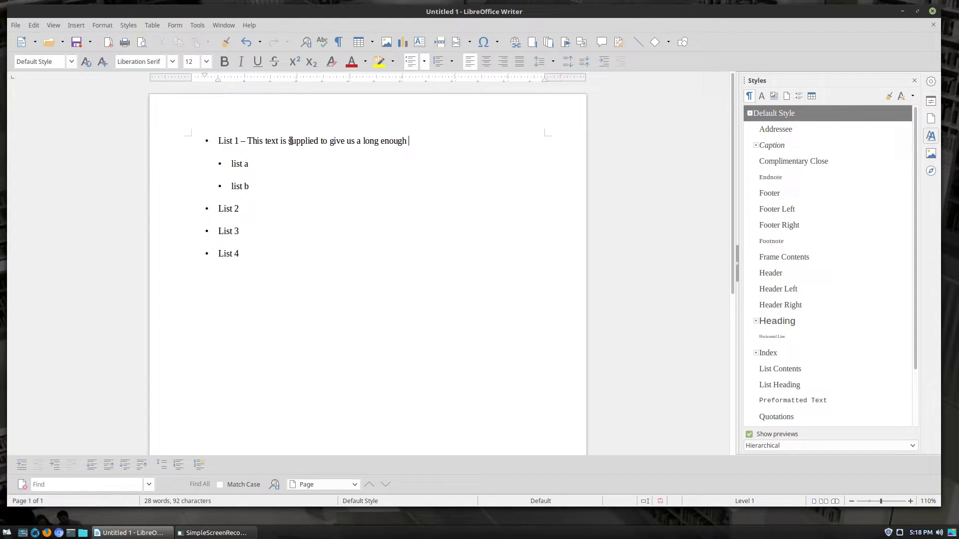
{"action": "type", "text": "line to w"}
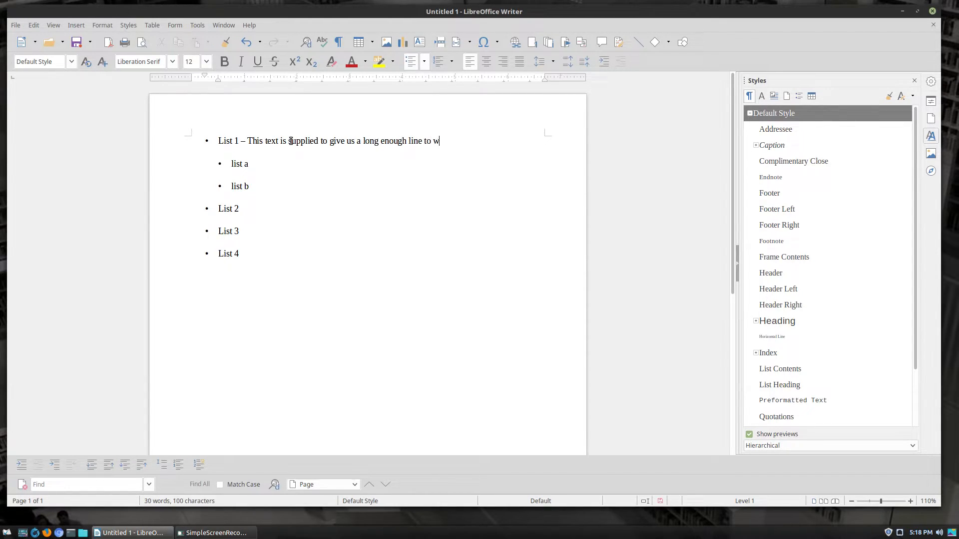
{"action": "type", "text": "rap"}
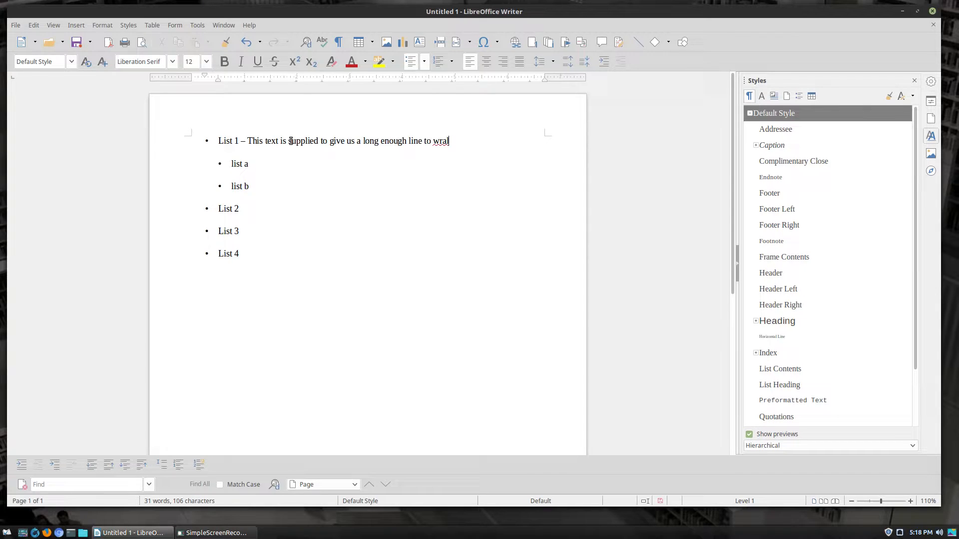
{"action": "type", "text": "p the text onto a new line to show you"}
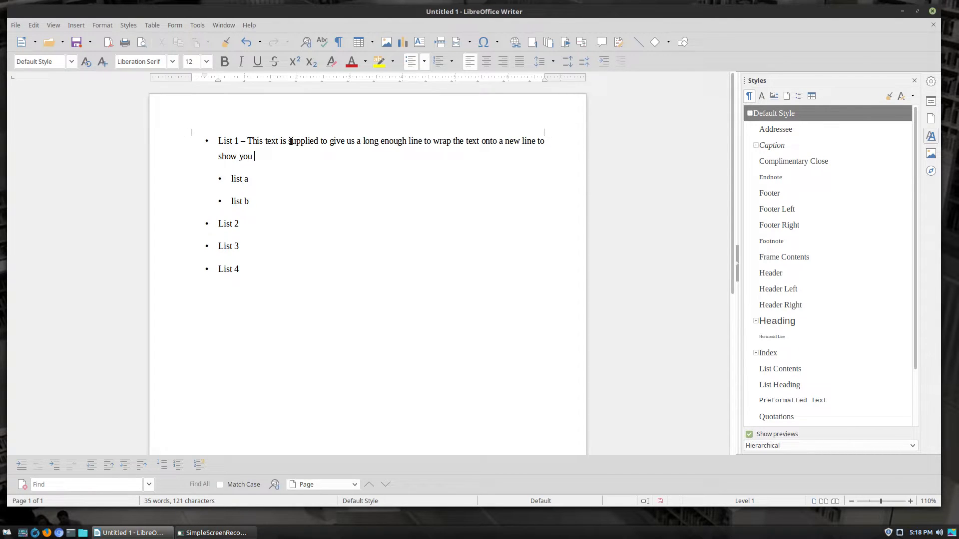
{"action": "type", "text": "how margins a"}
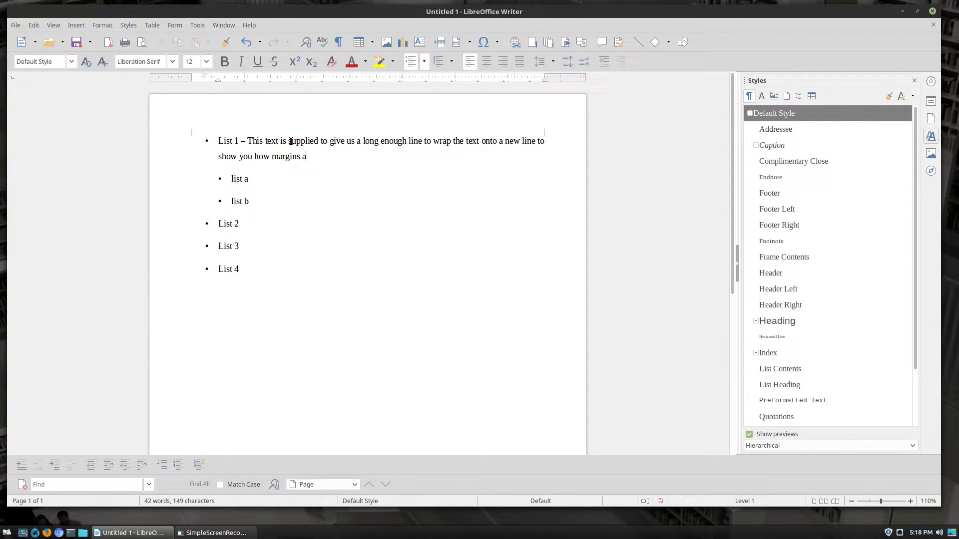
{"action": "type", "text": "nd indets wor"}
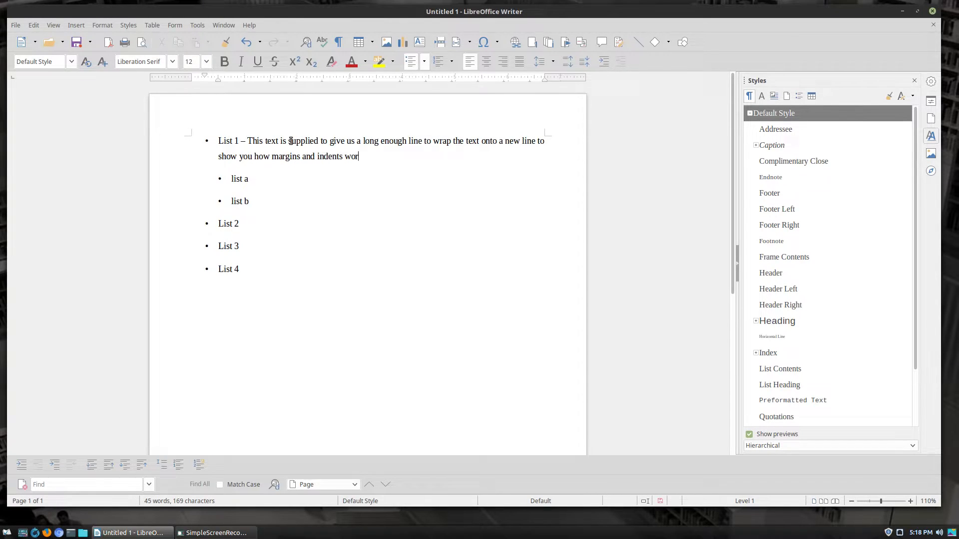
{"action": "type", "text": "k."}
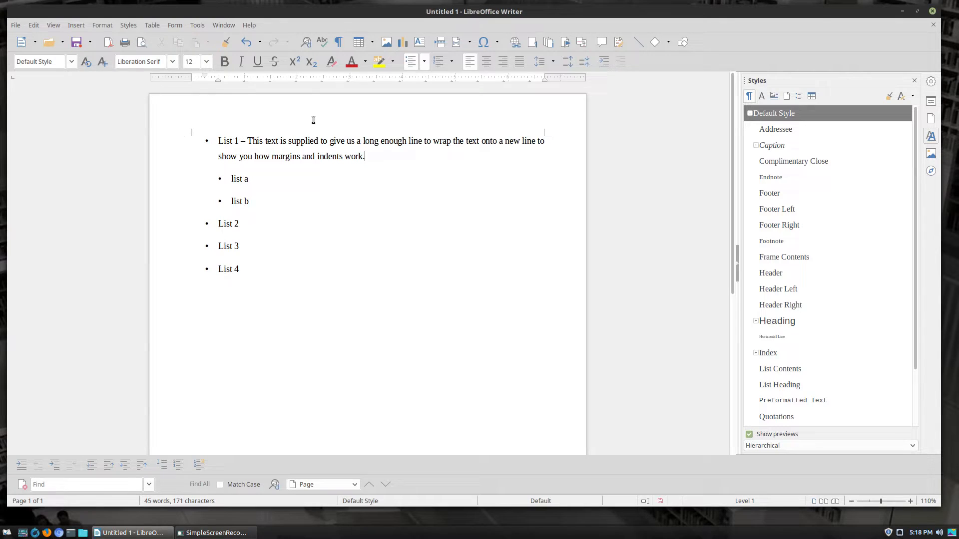
{"action": "mouse_move", "coordinate": [223, 151]}
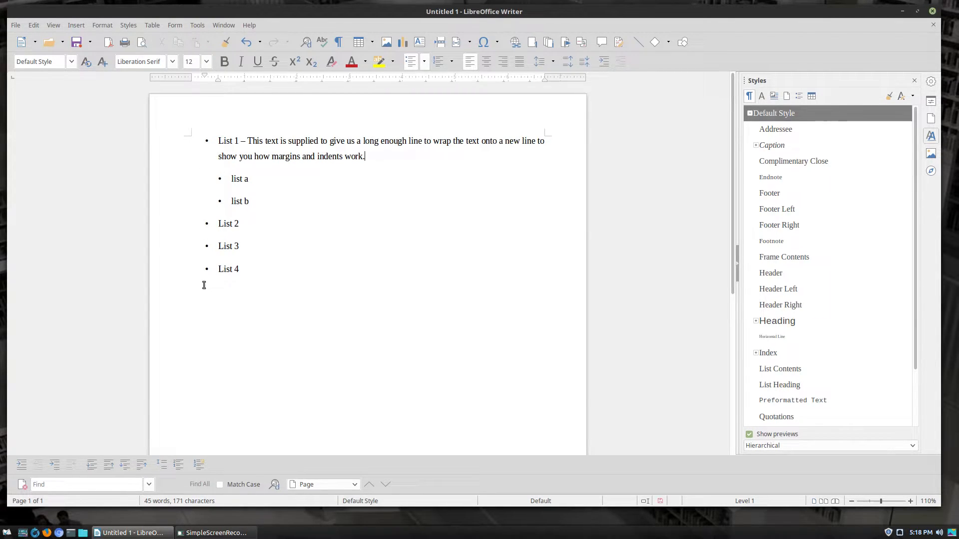
{"action": "mouse_move", "coordinate": [577, 139]}
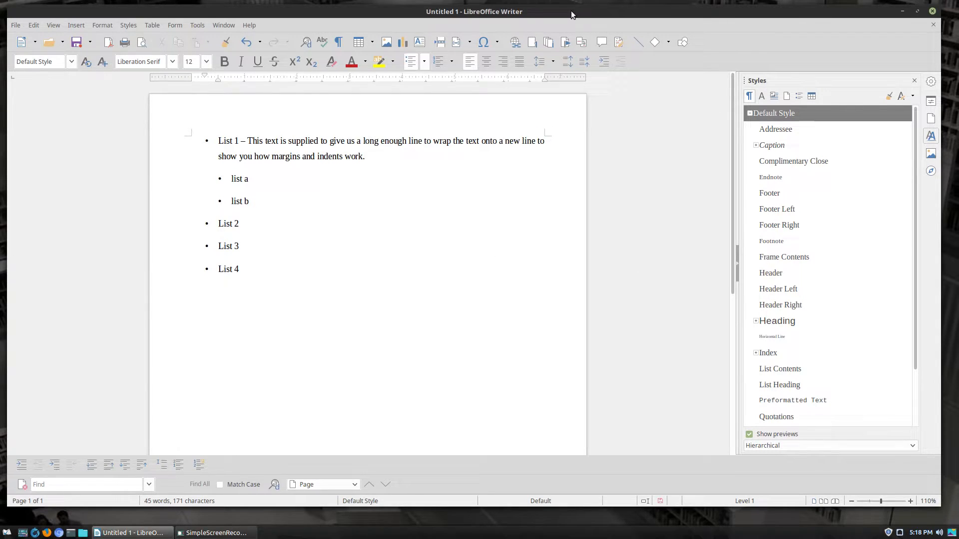
Step: Give List 1–4 arrowhead bullets and list a, list b bold arrow bullets from the Unordered List choices
{"action": "left_click", "coordinate": [423, 61]}
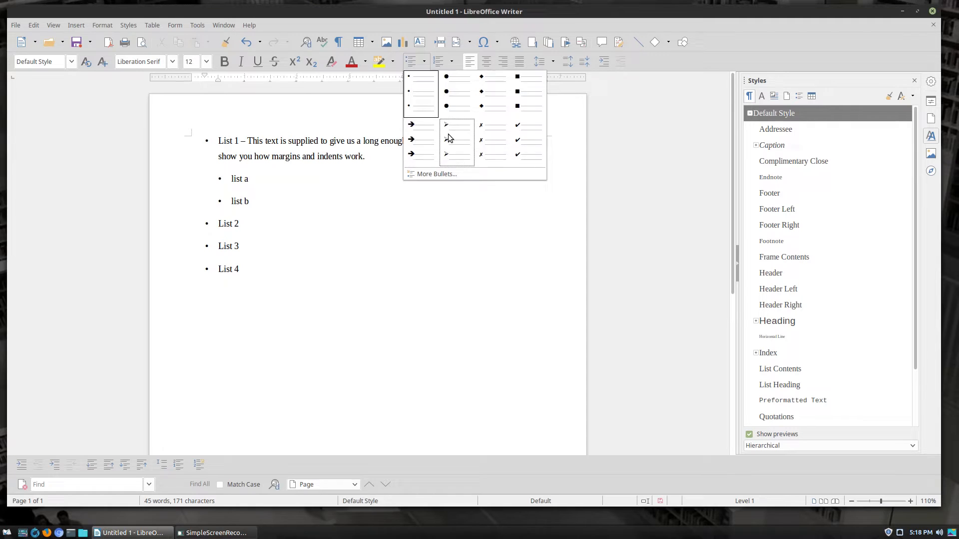
{"action": "left_click", "coordinate": [455, 139]}
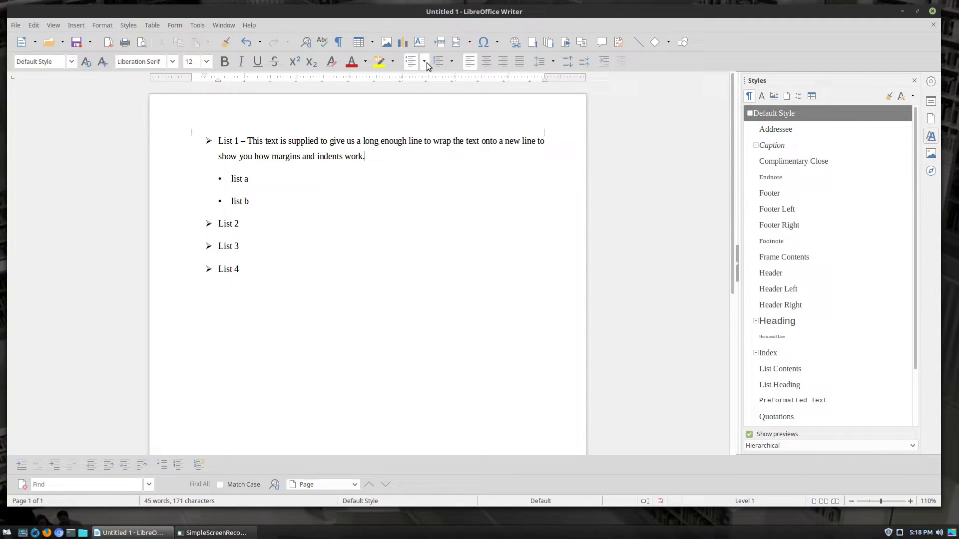
{"action": "left_click", "coordinate": [425, 61]}
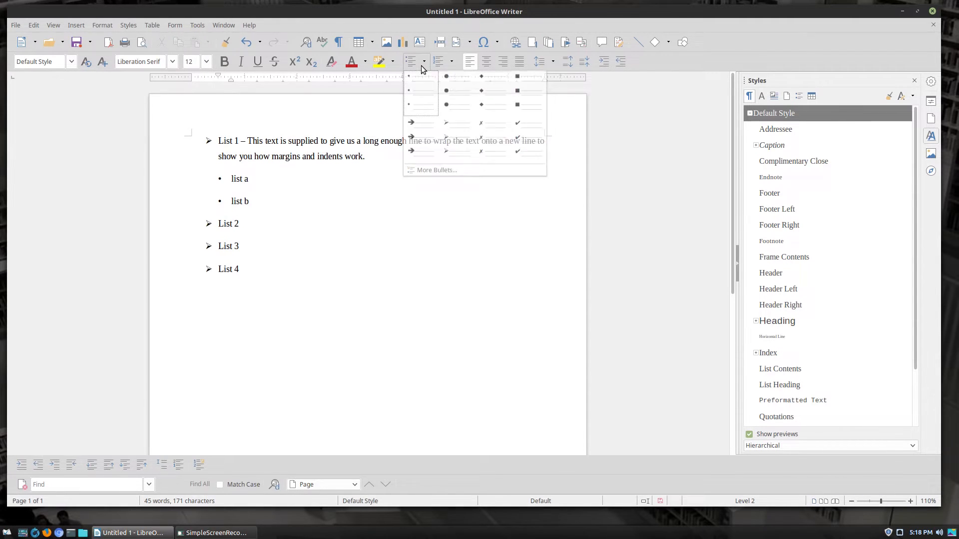
{"action": "left_click", "coordinate": [411, 122]}
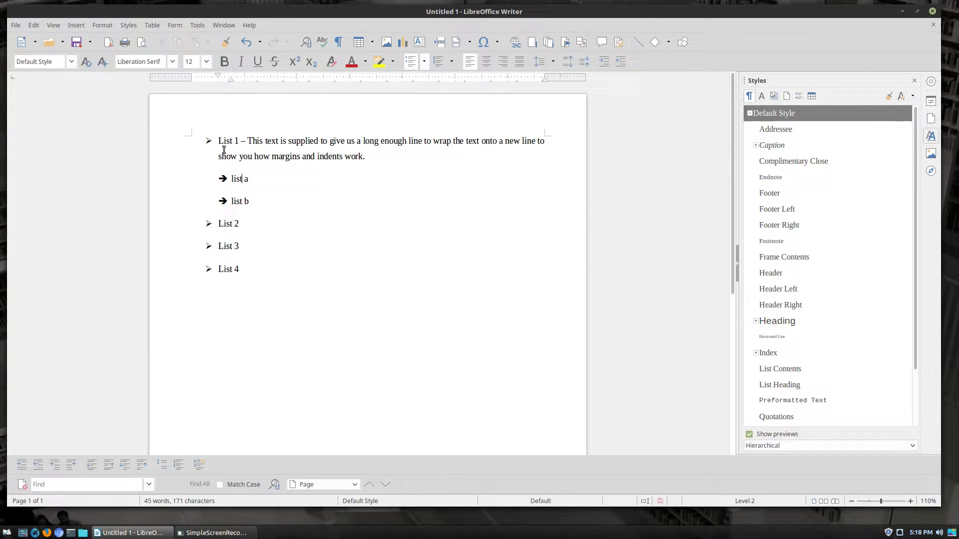
Step: Place the cursor at the list start and select the whole document
{"action": "left_click", "coordinate": [219, 141]}
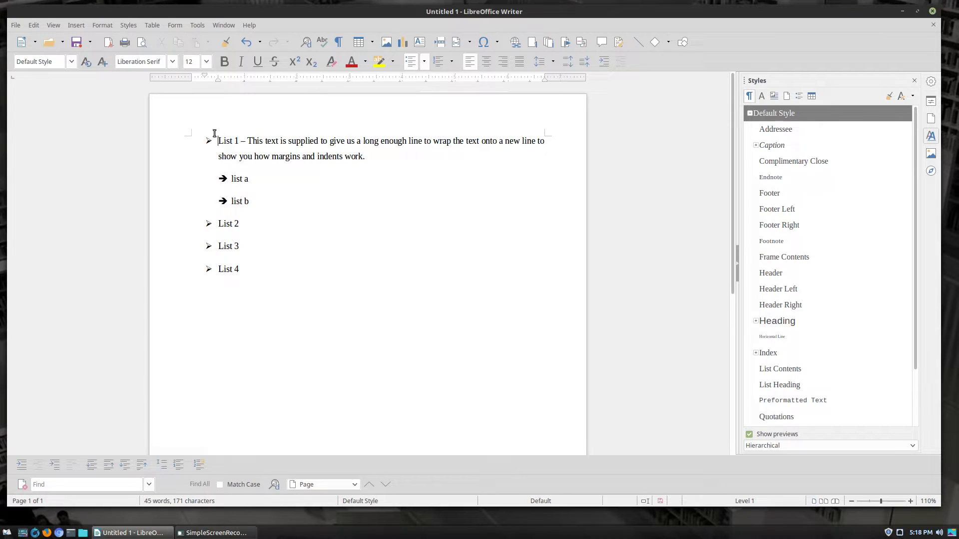
{"action": "key", "text": "ctrl+a"}
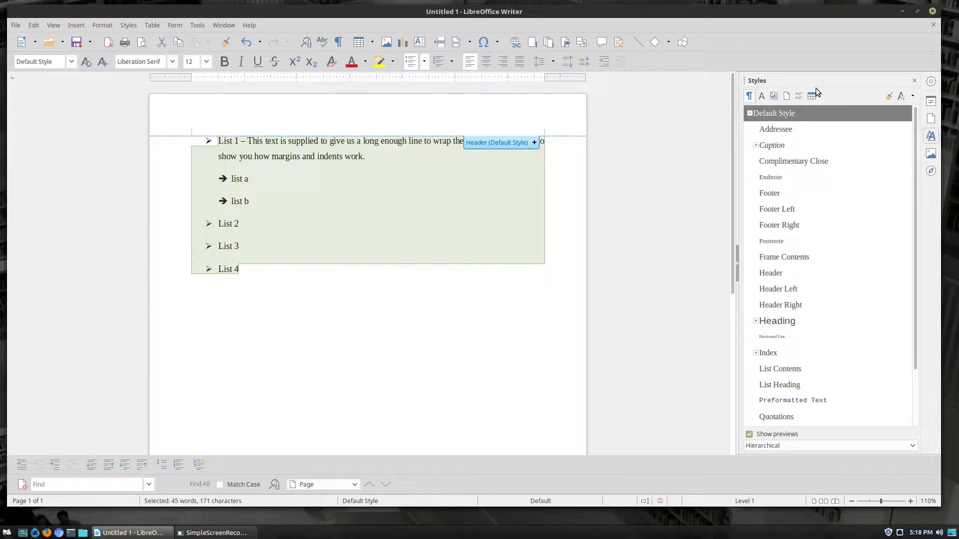
Step: Show the List Styles and try List 1, List 4 and List 5 on the selected list
{"action": "left_click", "coordinate": [799, 96]}
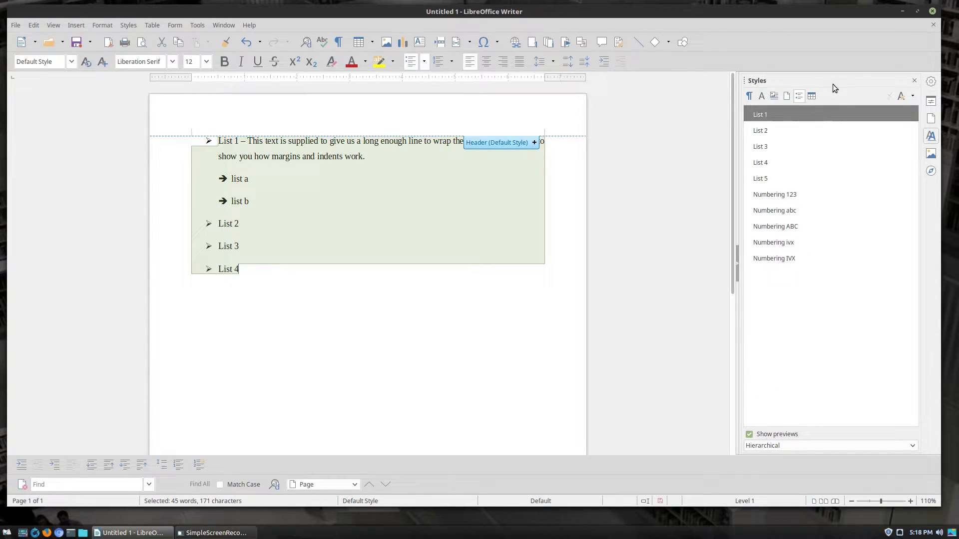
{"action": "mouse_move", "coordinate": [773, 96]}
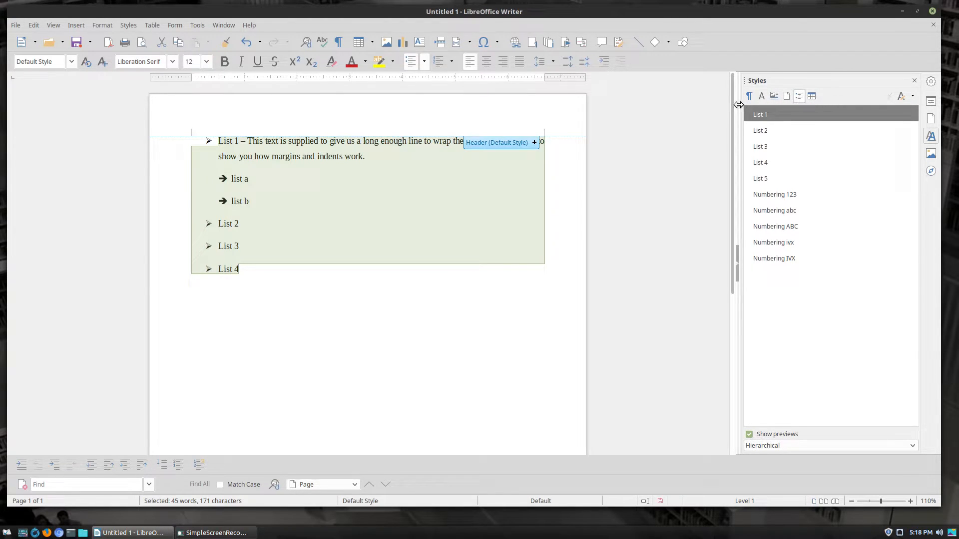
{"action": "mouse_move", "coordinate": [761, 96]}
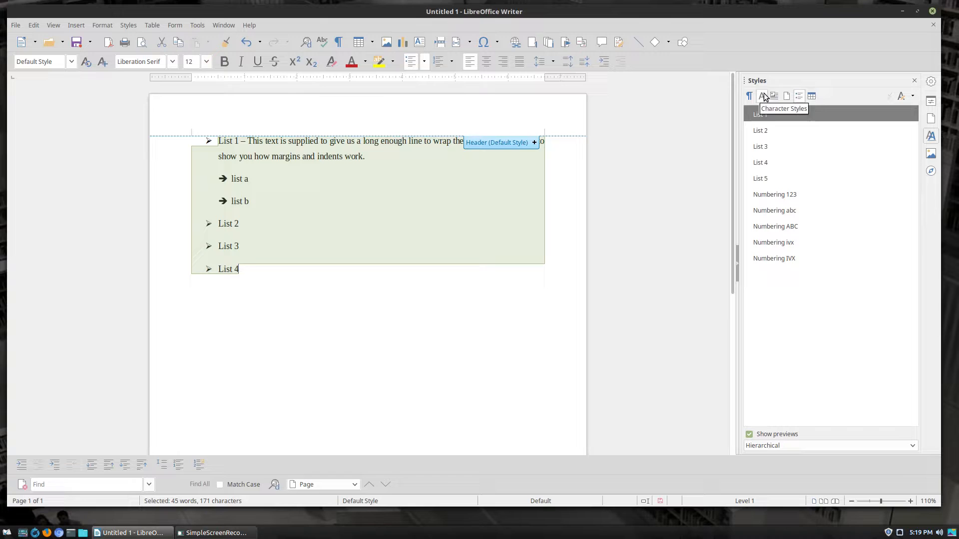
{"action": "mouse_move", "coordinate": [788, 96]}
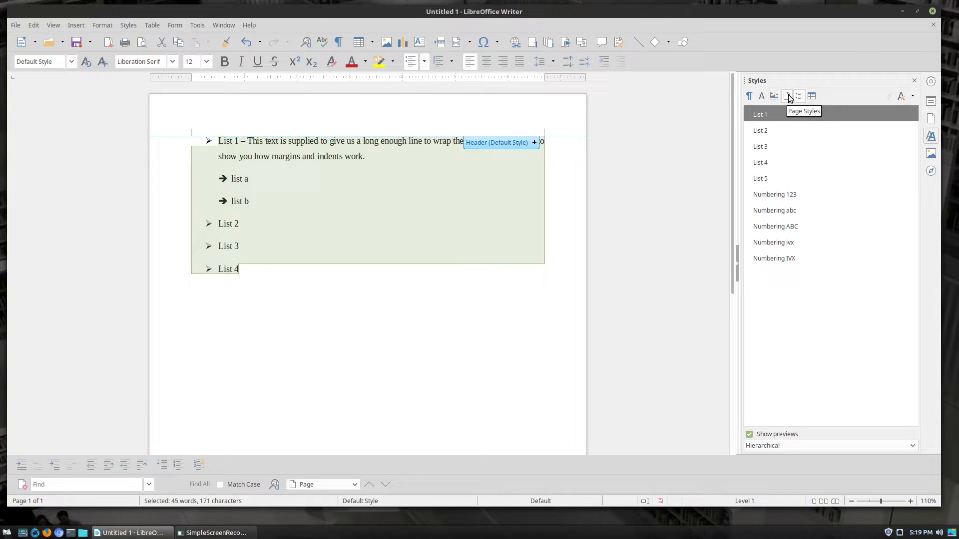
{"action": "mouse_move", "coordinate": [811, 96]}
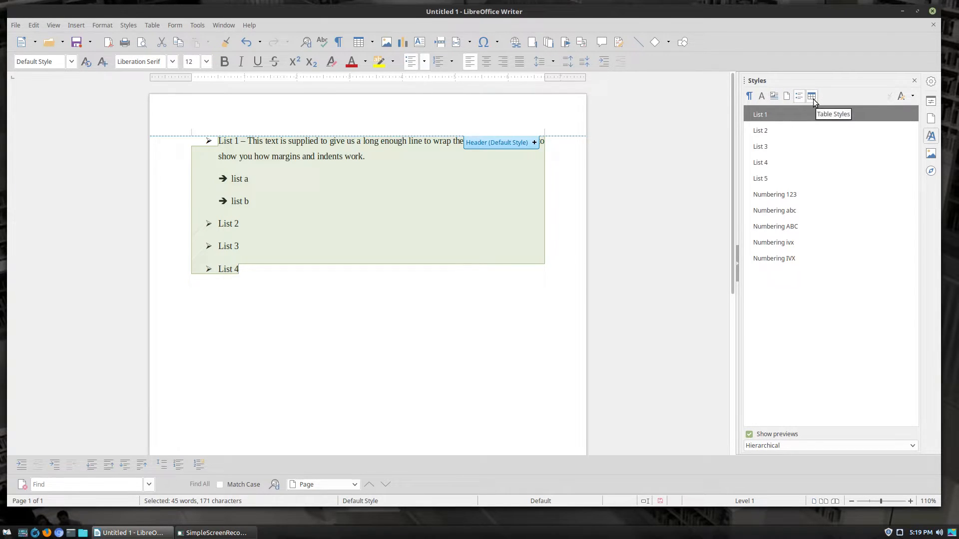
{"action": "mouse_move", "coordinate": [798, 96]}
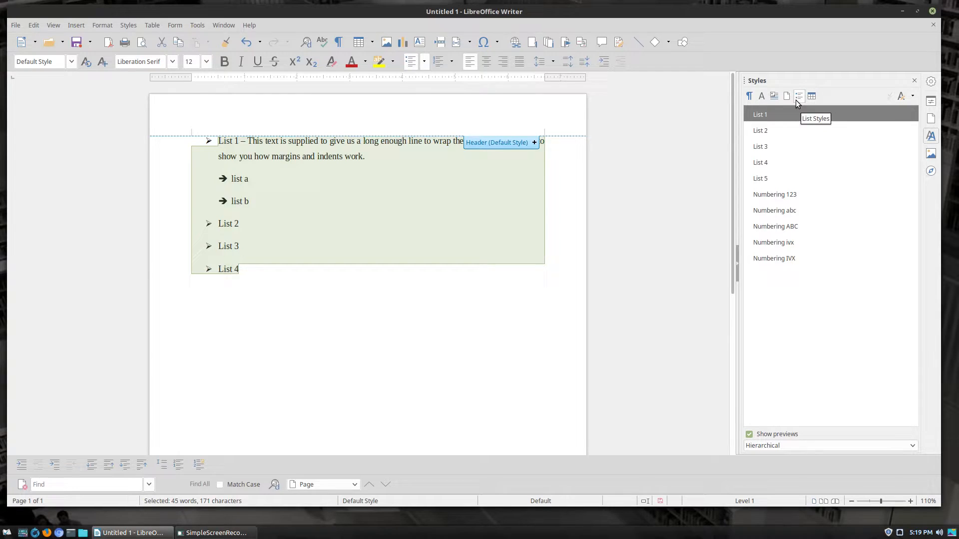
{"action": "double_click", "coordinate": [760, 114]}
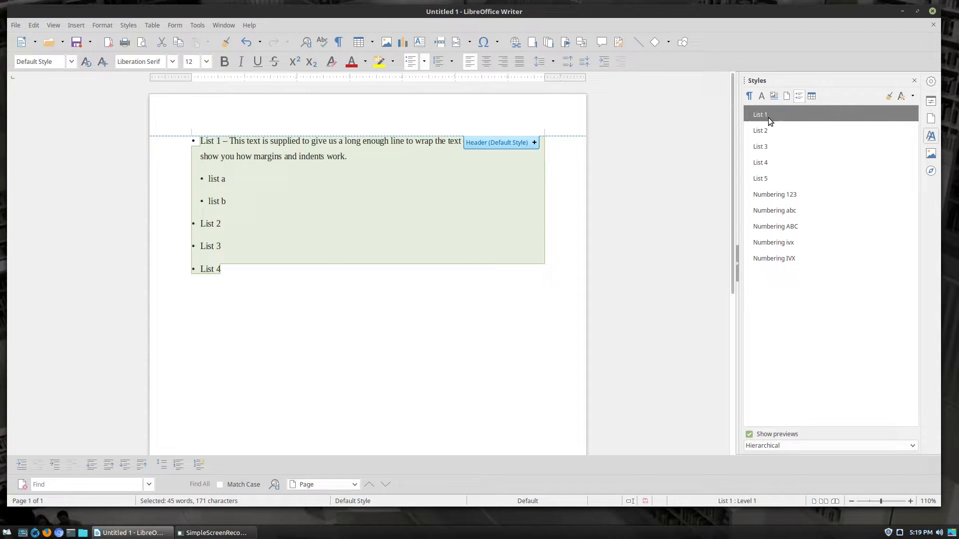
{"action": "double_click", "coordinate": [760, 146]}
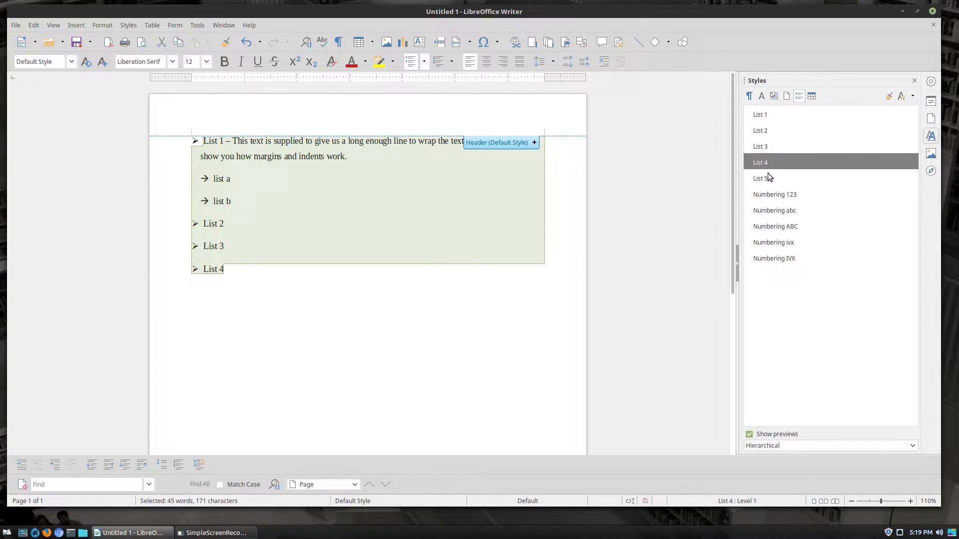
{"action": "left_click", "coordinate": [761, 178]}
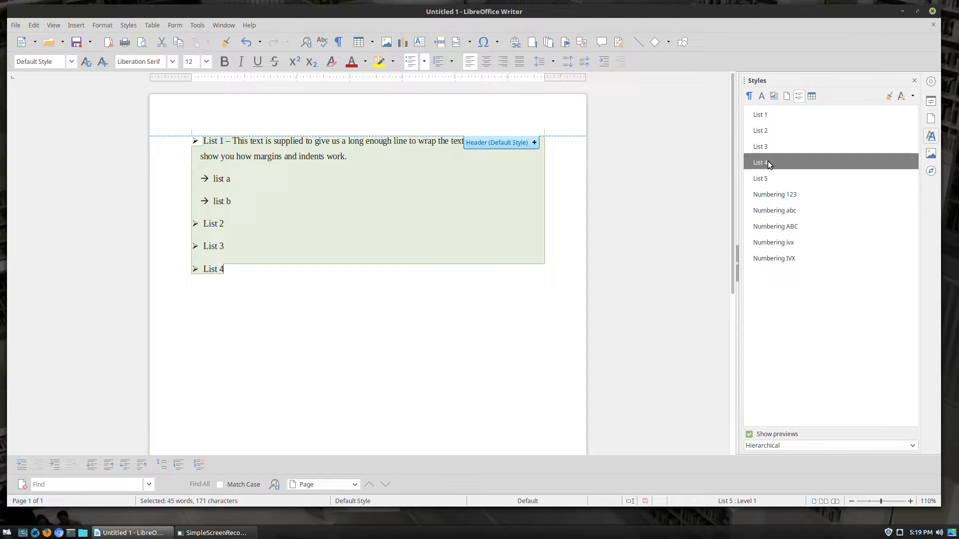
{"action": "left_click", "coordinate": [761, 162]}
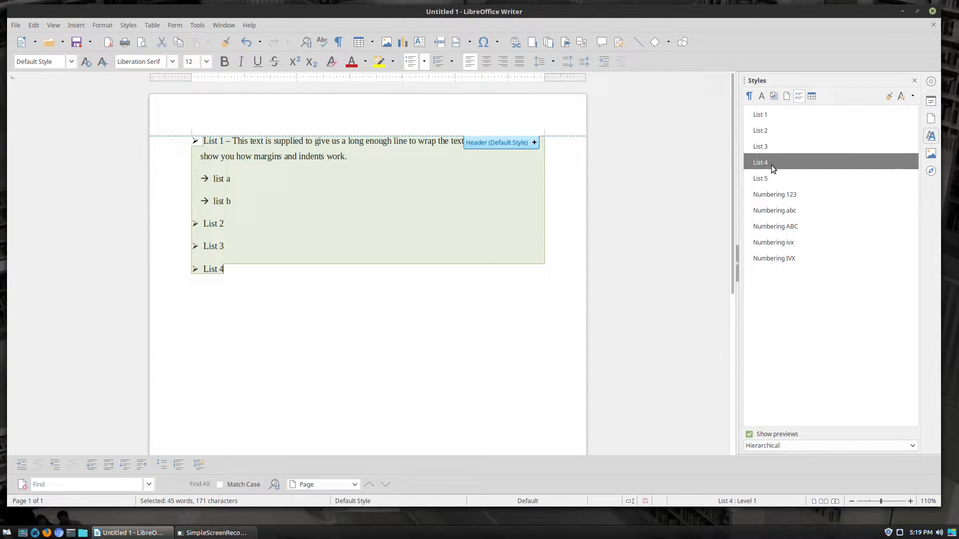
{"action": "mouse_move", "coordinate": [766, 165]}
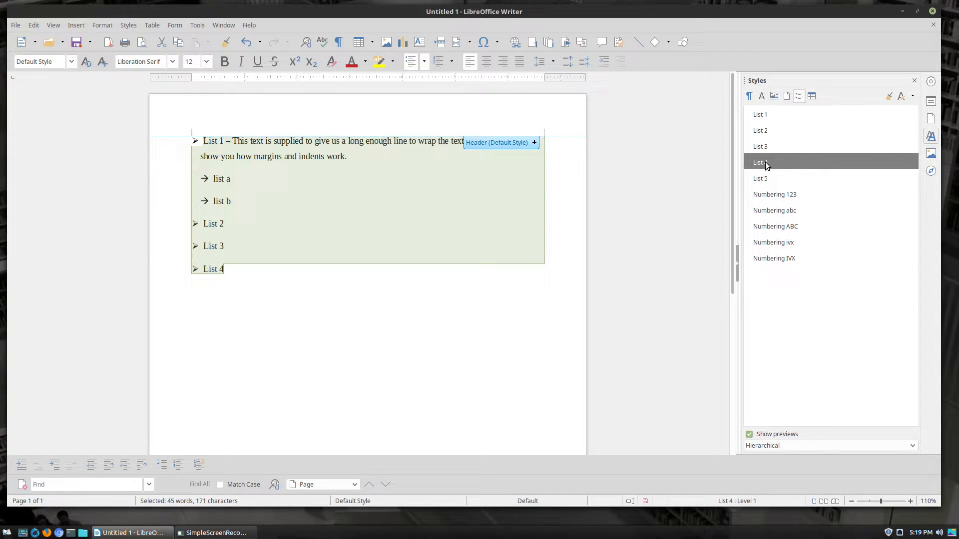
{"action": "mouse_move", "coordinate": [771, 116]}
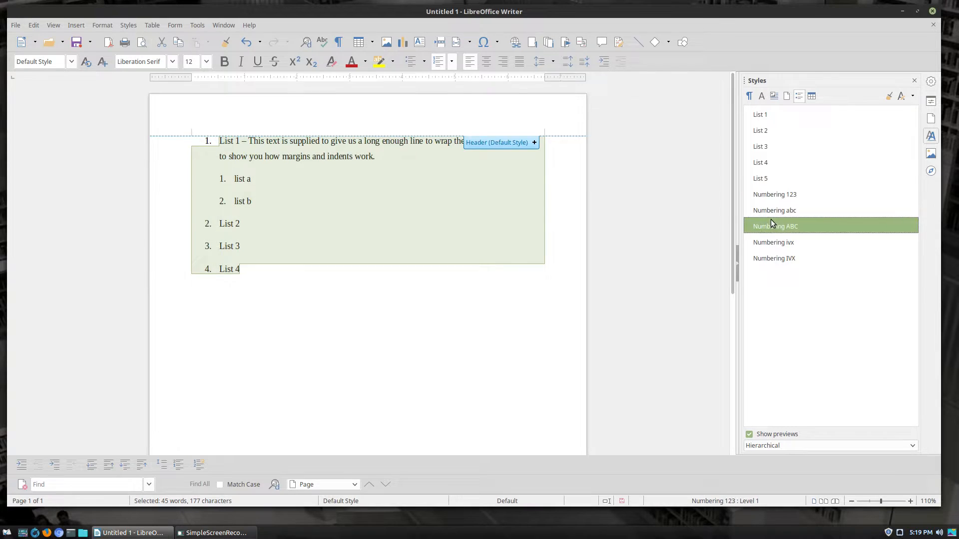
Step: Try Numbering ivx and List 4, then settle on List 1 with plain round bullets
{"action": "double_click", "coordinate": [774, 242]}
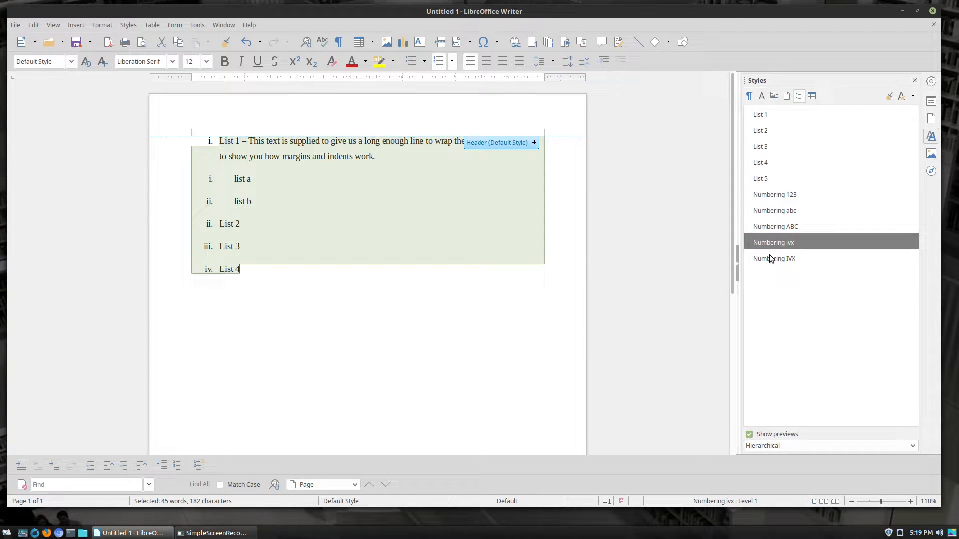
{"action": "mouse_move", "coordinate": [772, 238]}
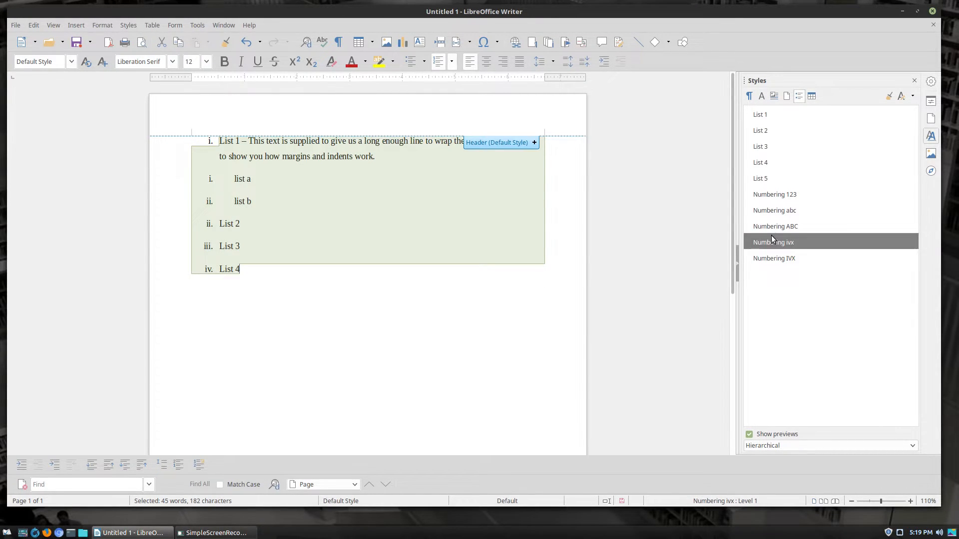
{"action": "mouse_move", "coordinate": [757, 145]}
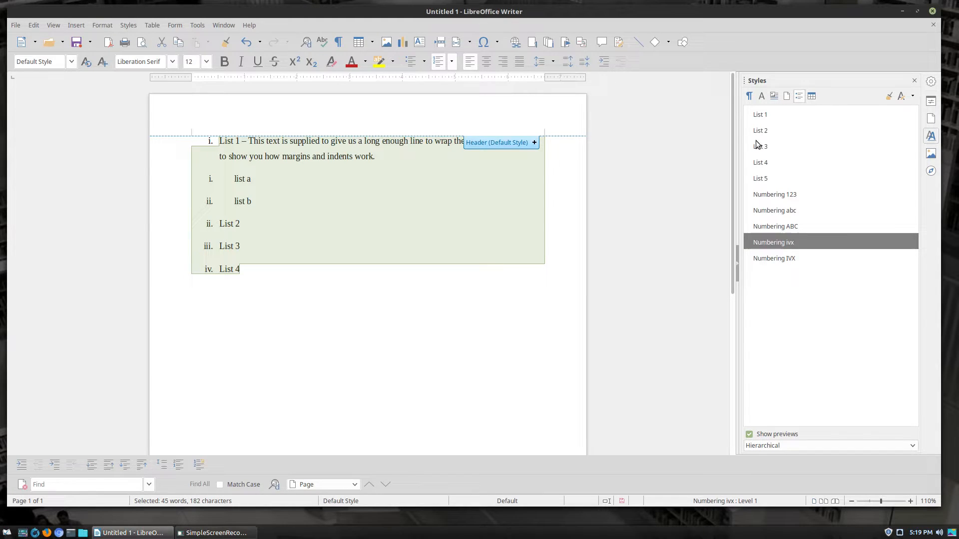
{"action": "mouse_move", "coordinate": [598, 176]}
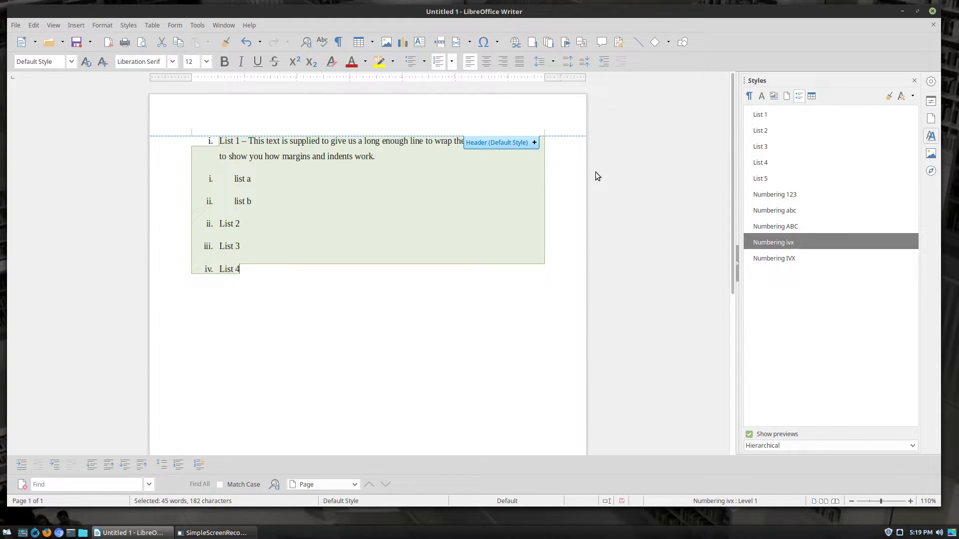
{"action": "mouse_move", "coordinate": [792, 134]}
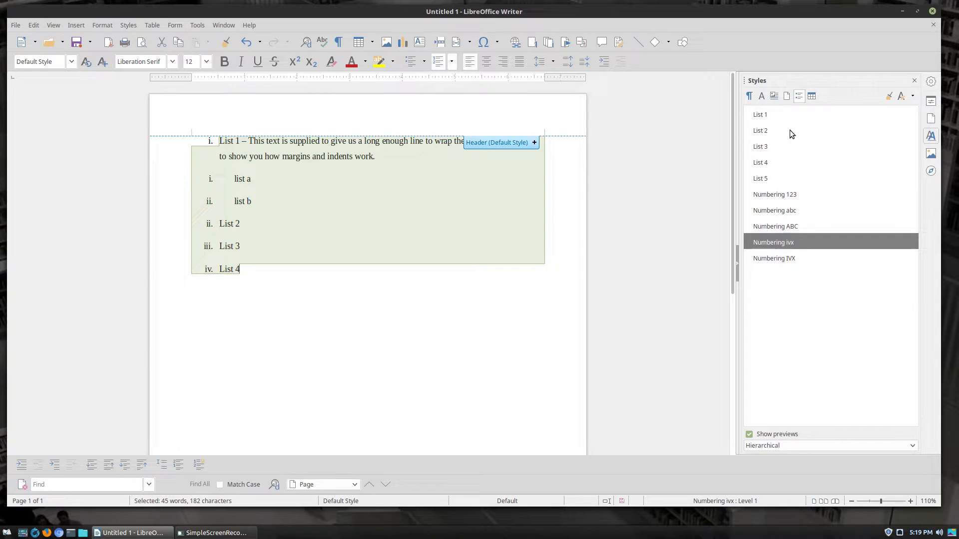
{"action": "double_click", "coordinate": [759, 162]}
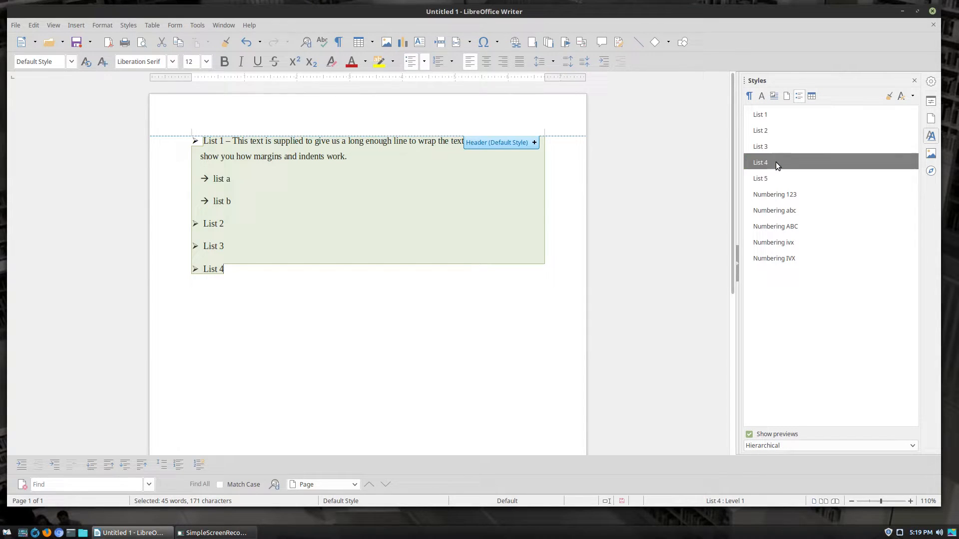
{"action": "double_click", "coordinate": [760, 115]}
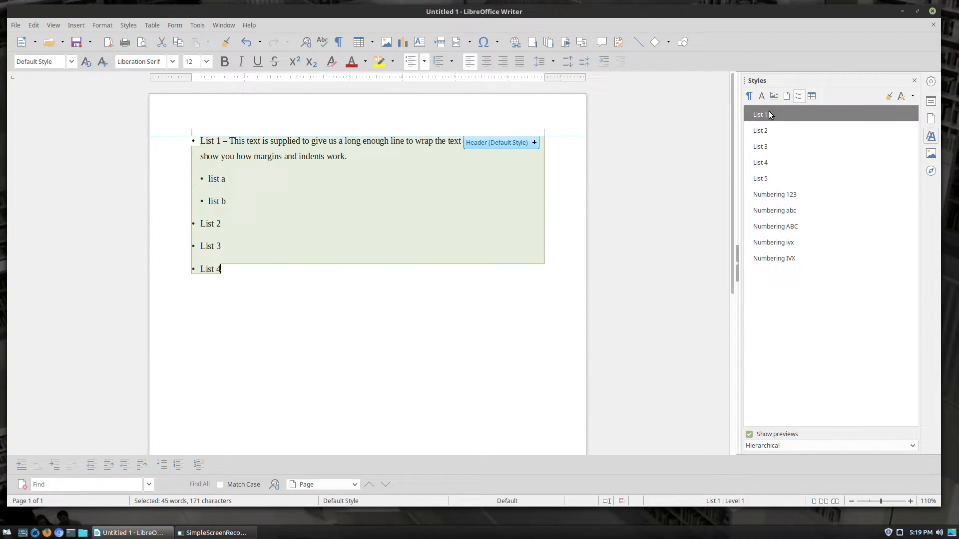
Step: Choose Modify on the List 1 style to open its Numbering Style dialog
{"action": "right_click", "coordinate": [760, 115]}
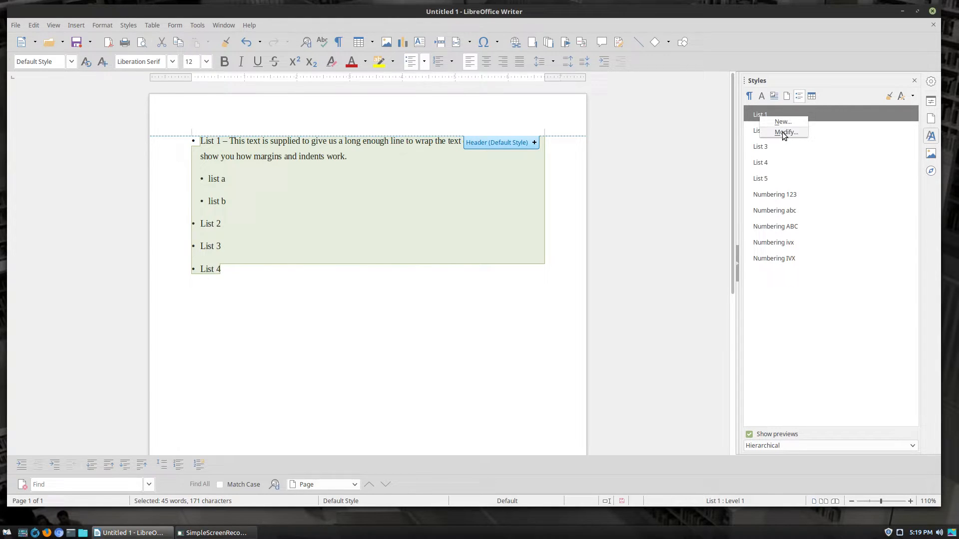
{"action": "mouse_move", "coordinate": [787, 122]}
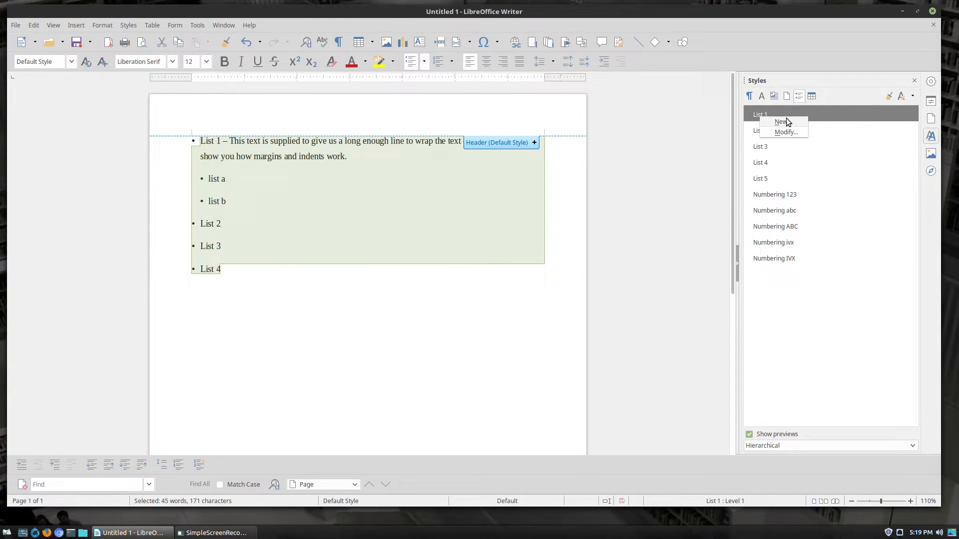
{"action": "left_click", "coordinate": [786, 132]}
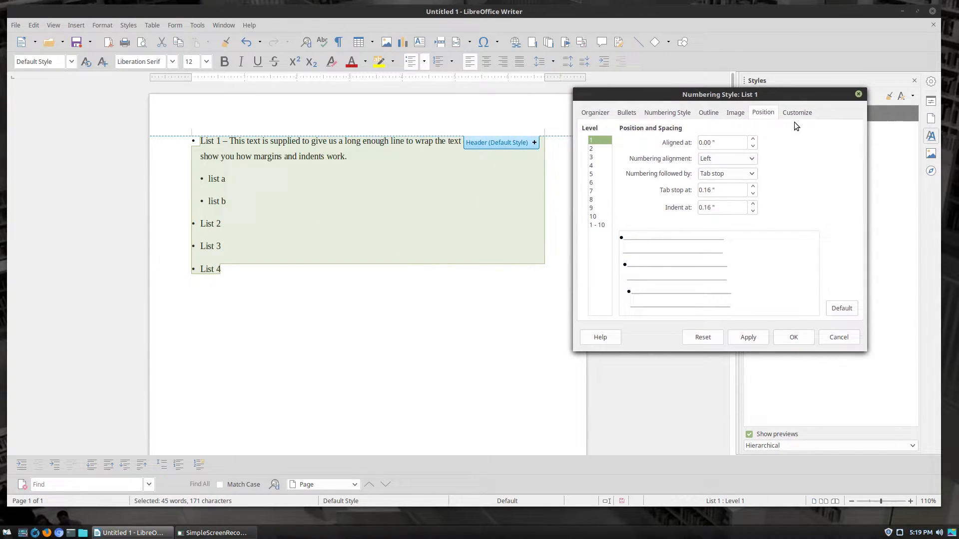
Step: Browse the List 1 style's Numbering and Outline choices, then apply the arrowhead bullet set
{"action": "left_click", "coordinate": [595, 112]}
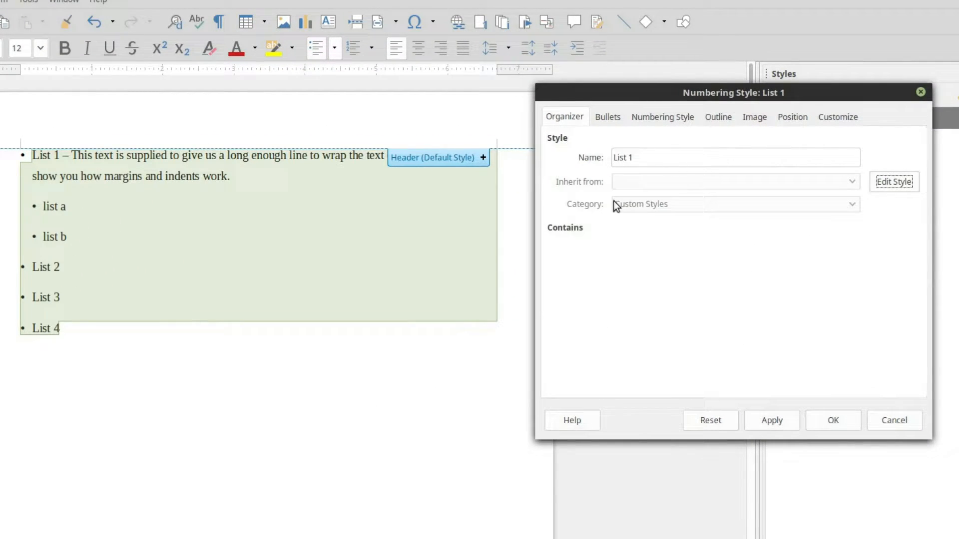
{"action": "left_click", "coordinate": [607, 117]}
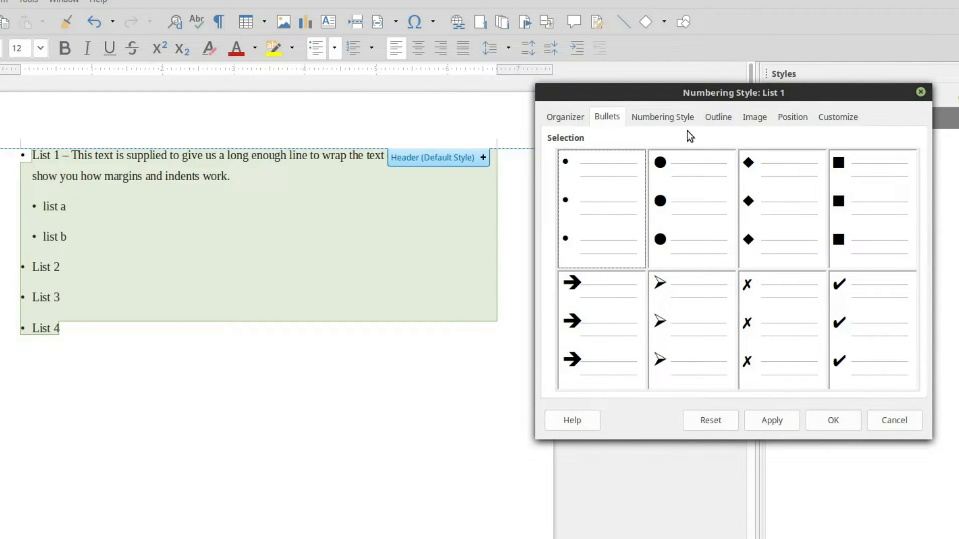
{"action": "left_click", "coordinate": [662, 116]}
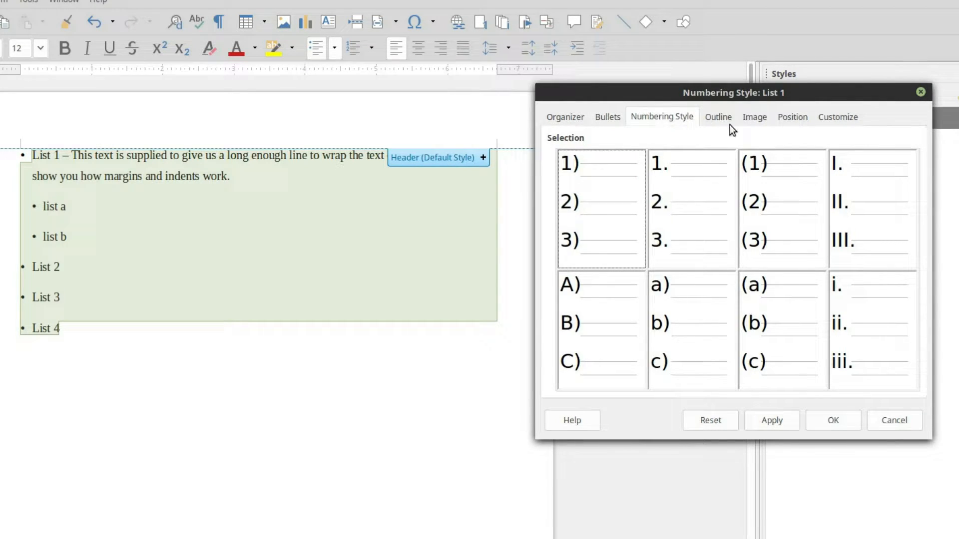
{"action": "left_click", "coordinate": [718, 117]}
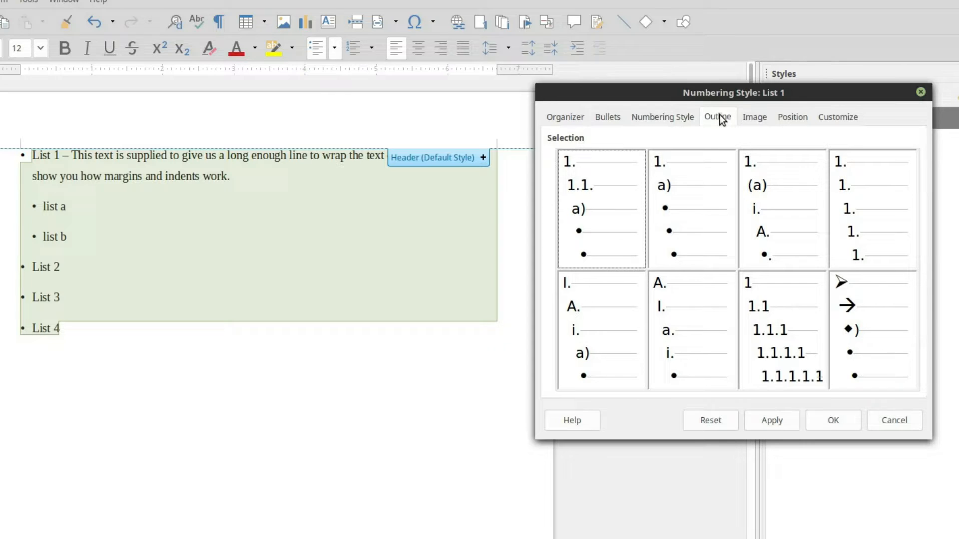
{"action": "mouse_move", "coordinate": [742, 160]}
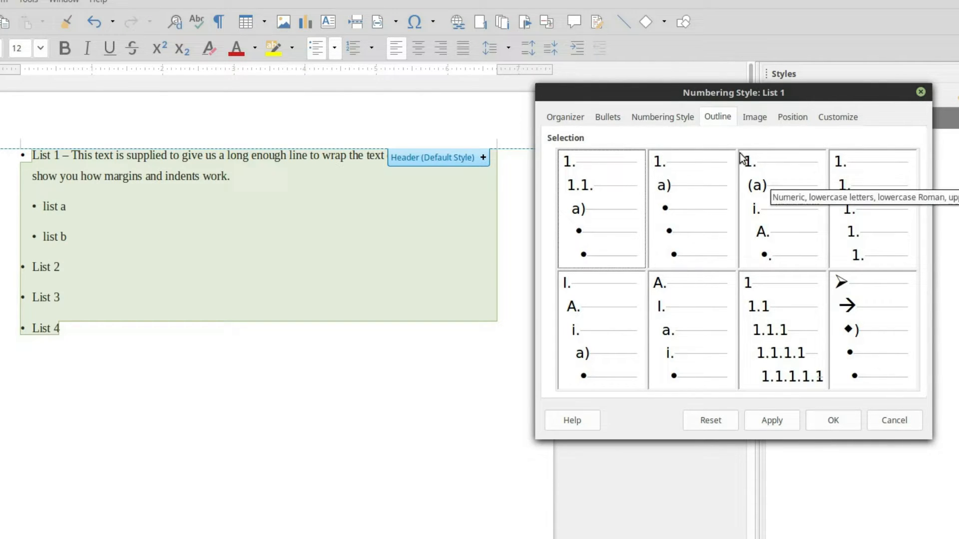
{"action": "left_click", "coordinate": [607, 117]}
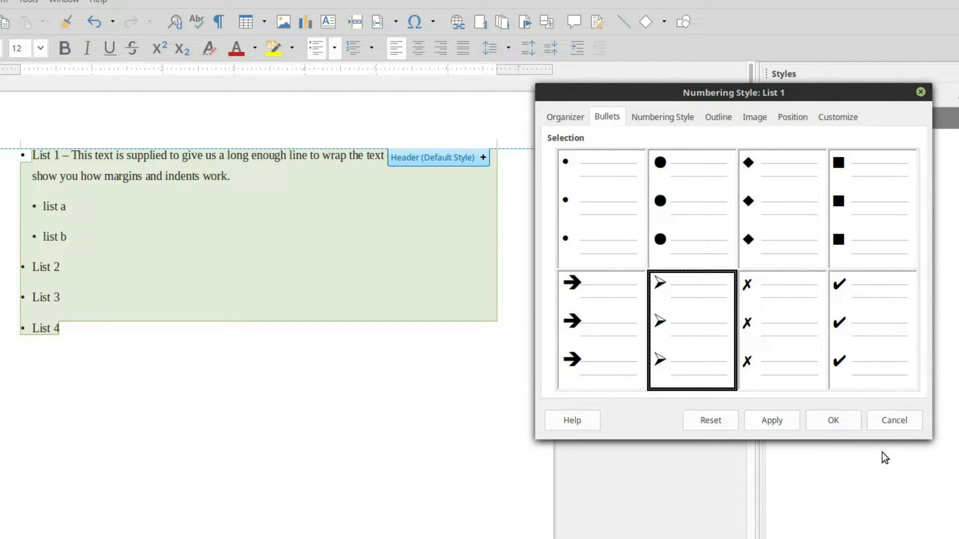
{"action": "left_click", "coordinate": [772, 420]}
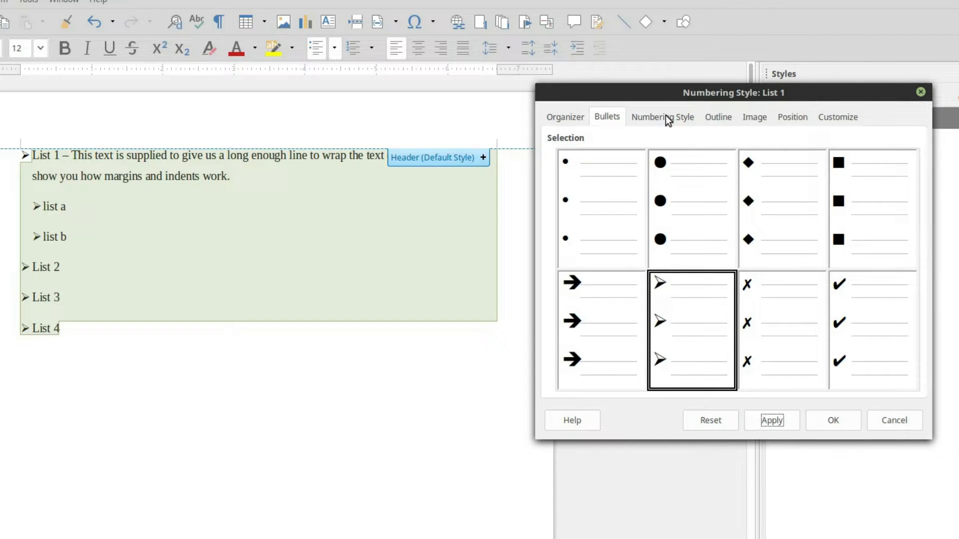
Step: Try decimal outline numbering on the list, then switch List 1 back to arrowhead bullets
{"action": "left_click", "coordinate": [662, 117]}
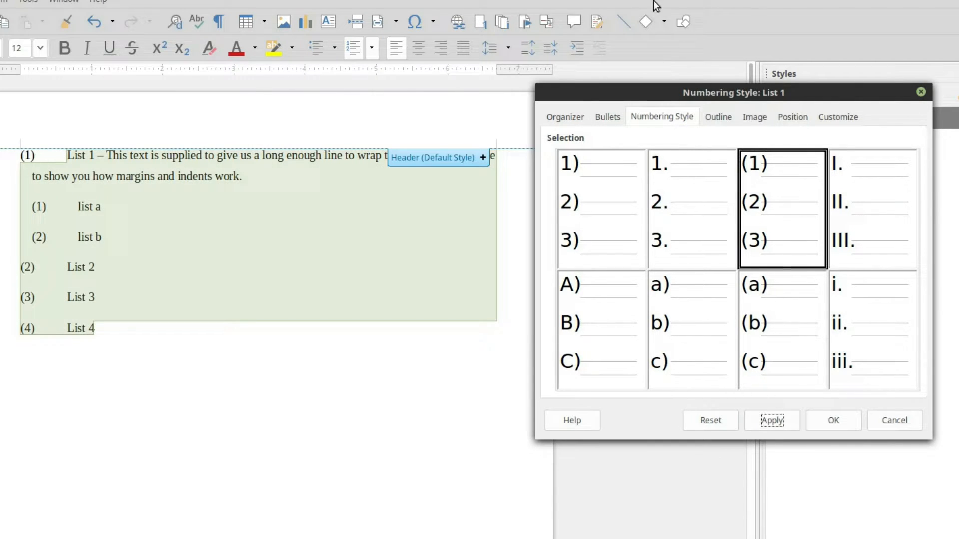
{"action": "left_click", "coordinate": [717, 117]}
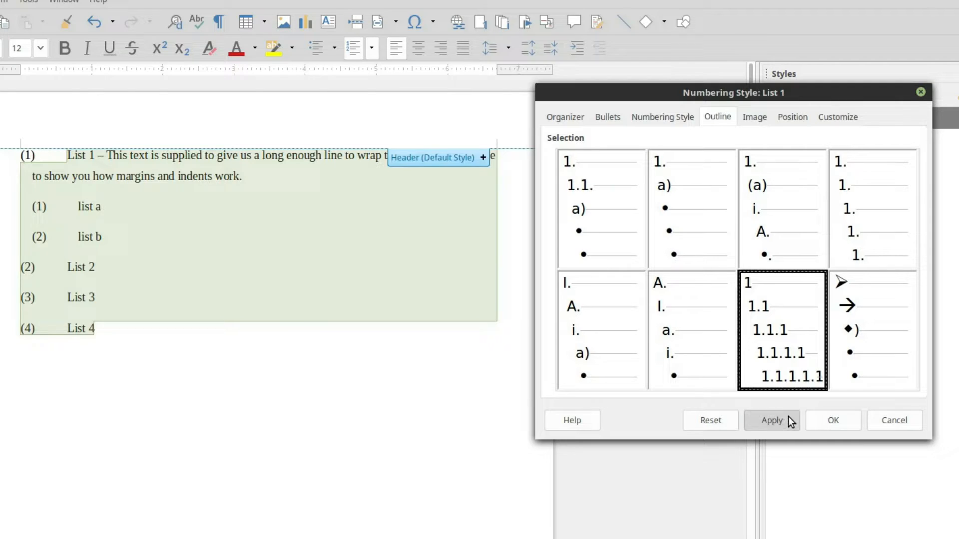
{"action": "left_click", "coordinate": [771, 420]}
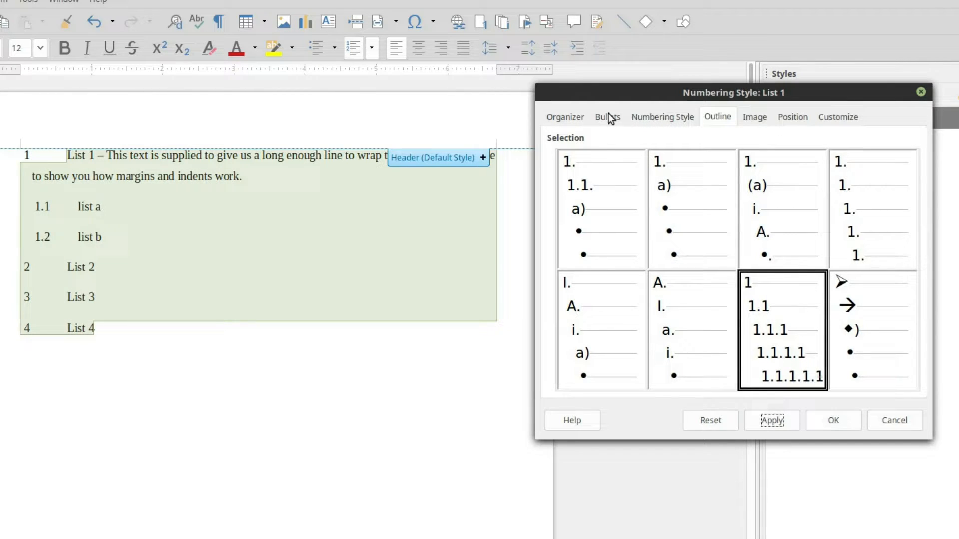
{"action": "left_click", "coordinate": [607, 117]}
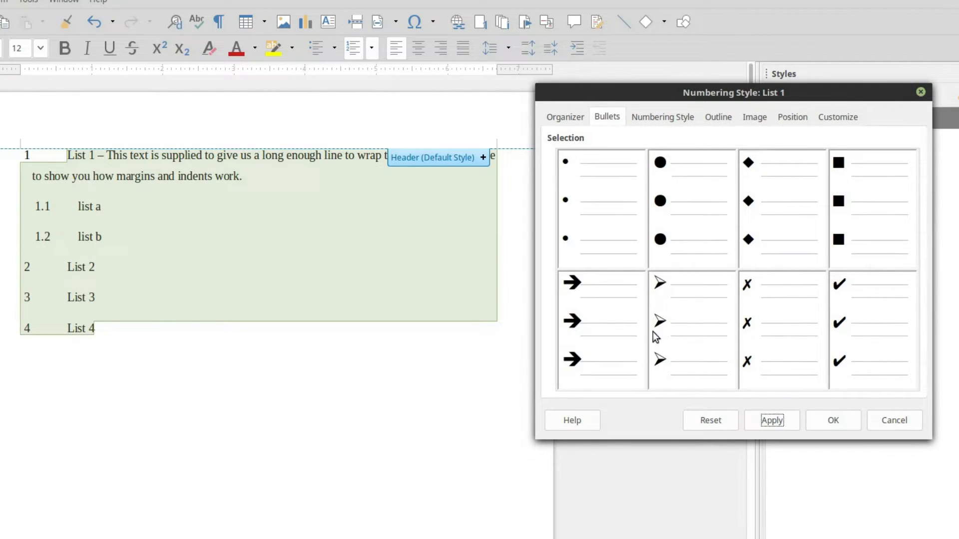
{"action": "left_click", "coordinate": [692, 329]}
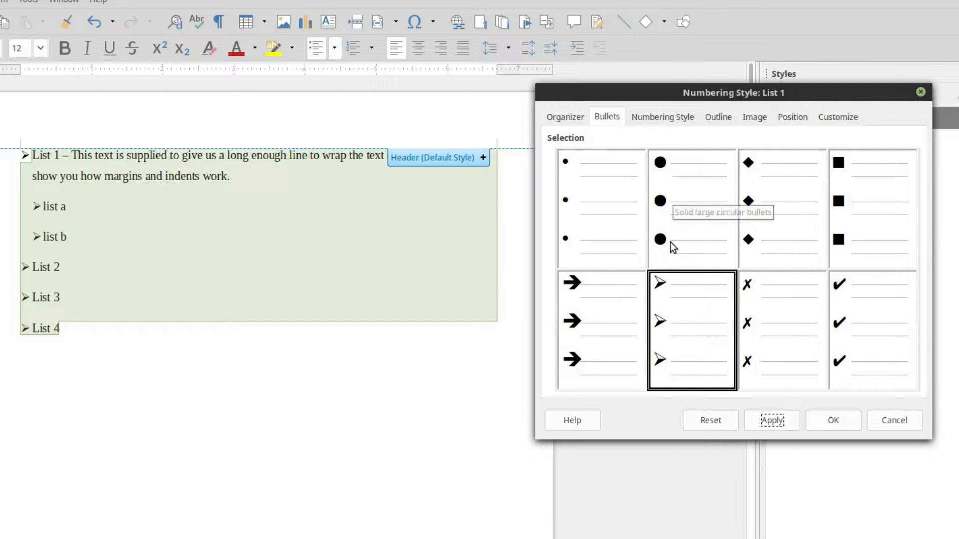
{"action": "mouse_move", "coordinate": [572, 270]}
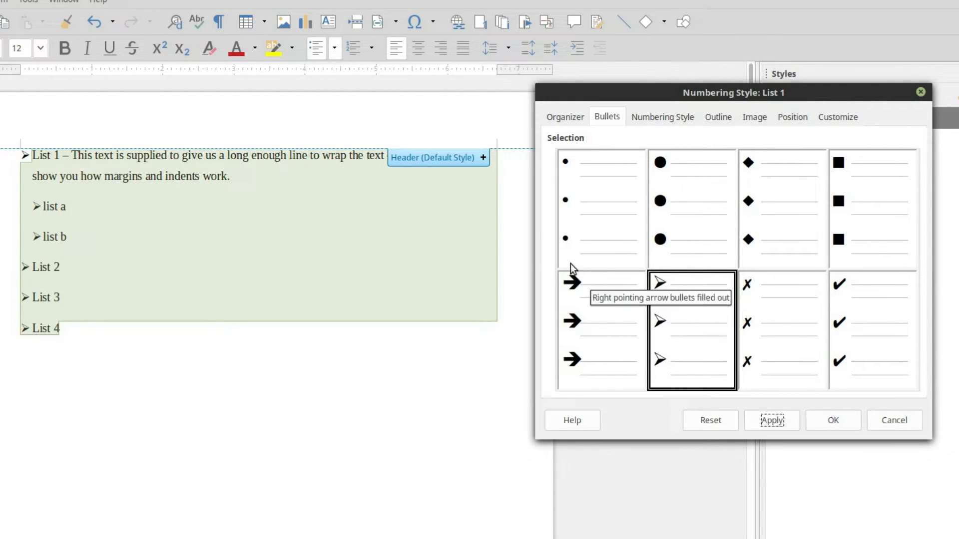
{"action": "left_click", "coordinate": [662, 116]}
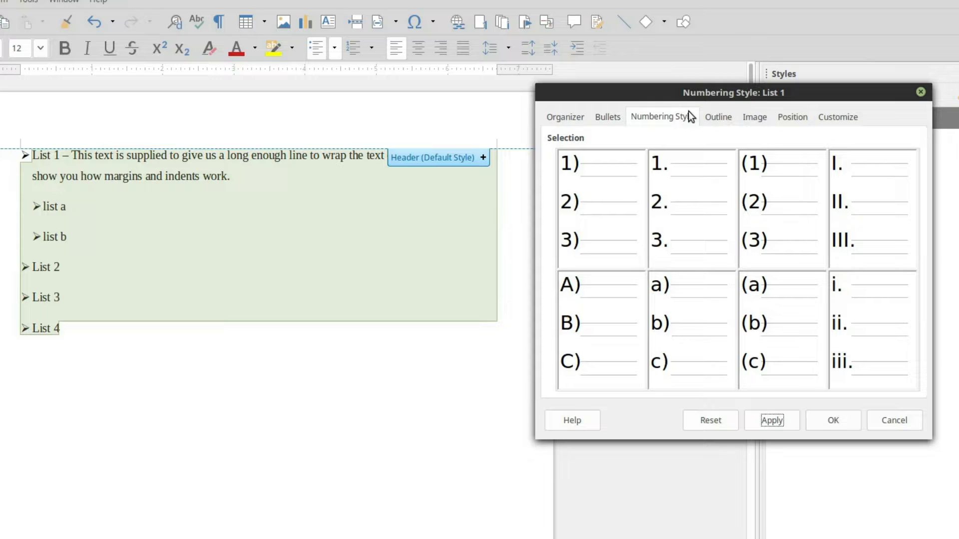
Step: Show the Image gallery of picture bullets for the List 1 style
{"action": "left_click", "coordinate": [754, 117]}
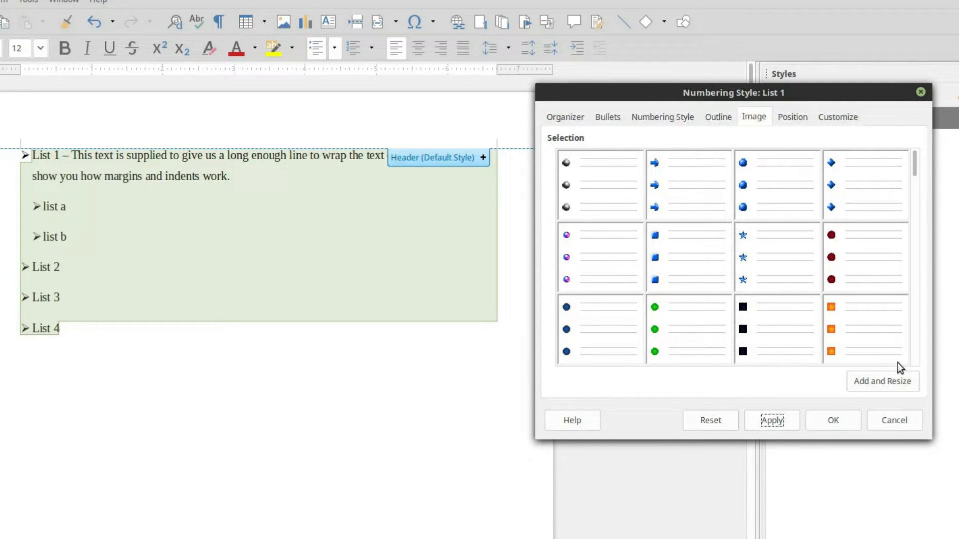
{"action": "mouse_move", "coordinate": [910, 389]}
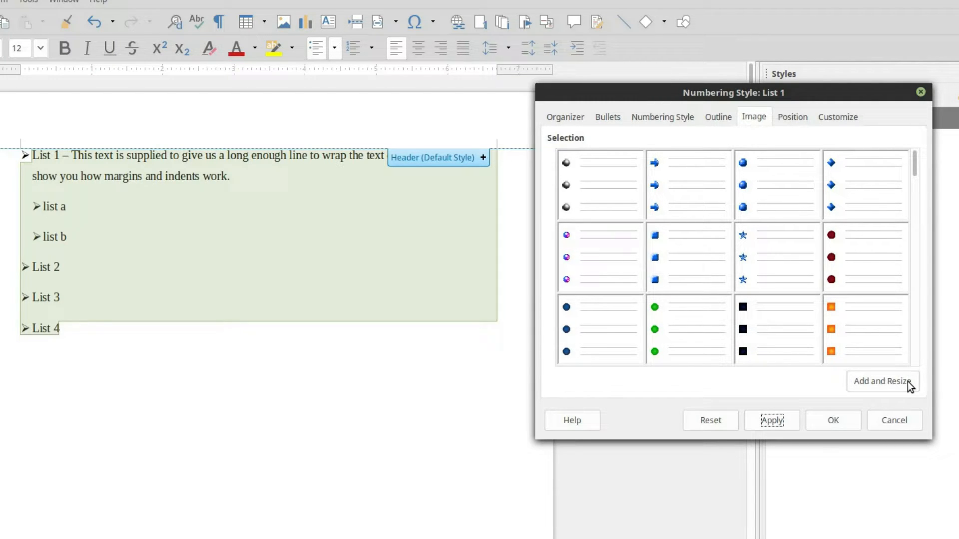
{"action": "mouse_move", "coordinate": [909, 367]}
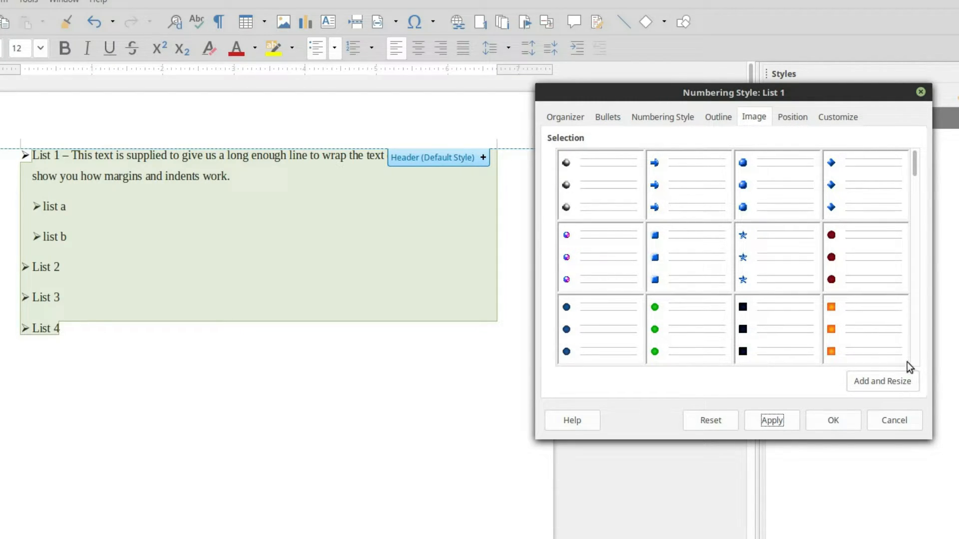
Step: Reset Position settings to defaults for level 1 and level 2 so list a and list b nest beneath List 1
{"action": "left_click", "coordinate": [791, 117]}
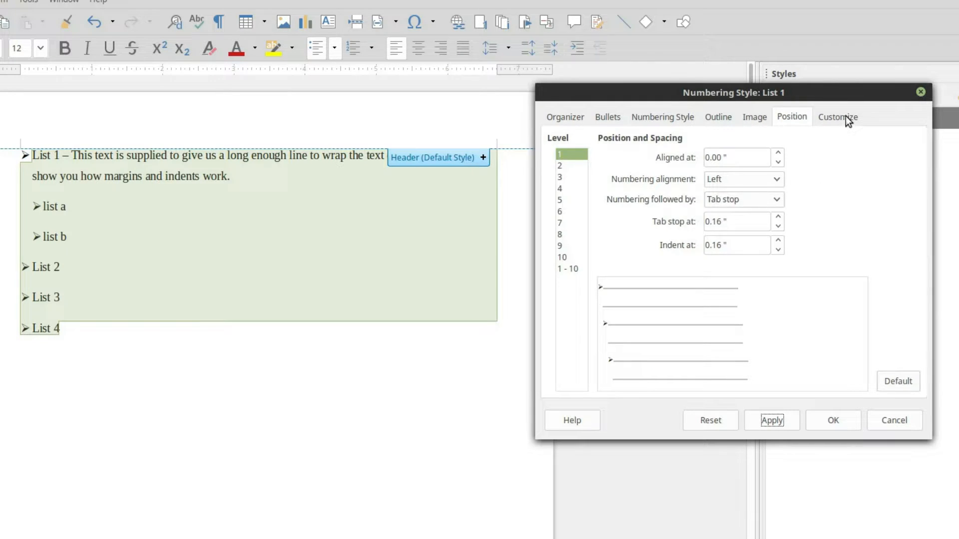
{"action": "mouse_move", "coordinate": [800, 114]}
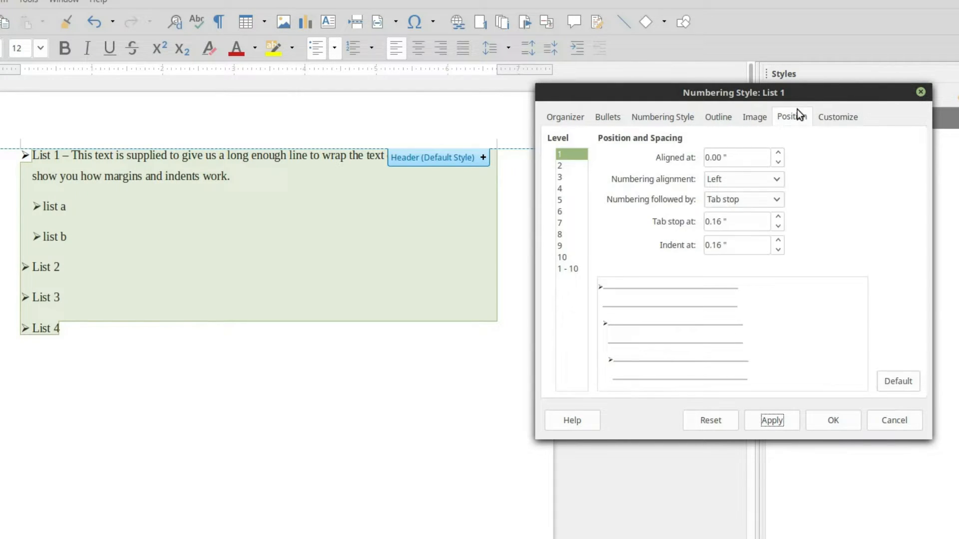
{"action": "mouse_move", "coordinate": [871, 264]}
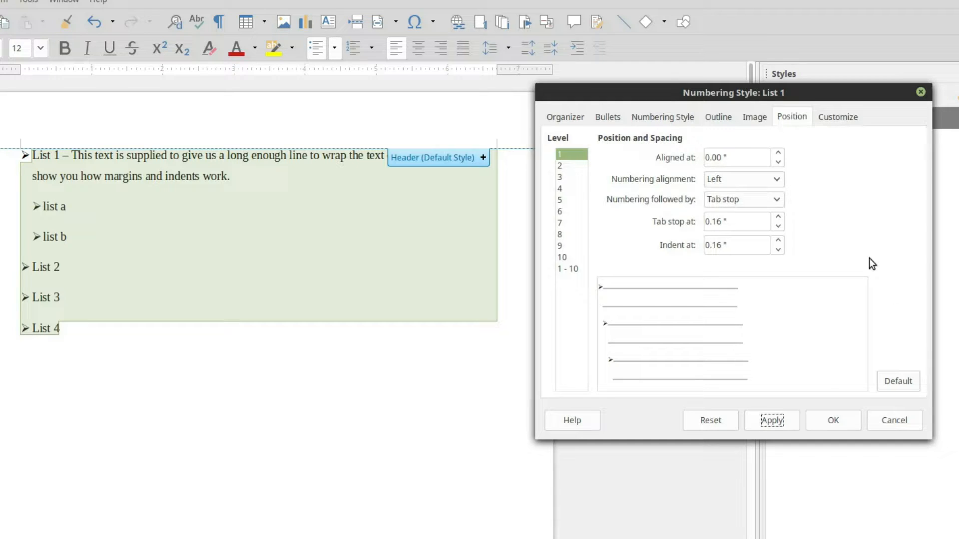
{"action": "mouse_move", "coordinate": [578, 150]}
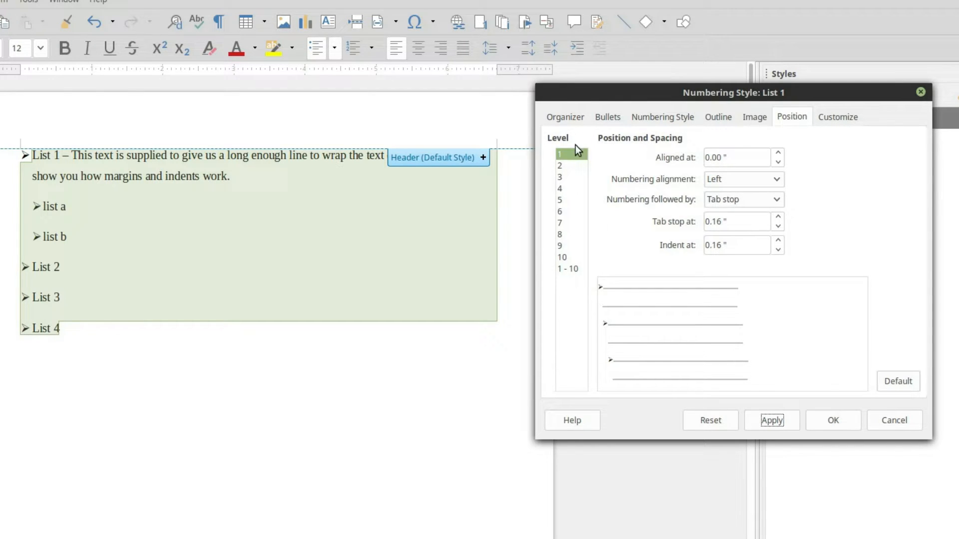
{"action": "mouse_move", "coordinate": [294, 194]}
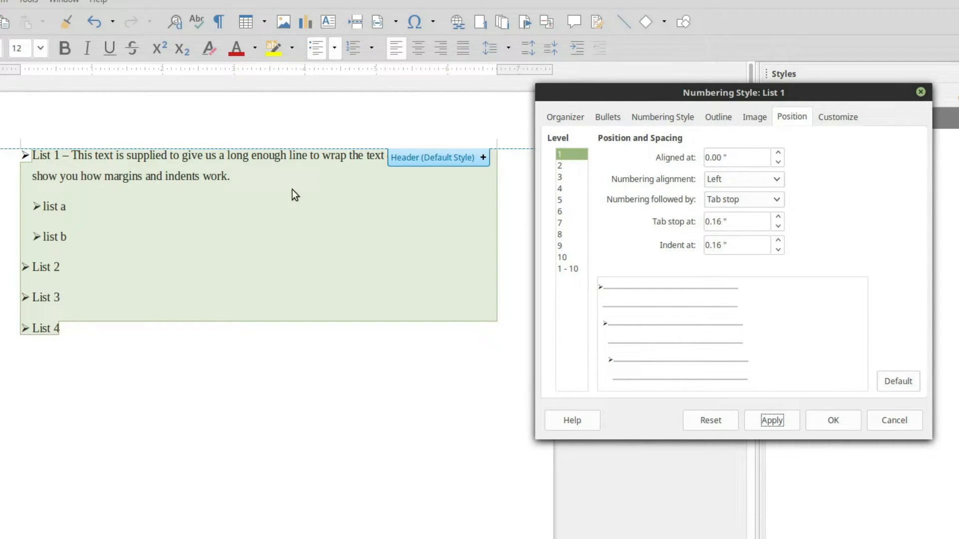
{"action": "mouse_move", "coordinate": [141, 183]}
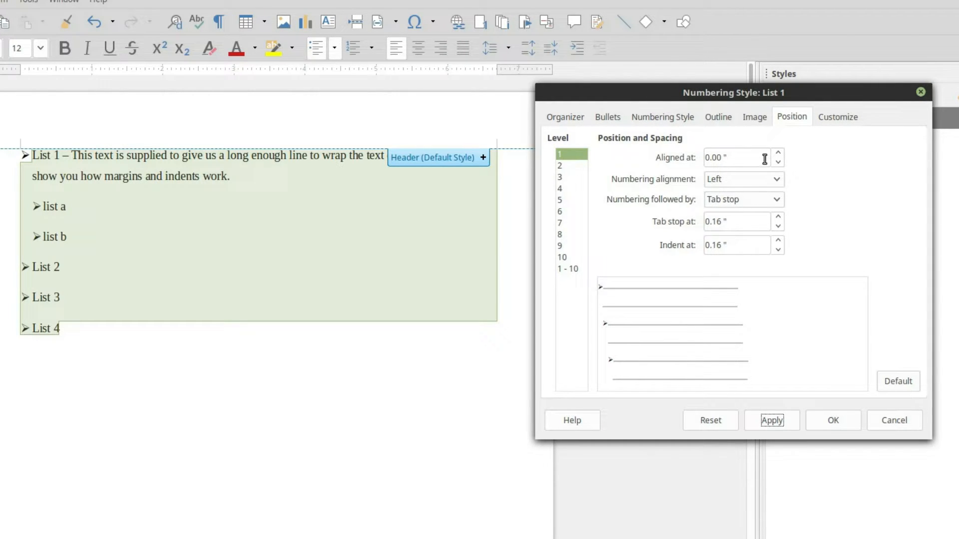
{"action": "mouse_move", "coordinate": [29, 153]}
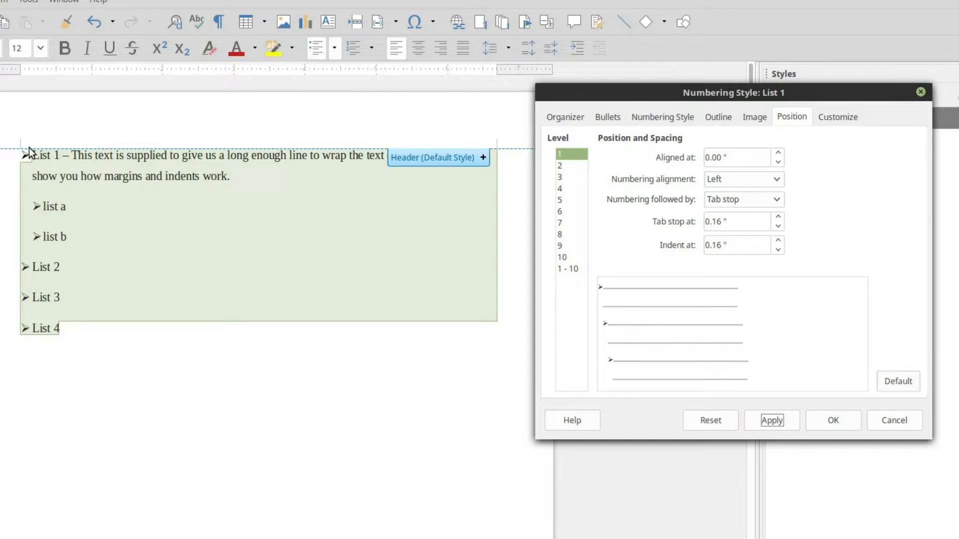
{"action": "mouse_move", "coordinate": [29, 177]}
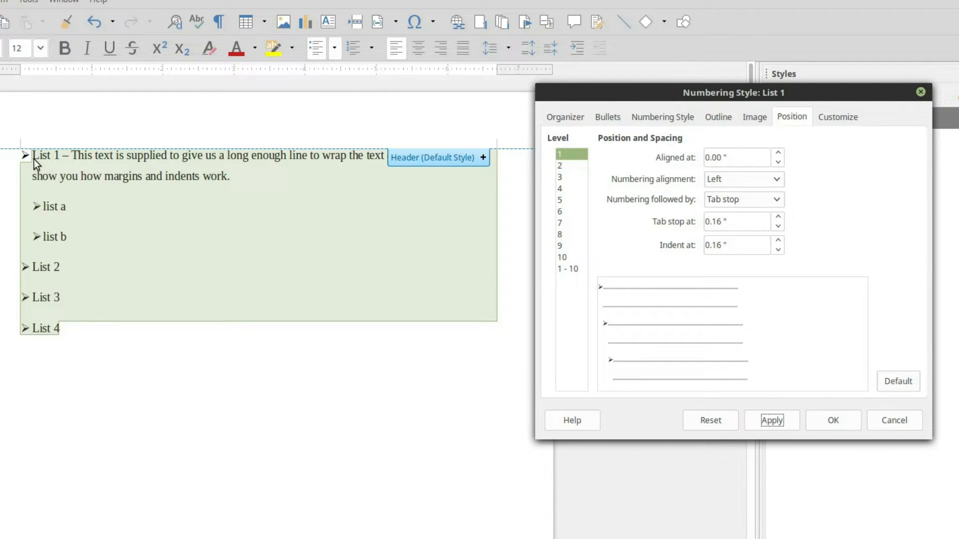
{"action": "mouse_move", "coordinate": [758, 250]}
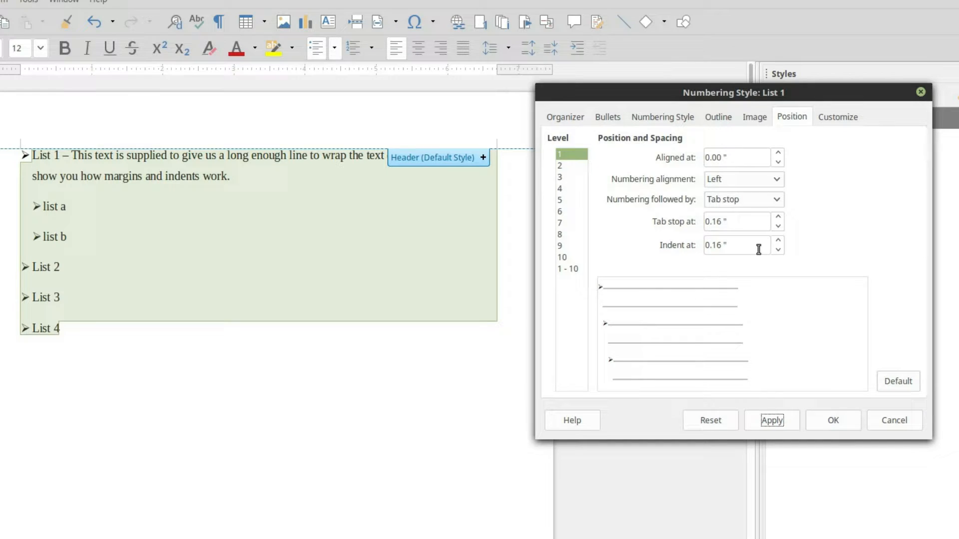
{"action": "mouse_move", "coordinate": [35, 187]}
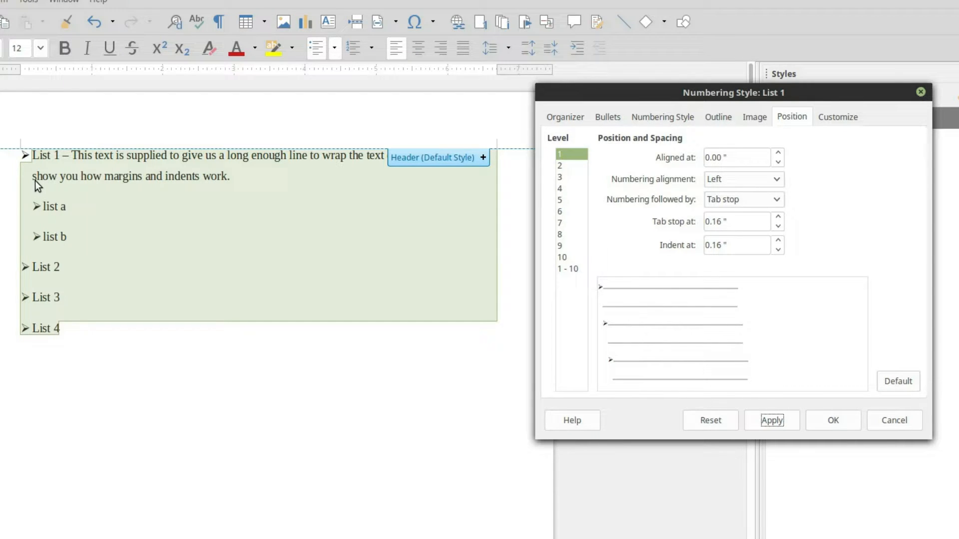
{"action": "mouse_move", "coordinate": [899, 381]}
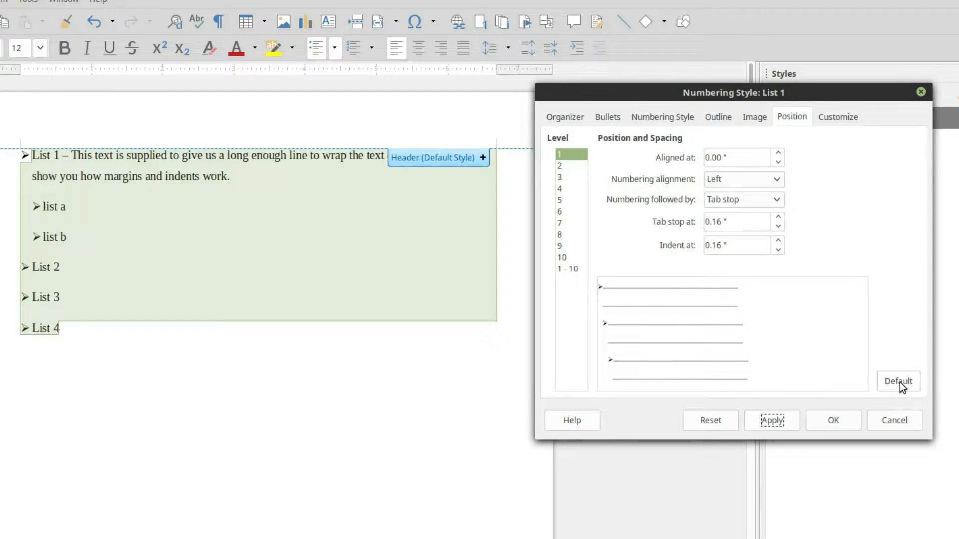
{"action": "left_click", "coordinate": [898, 381]}
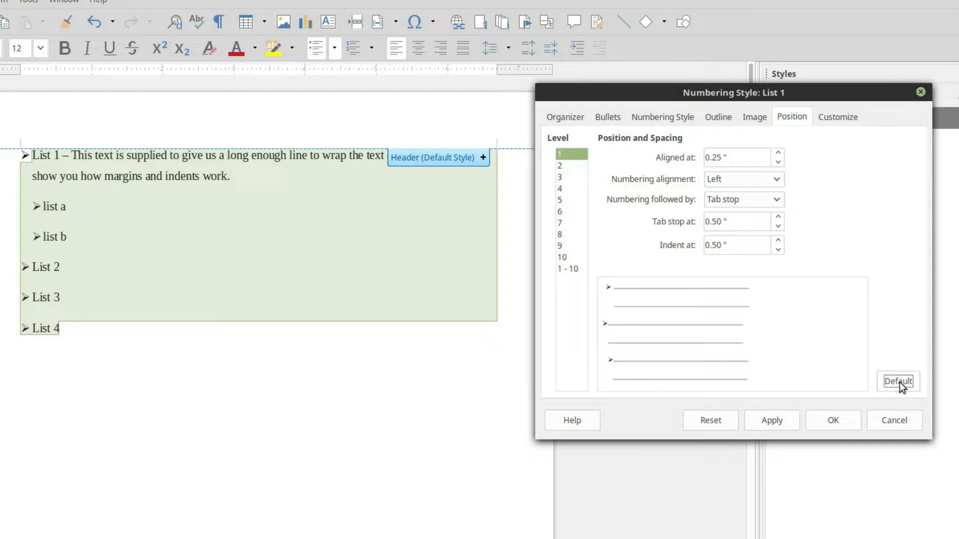
{"action": "mouse_move", "coordinate": [758, 178]}
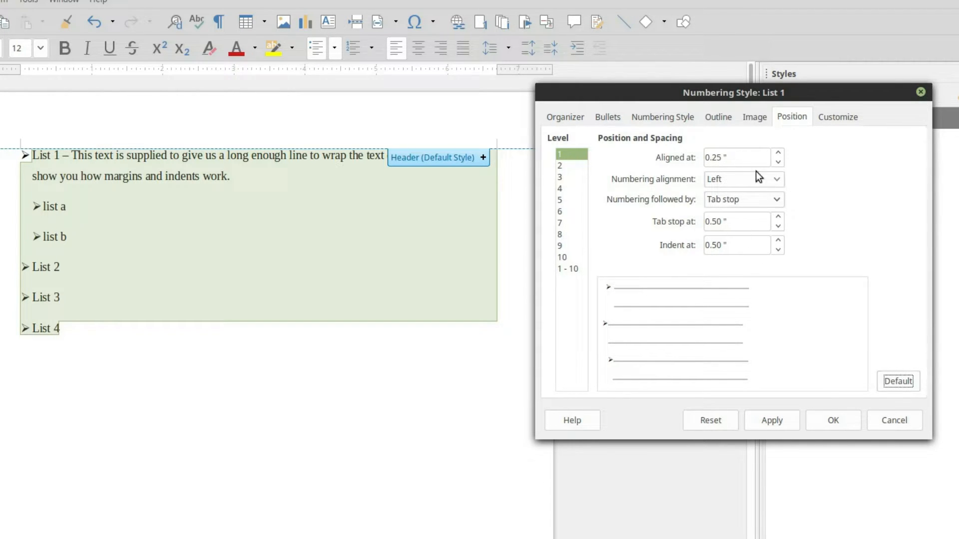
{"action": "mouse_move", "coordinate": [759, 153]}
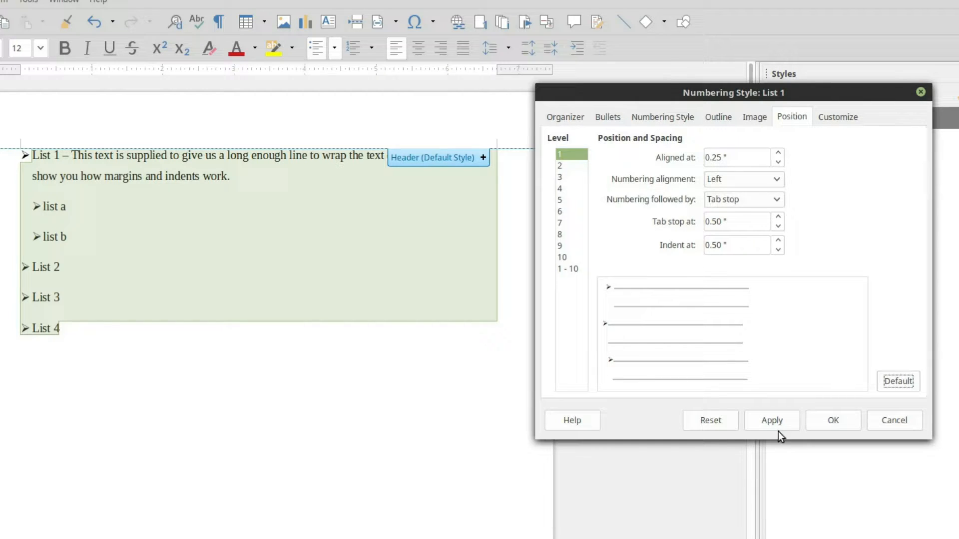
{"action": "left_click", "coordinate": [771, 420]}
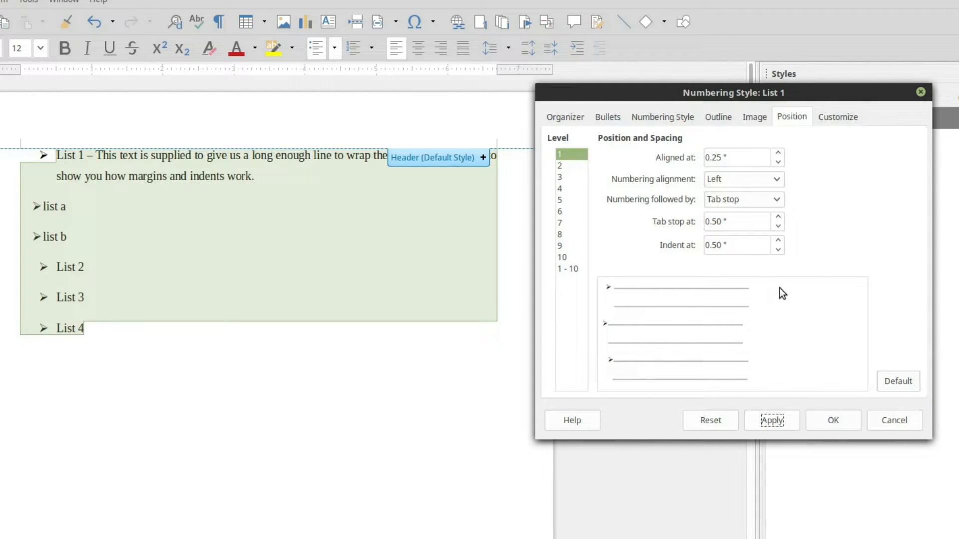
{"action": "mouse_move", "coordinate": [580, 158]}
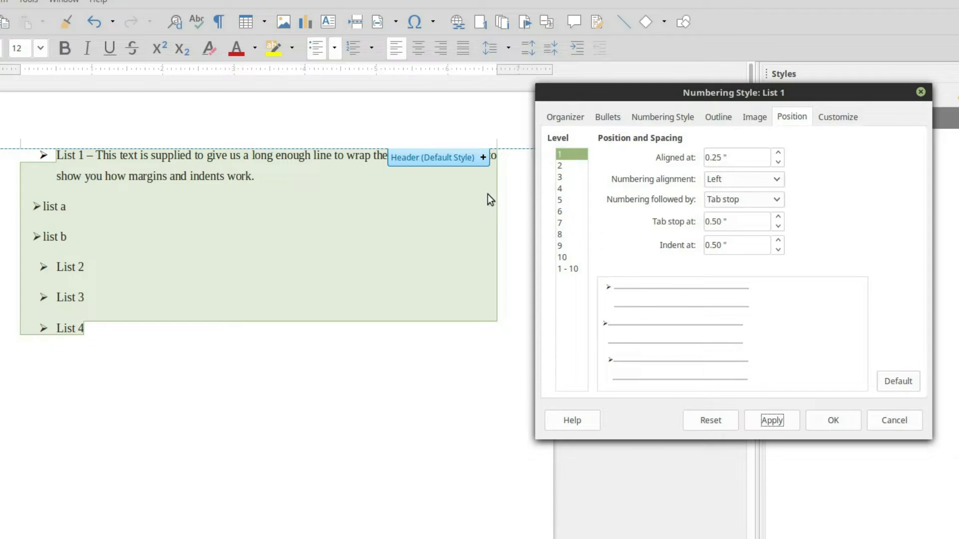
{"action": "left_click", "coordinate": [559, 166]}
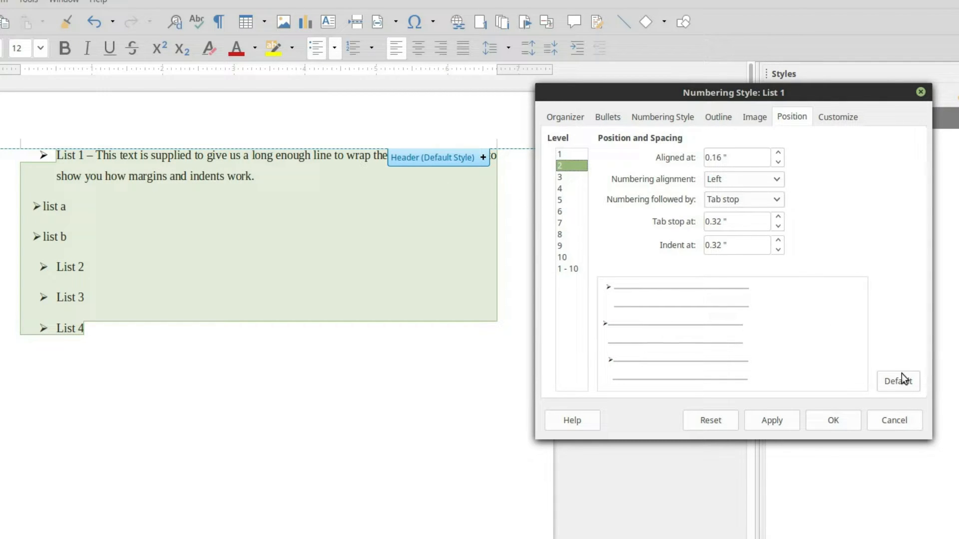
{"action": "left_click", "coordinate": [772, 420]}
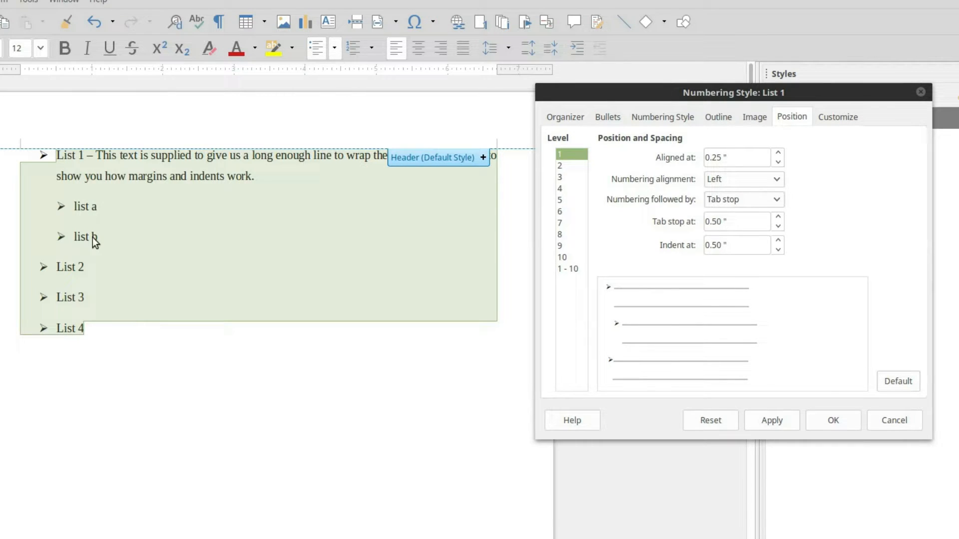
{"action": "mouse_move", "coordinate": [137, 311]}
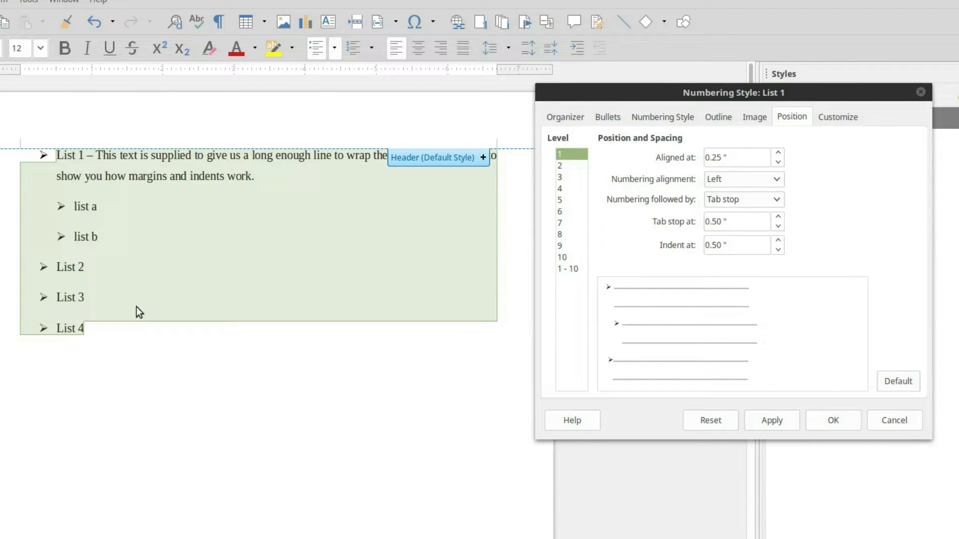
{"action": "mouse_move", "coordinate": [744, 138]}
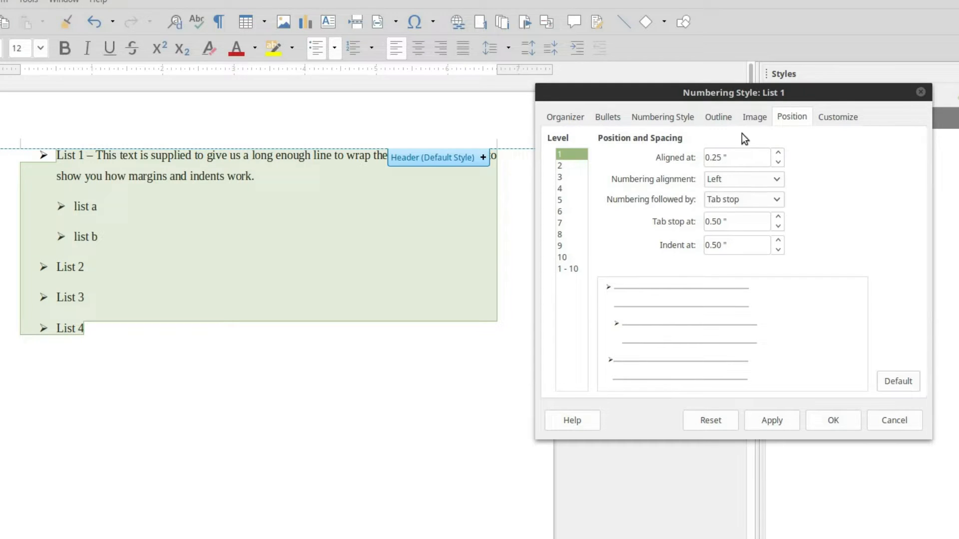
{"action": "mouse_move", "coordinate": [910, 286]}
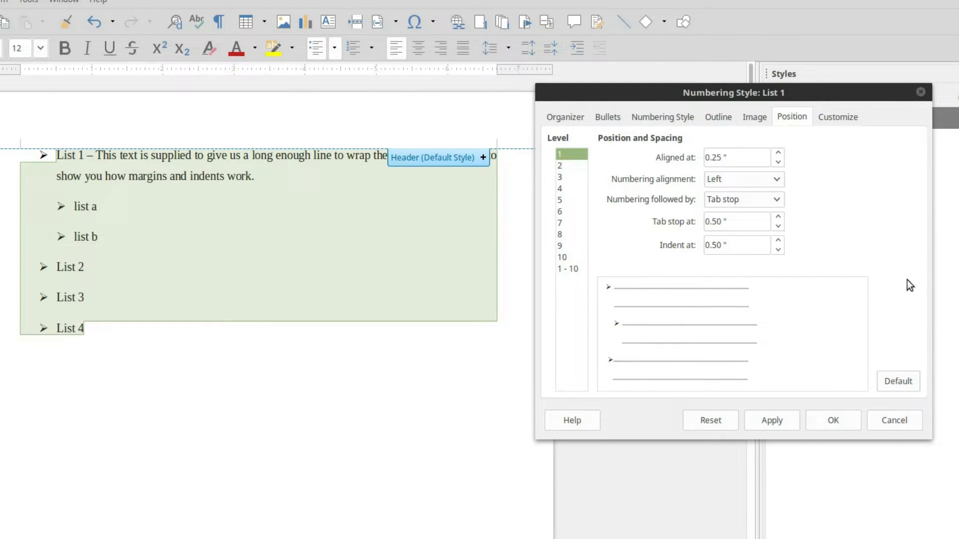
{"action": "mouse_move", "coordinate": [73, 187]}
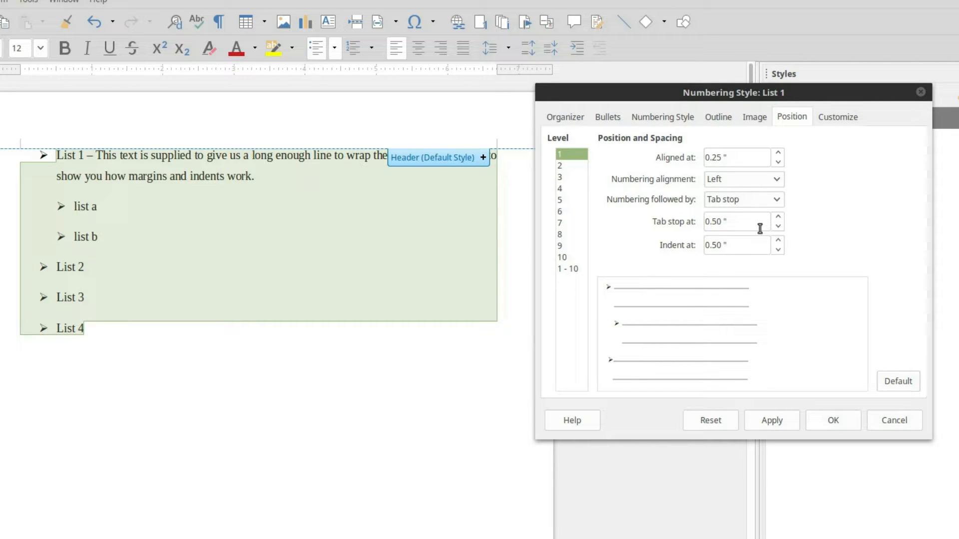
{"action": "mouse_move", "coordinate": [121, 186]}
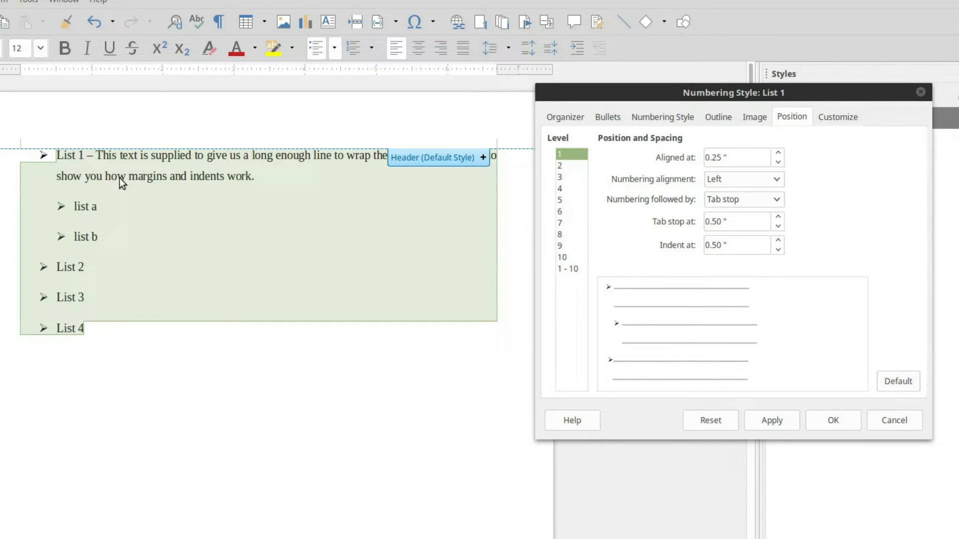
{"action": "mouse_move", "coordinate": [91, 183]}
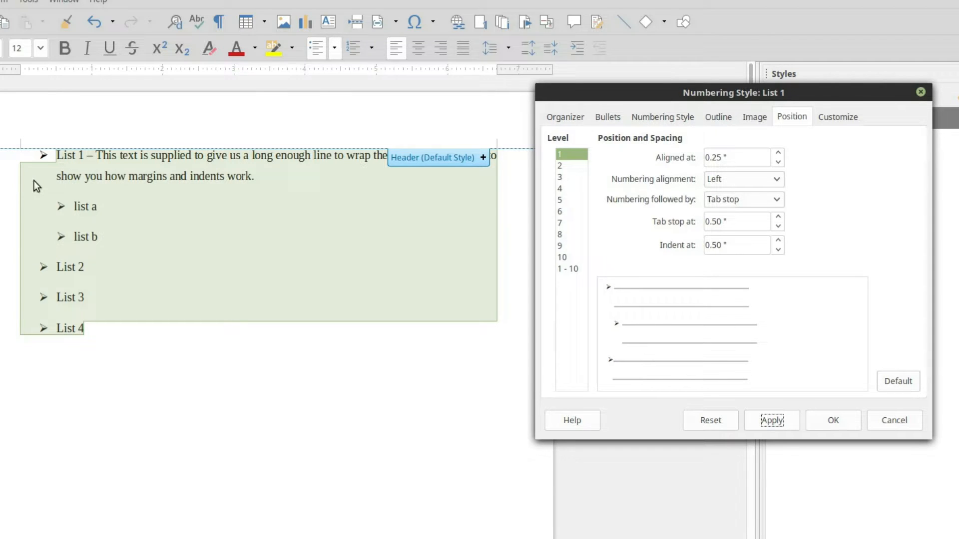
{"action": "mouse_move", "coordinate": [15, 186]}
{"action": "type", "text": "0"}
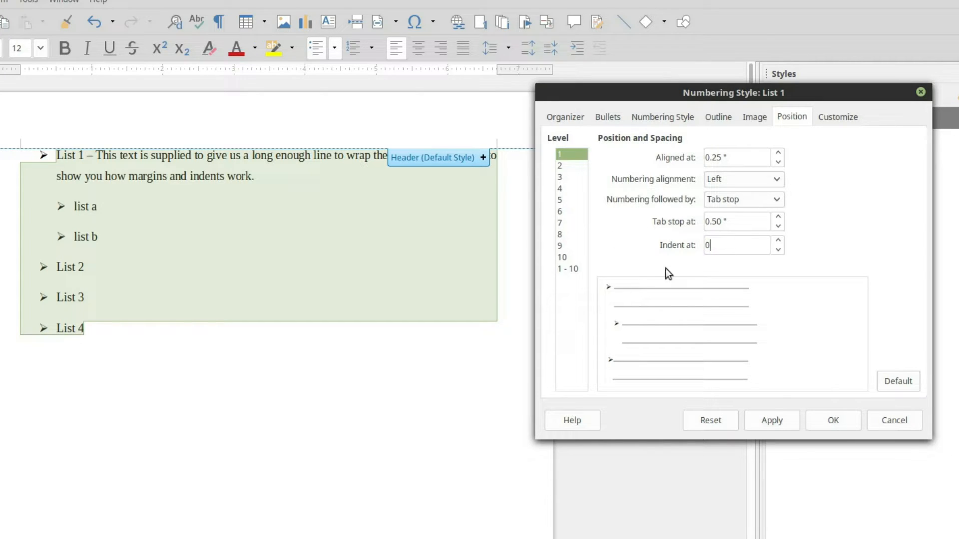
Step: Try Indent at 0, then set it to 1.00" for level 1 and confirm the List 1 style with OK
{"action": "left_click", "coordinate": [772, 420]}
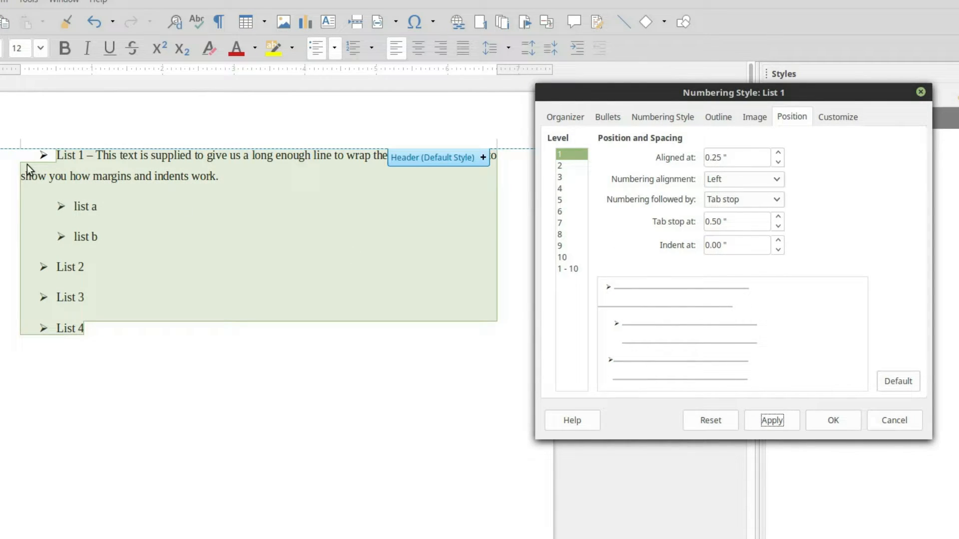
{"action": "triple_click", "coordinate": [734, 246]}
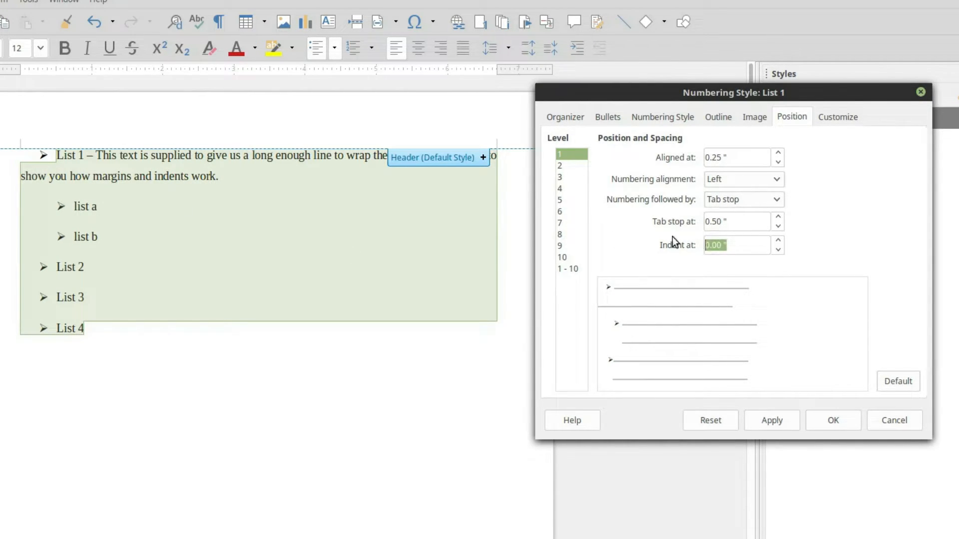
{"action": "left_click", "coordinate": [771, 420]}
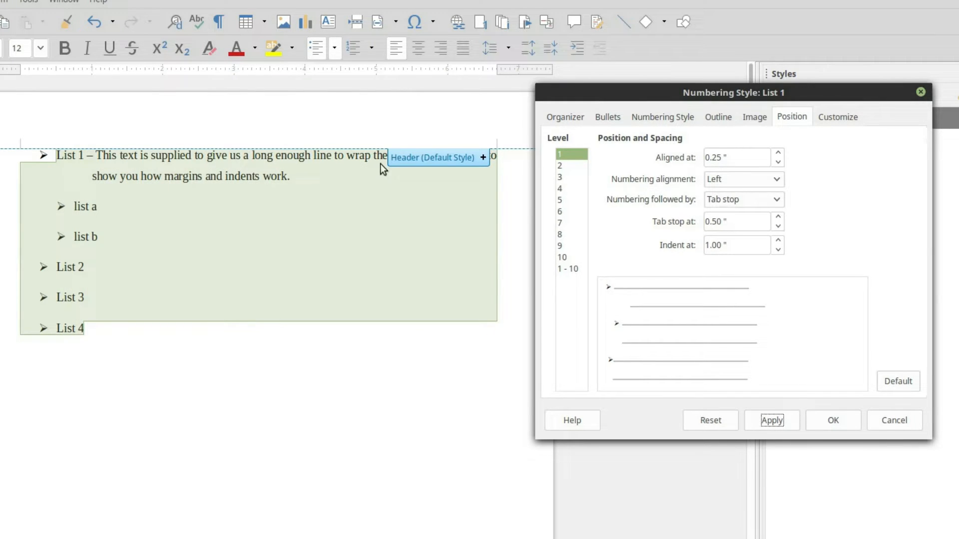
{"action": "mouse_move", "coordinate": [97, 65]}
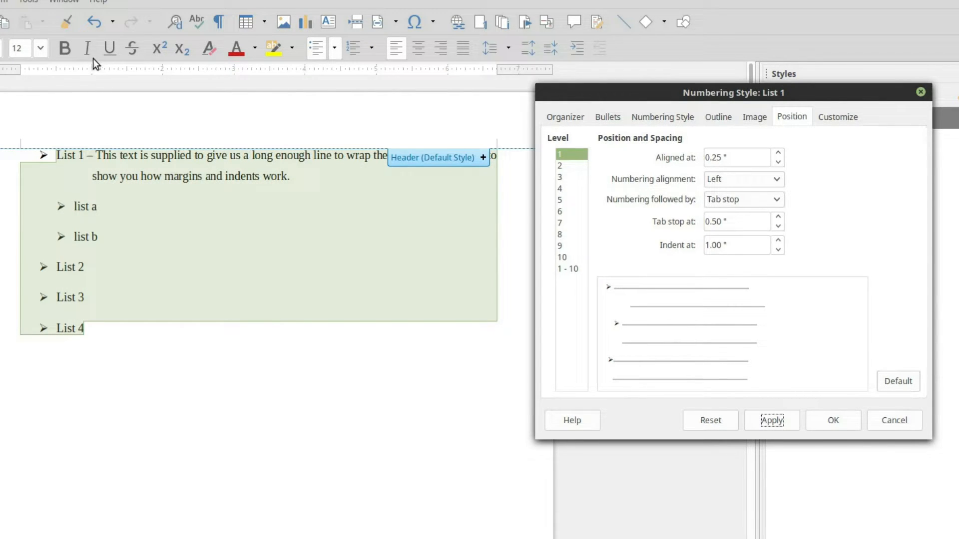
{"action": "mouse_move", "coordinate": [98, 191]}
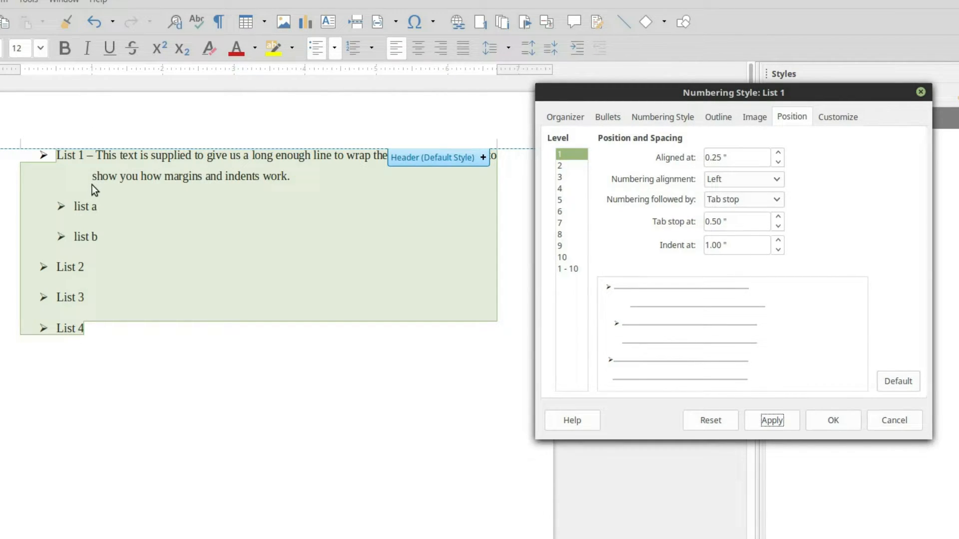
{"action": "left_click", "coordinate": [831, 420]}
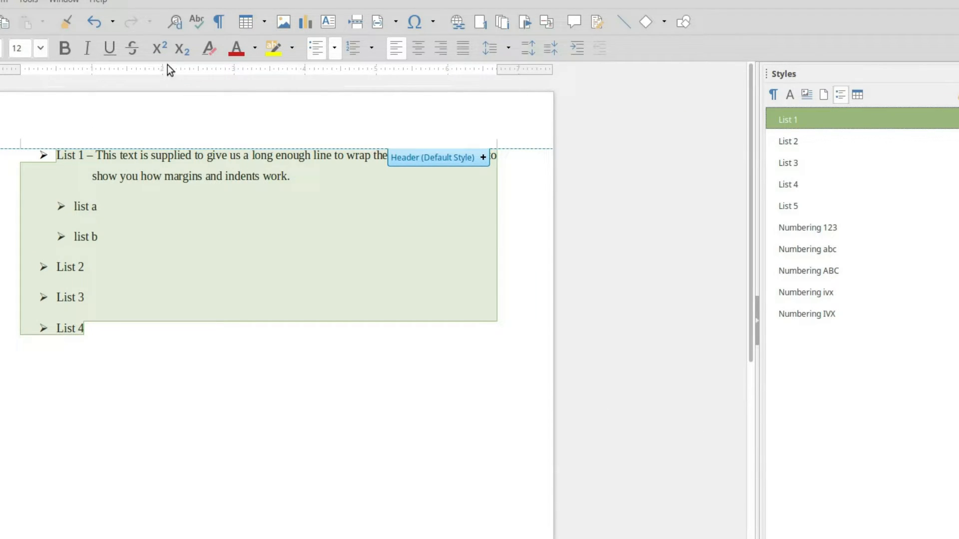
{"action": "mouse_move", "coordinate": [91, 190]}
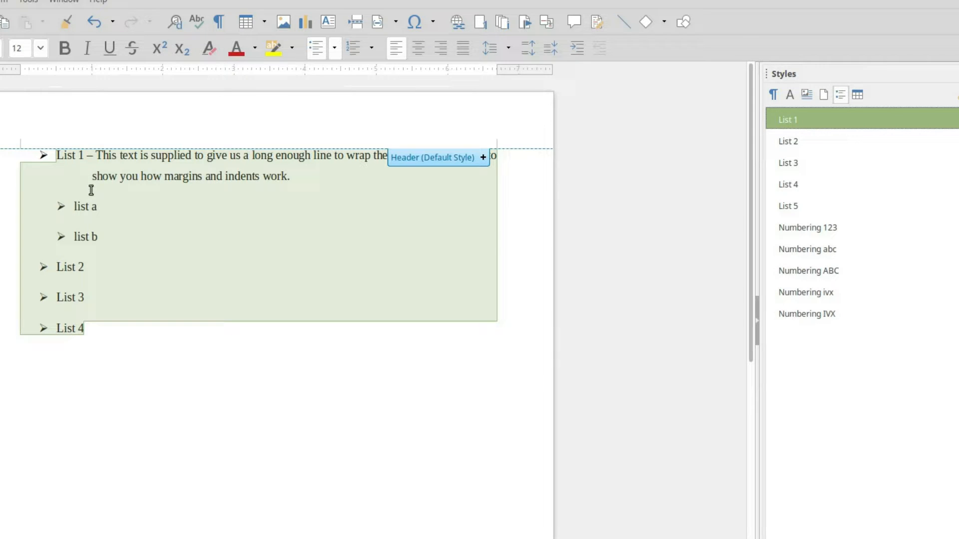
{"action": "mouse_move", "coordinate": [809, 117]}
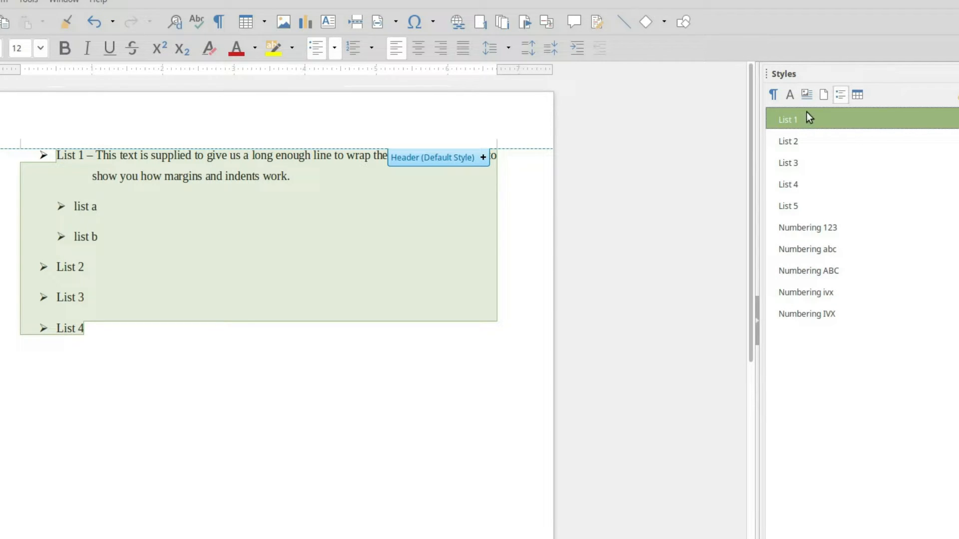
Step: Choose Modify on List 1 again to reopen its position and spacing settings
{"action": "right_click", "coordinate": [787, 119]}
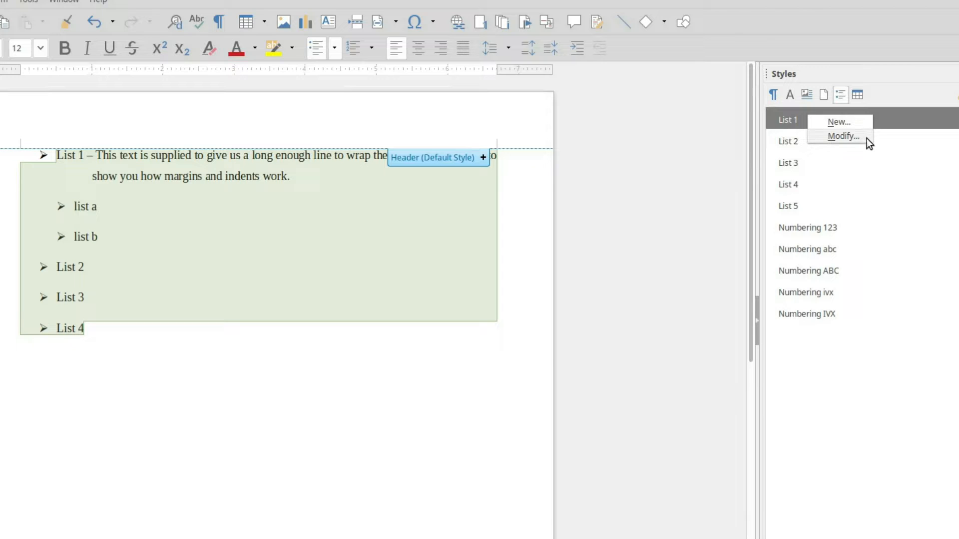
{"action": "left_click", "coordinate": [843, 136]}
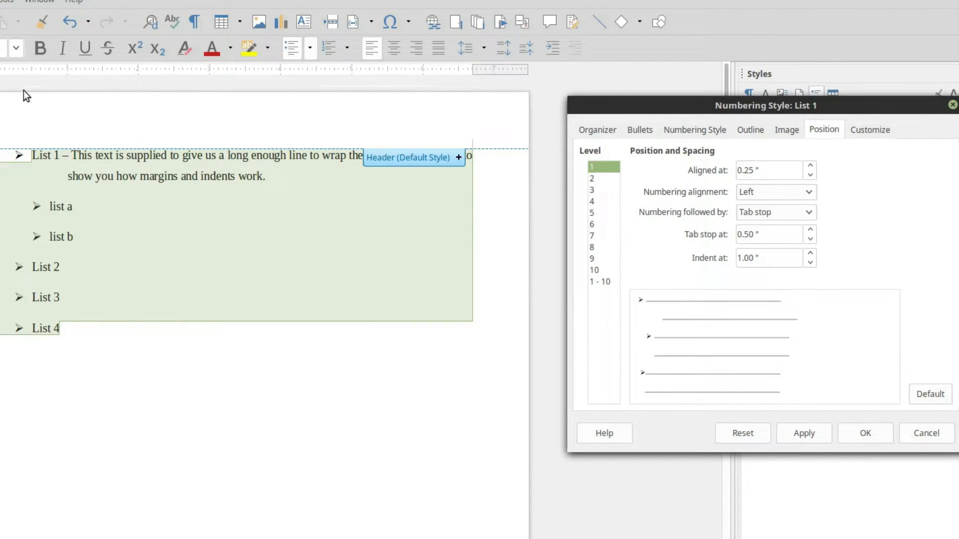
{"action": "mouse_move", "coordinate": [114, 92]}
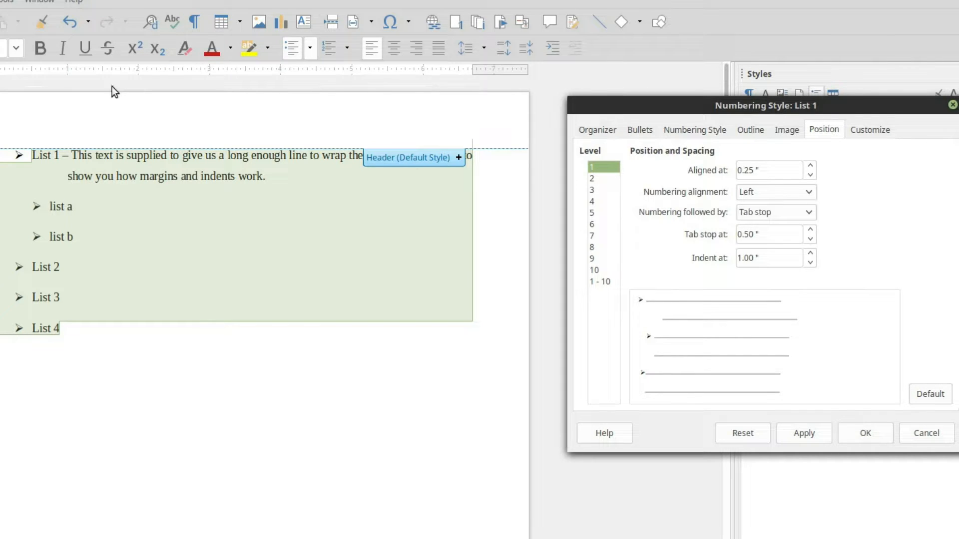
{"action": "mouse_move", "coordinate": [780, 164]}
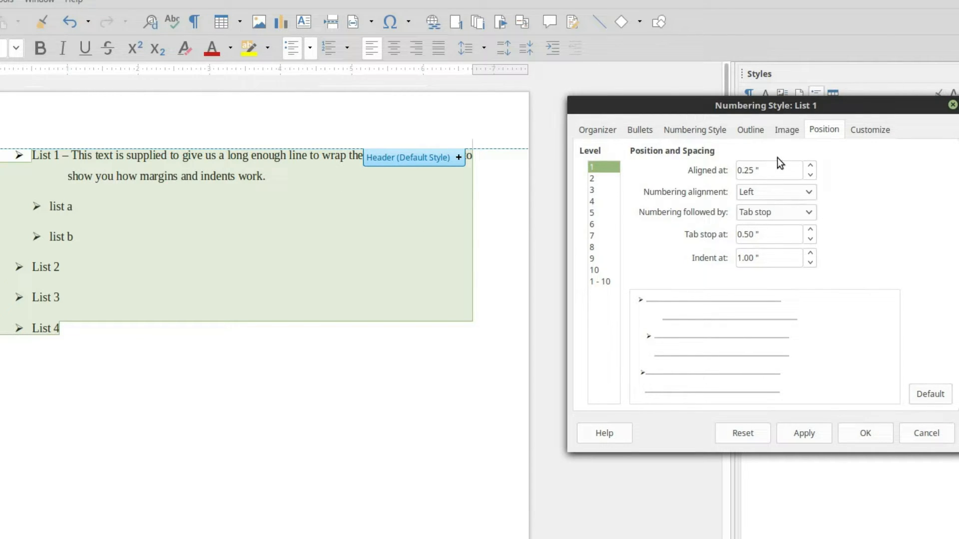
Step: Set Numbering followed by to Nothing, apply it, and raise Aligned at to 0.37 inch
{"action": "left_click", "coordinate": [810, 213]}
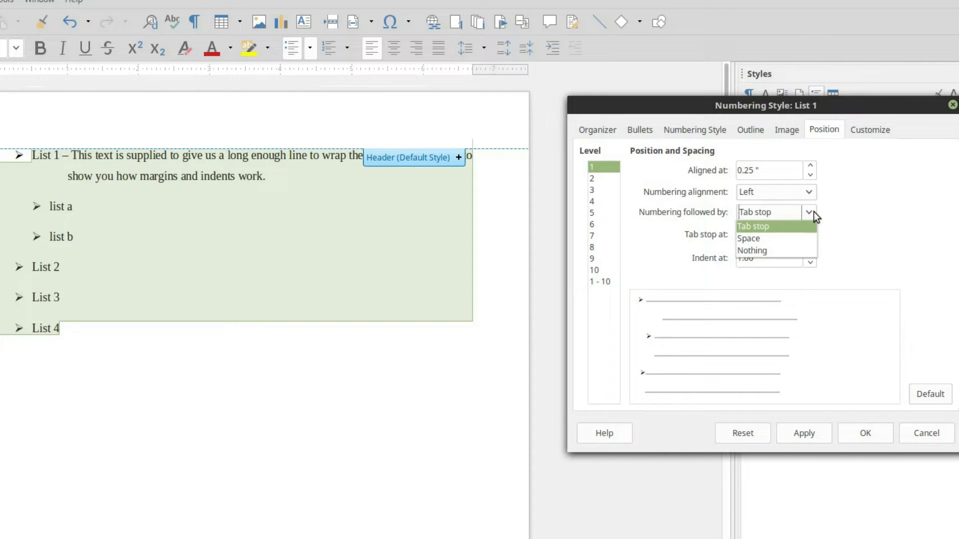
{"action": "mouse_move", "coordinate": [791, 238]}
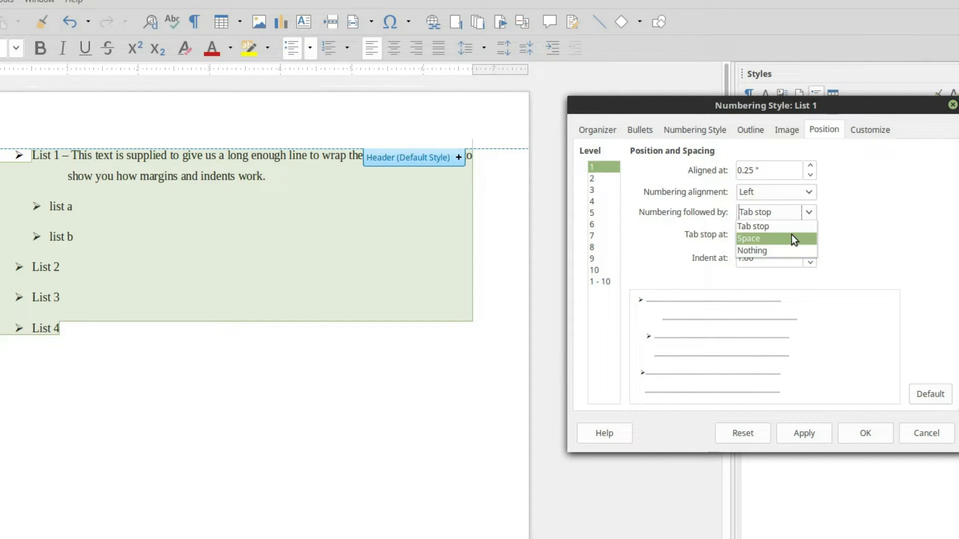
{"action": "left_click", "coordinate": [751, 250]}
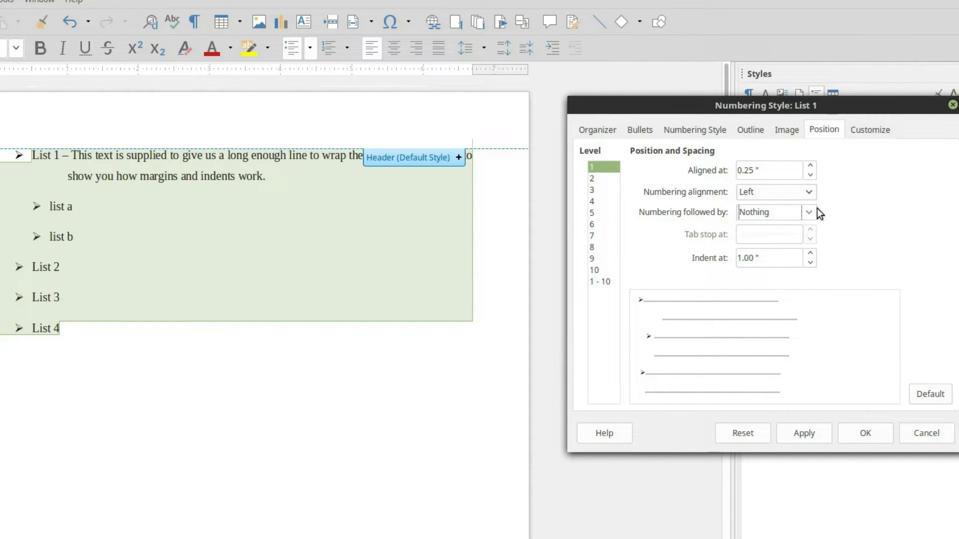
{"action": "mouse_move", "coordinate": [740, 210]}
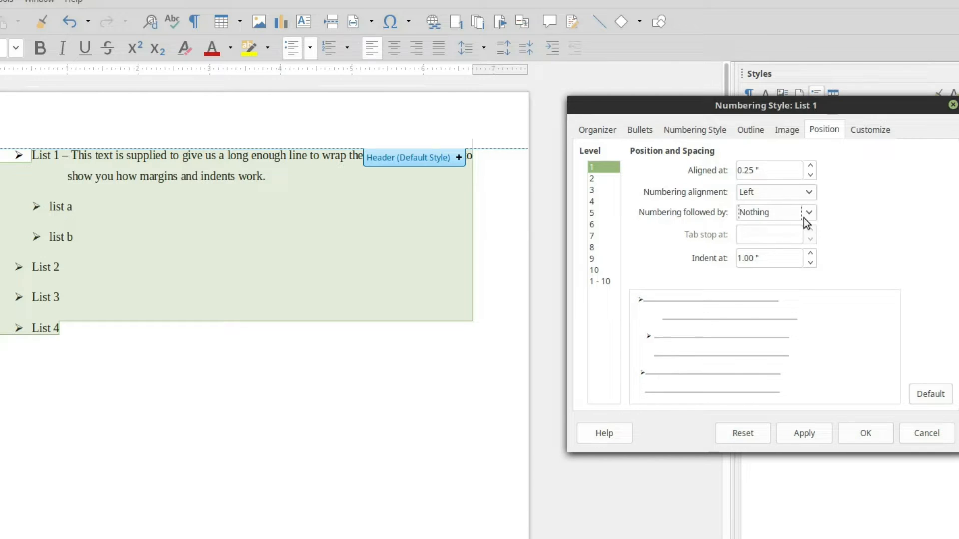
{"action": "mouse_move", "coordinate": [792, 255]}
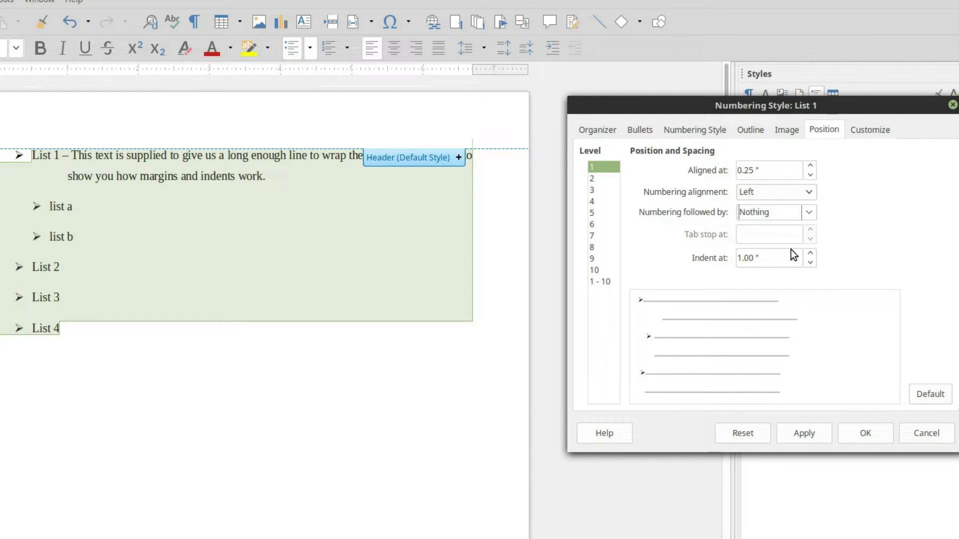
{"action": "left_click", "coordinate": [804, 433]}
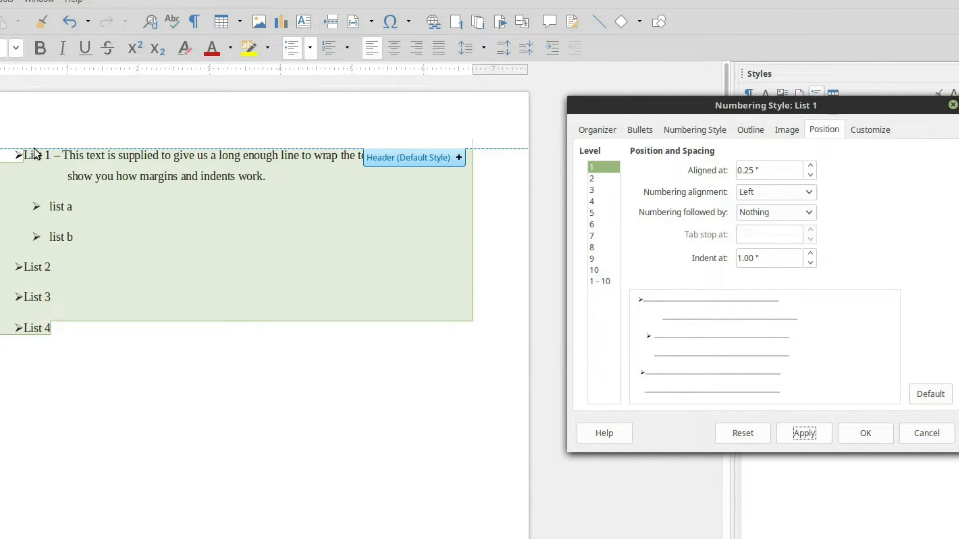
{"action": "left_click", "coordinate": [810, 167]}
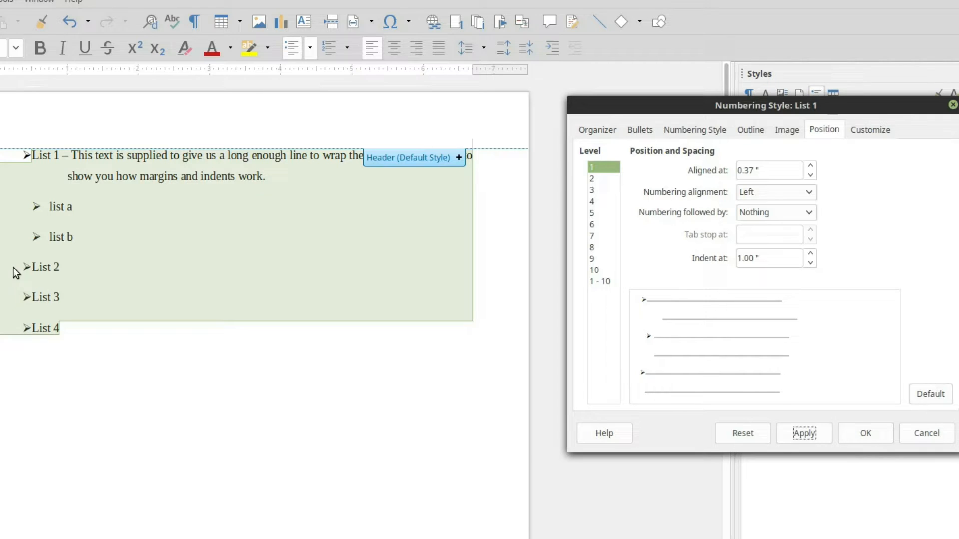
{"action": "mouse_move", "coordinate": [813, 219]}
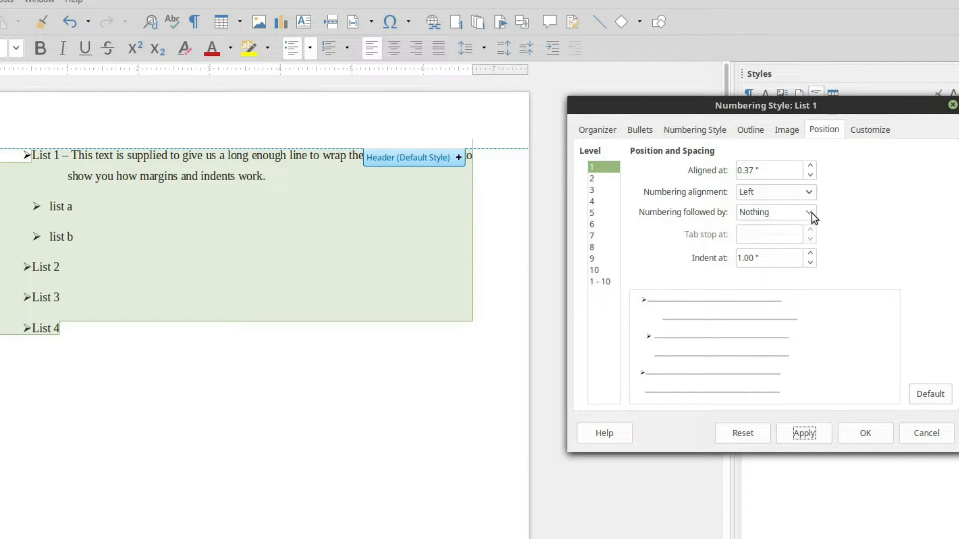
Step: Set Numbering followed by to Space, then lower Aligned at to 0.19 inch and apply
{"action": "left_click", "coordinate": [809, 212]}
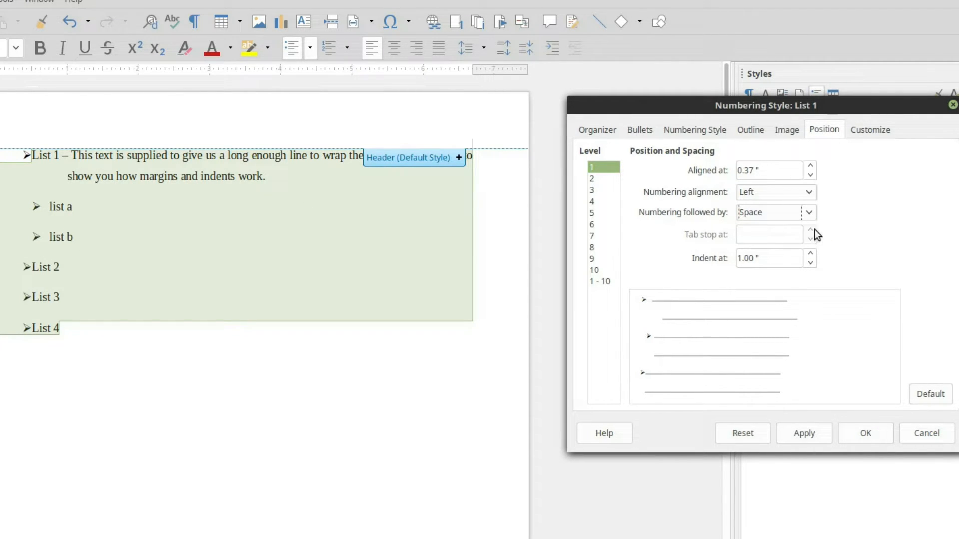
{"action": "left_click", "coordinate": [804, 433]}
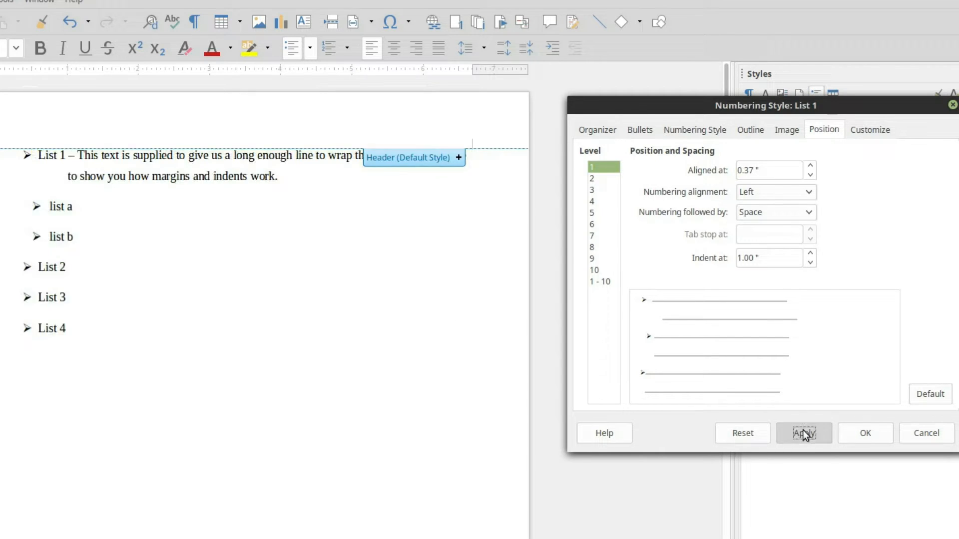
{"action": "left_click", "coordinate": [803, 433]}
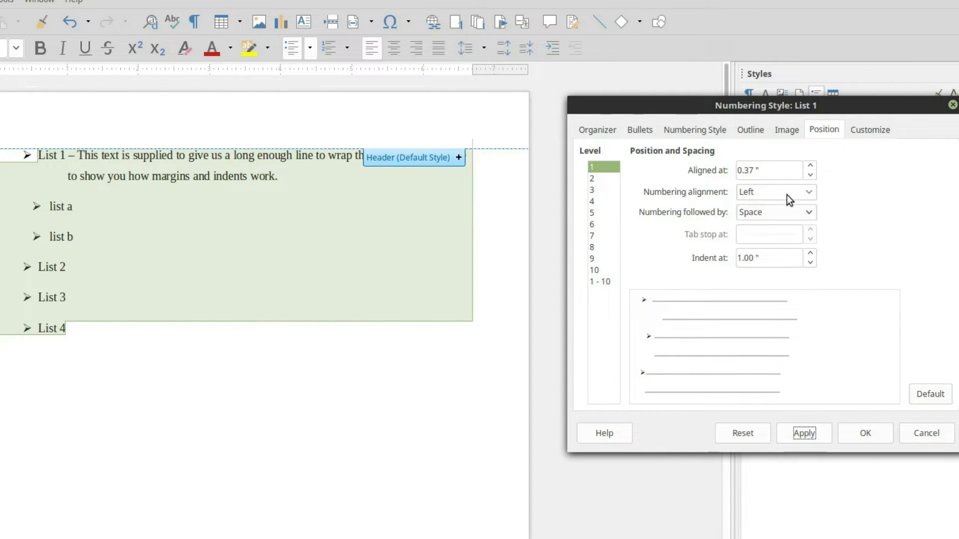
{"action": "mouse_move", "coordinate": [176, 166]}
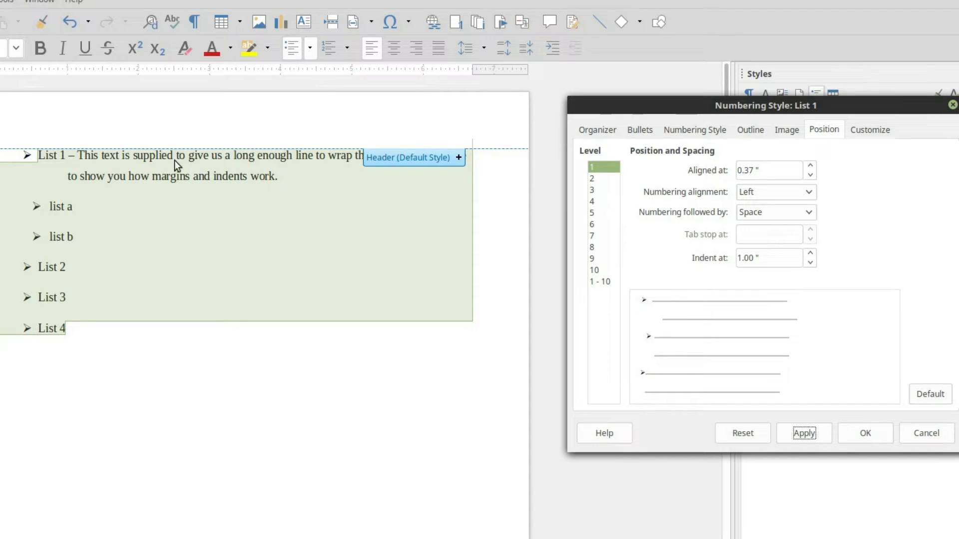
{"action": "mouse_move", "coordinate": [39, 170]}
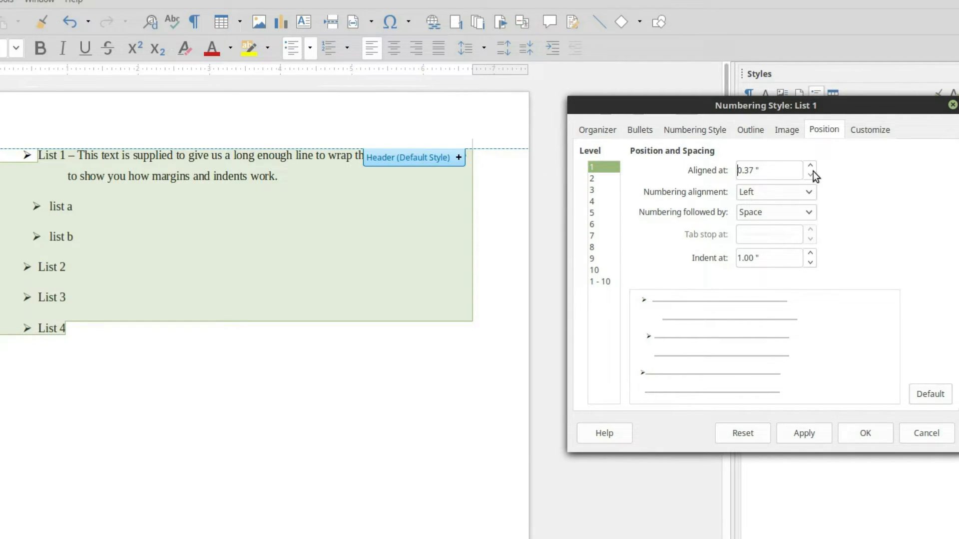
{"action": "left_click", "coordinate": [810, 174]}
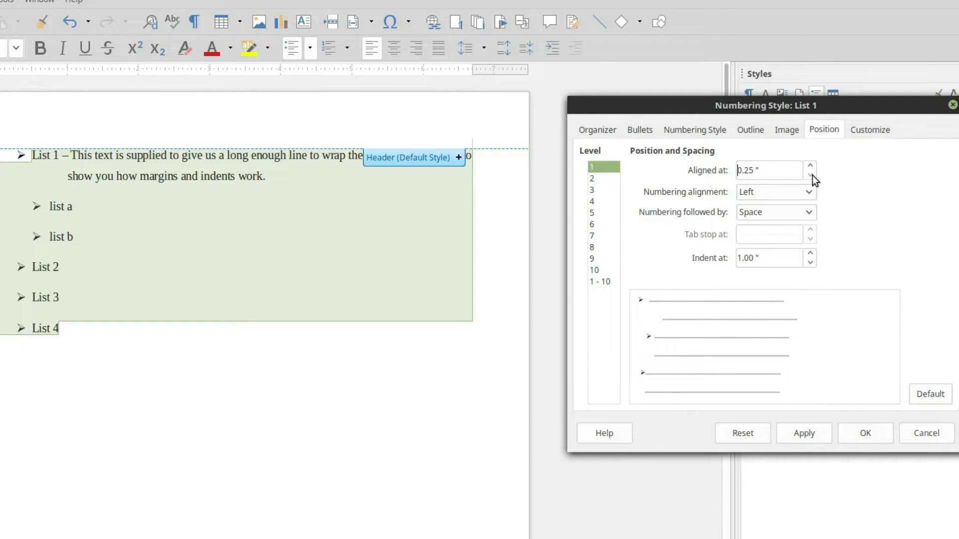
{"action": "left_click", "coordinate": [809, 174]}
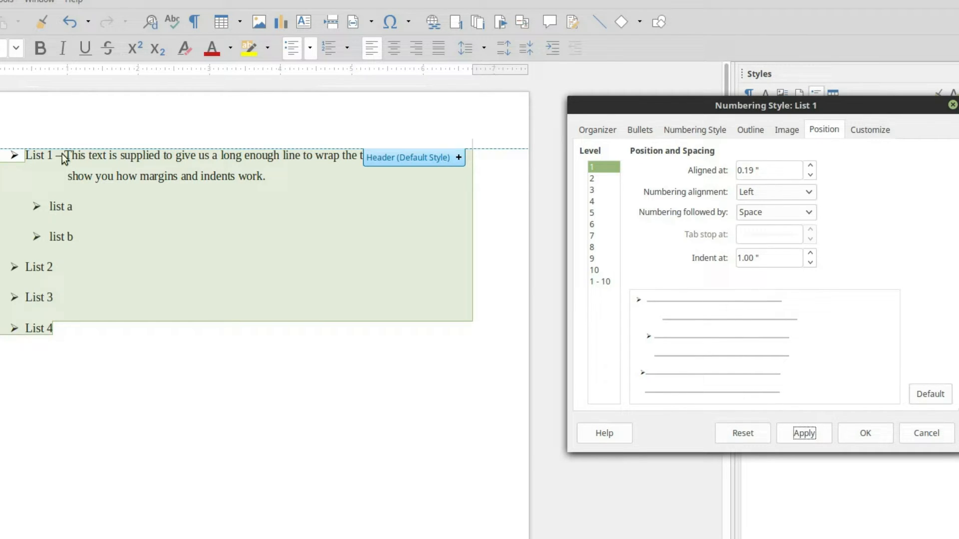
{"action": "mouse_move", "coordinate": [94, 160]}
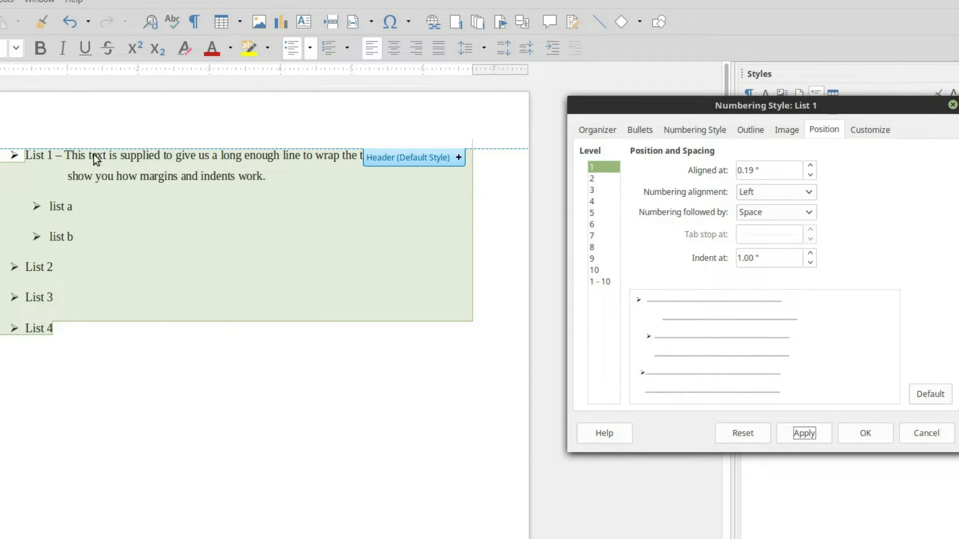
{"action": "mouse_move", "coordinate": [31, 160]}
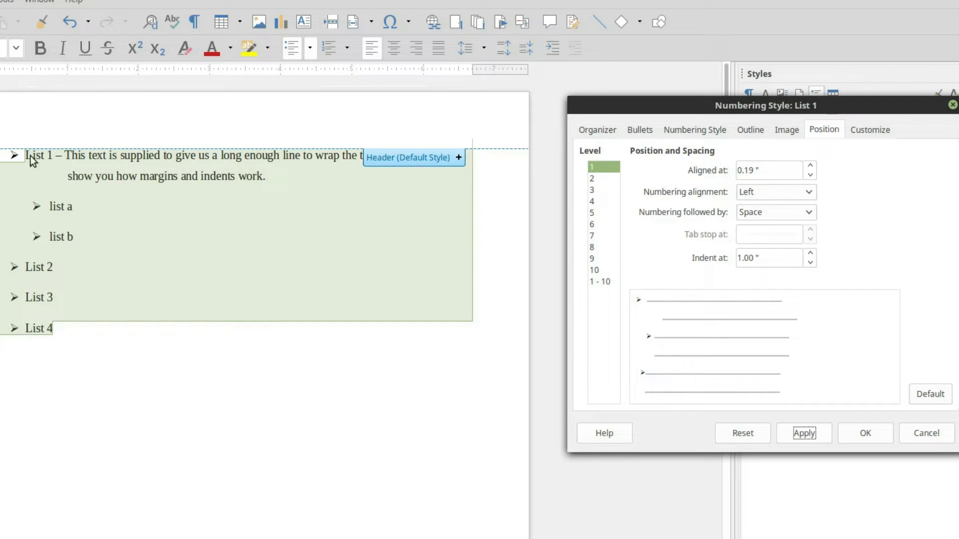
{"action": "mouse_move", "coordinate": [835, 201]}
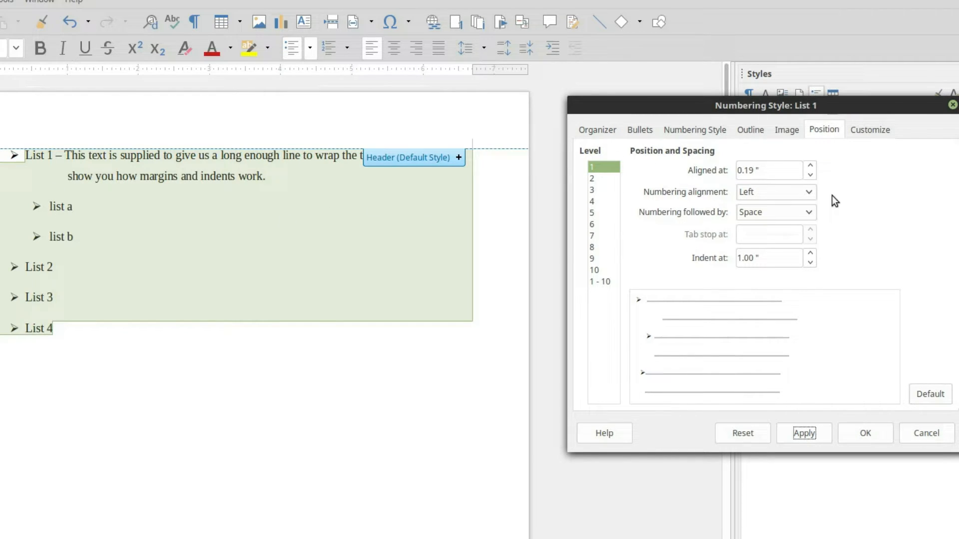
Step: Set Numbering followed by to Tab stop at 0.50 inch
{"action": "left_click", "coordinate": [808, 213]}
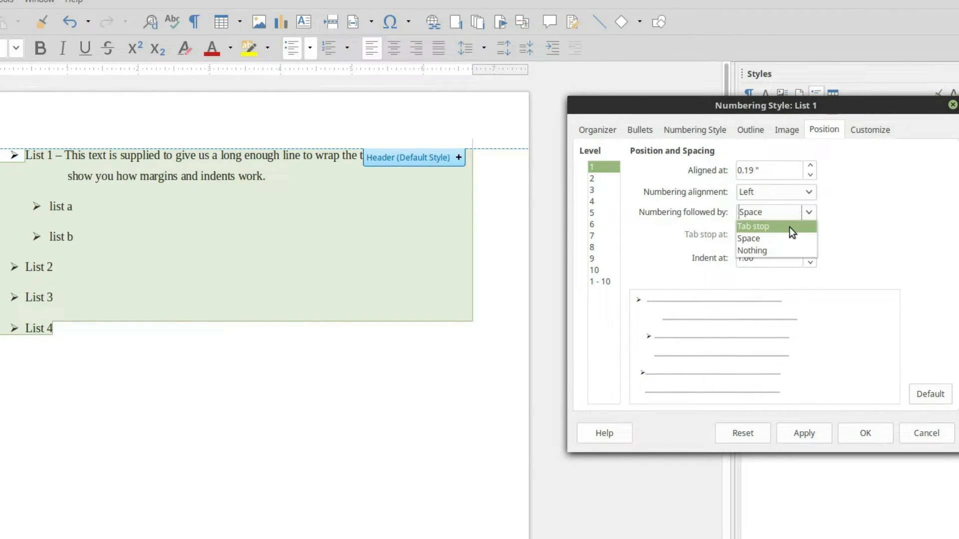
{"action": "left_click", "coordinate": [753, 227]}
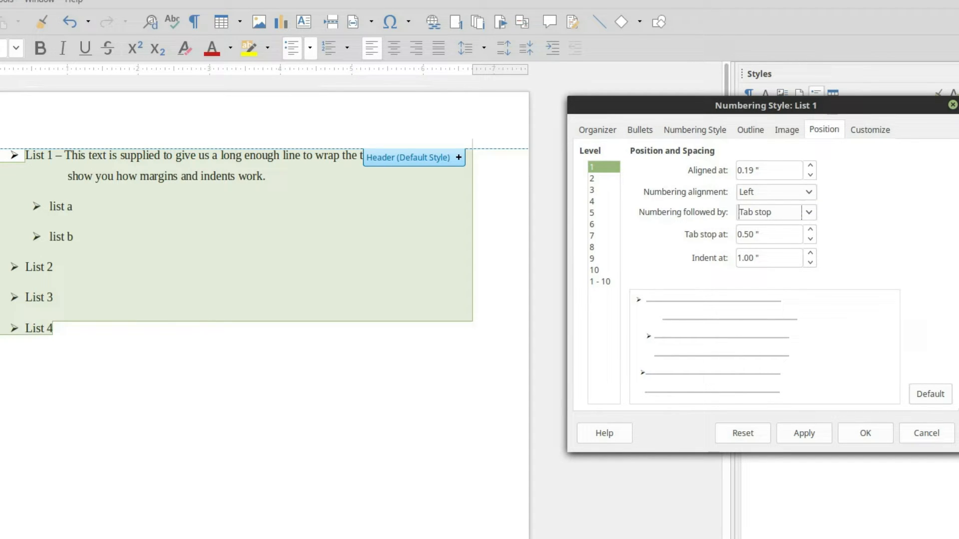
{"action": "mouse_move", "coordinate": [179, 155]}
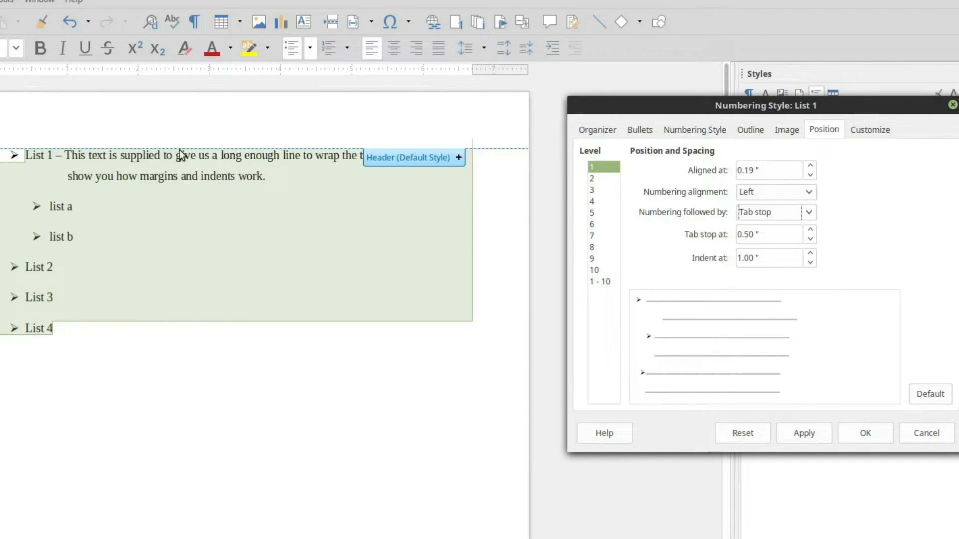
{"action": "mouse_move", "coordinate": [67, 79]}
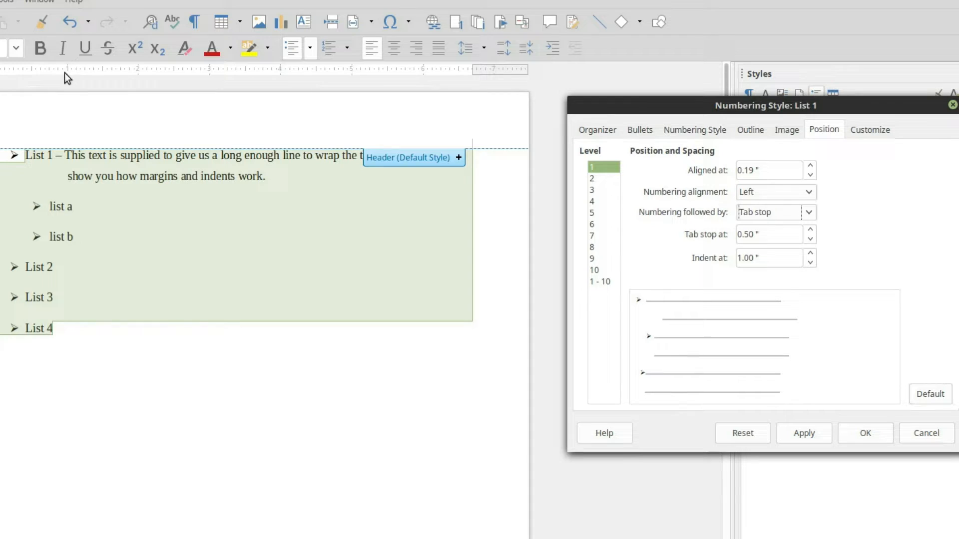
{"action": "mouse_move", "coordinate": [29, 156]}
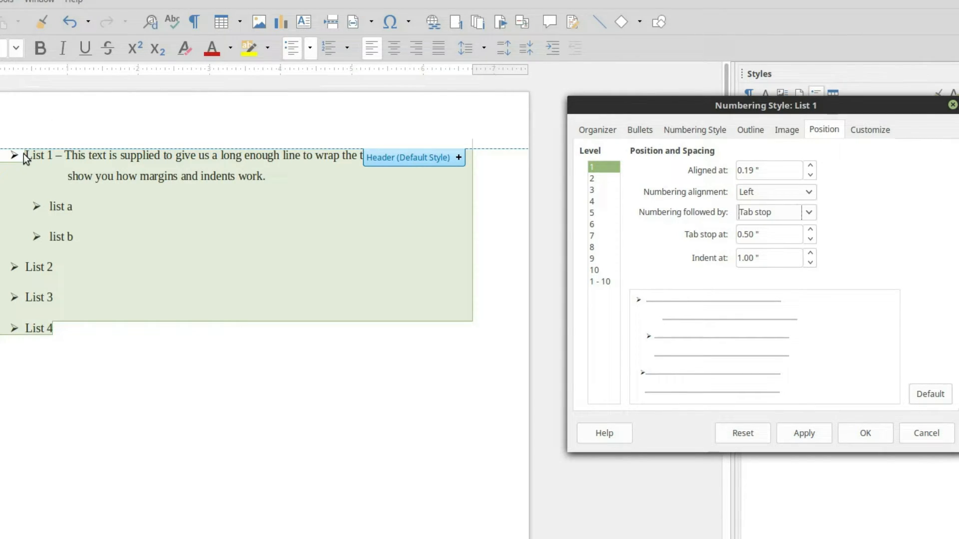
{"action": "mouse_move", "coordinate": [162, 162]}
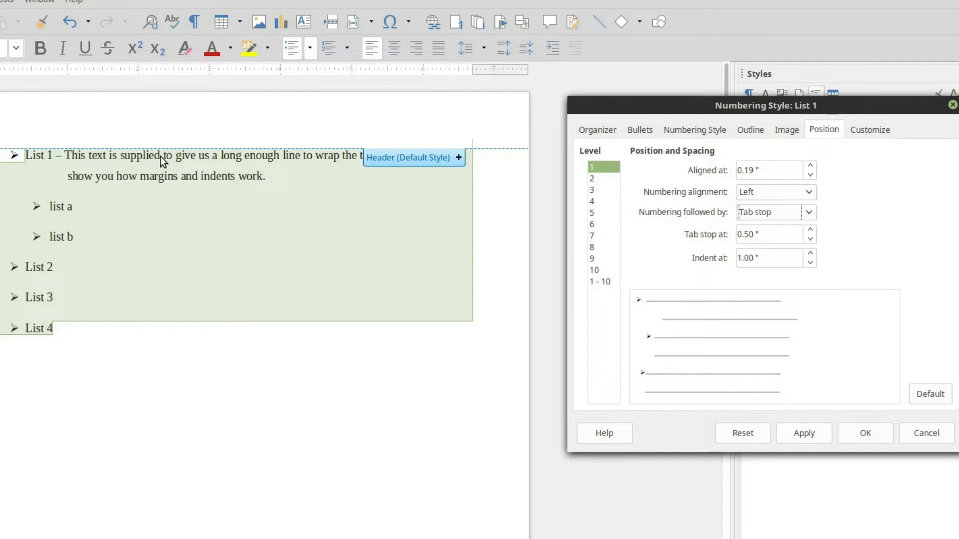
{"action": "mouse_move", "coordinate": [769, 228]}
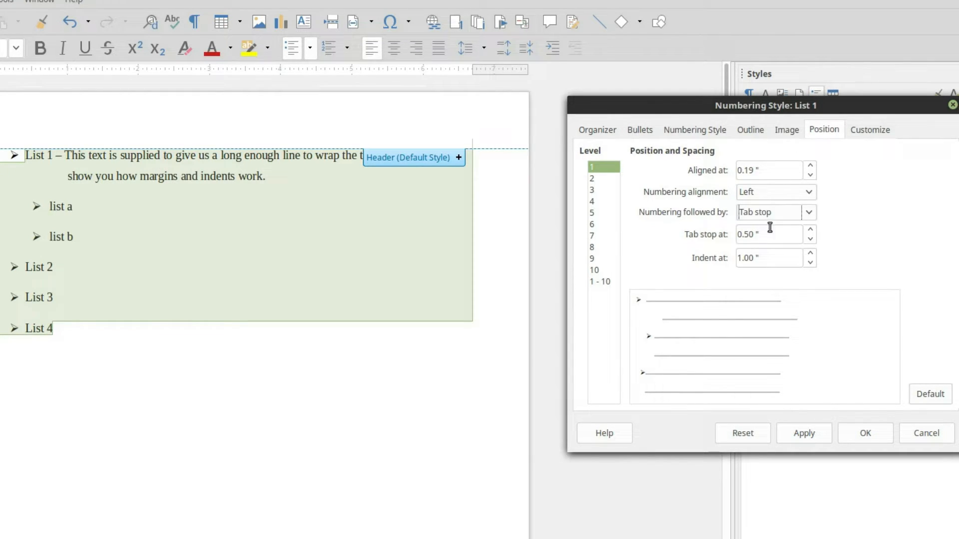
Step: Set Aligned at to 0 and apply, then raise the bullet alignment toward 0.25 inch
{"action": "triple_click", "coordinate": [768, 170]}
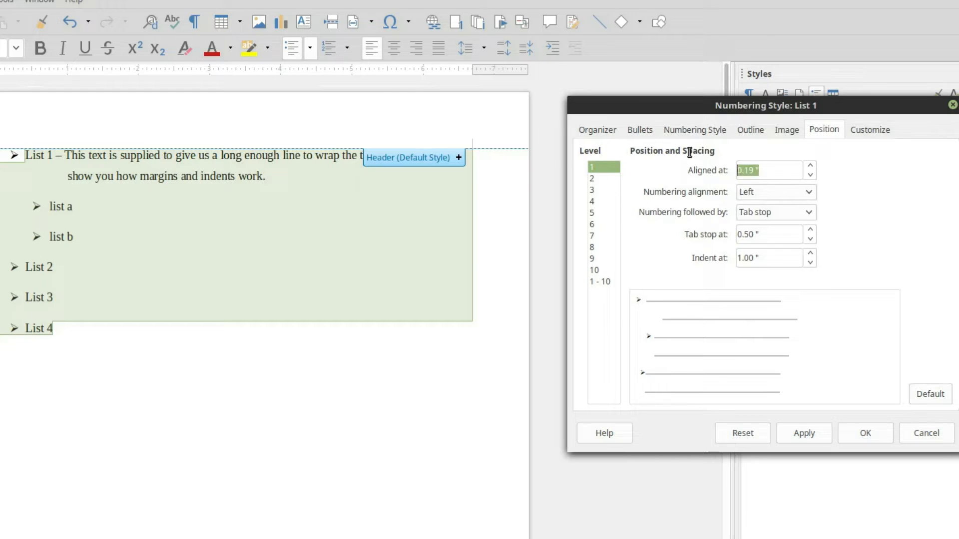
{"action": "left_click", "coordinate": [804, 433]}
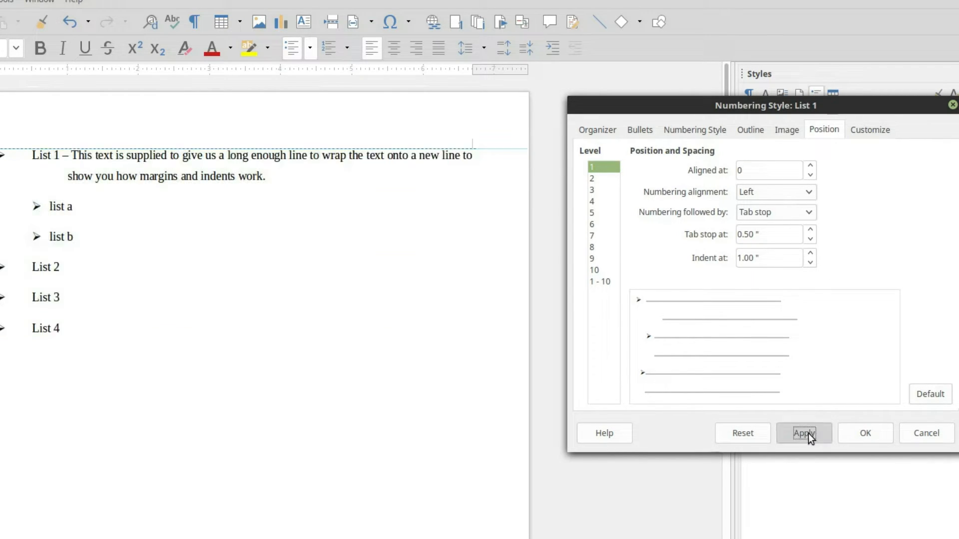
{"action": "left_click", "coordinate": [804, 433]}
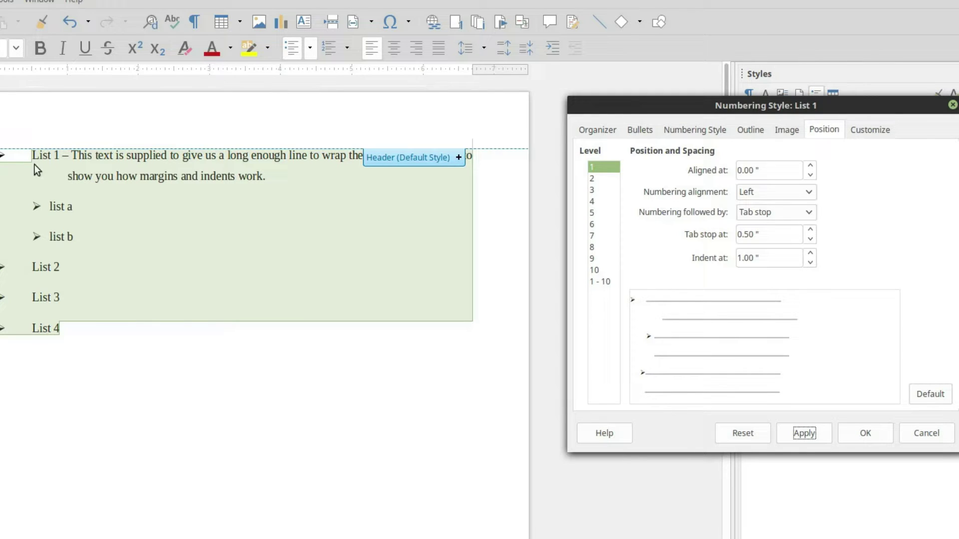
{"action": "mouse_move", "coordinate": [701, 218]}
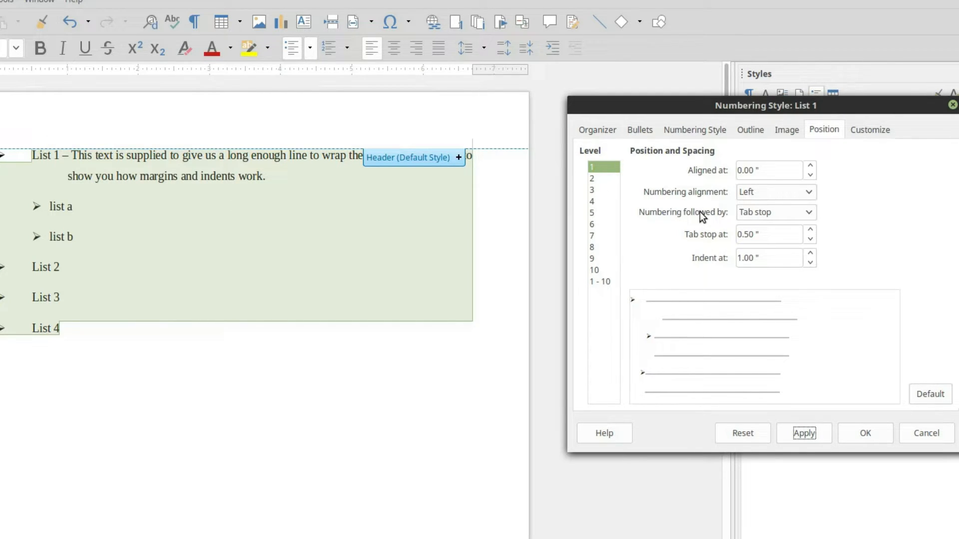
{"action": "left_click", "coordinate": [810, 166]}
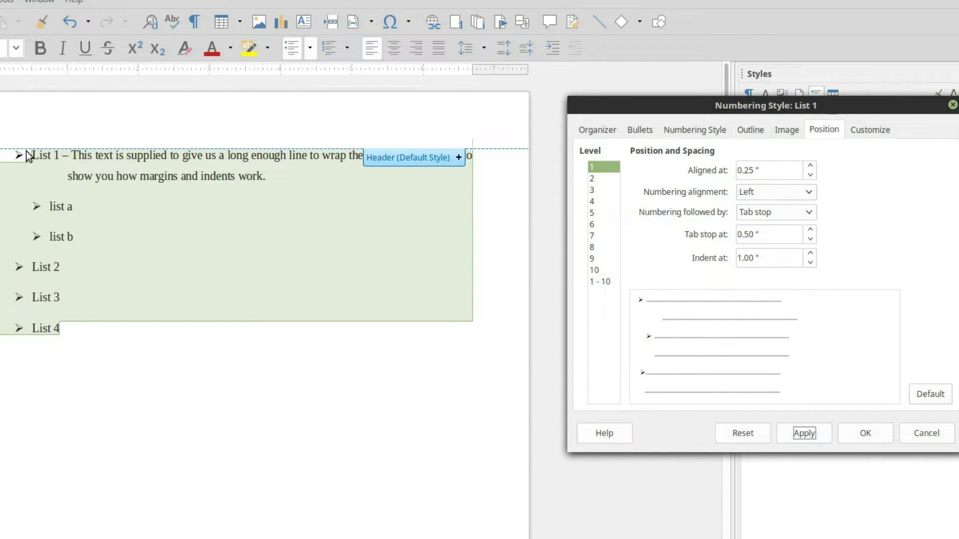
{"action": "left_click", "coordinate": [810, 167]}
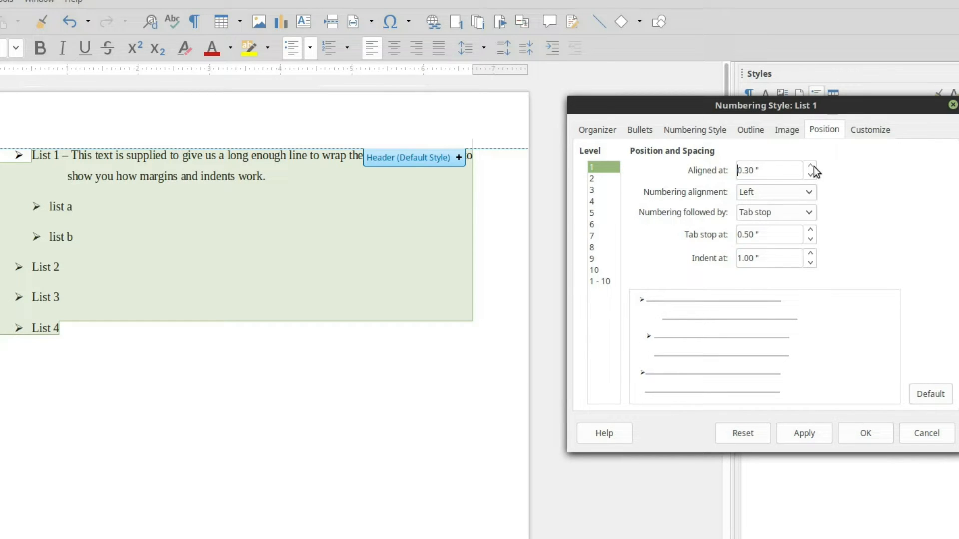
{"action": "left_click", "coordinate": [804, 433]}
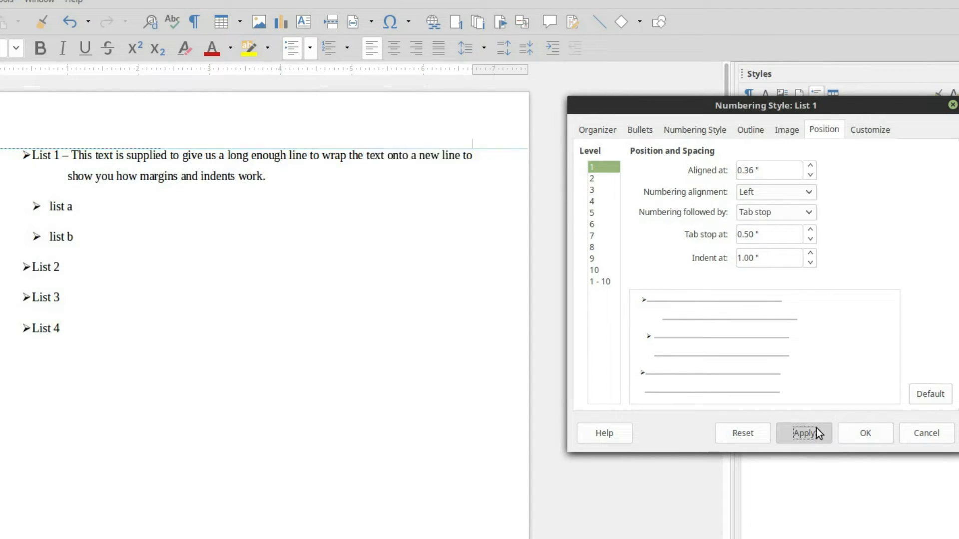
{"action": "left_click", "coordinate": [804, 433]}
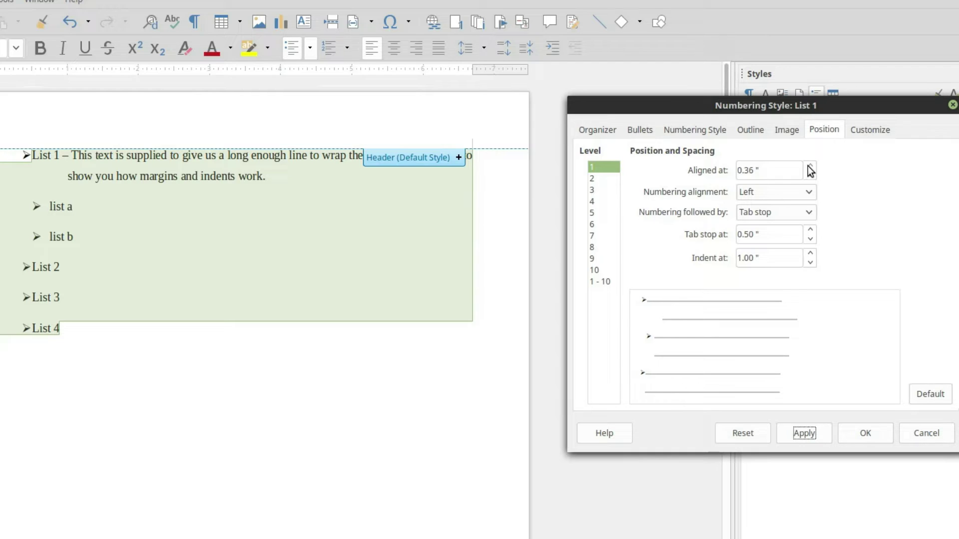
{"action": "mouse_move", "coordinate": [703, 132]}
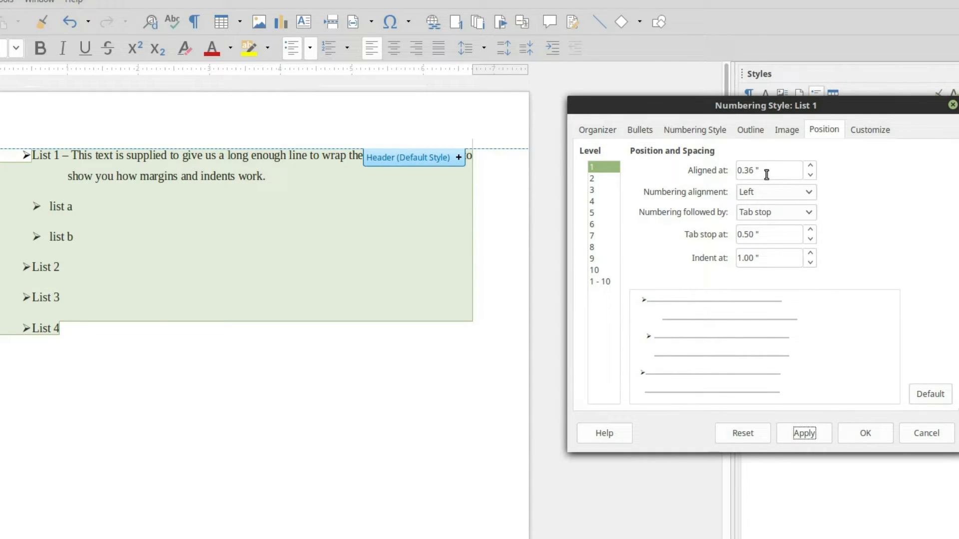
{"action": "mouse_move", "coordinate": [30, 72]}
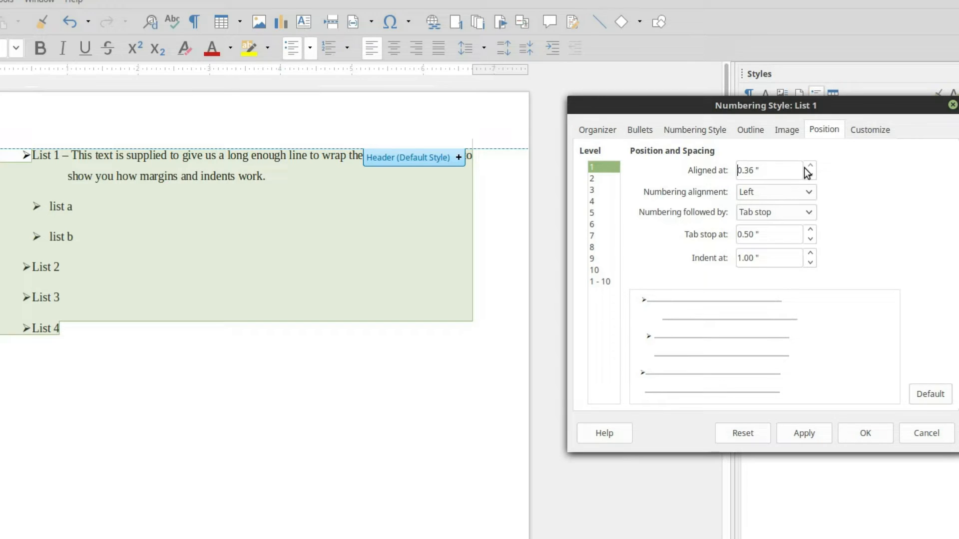
{"action": "left_click", "coordinate": [809, 166]}
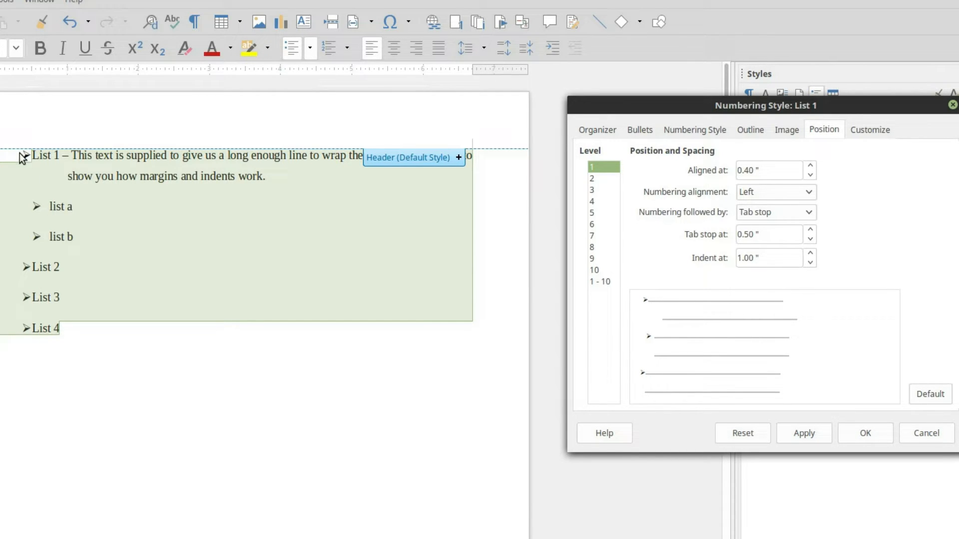
{"action": "left_click", "coordinate": [803, 433]}
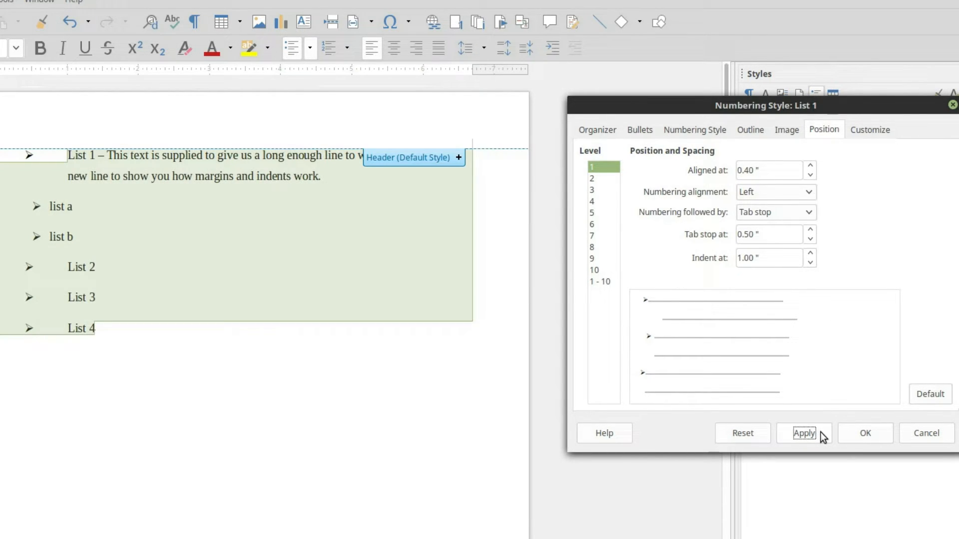
{"action": "mouse_move", "coordinate": [22, 69]}
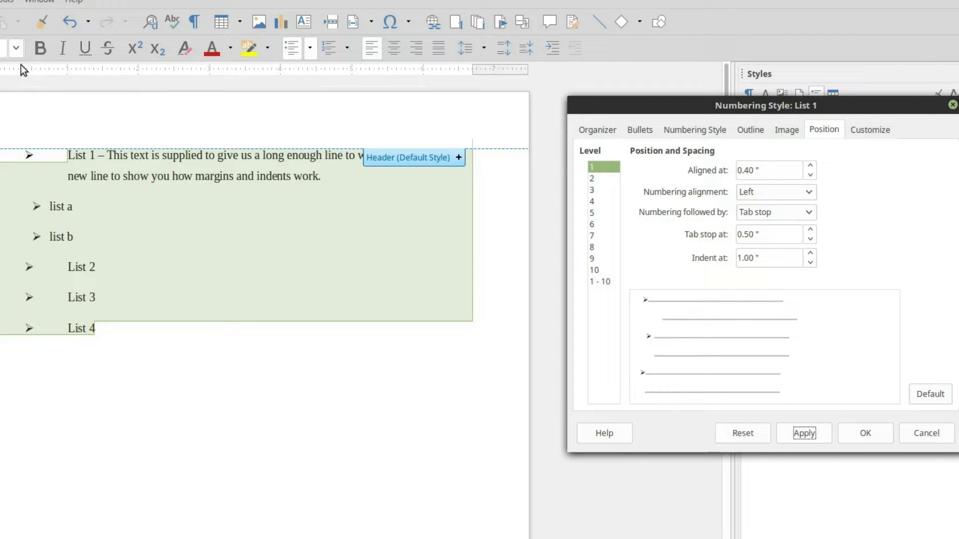
{"action": "mouse_move", "coordinate": [31, 155]}
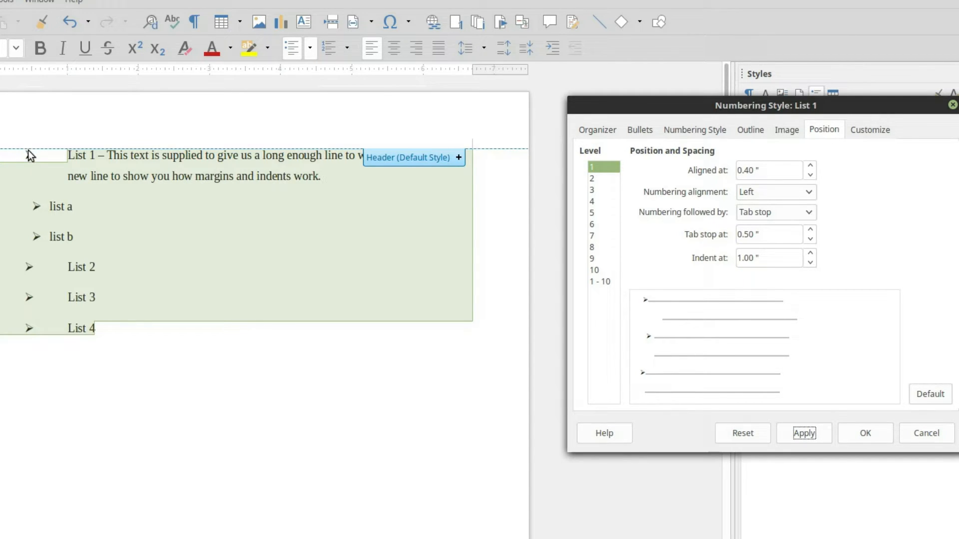
{"action": "mouse_move", "coordinate": [38, 149]}
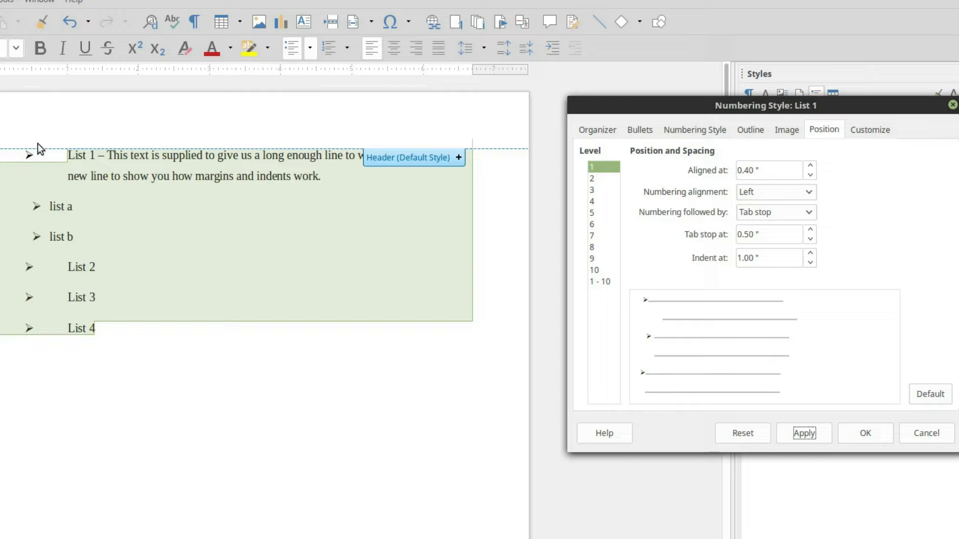
{"action": "mouse_move", "coordinate": [46, 77]}
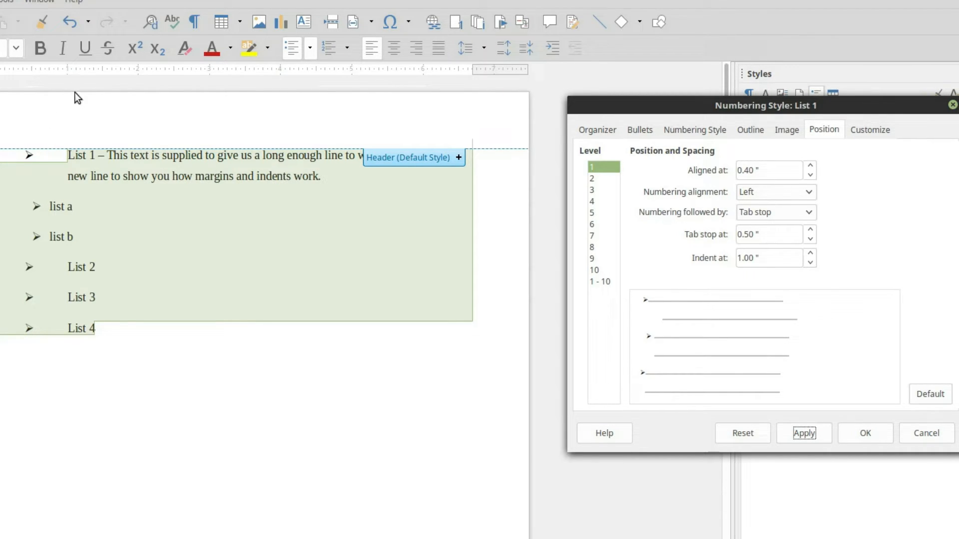
{"action": "mouse_move", "coordinate": [787, 161]}
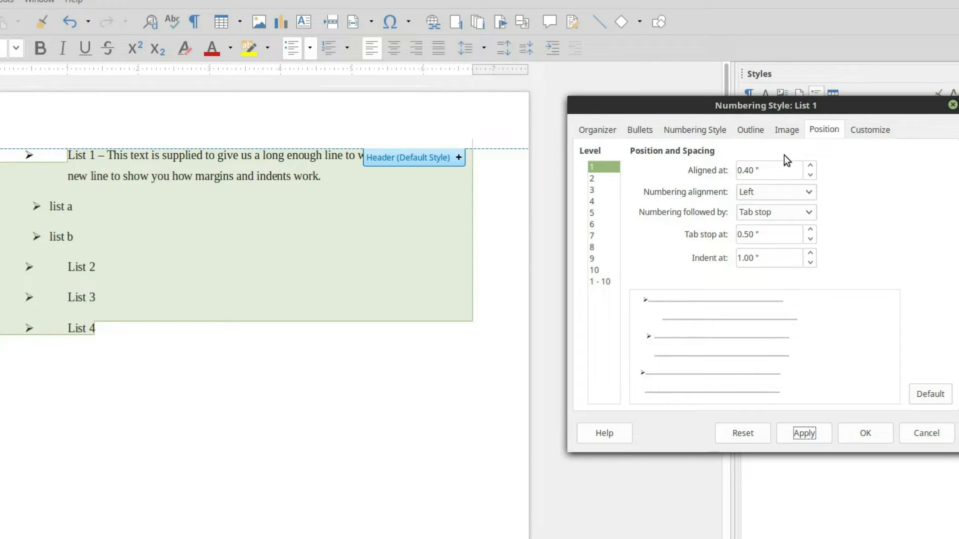
Step: Raise Aligned at stepwise from 0.40 to about 0.95 inch, applying along the way
{"action": "left_click", "coordinate": [810, 166]}
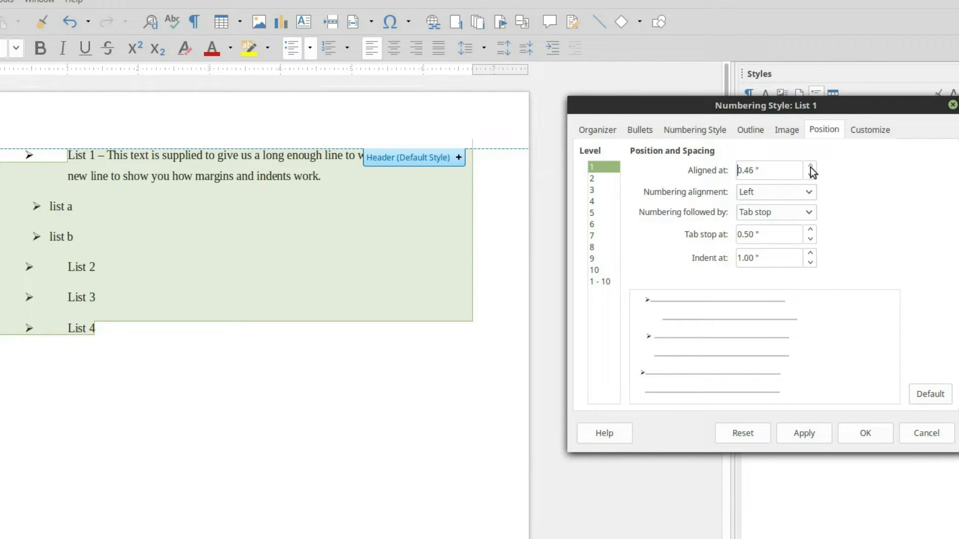
{"action": "left_click", "coordinate": [810, 166]}
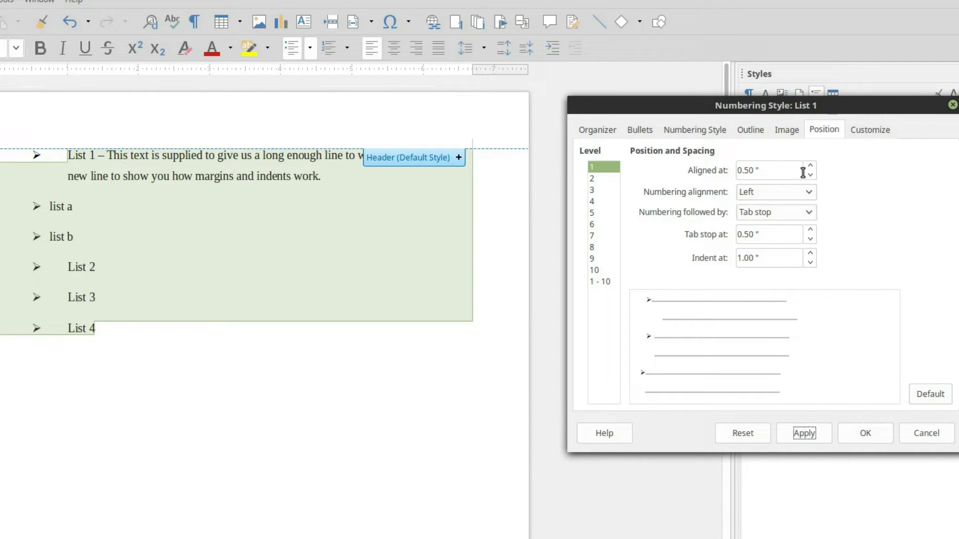
{"action": "left_click", "coordinate": [810, 167]}
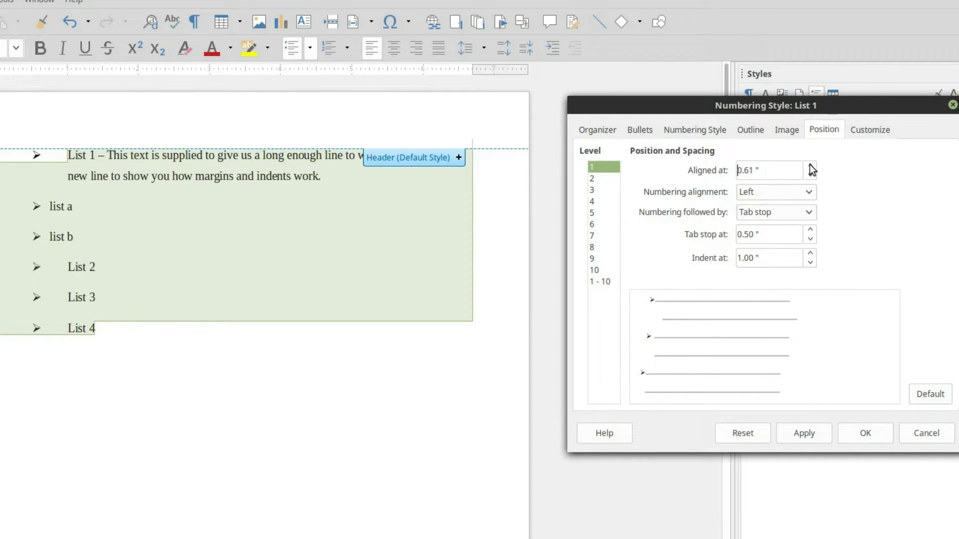
{"action": "left_click", "coordinate": [809, 167]}
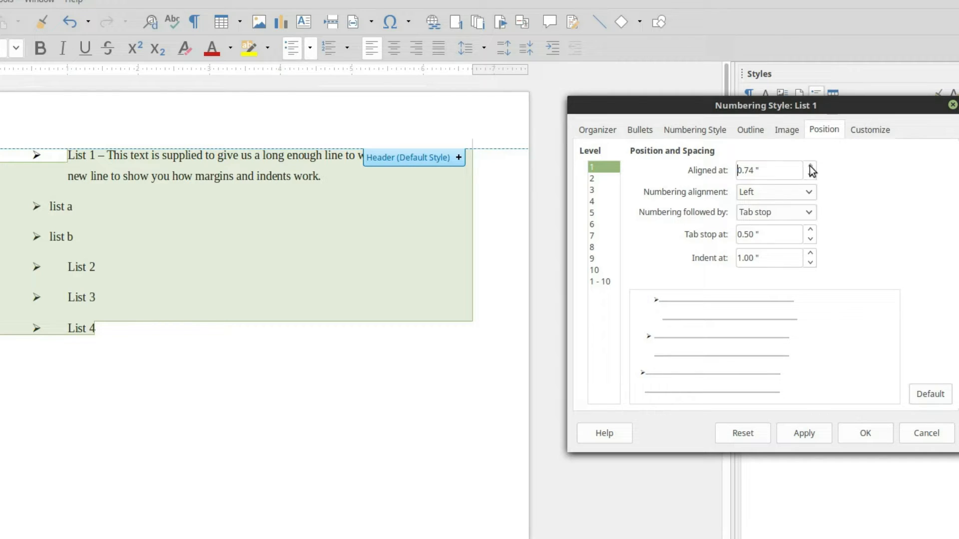
{"action": "left_click", "coordinate": [810, 166]}
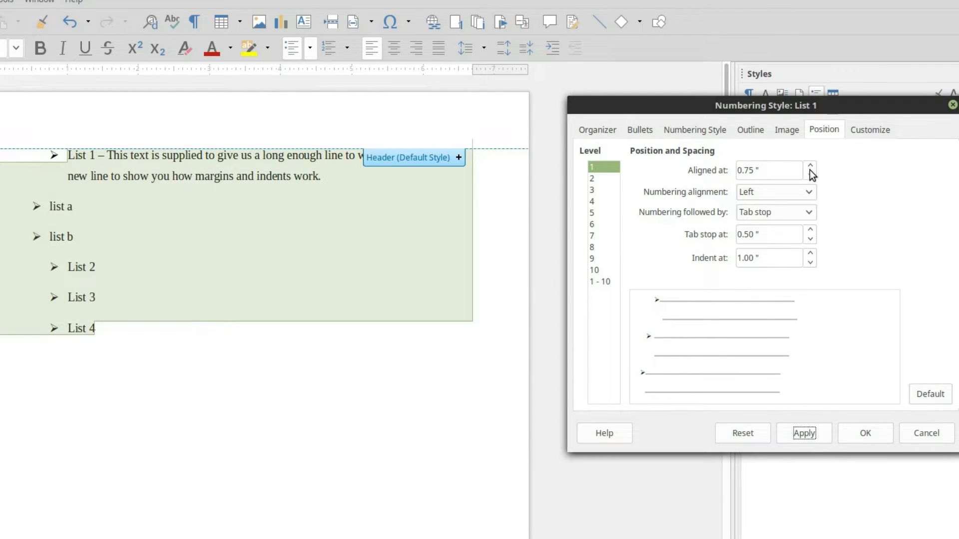
{"action": "left_click", "coordinate": [810, 166]}
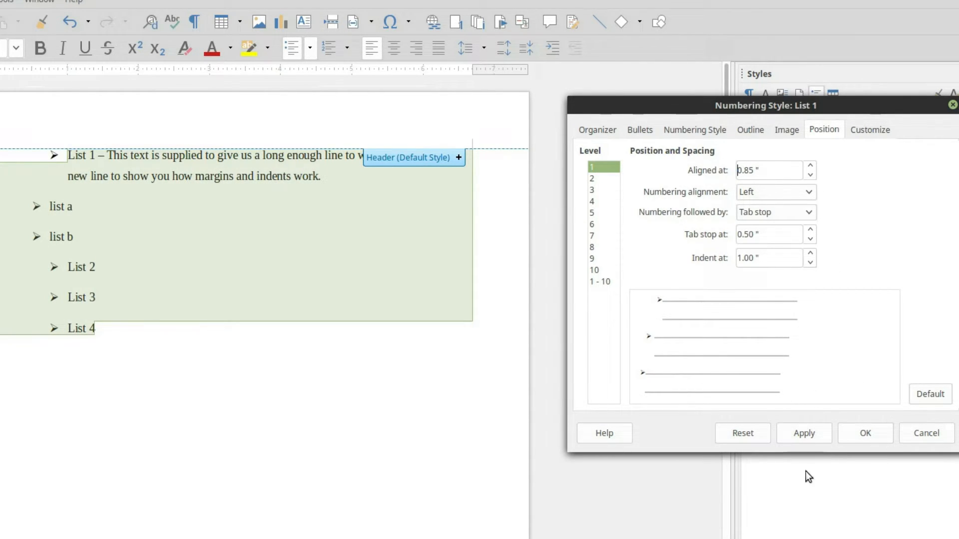
{"action": "left_click", "coordinate": [804, 433]}
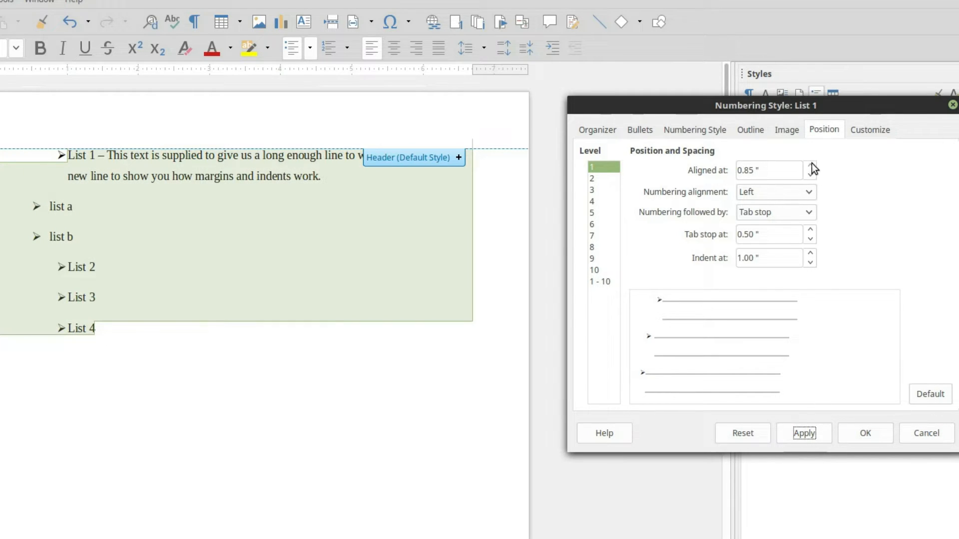
{"action": "left_click", "coordinate": [810, 166]}
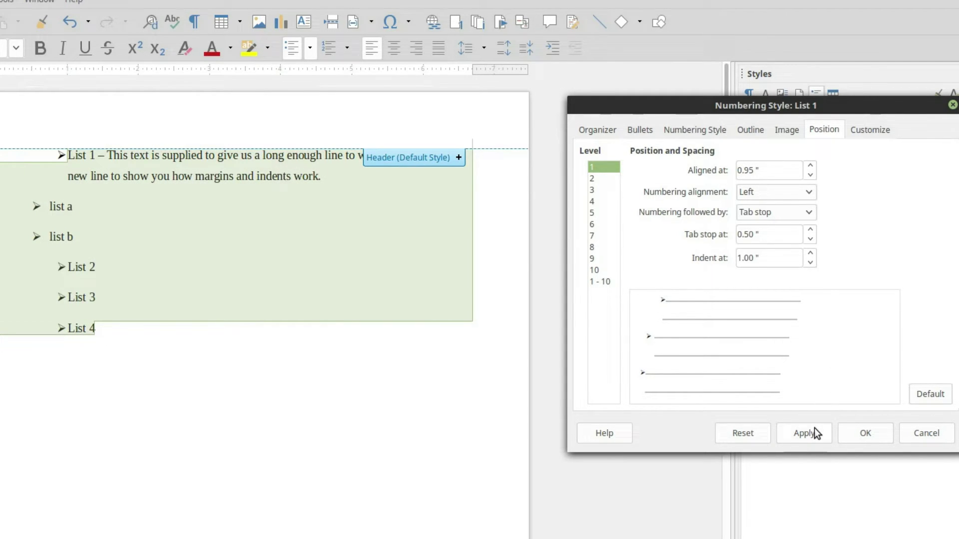
{"action": "left_click", "coordinate": [804, 434]}
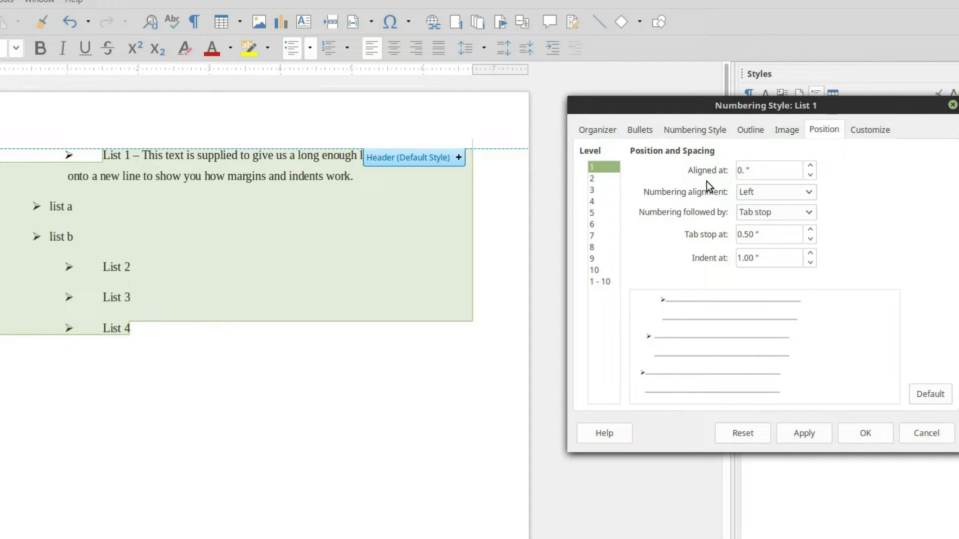
Step: Reset Aligned at to 0.5 inch and apply it to the list
{"action": "left_click", "coordinate": [769, 170]}
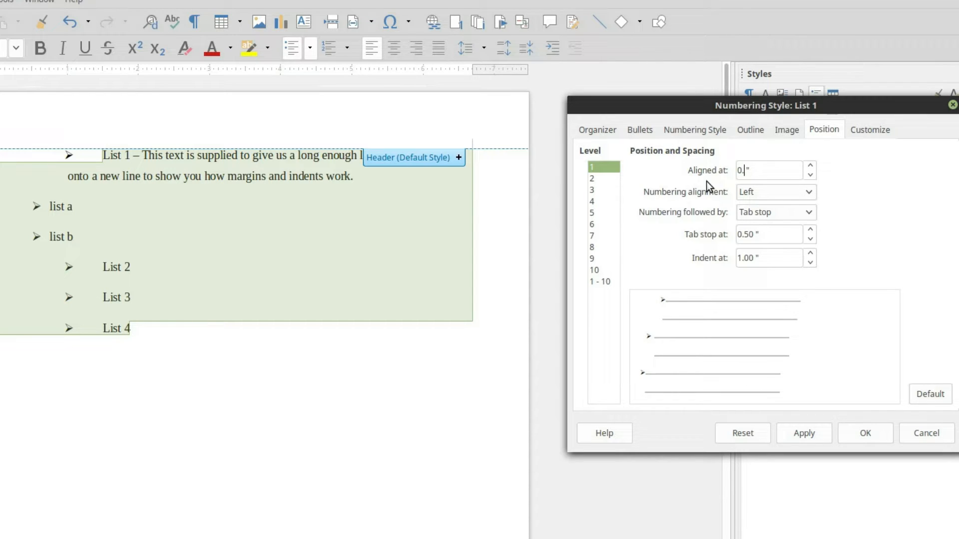
{"action": "left_click", "coordinate": [804, 433]}
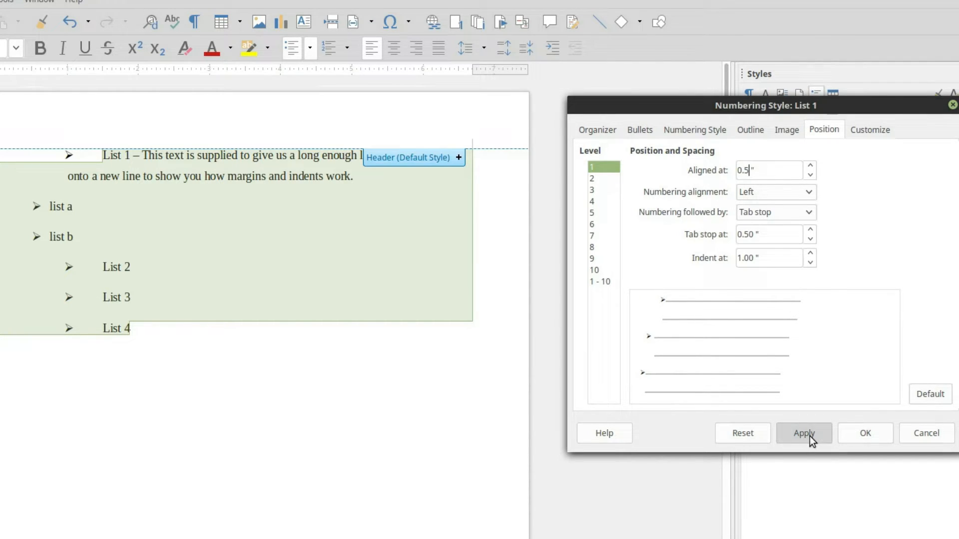
{"action": "left_click", "coordinate": [803, 433]}
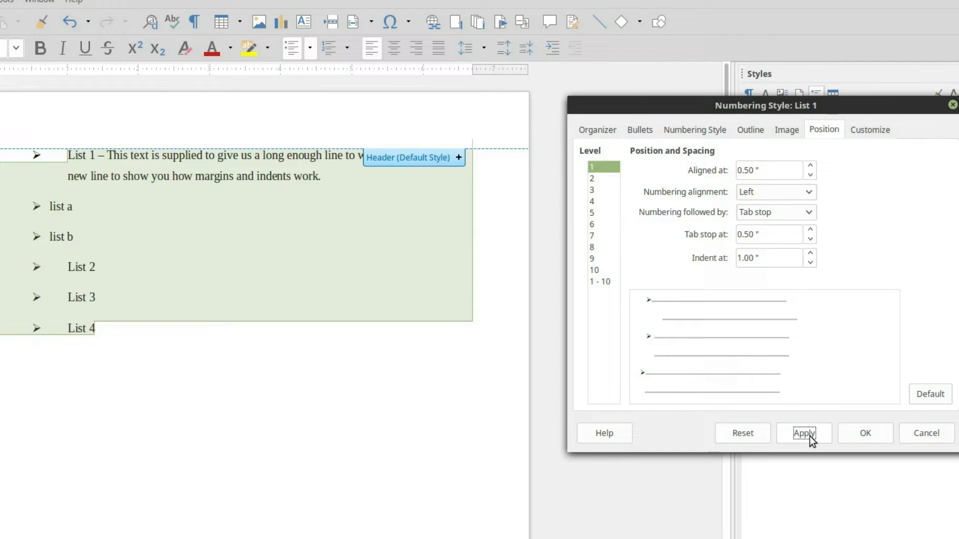
{"action": "mouse_move", "coordinate": [844, 188]}
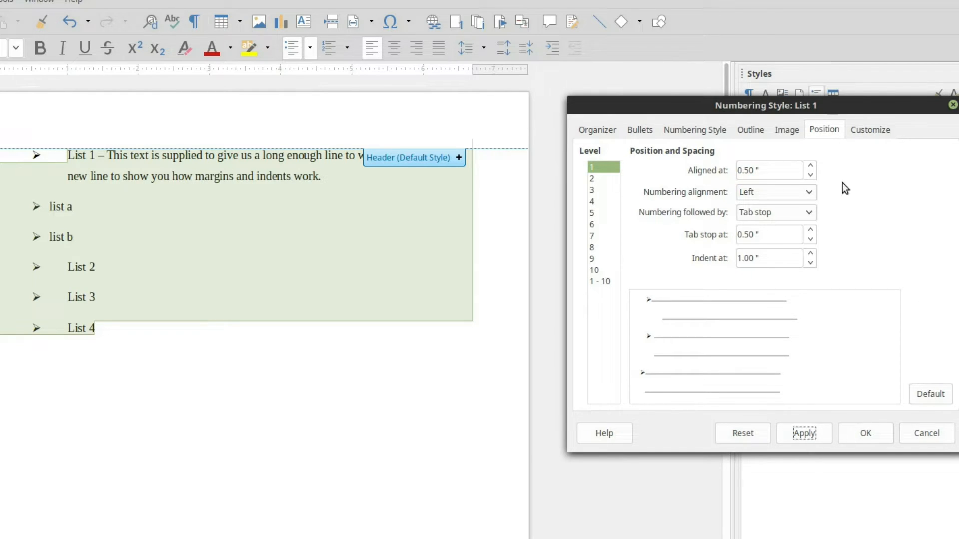
{"action": "mouse_move", "coordinate": [724, 230]}
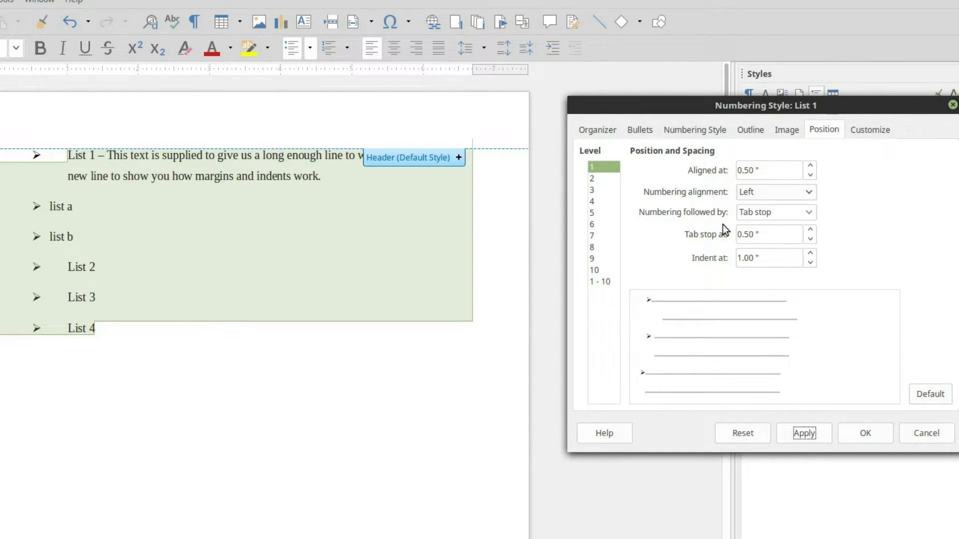
{"action": "mouse_move", "coordinate": [138, 177]}
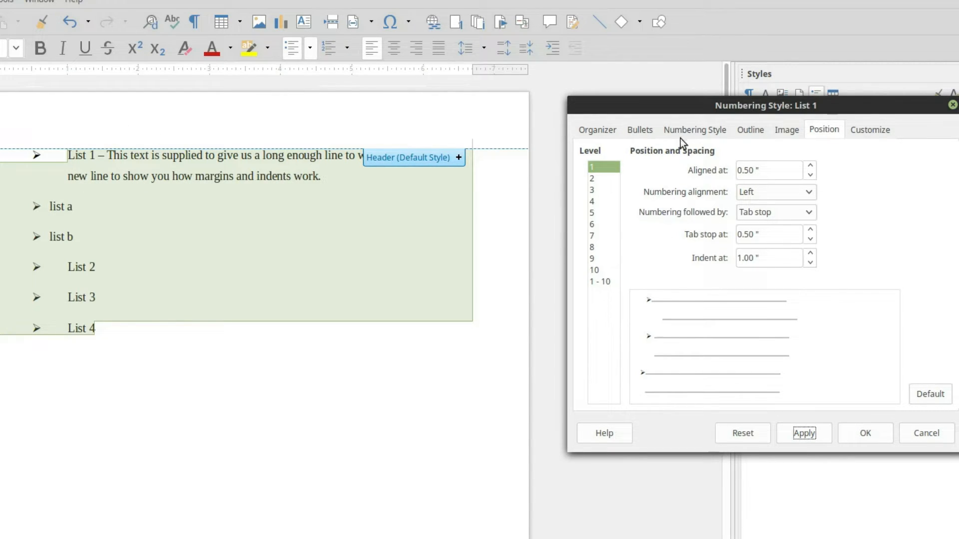
{"action": "mouse_move", "coordinate": [5, 136]}
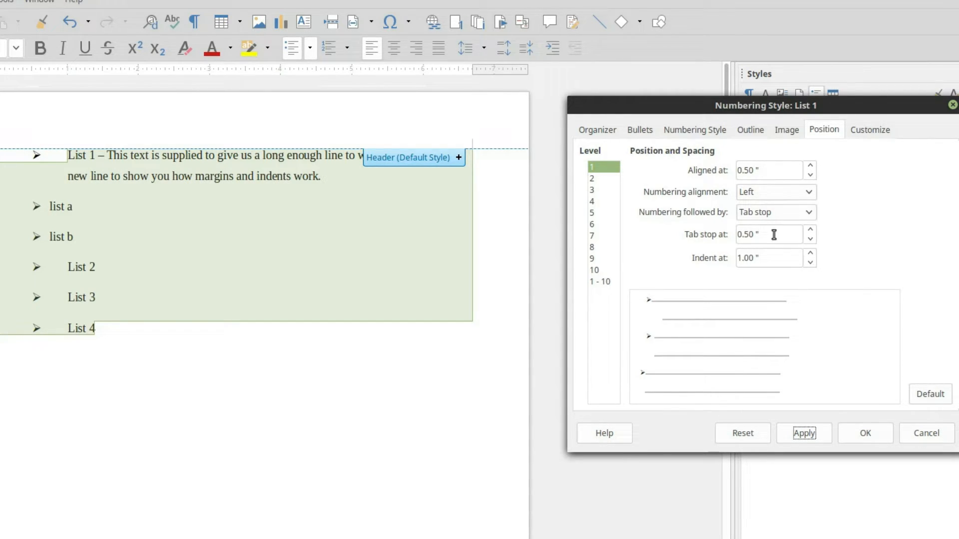
{"action": "mouse_move", "coordinate": [68, 78]}
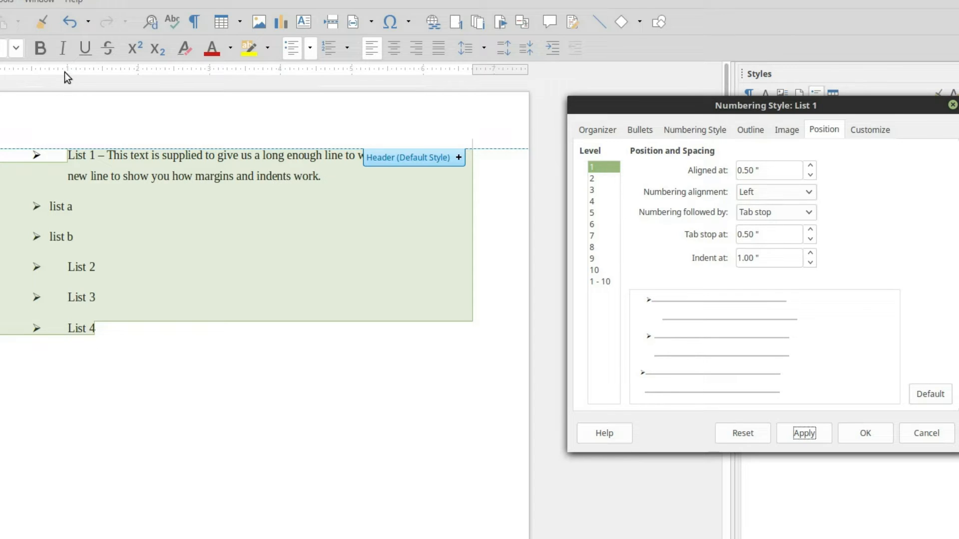
{"action": "mouse_move", "coordinate": [734, 264]}
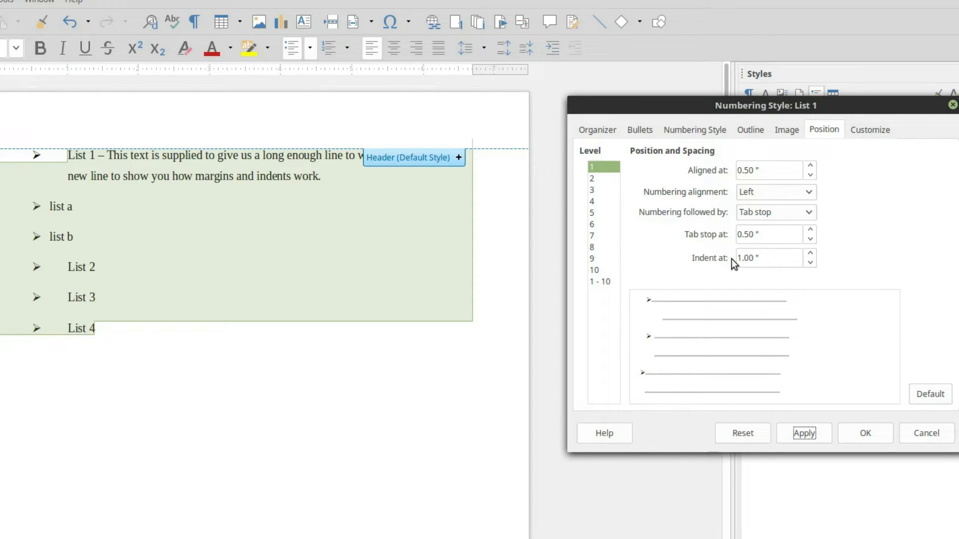
{"action": "mouse_move", "coordinate": [71, 171]}
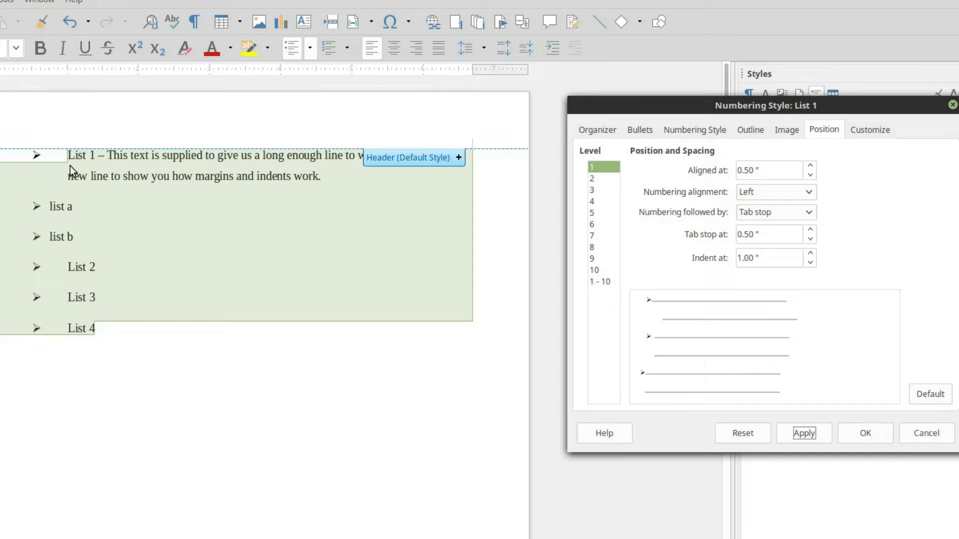
{"action": "mouse_move", "coordinate": [66, 188]}
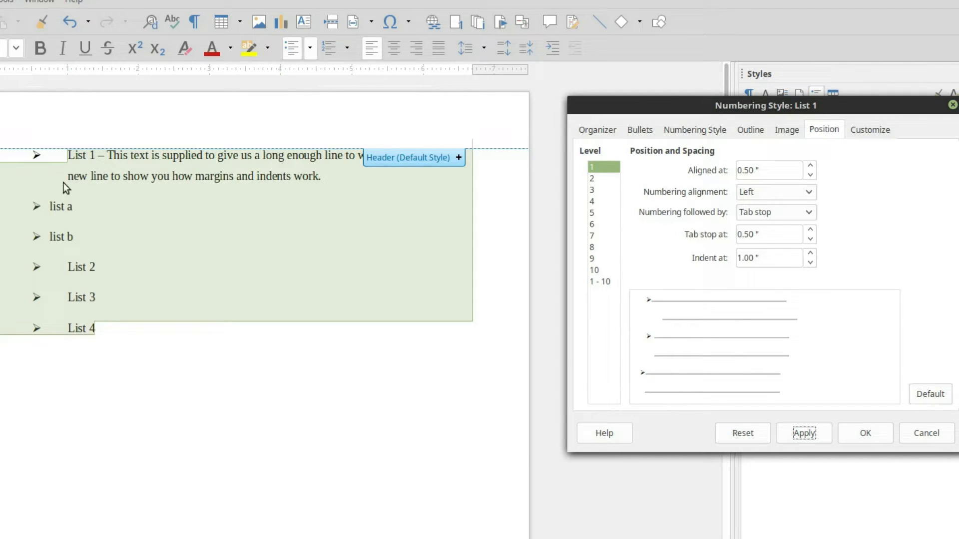
Step: Set Indent at to 0.50 inch and apply so wrapped lines sit under the bullets
{"action": "triple_click", "coordinate": [768, 258]}
{"action": "type", "text": ".5"}
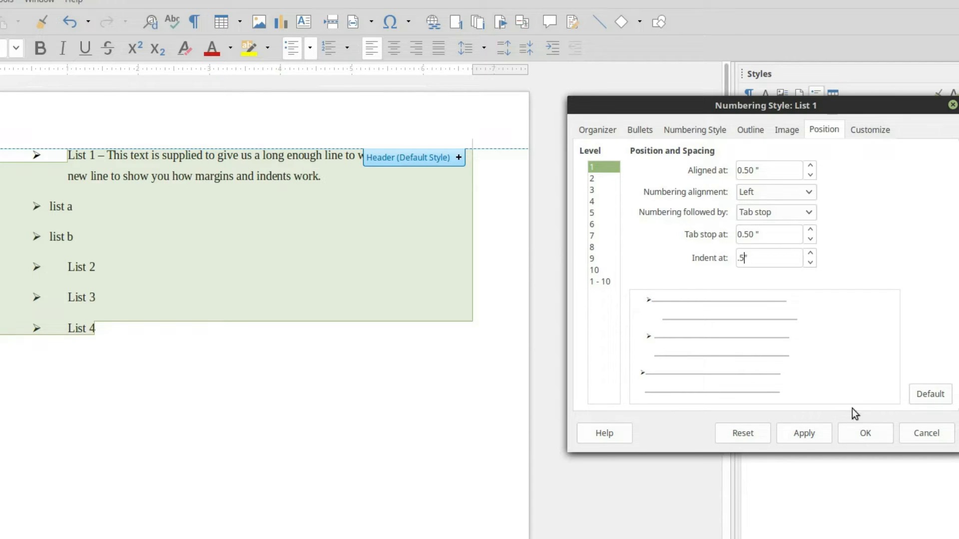
{"action": "left_click", "coordinate": [803, 433]}
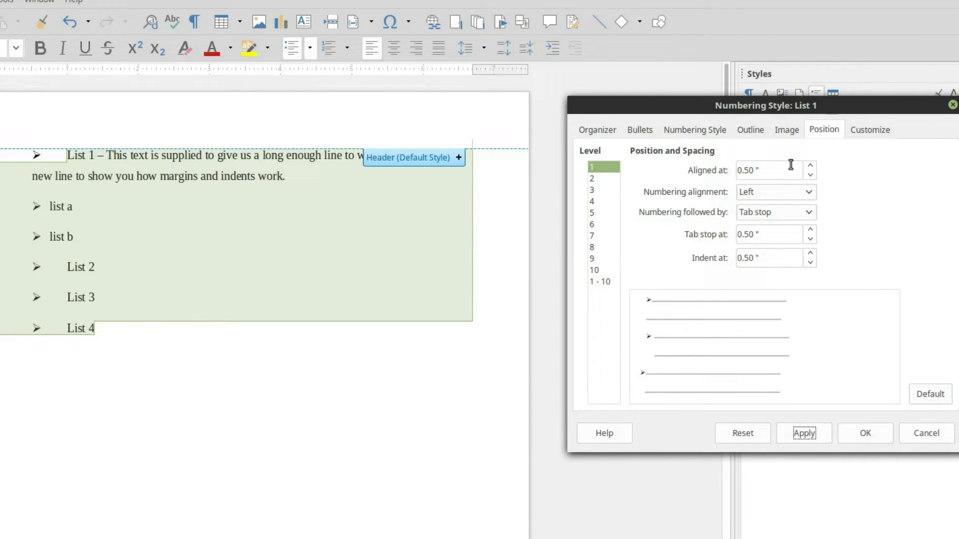
Step: Try Centered and Right numbering alignment for the first-level bullets and apply
{"action": "left_click", "coordinate": [810, 191]}
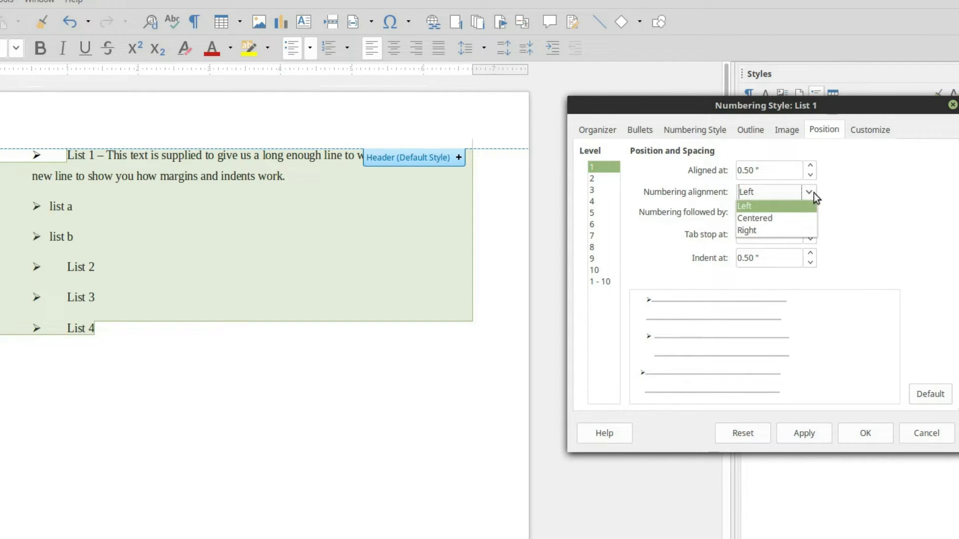
{"action": "left_click", "coordinate": [755, 218]}
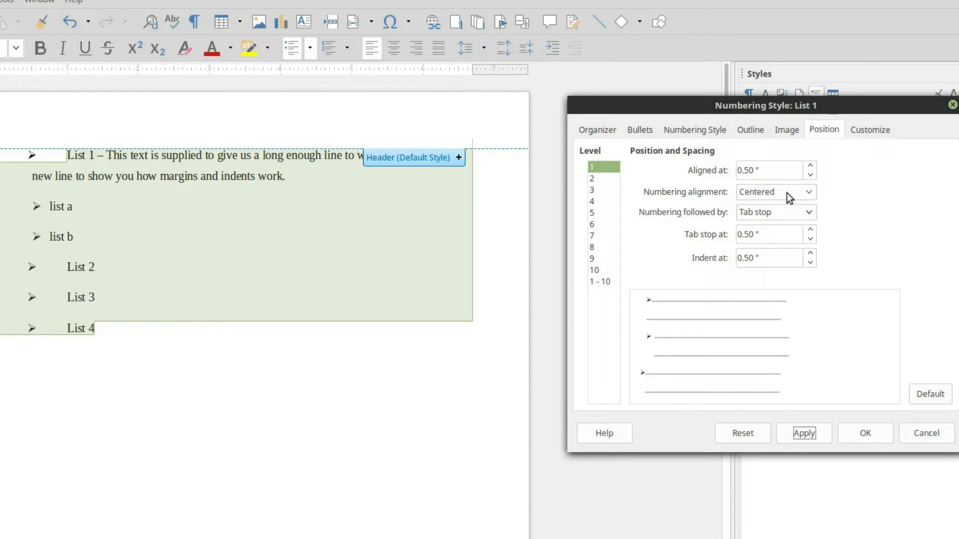
{"action": "left_click", "coordinate": [774, 192]}
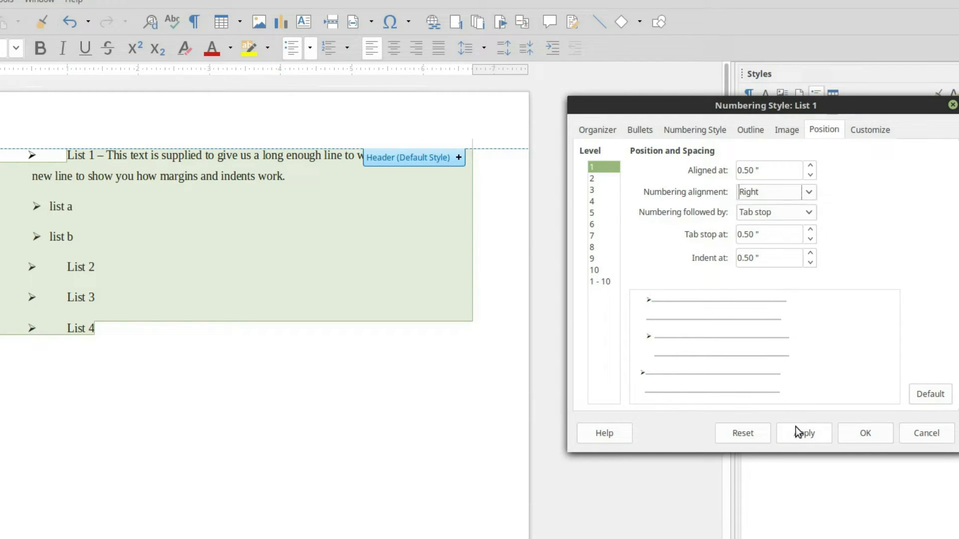
{"action": "left_click", "coordinate": [803, 433]}
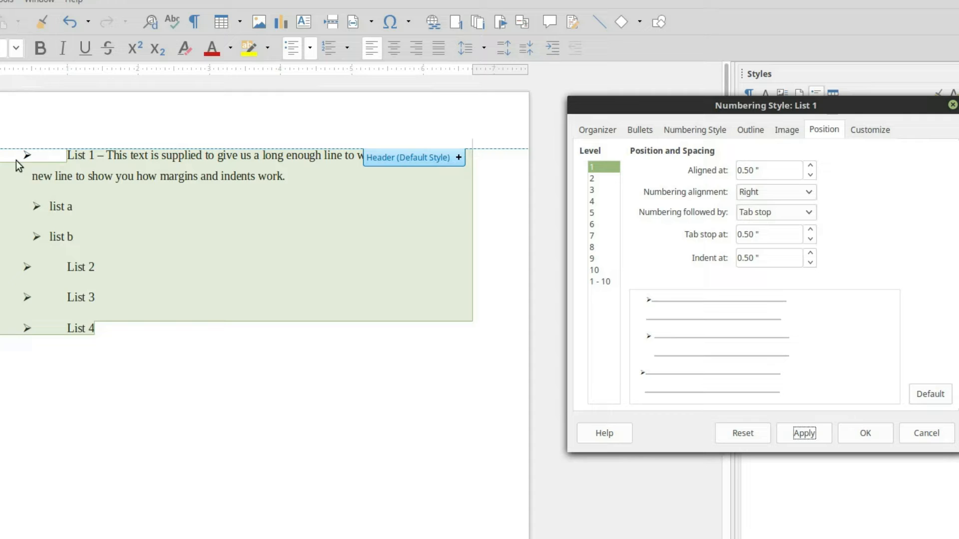
Step: Set first-level numbering alignment to Left with Indent at 1.00 inch, apply, and select level 2
{"action": "left_click", "coordinate": [767, 170]}
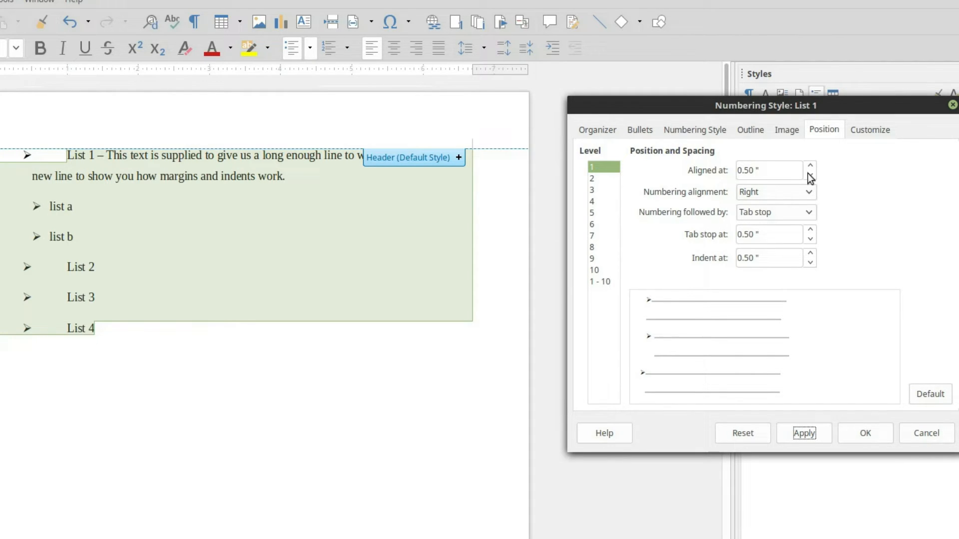
{"action": "left_click", "coordinate": [775, 191]}
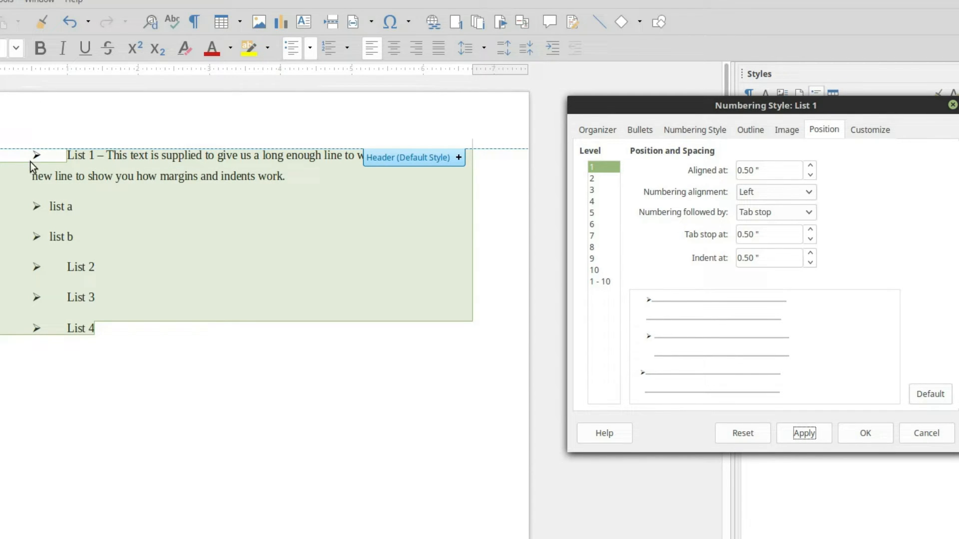
{"action": "mouse_move", "coordinate": [41, 191]}
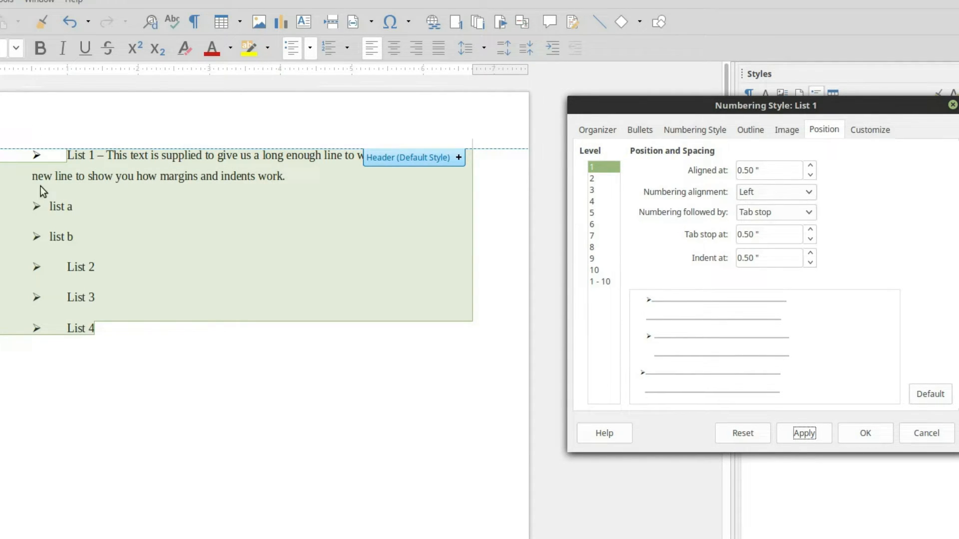
{"action": "triple_click", "coordinate": [767, 257]}
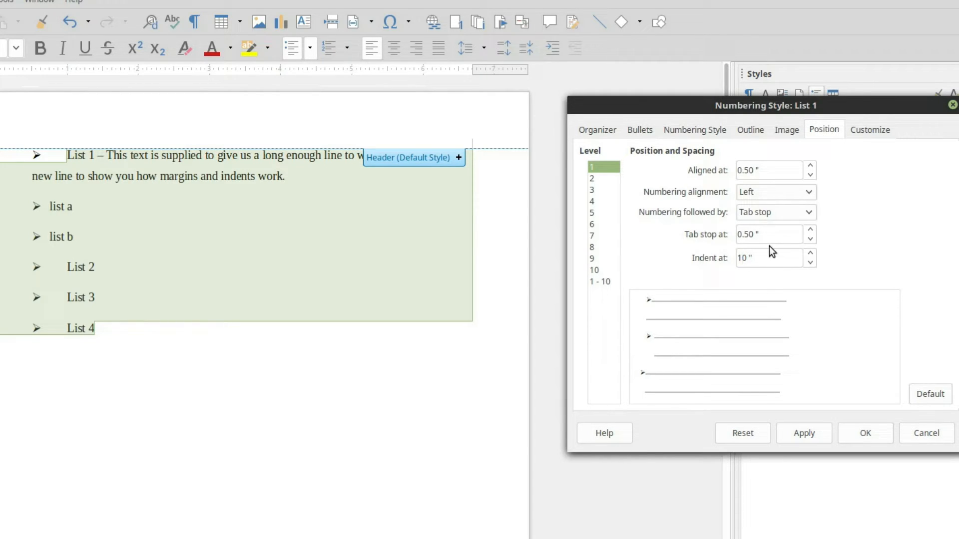
{"action": "left_click", "coordinate": [804, 433]}
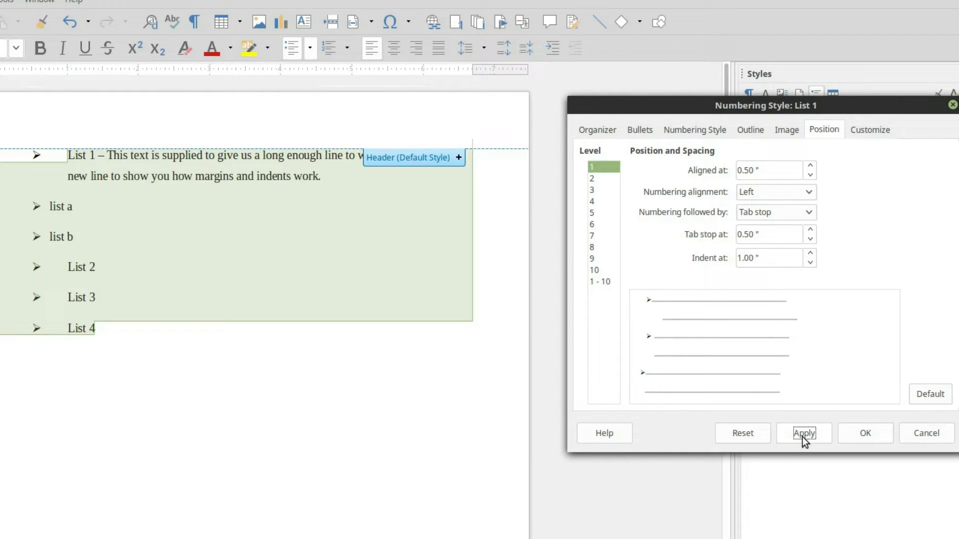
{"action": "mouse_move", "coordinate": [706, 250]}
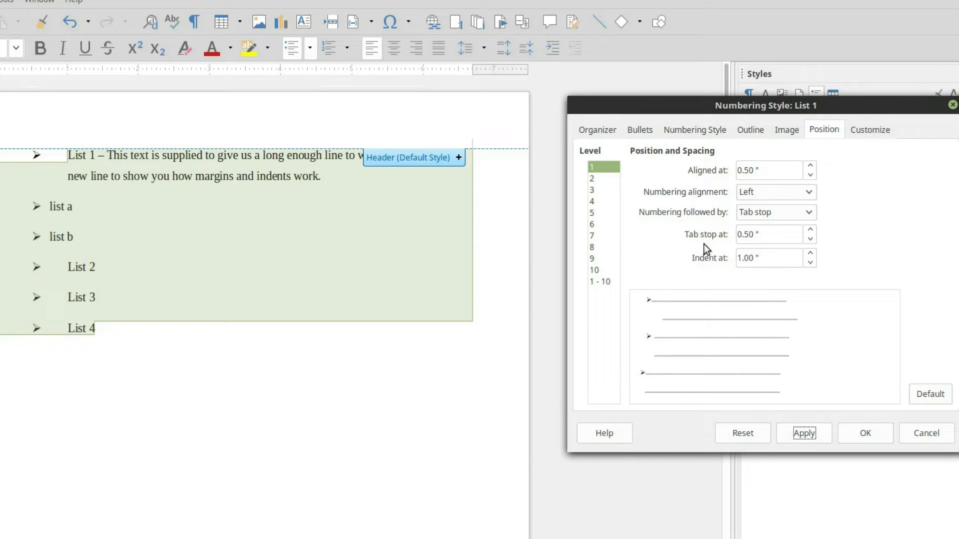
{"action": "mouse_move", "coordinate": [141, 136]}
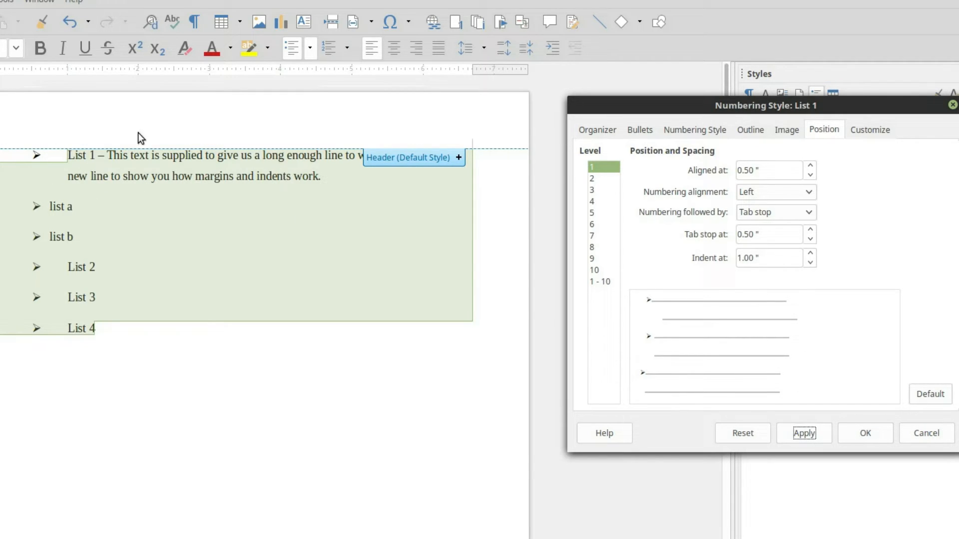
{"action": "mouse_move", "coordinate": [30, 237]}
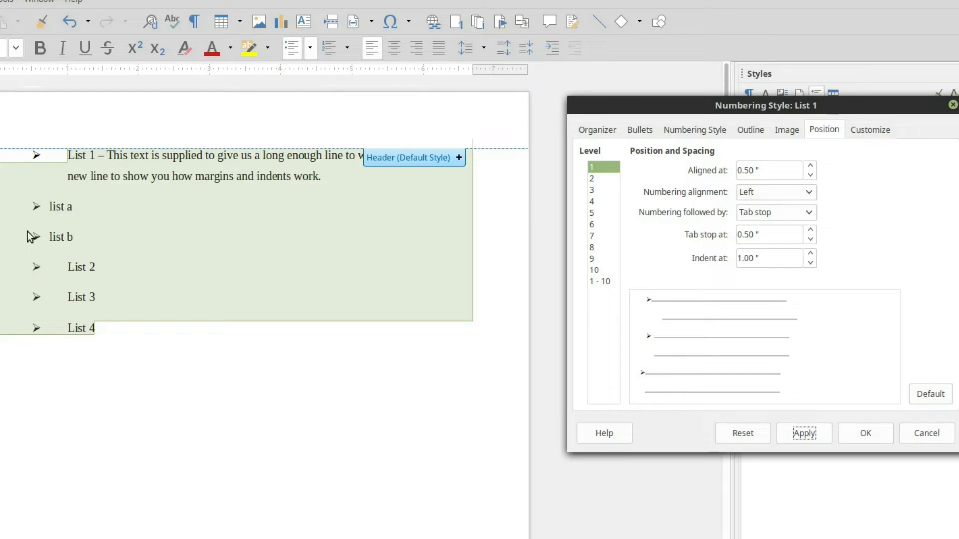
{"action": "left_click", "coordinate": [592, 178]}
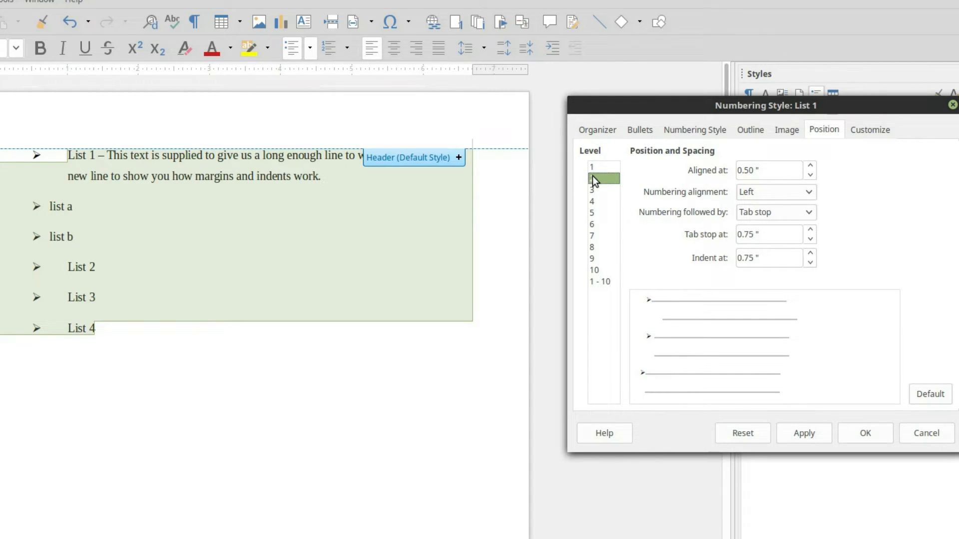
Step: Enter the second-level Aligned at and Indent at 1.25 inch values and apply them
{"action": "left_click", "coordinate": [602, 178]}
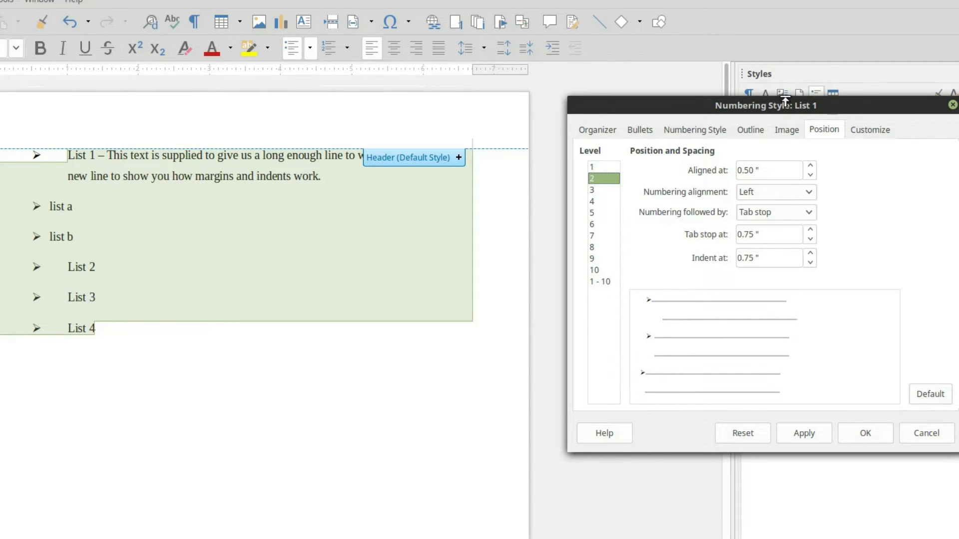
{"action": "triple_click", "coordinate": [766, 170]}
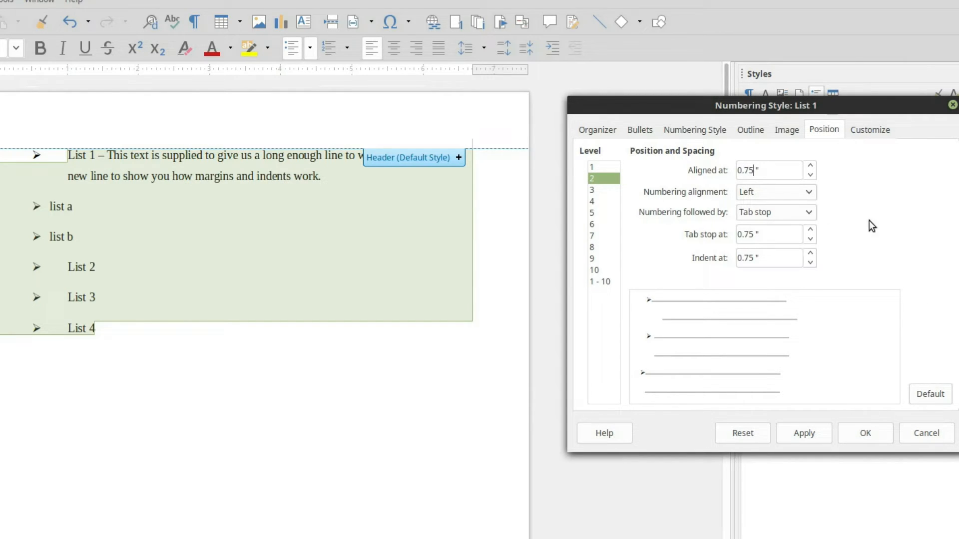
{"action": "mouse_move", "coordinate": [830, 202]}
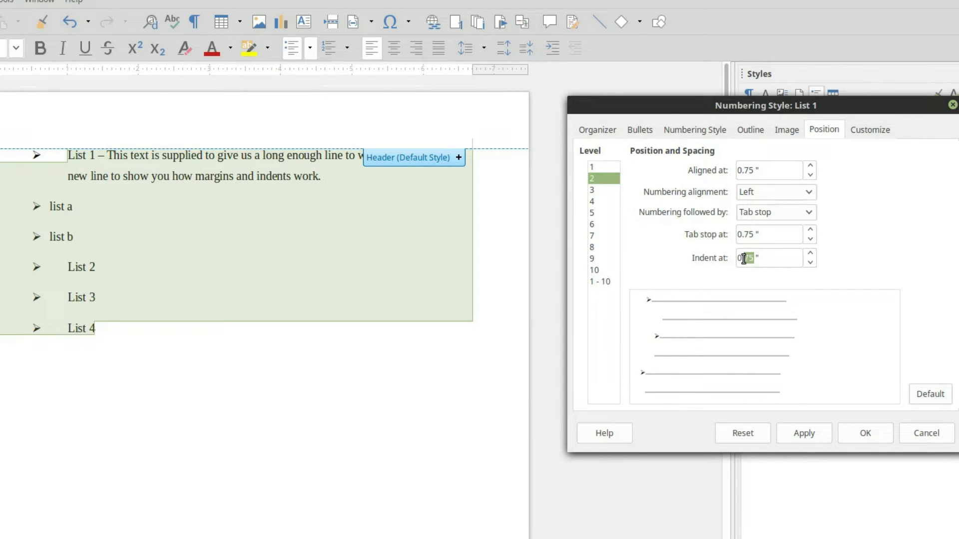
{"action": "type", "text": "1 \""}
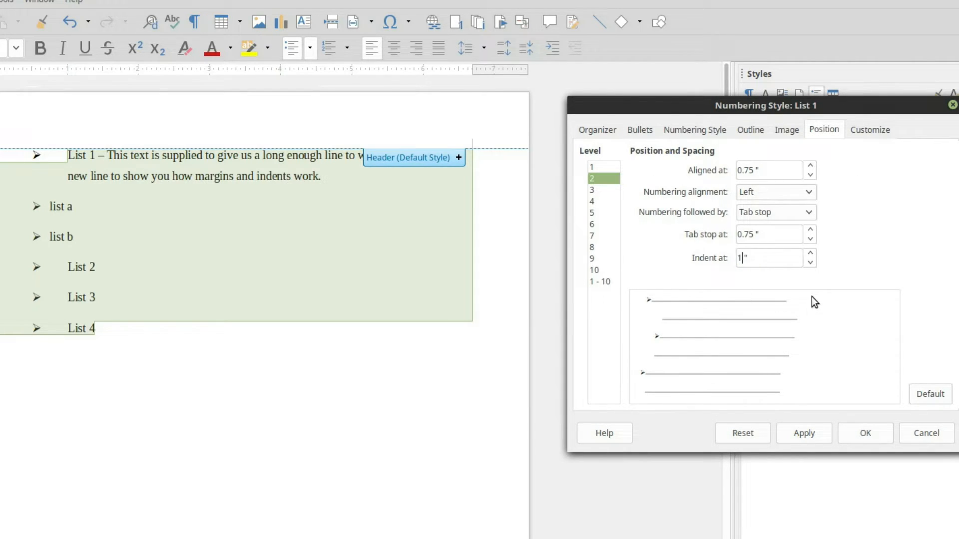
{"action": "left_click", "coordinate": [809, 254]}
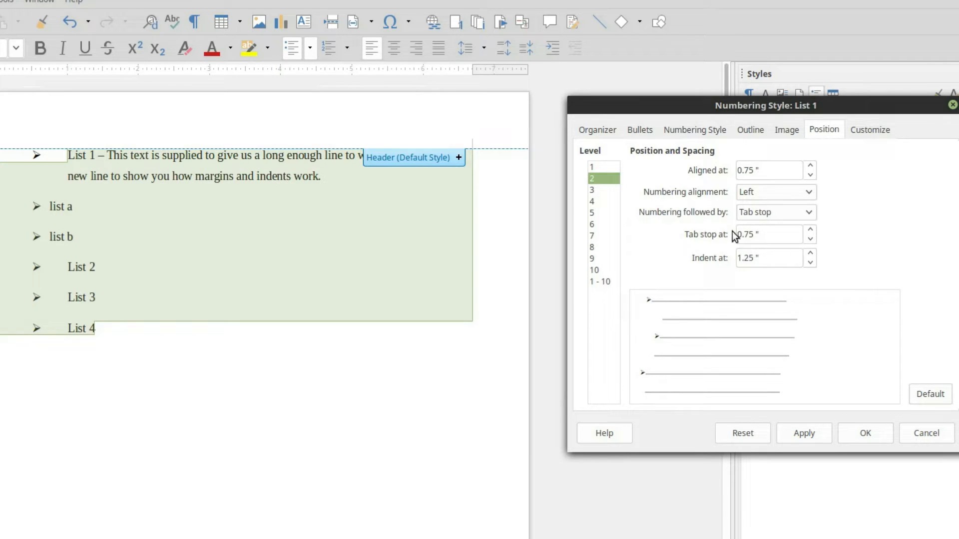
{"action": "left_click", "coordinate": [803, 433]}
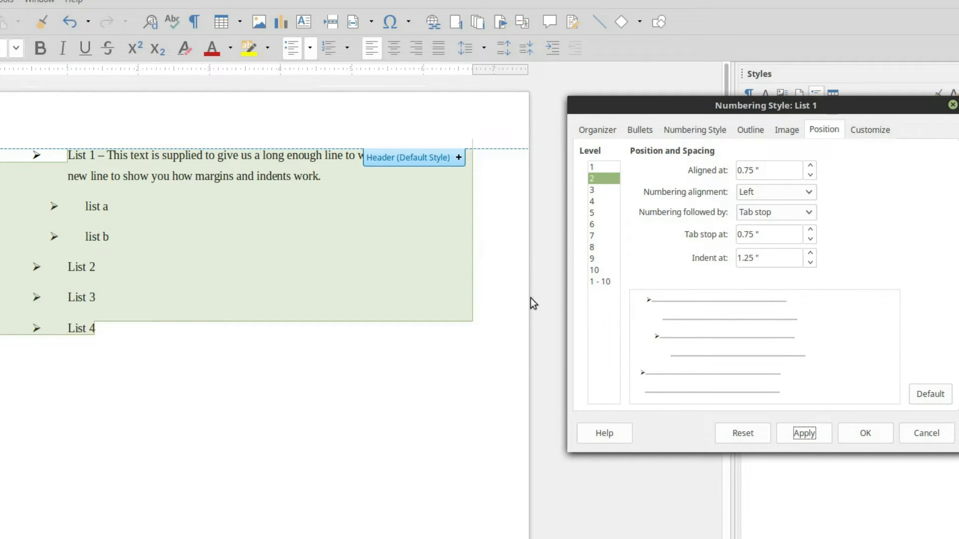
{"action": "mouse_move", "coordinate": [507, 178]}
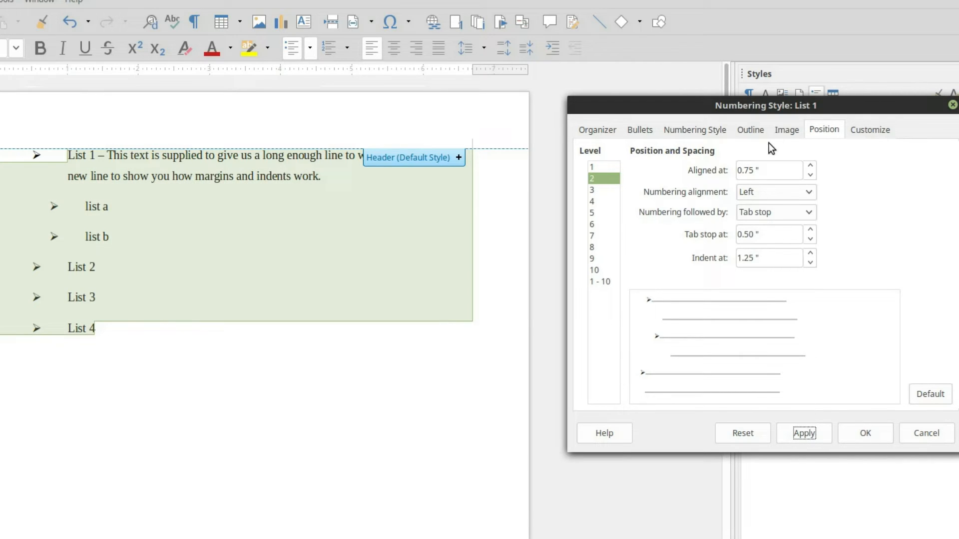
Step: Lower the second-level bullet position to 0.75 inch, reduce its tab stop, and apply
{"action": "left_click", "coordinate": [809, 174]}
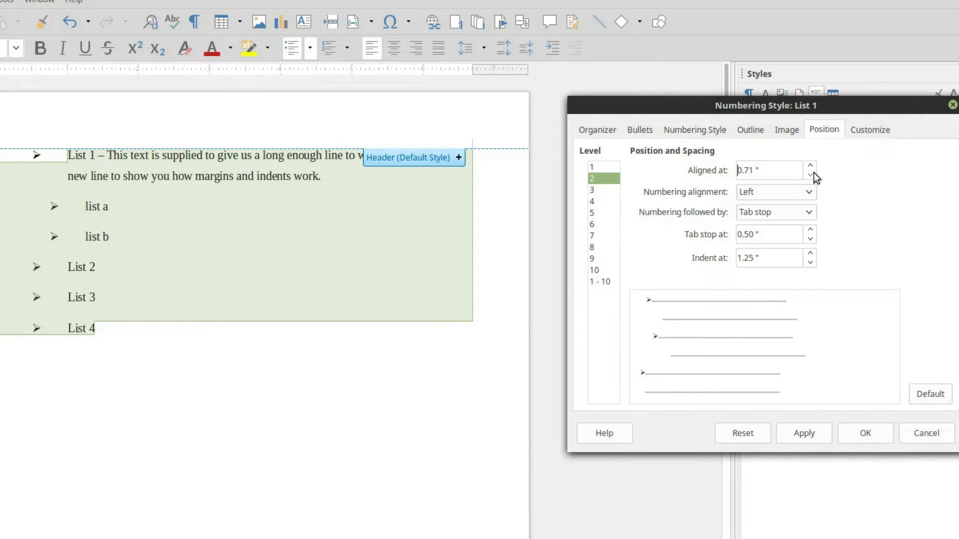
{"action": "left_click", "coordinate": [809, 174]}
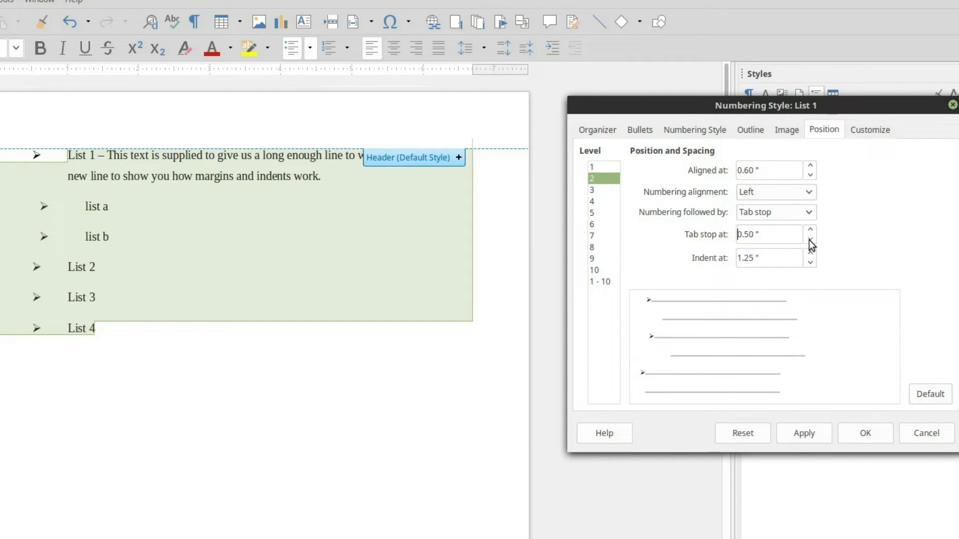
{"action": "left_click", "coordinate": [810, 238]}
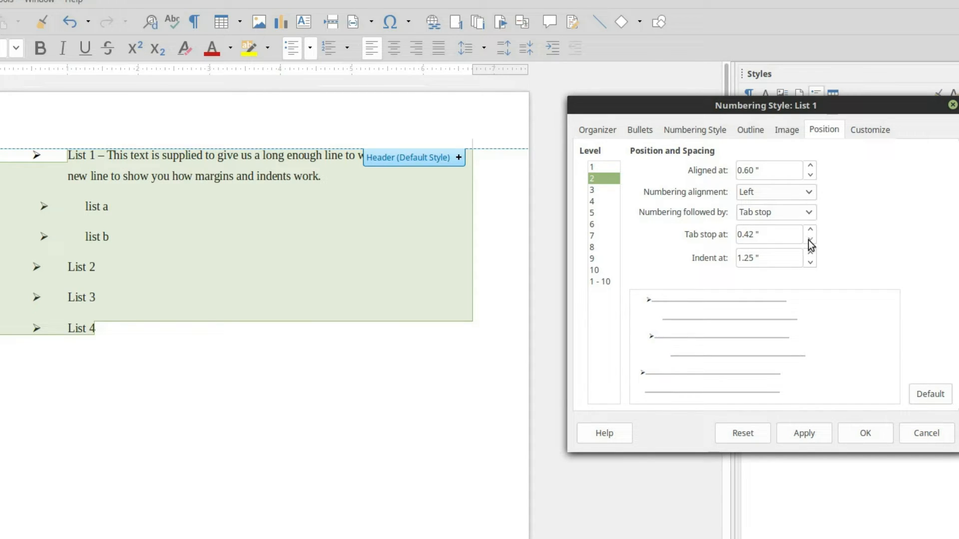
{"action": "left_click", "coordinate": [810, 238]}
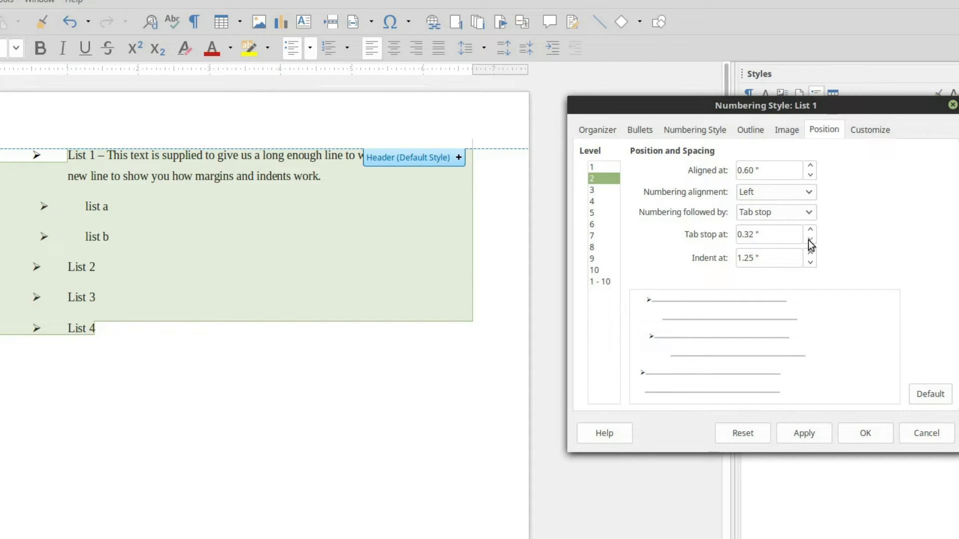
{"action": "left_click", "coordinate": [810, 239]}
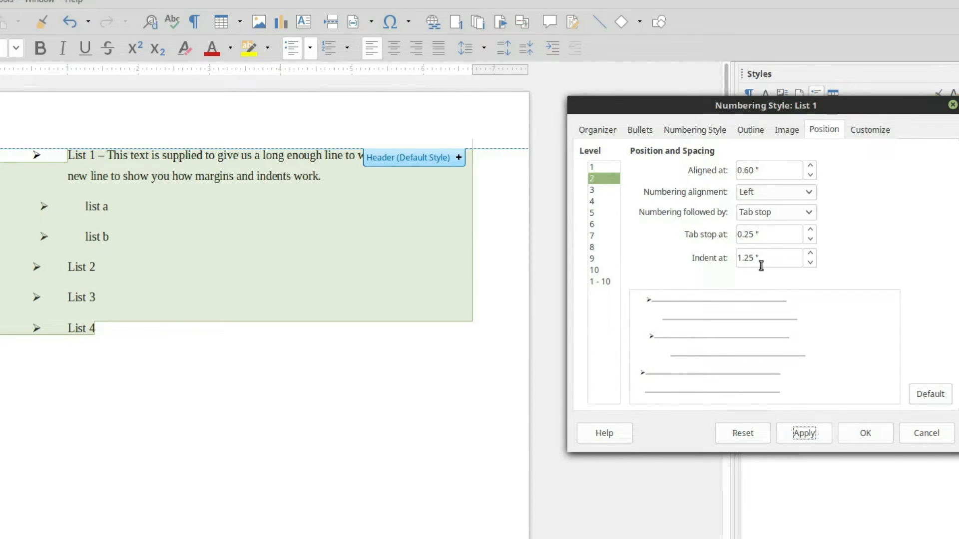
{"action": "left_click", "coordinate": [810, 174]}
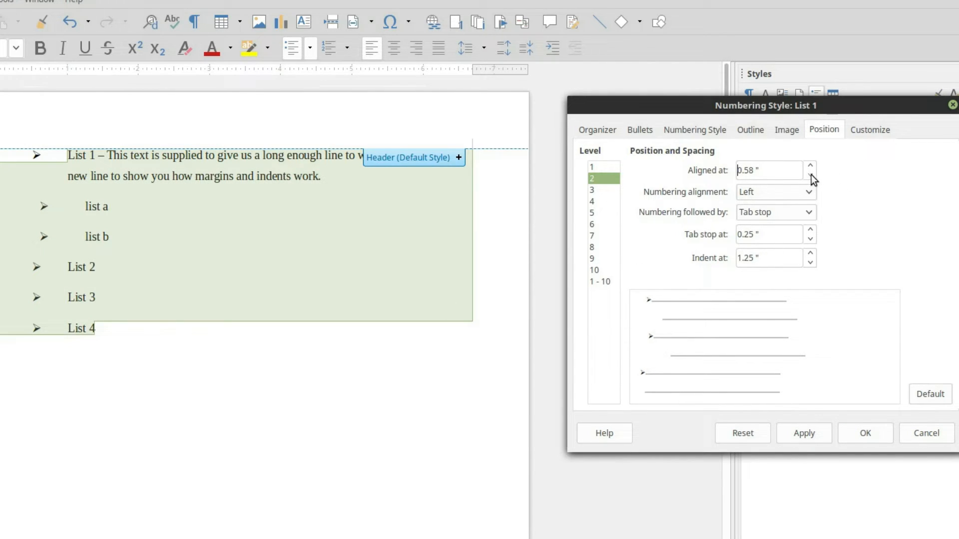
{"action": "left_click", "coordinate": [810, 174]}
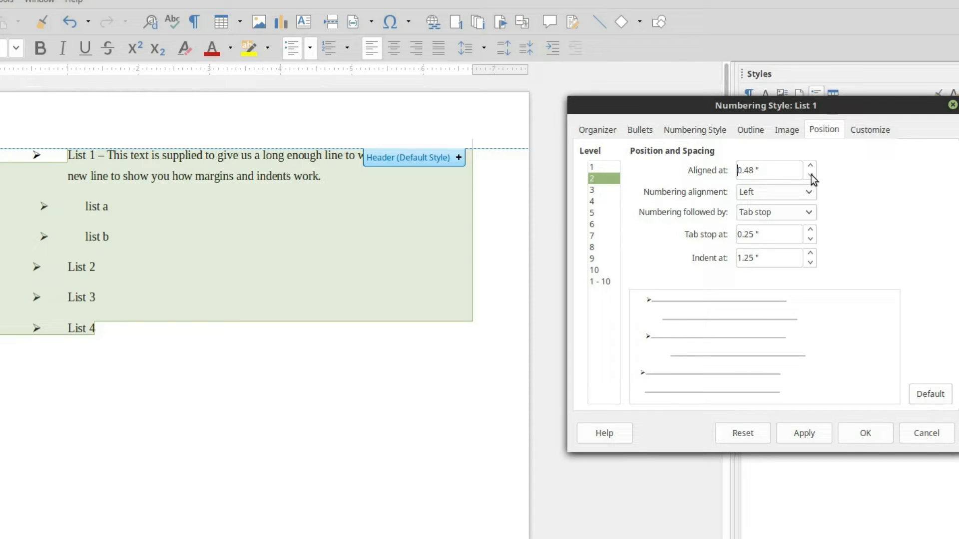
{"action": "left_click", "coordinate": [809, 175]}
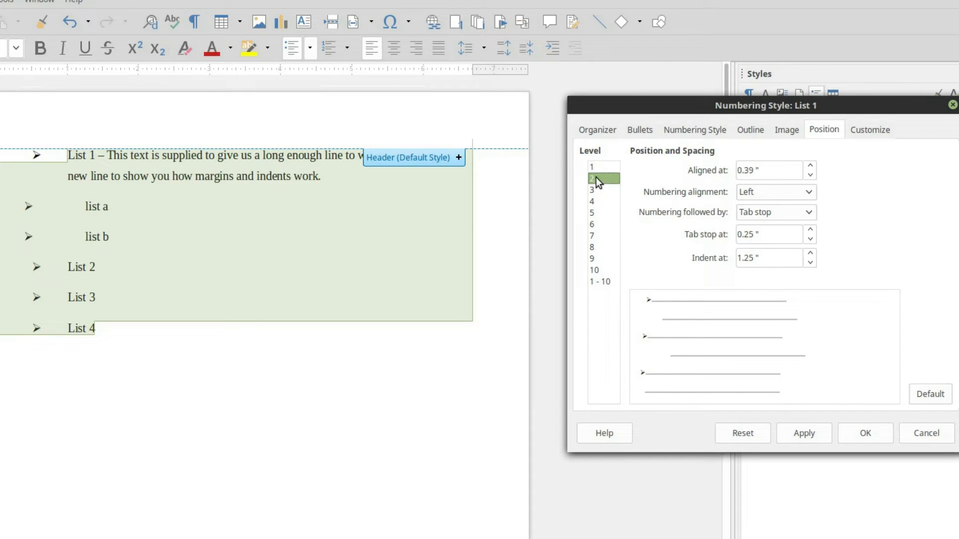
{"action": "left_click", "coordinate": [603, 178]}
{"action": "type", "text": "75"}
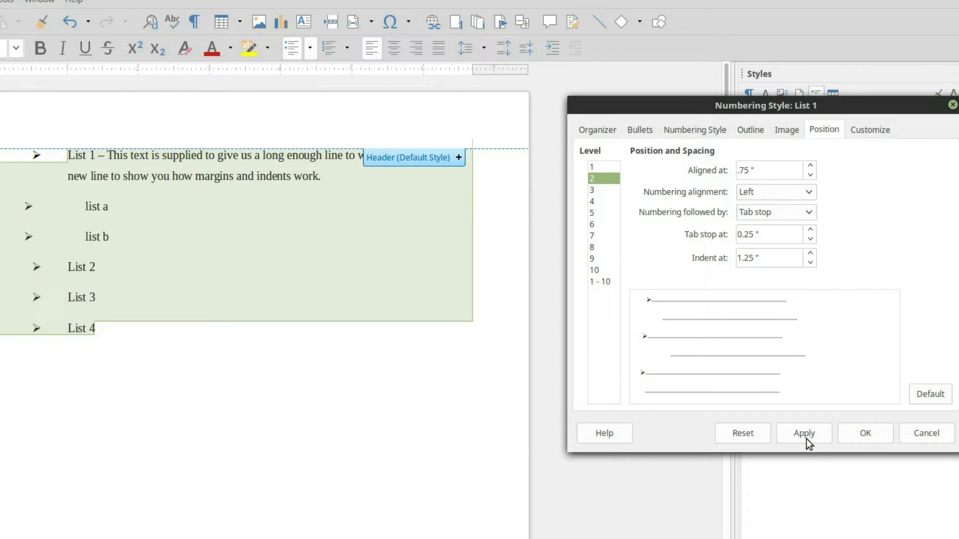
{"action": "left_click", "coordinate": [804, 433]}
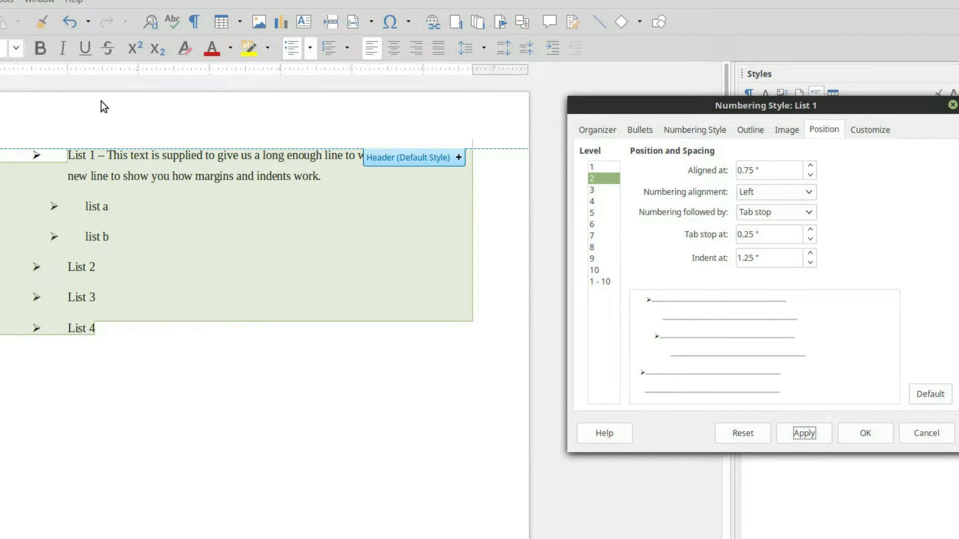
{"action": "mouse_move", "coordinate": [83, 147]}
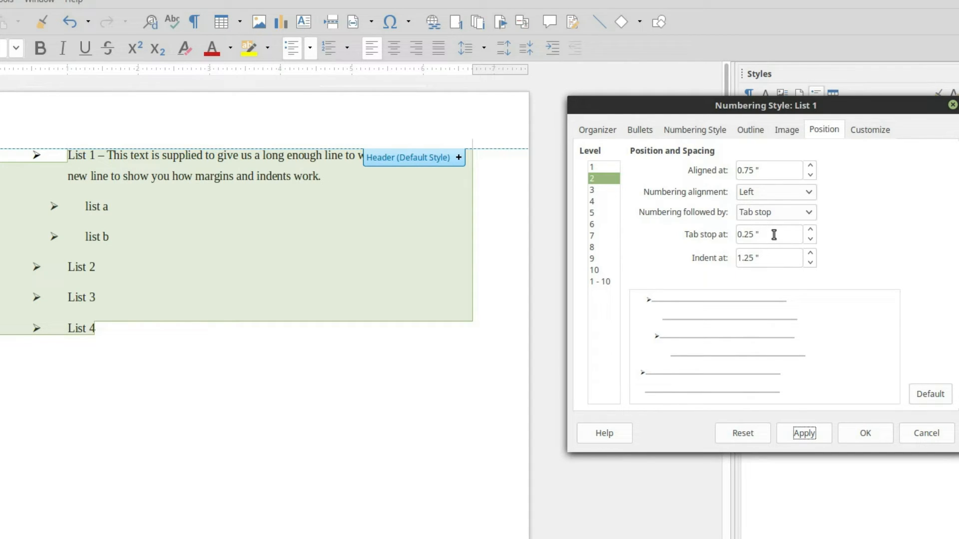
{"action": "mouse_move", "coordinate": [82, 210]}
{"action": "type", "text": "1"}
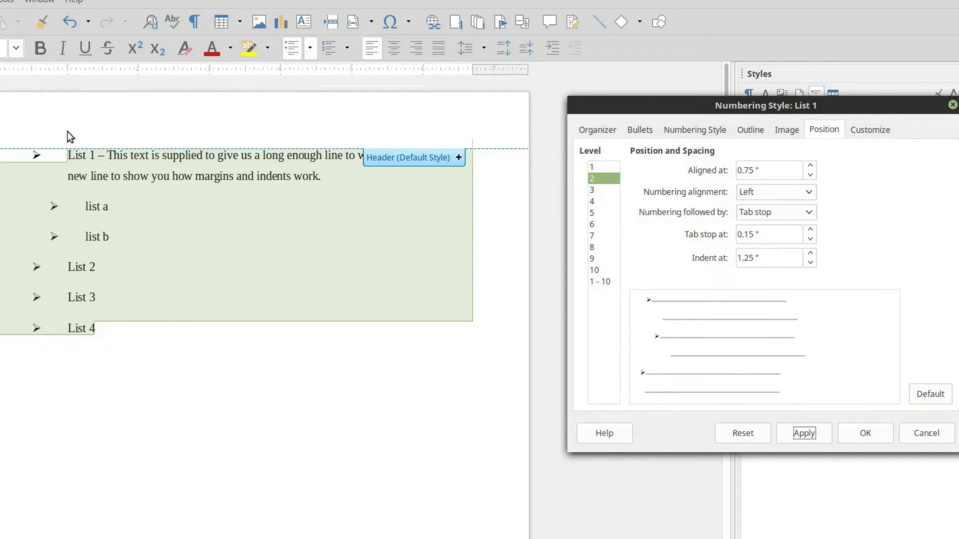
{"action": "mouse_move", "coordinate": [49, 189]}
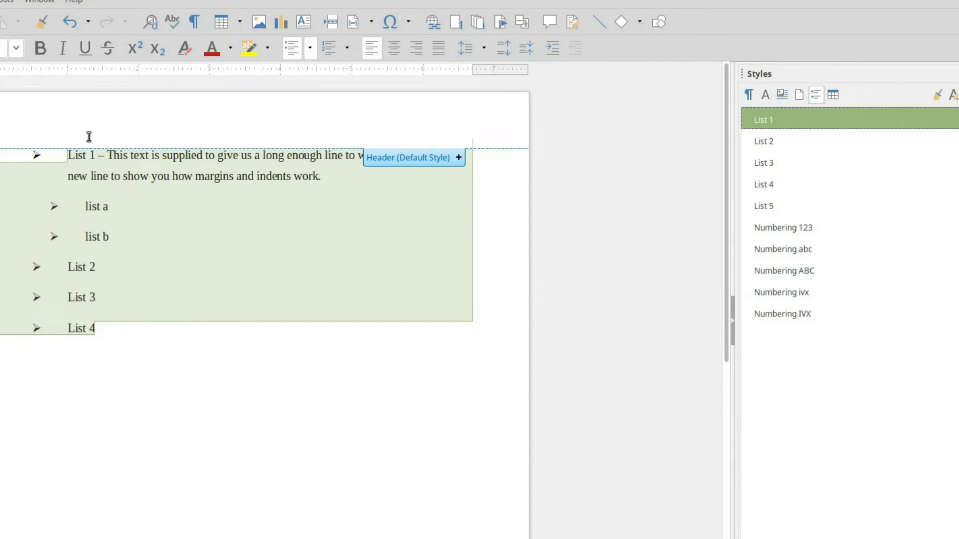
Step: Append the long wrapping sample sentence to list a and reopen the List 1 style for editing
{"action": "left_click", "coordinate": [155, 176]}
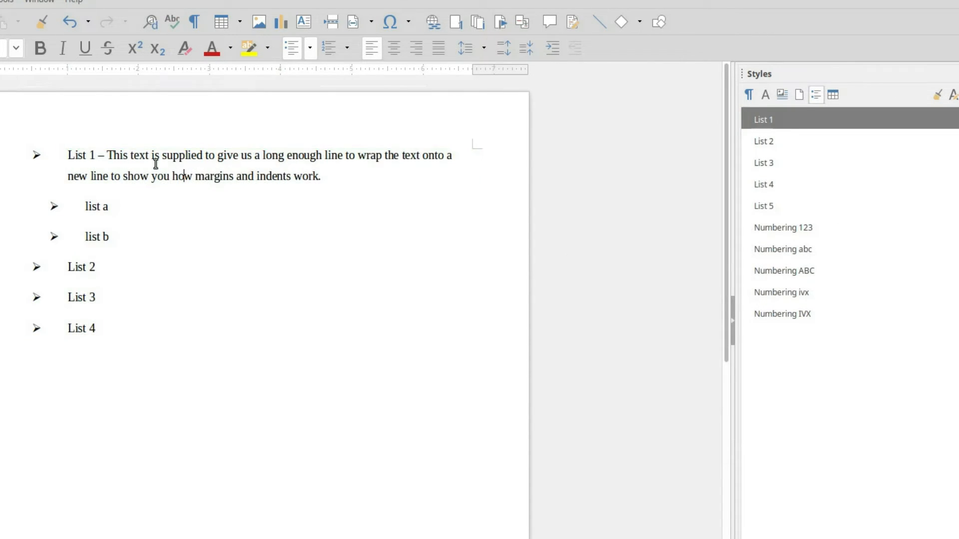
{"action": "left_click_drag", "start_coordinate": [102, 156], "coordinate": [319, 177]}
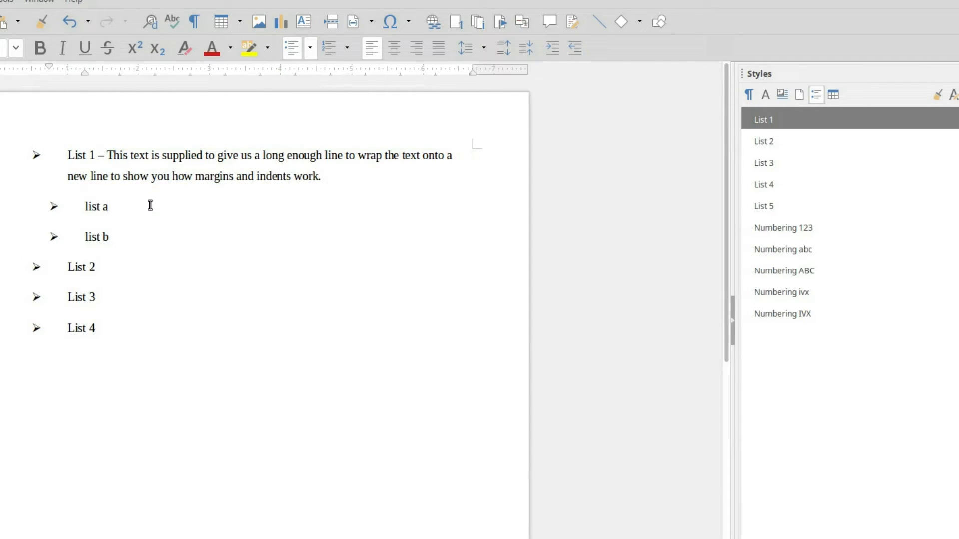
{"action": "type", "text": "- This text is supplied to give us a long enough line to wrap the text onto a new line to show you how margins and indents work."}
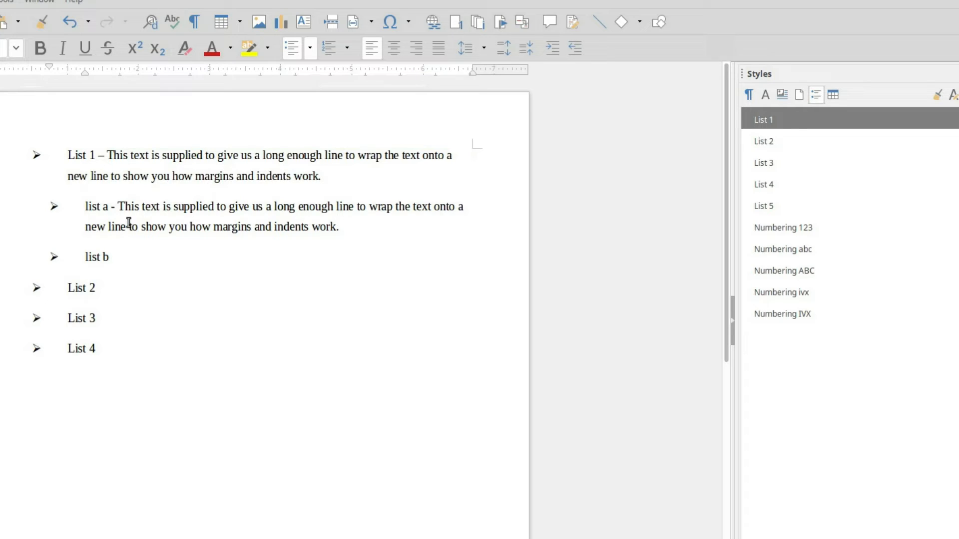
{"action": "mouse_move", "coordinate": [493, 249]}
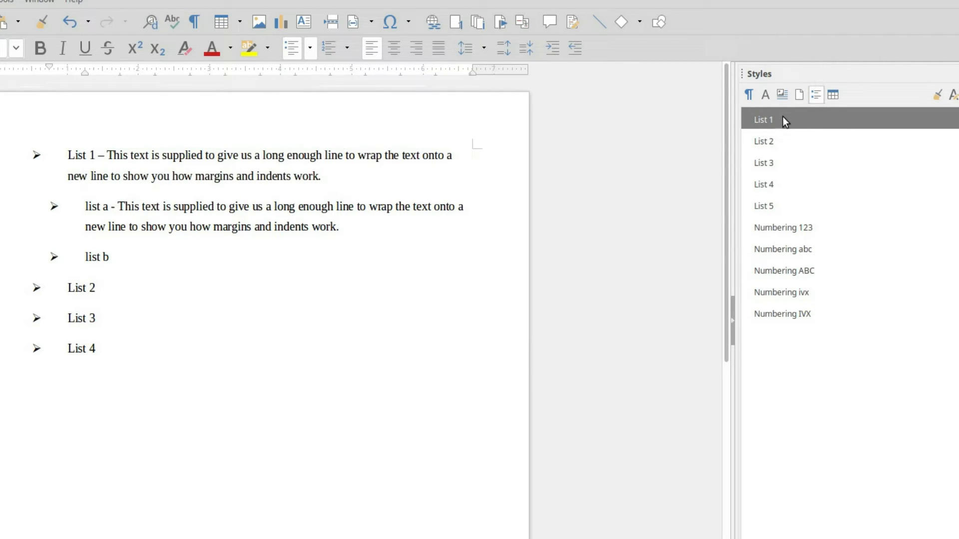
{"action": "double_click", "coordinate": [763, 120]}
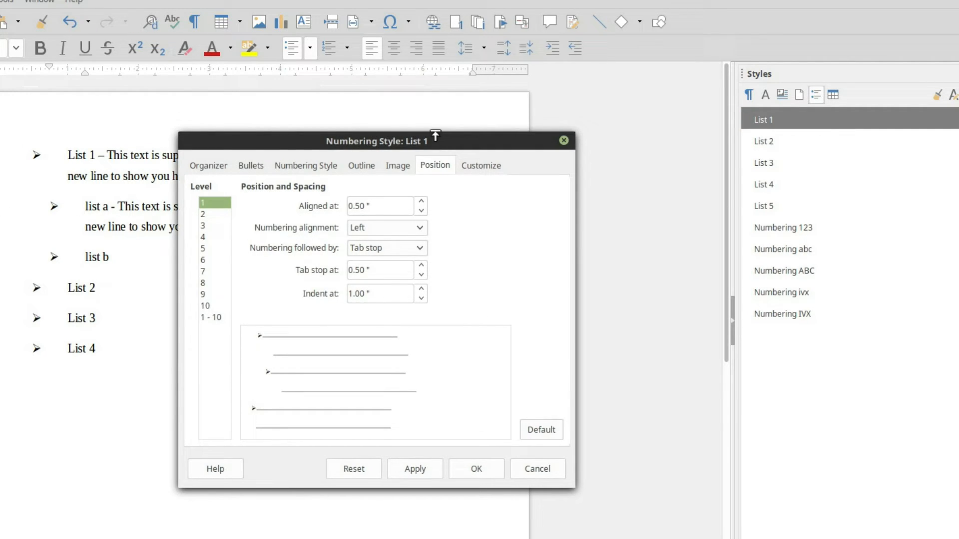
Step: Replace List 1's top-level arrowhead bullets with a round starburst symbol via the Customize settings
{"action": "left_click", "coordinate": [481, 165]}
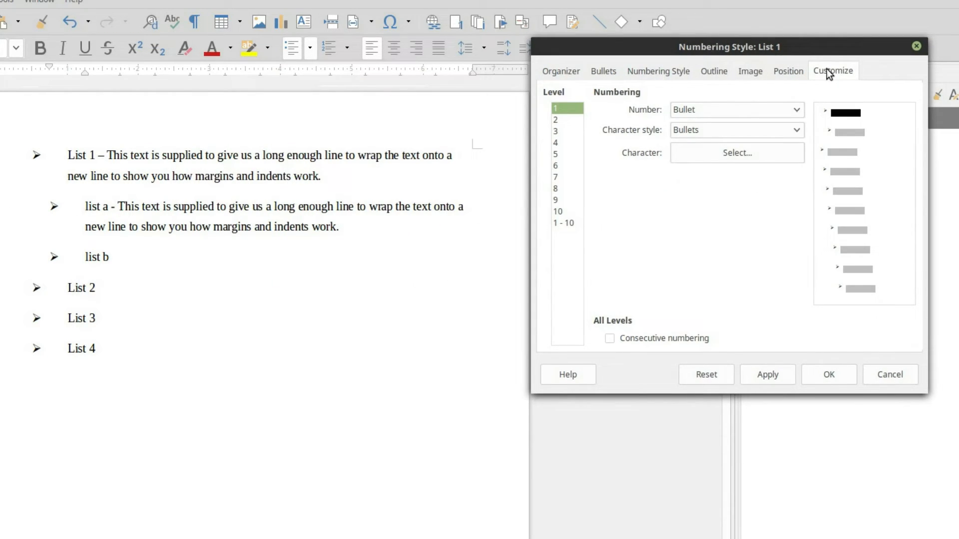
{"action": "mouse_move", "coordinate": [586, 100]}
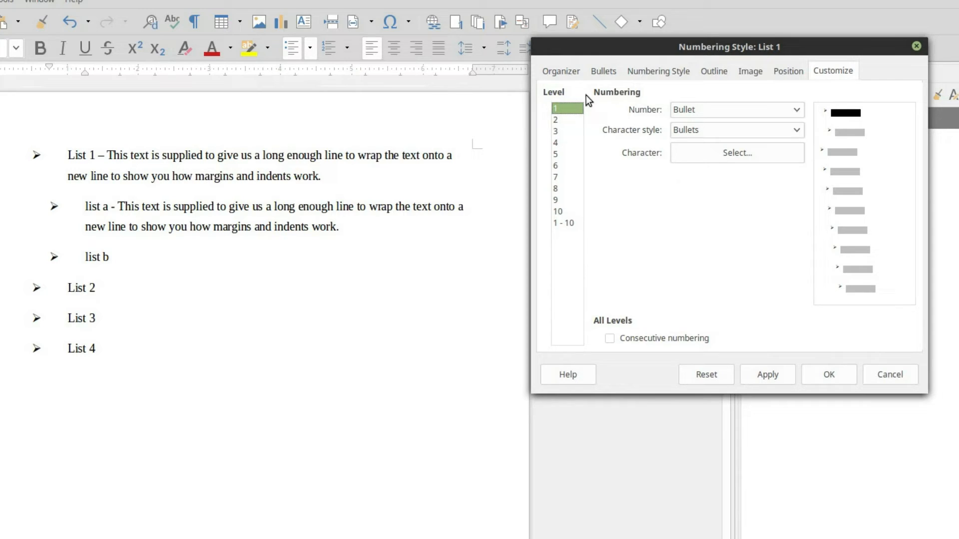
{"action": "mouse_move", "coordinate": [585, 134]}
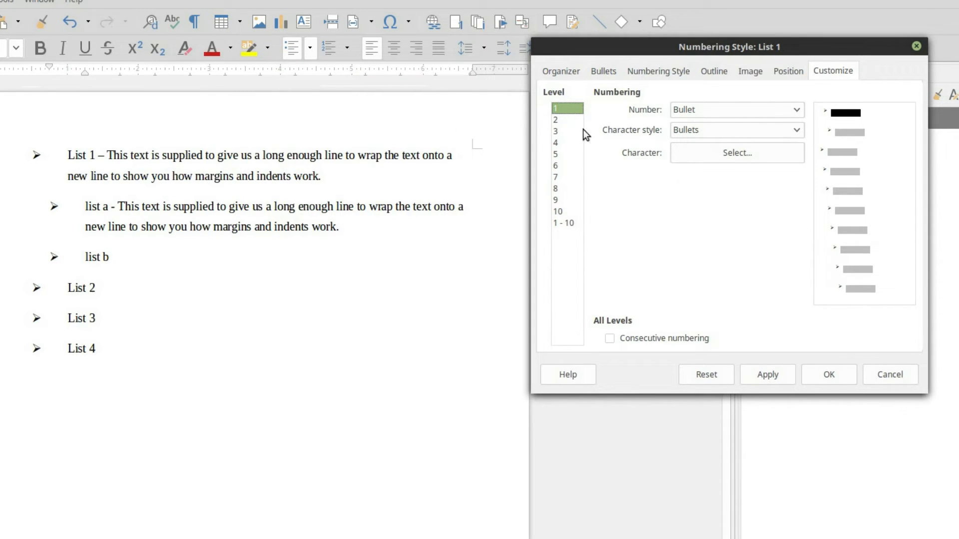
{"action": "mouse_move", "coordinate": [782, 139]}
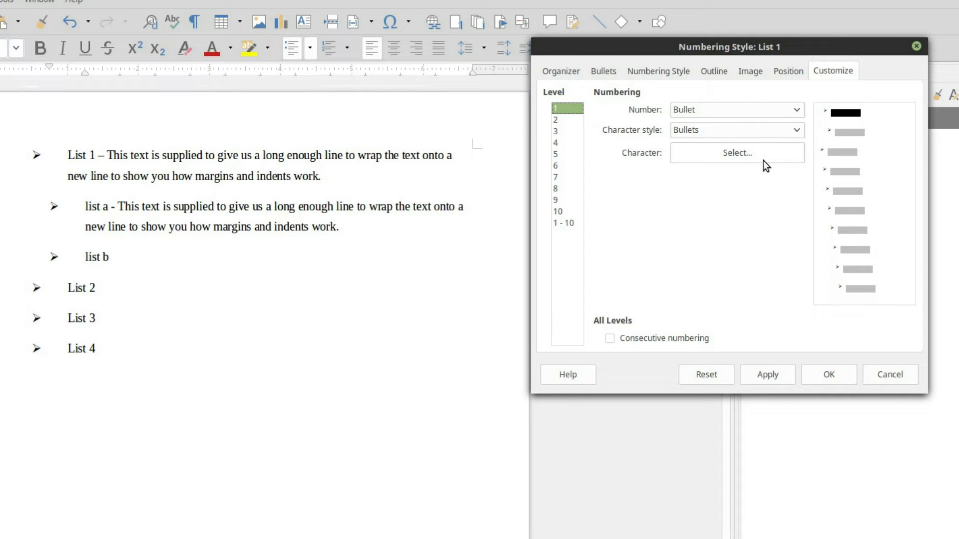
{"action": "left_click", "coordinate": [736, 153]}
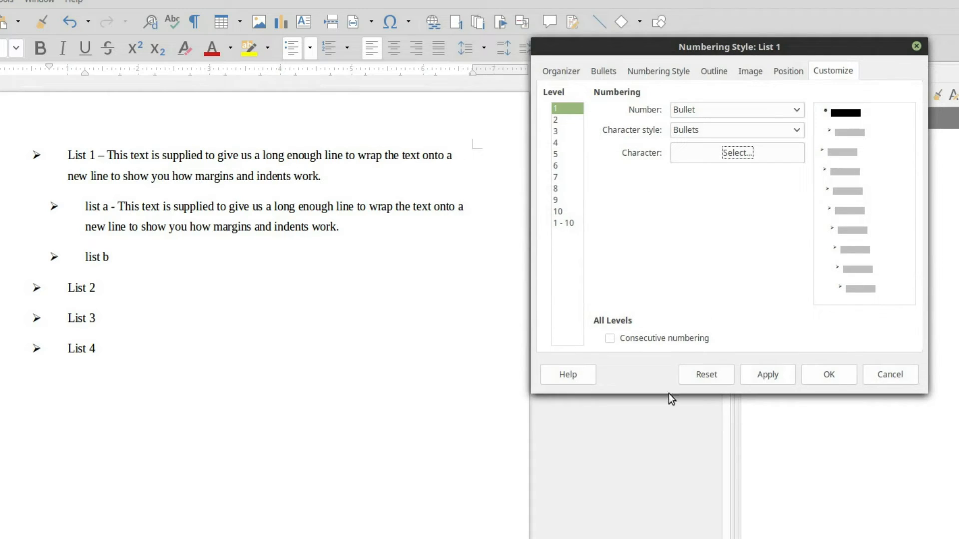
{"action": "left_click", "coordinate": [768, 374]}
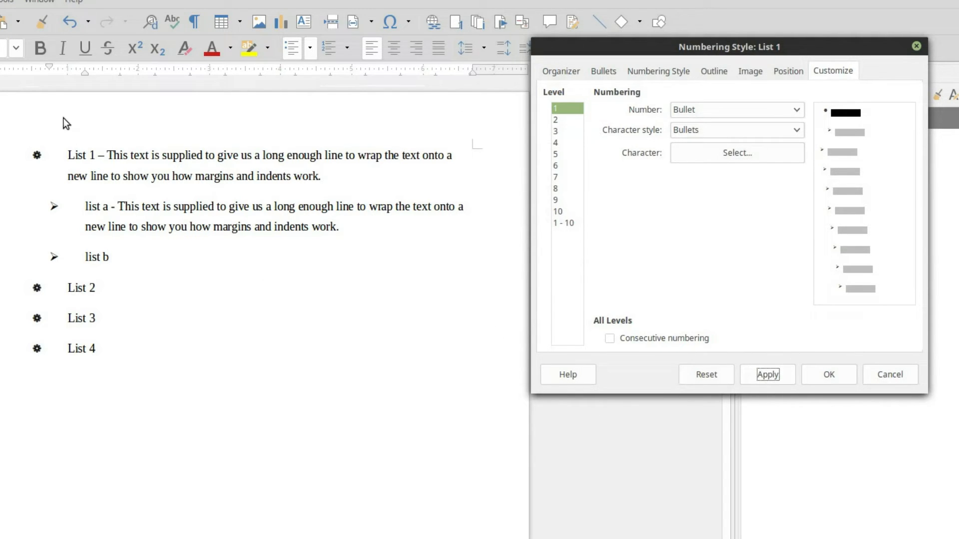
{"action": "left_click", "coordinate": [736, 152]}
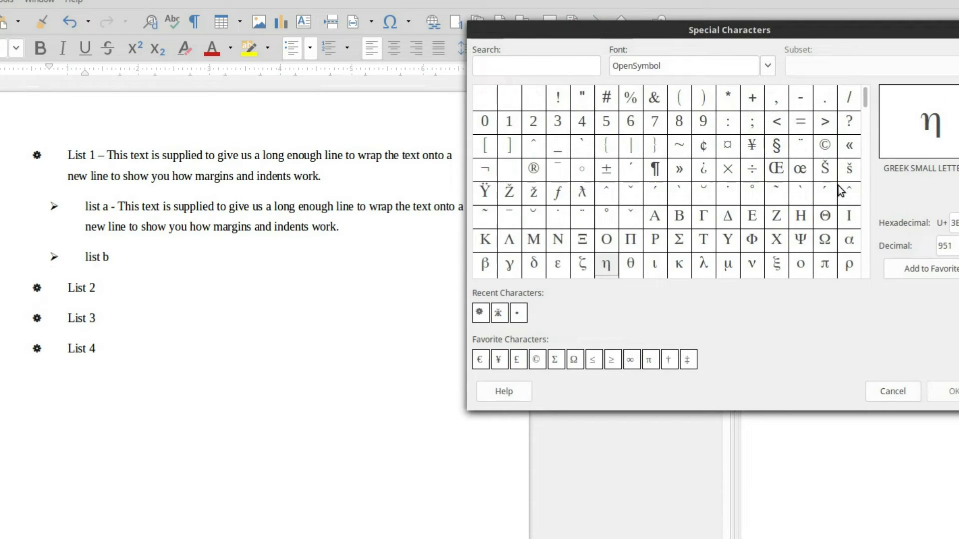
Step: Set > as the level-1 bullet and ⩾ as the level-2 bullet, then apply to the list
{"action": "scroll", "scroll_direction": "down", "scroll_amount": 3}
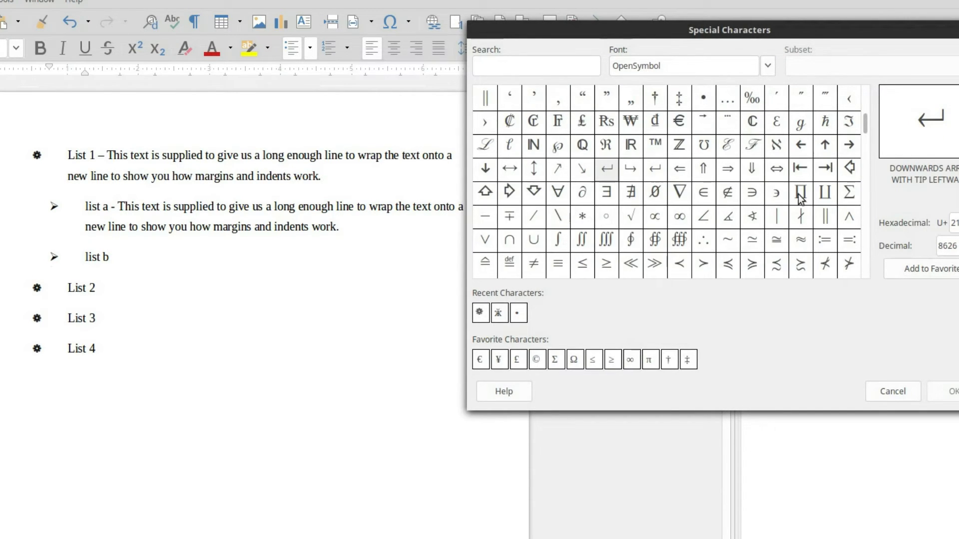
{"action": "scroll", "scroll_direction": "up", "scroll_amount": 3}
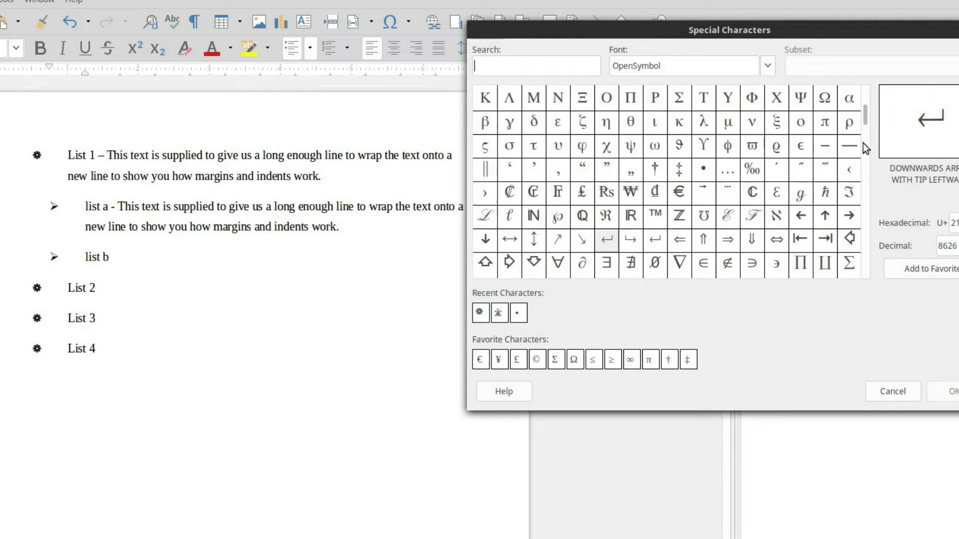
{"action": "scroll", "scroll_direction": "down", "scroll_amount": 3}
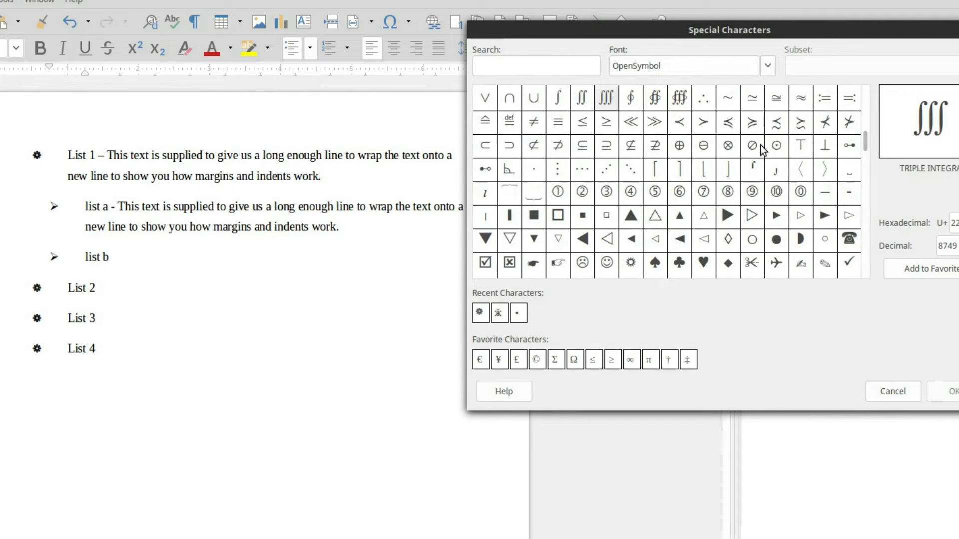
{"action": "mouse_move", "coordinate": [469, 294]}
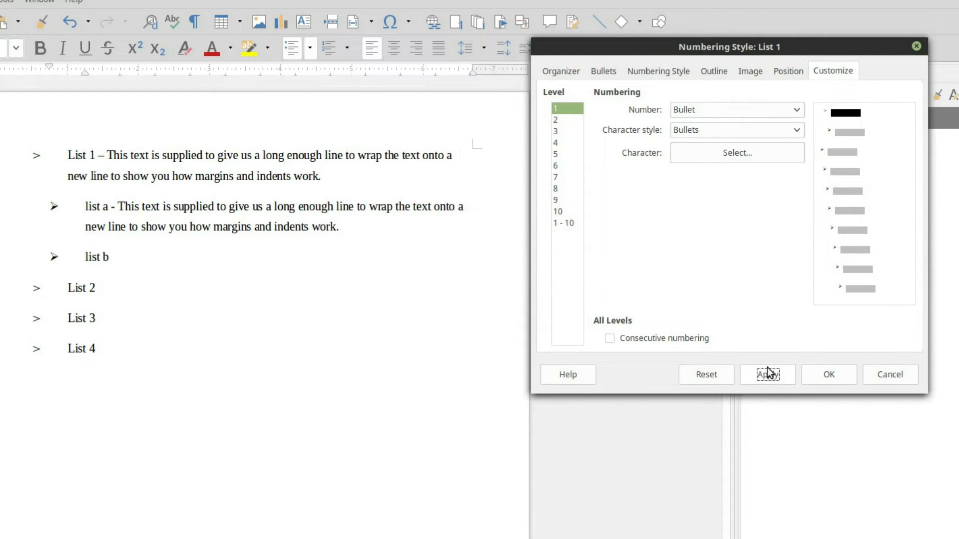
{"action": "mouse_move", "coordinate": [755, 132]}
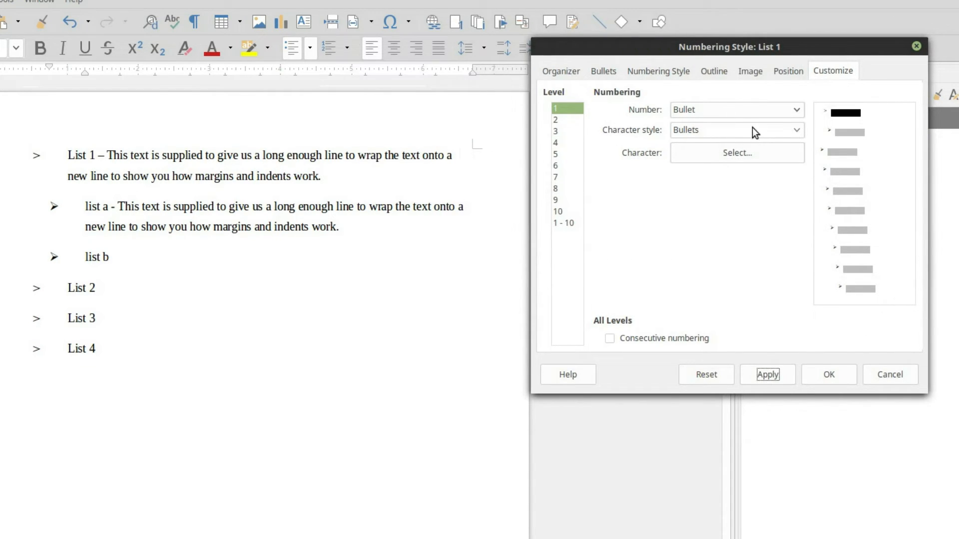
{"action": "mouse_move", "coordinate": [615, 133]}
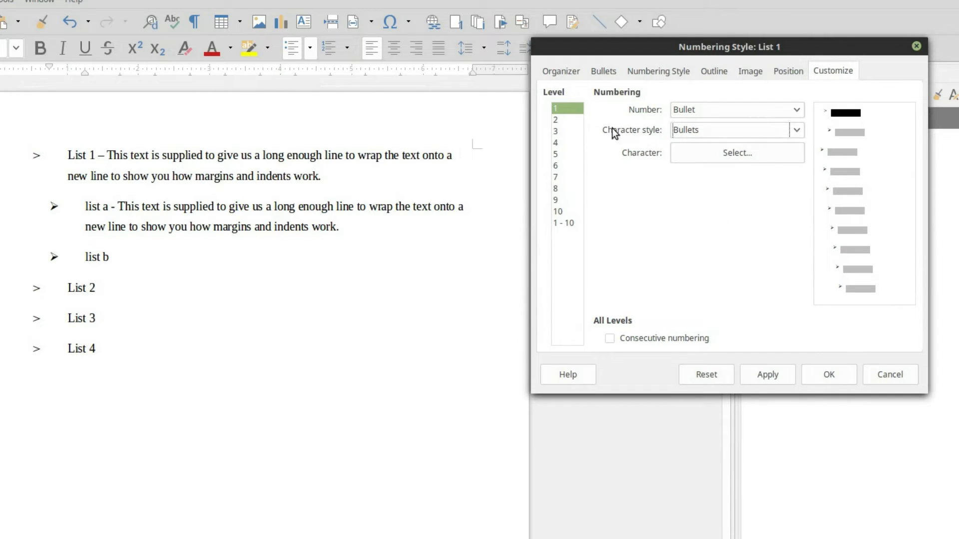
{"action": "left_click", "coordinate": [555, 119]}
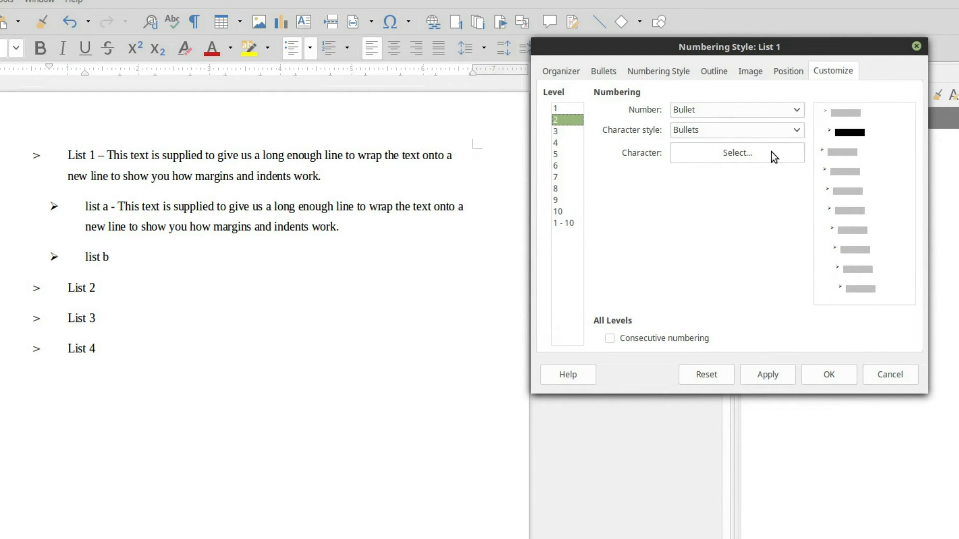
{"action": "left_click", "coordinate": [736, 153]}
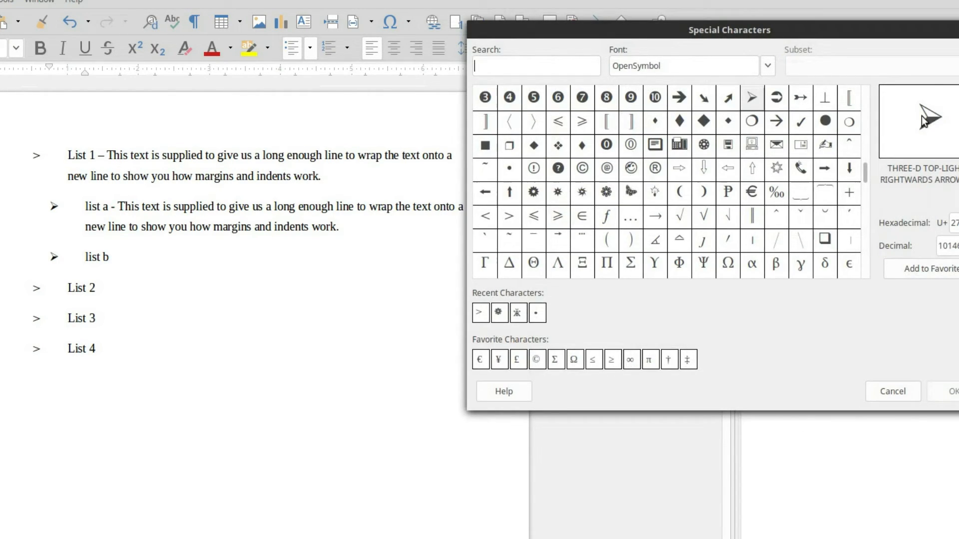
{"action": "mouse_move", "coordinate": [922, 119]}
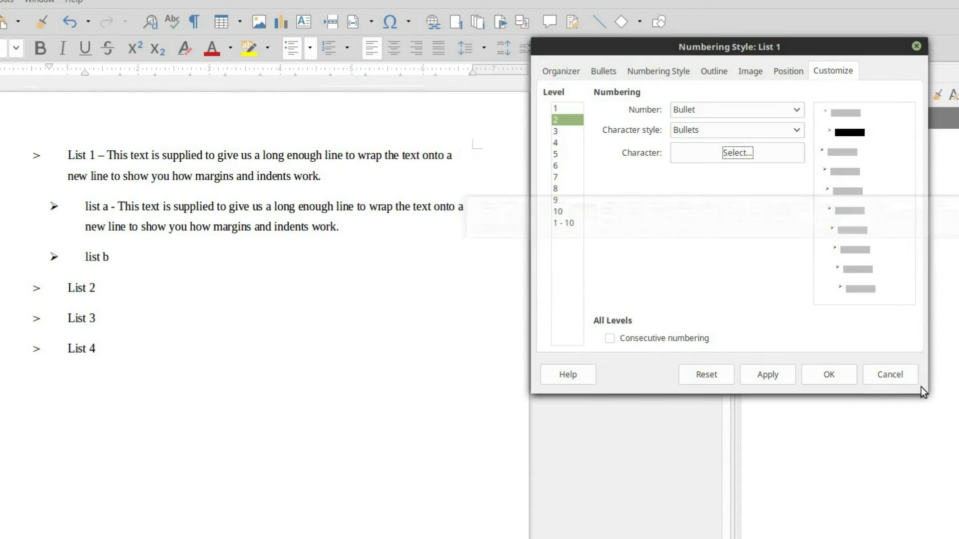
{"action": "left_click", "coordinate": [767, 374]}
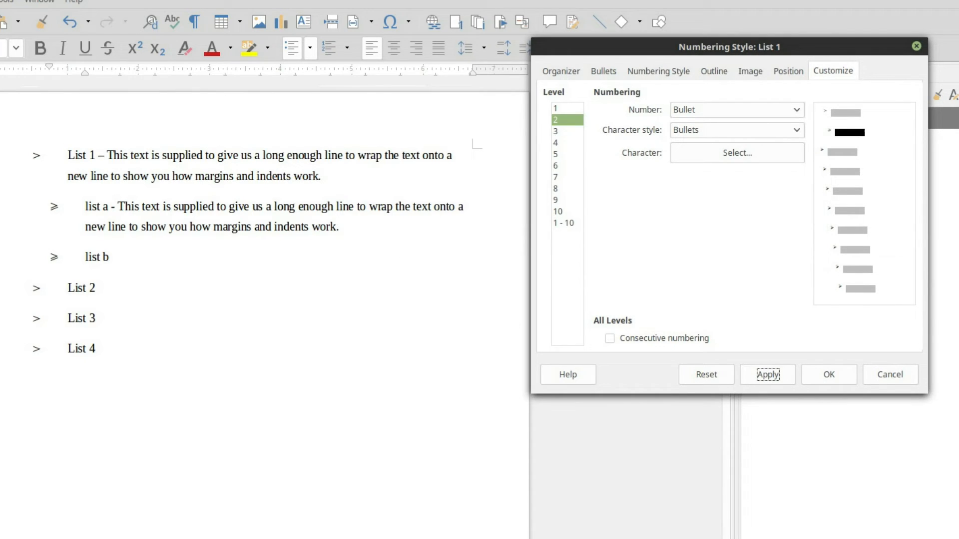
{"action": "mouse_move", "coordinate": [160, 275]}
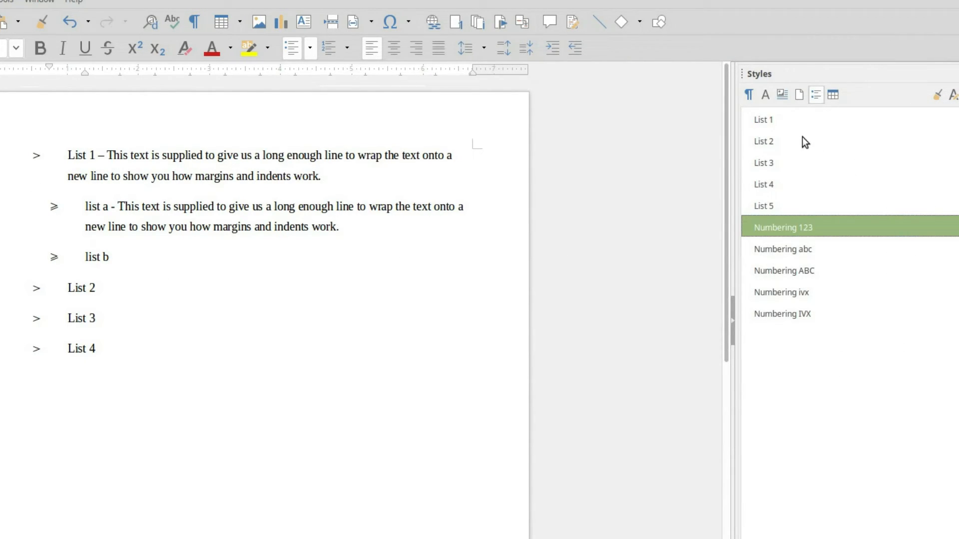
Step: Close the List 1 settings and show paragraph styles in the Styles sidebar
{"action": "left_click", "coordinate": [763, 120]}
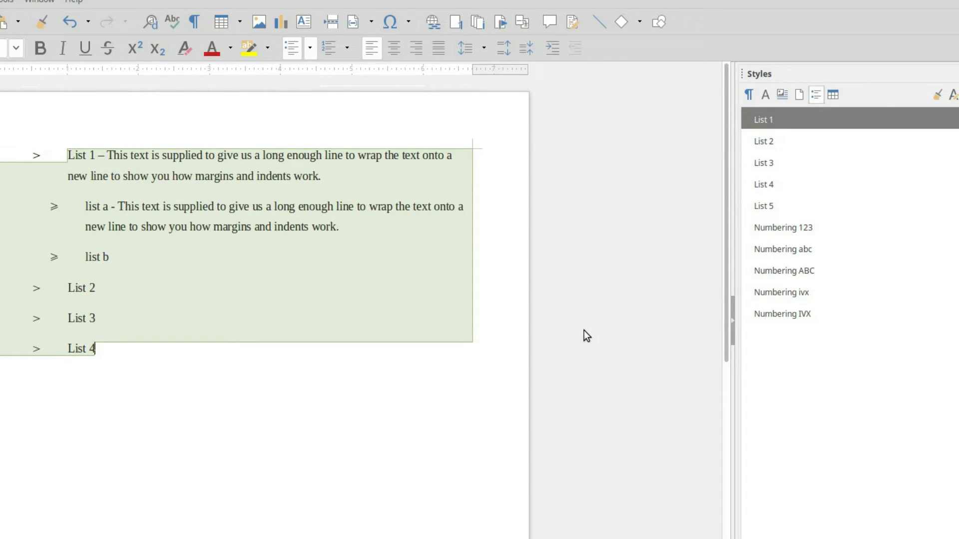
{"action": "mouse_move", "coordinate": [835, 160]}
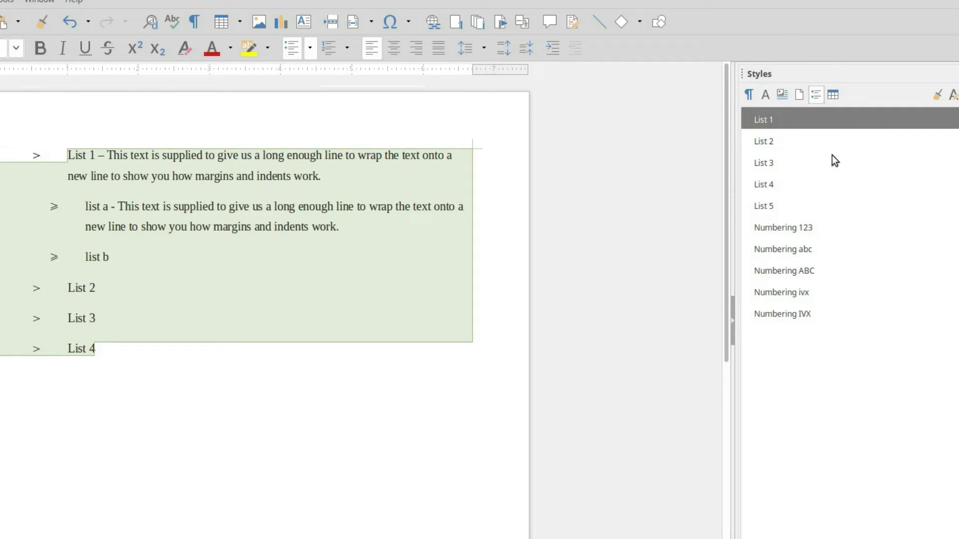
{"action": "mouse_move", "coordinate": [749, 94]}
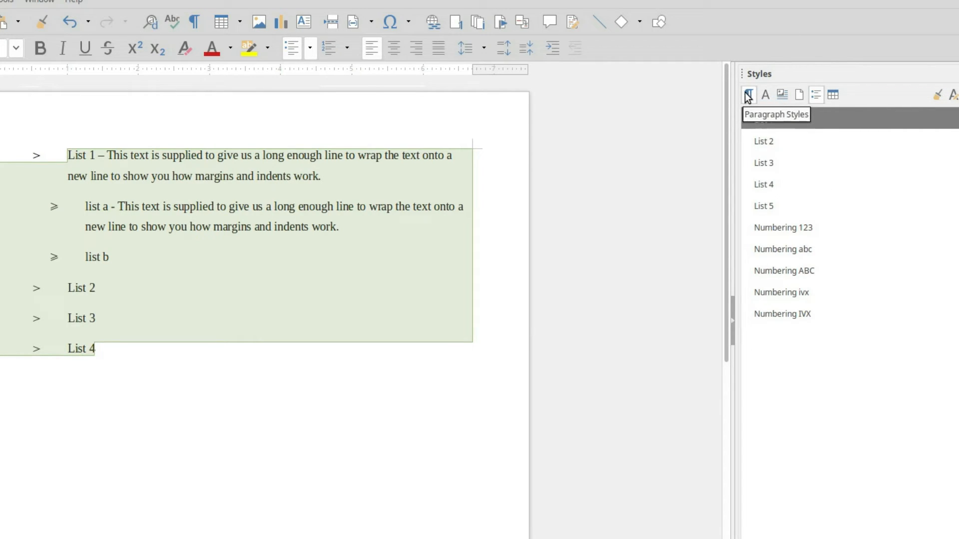
{"action": "left_click", "coordinate": [749, 95]}
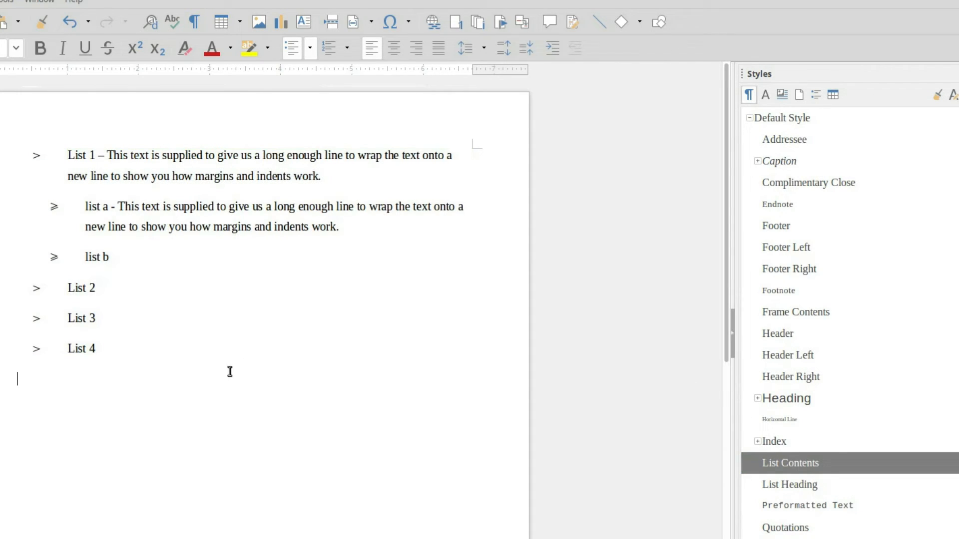
Step: Type a second list: List 11 to List 14, with sub-items list aa and list bb under List 11
{"action": "type", "text": "Li"}
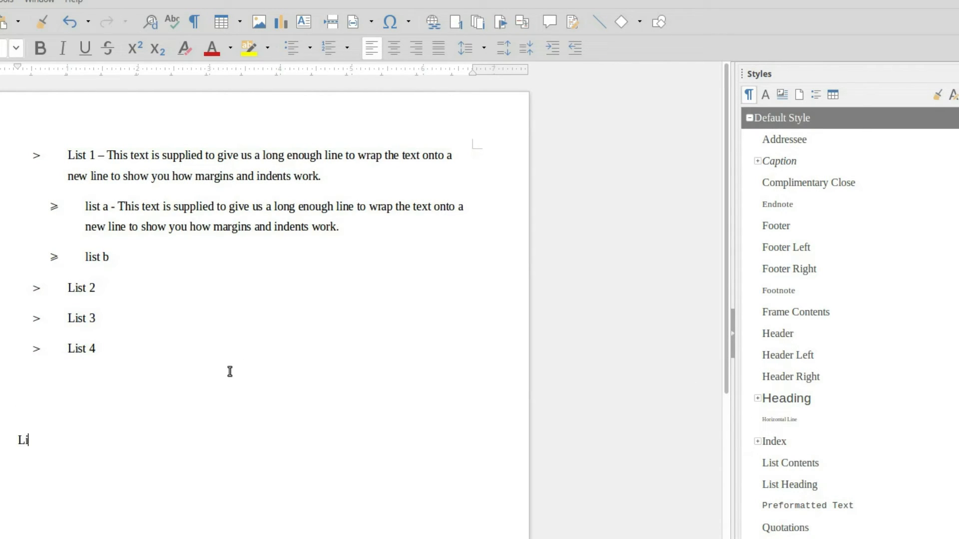
{"action": "type", "text": "st 1"}
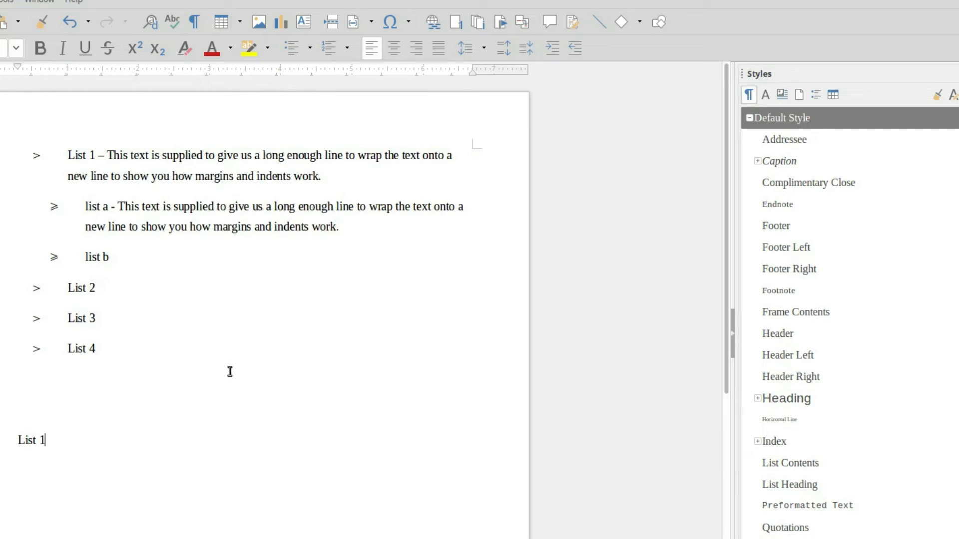
{"action": "type", "text": "1"}
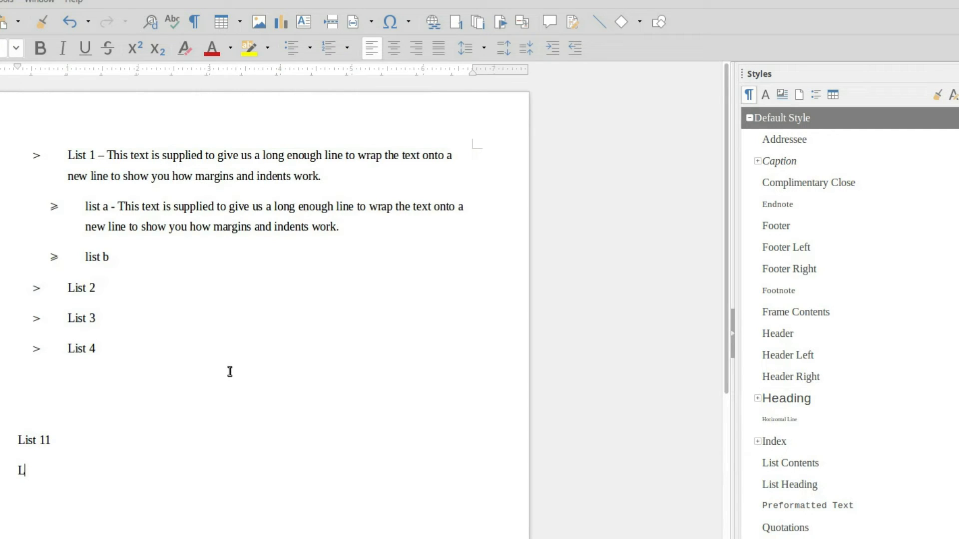
{"action": "type", "text": "List 12"}
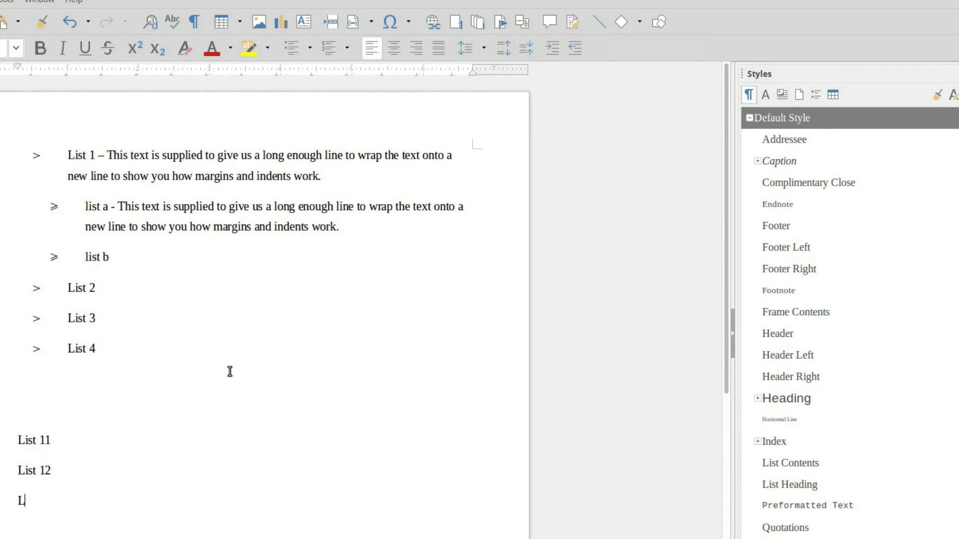
{"action": "type", "text": "ist 13"}
{"action": "type", "text": "List 14"}
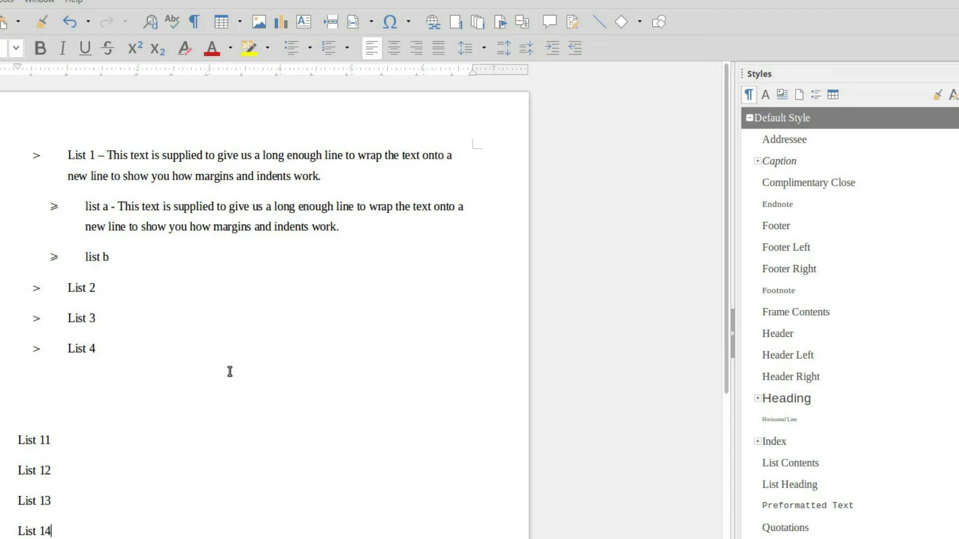
{"action": "left_click", "coordinate": [18, 439]}
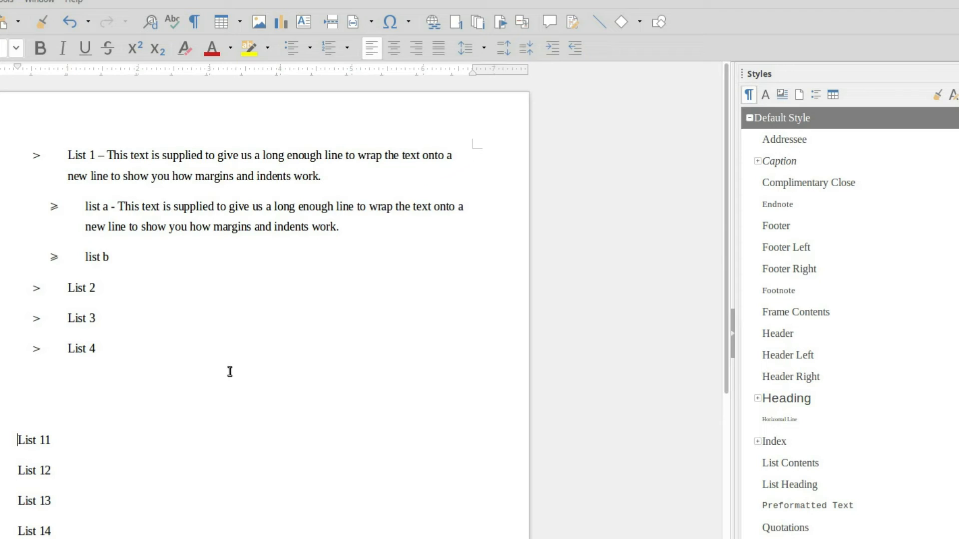
{"action": "key", "text": "Return"}
{"action": "type", "text": "list"}
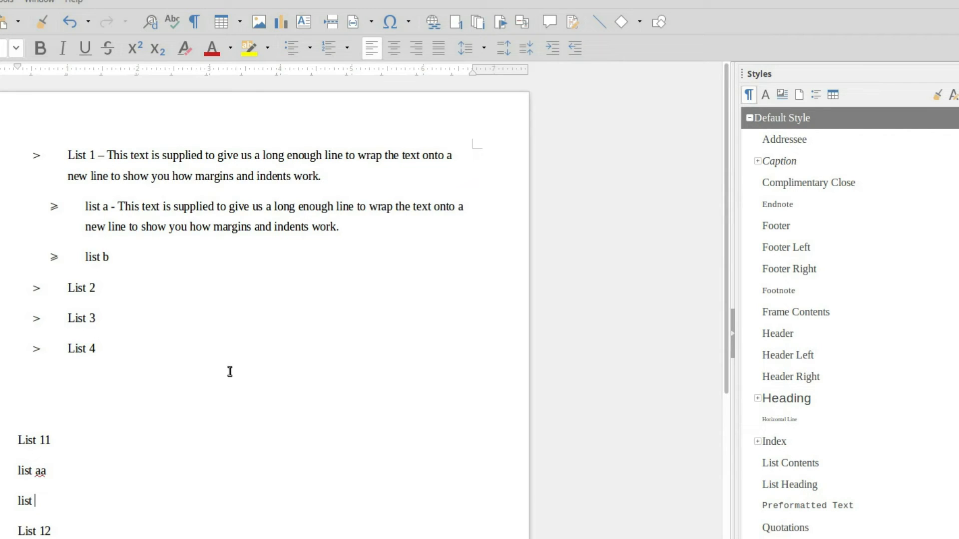
{"action": "type", "text": "bb"}
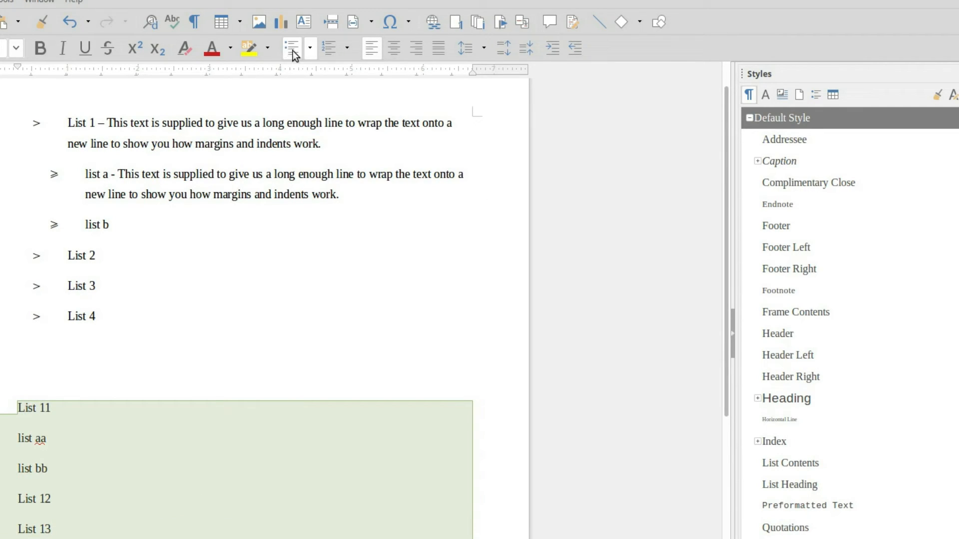
{"action": "mouse_move", "coordinate": [794, 401]}
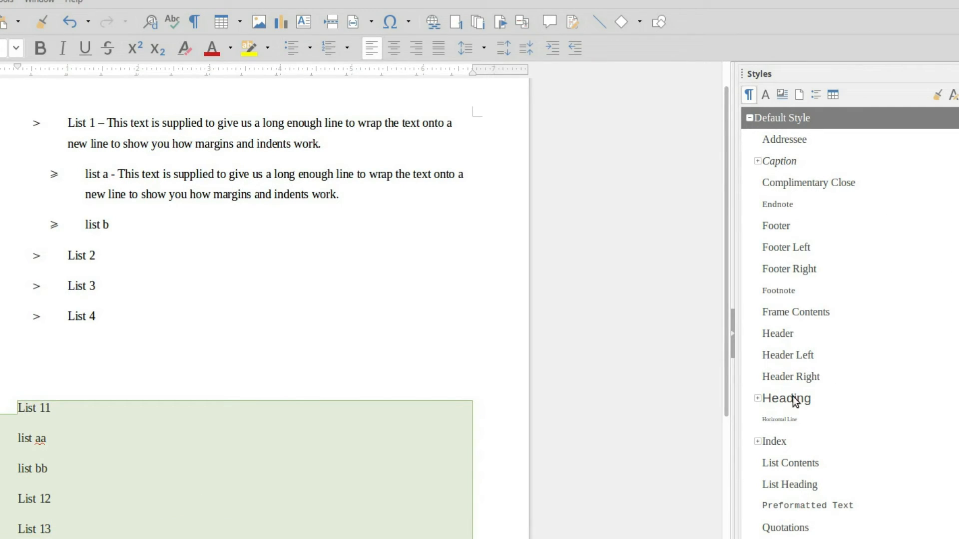
{"action": "left_click", "coordinate": [790, 463]}
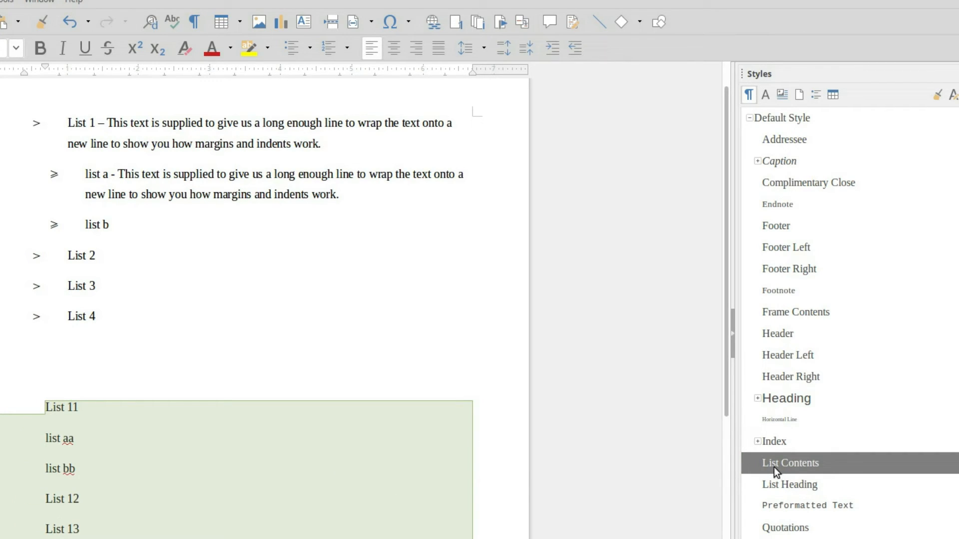
Step: Apply List Contents to the new list and set its Numbering style to List 1
{"action": "double_click", "coordinate": [790, 464]}
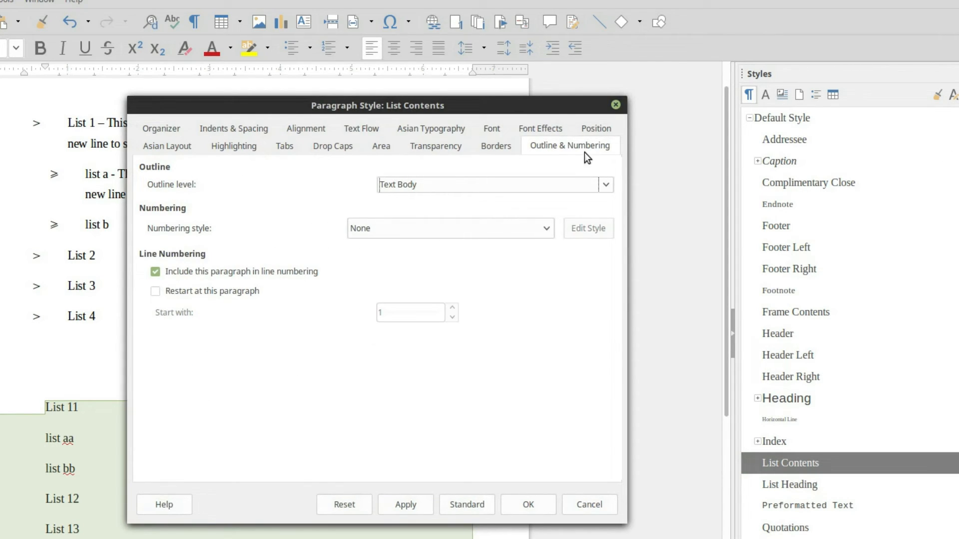
{"action": "left_click", "coordinate": [543, 228]}
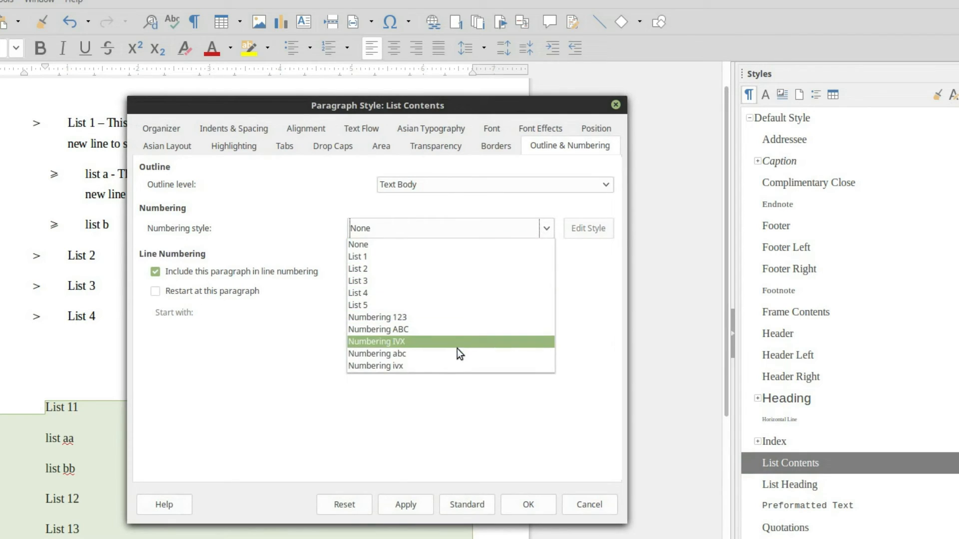
{"action": "left_click", "coordinate": [358, 257]}
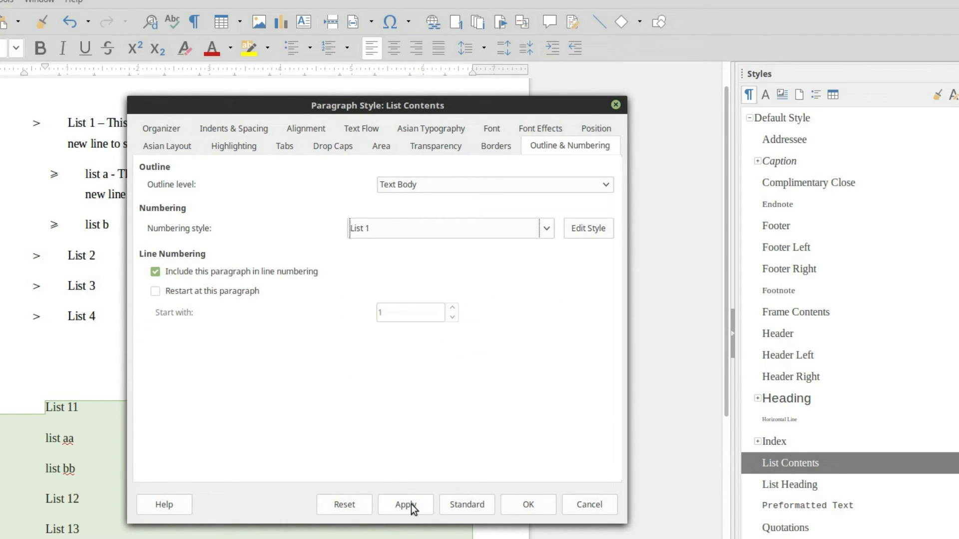
{"action": "left_click", "coordinate": [527, 504]}
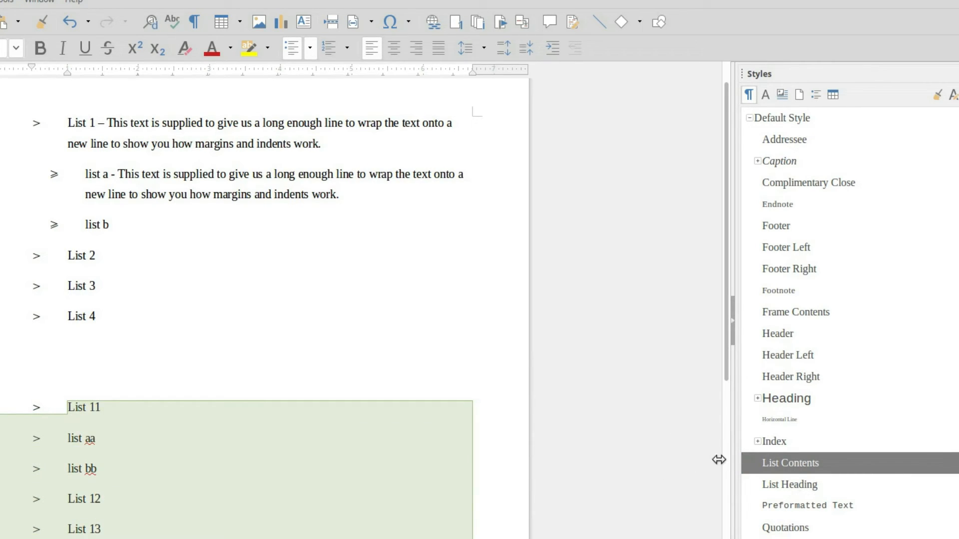
{"action": "left_click", "coordinate": [97, 439]}
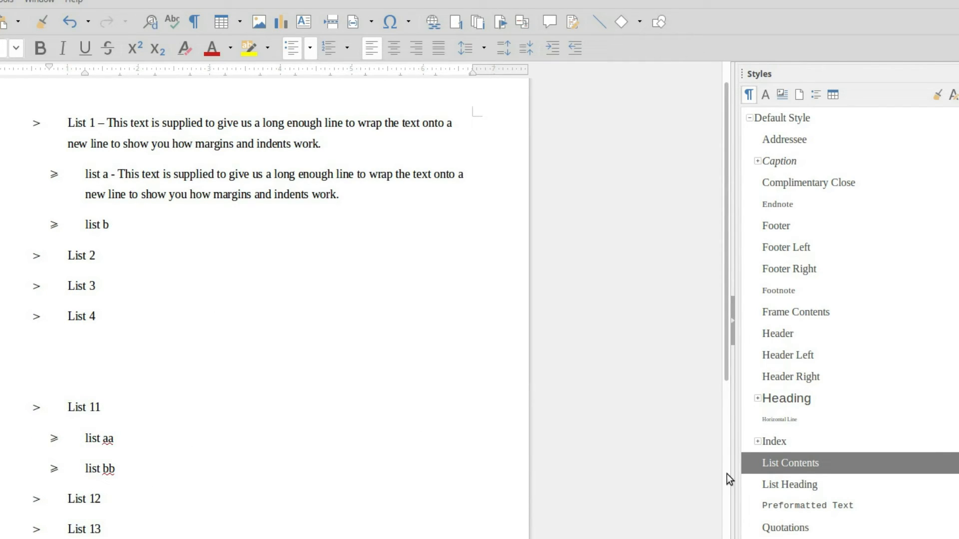
{"action": "mouse_move", "coordinate": [775, 452]}
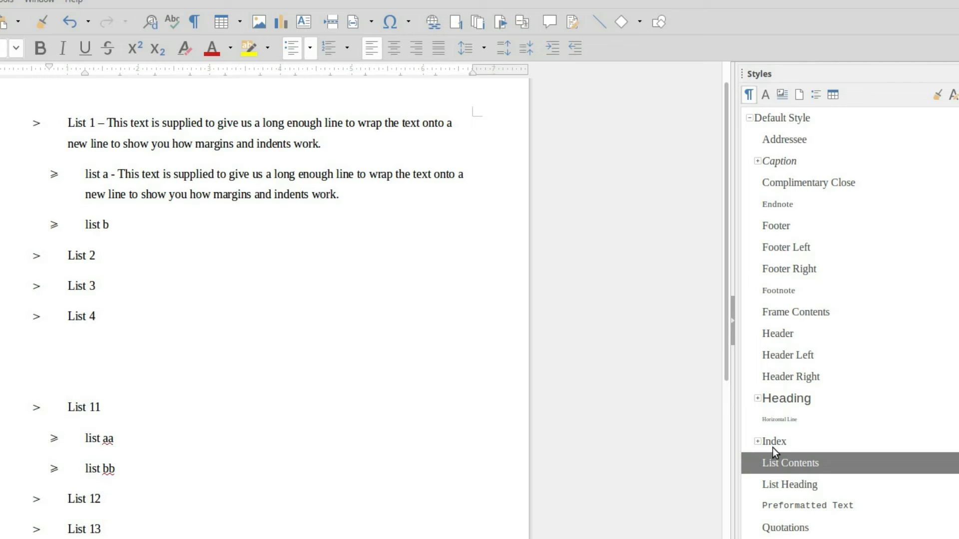
{"action": "mouse_move", "coordinate": [784, 160]}
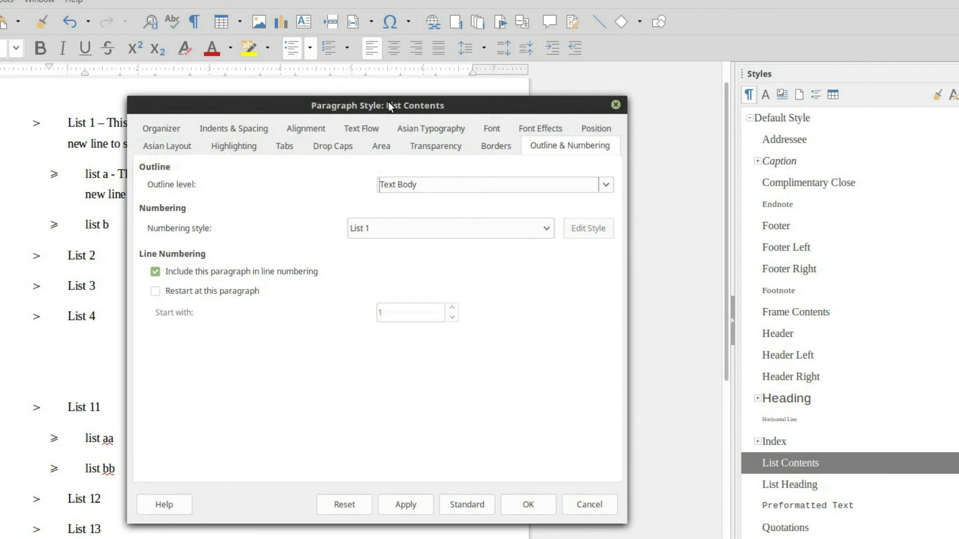
Step: Set the List Contents style's font family to Armalite Rifle and apply it
{"action": "left_click", "coordinate": [491, 128]}
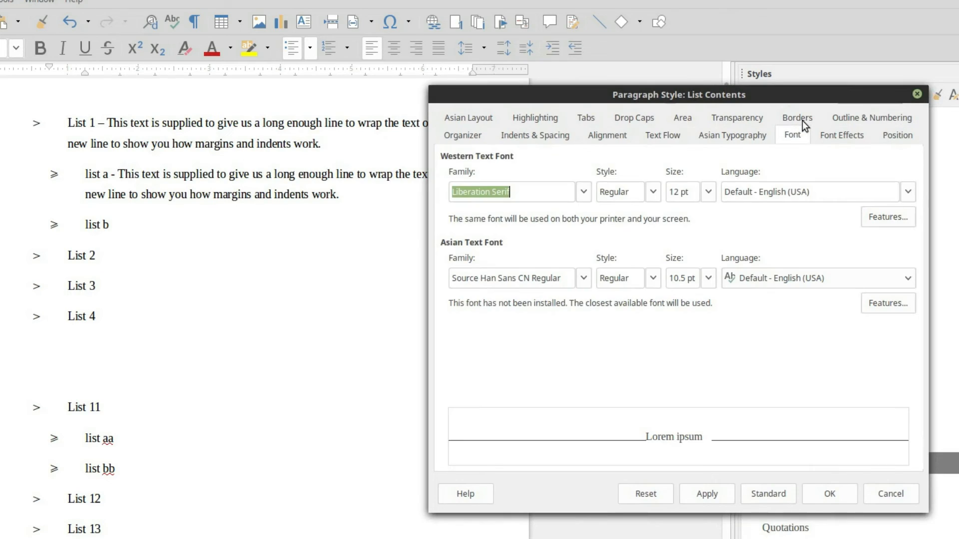
{"action": "left_click", "coordinate": [581, 191]}
{"action": "type", "text": "Ar"}
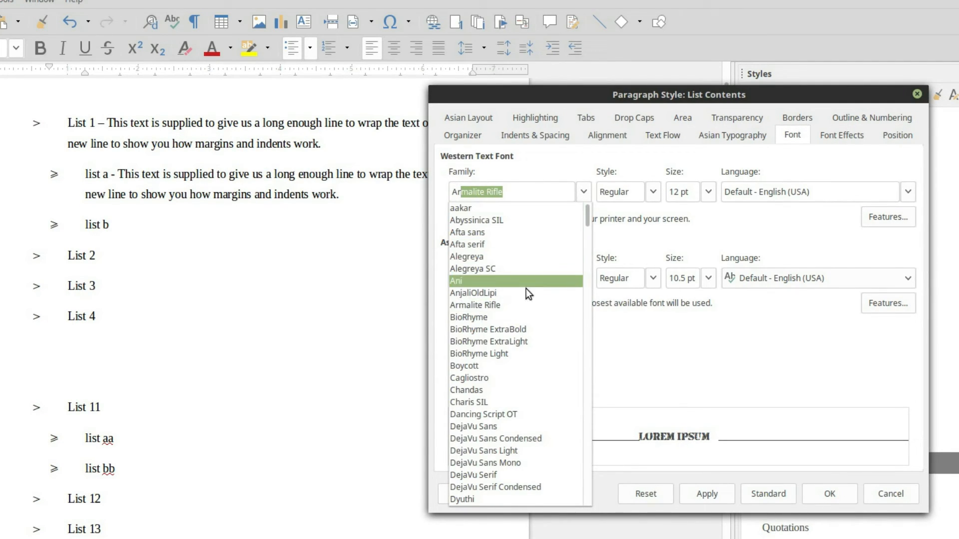
{"action": "left_click", "coordinate": [475, 305]}
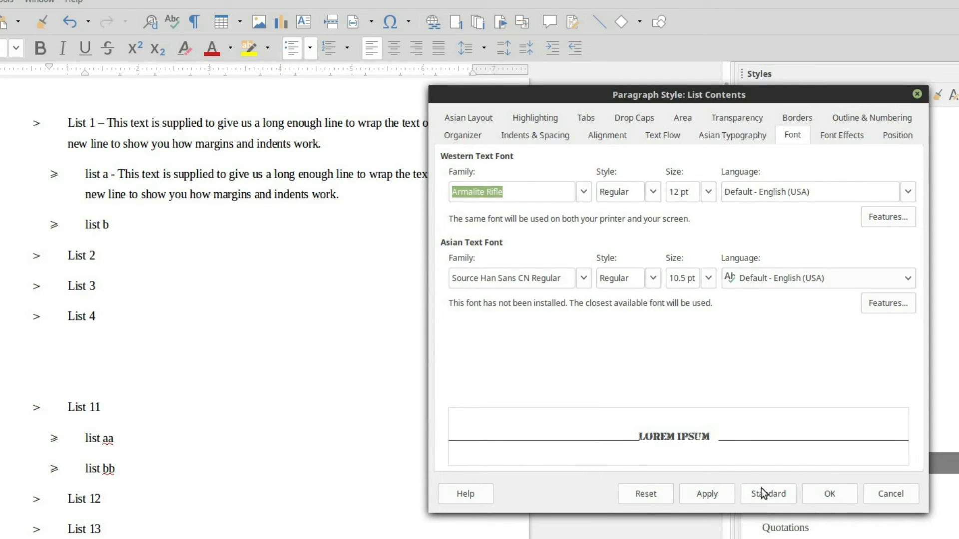
{"action": "left_click", "coordinate": [706, 493]}
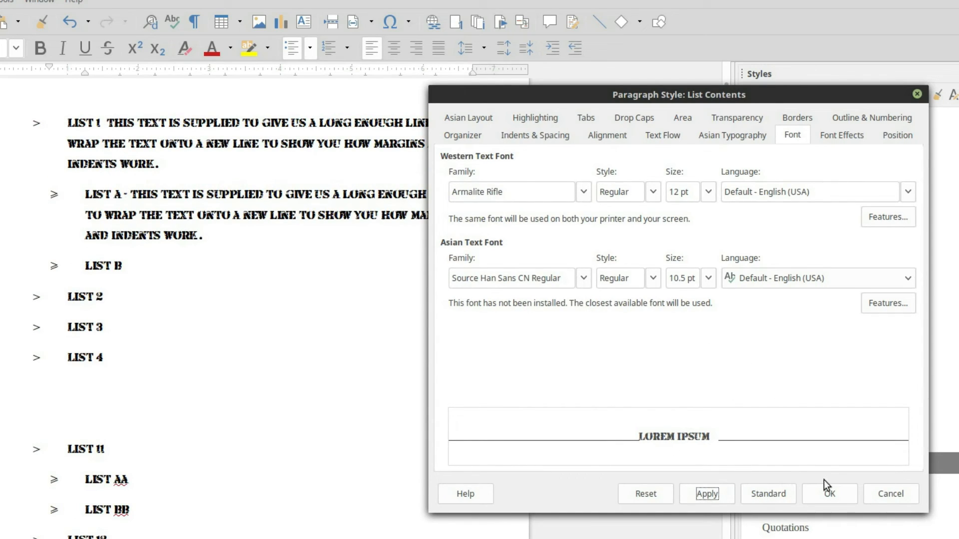
{"action": "left_click", "coordinate": [829, 494]}
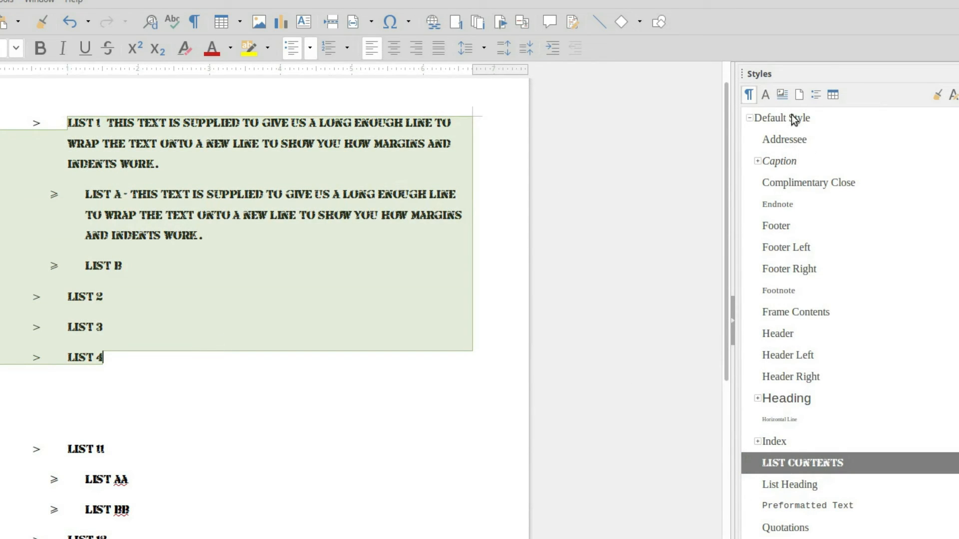
{"action": "scroll", "scroll_direction": "down", "scroll_amount": 3}
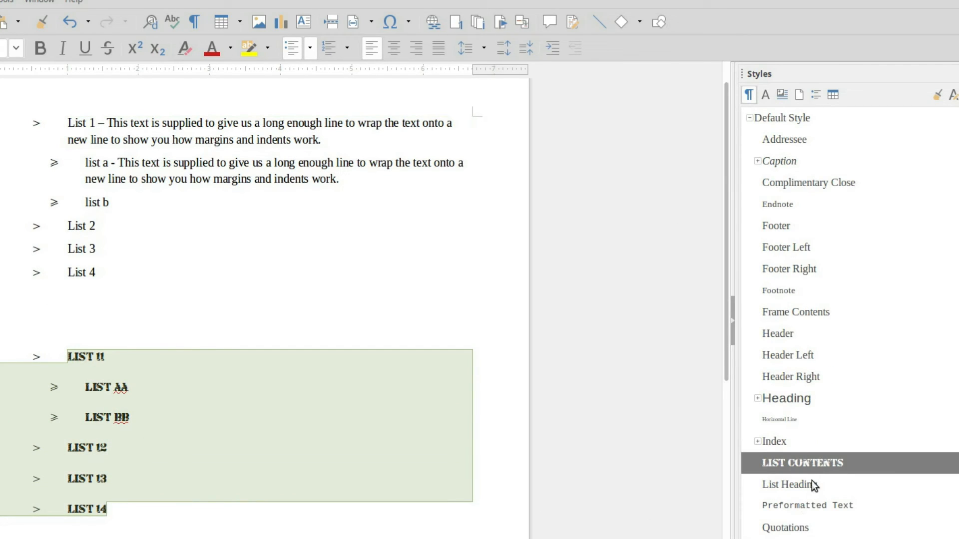
Step: Set the List Contents style's font style to Italic and apply it
{"action": "double_click", "coordinate": [801, 463]}
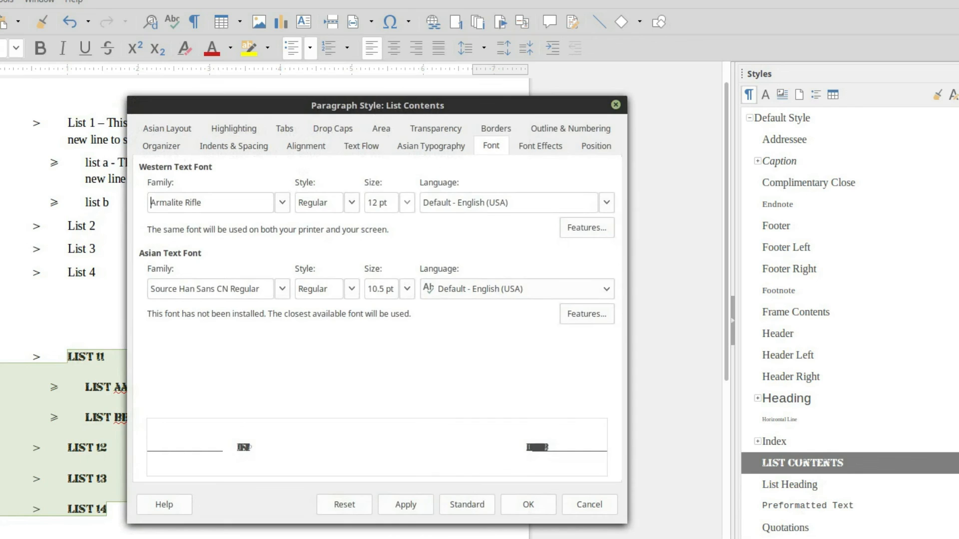
{"action": "mouse_move", "coordinate": [72, 91]}
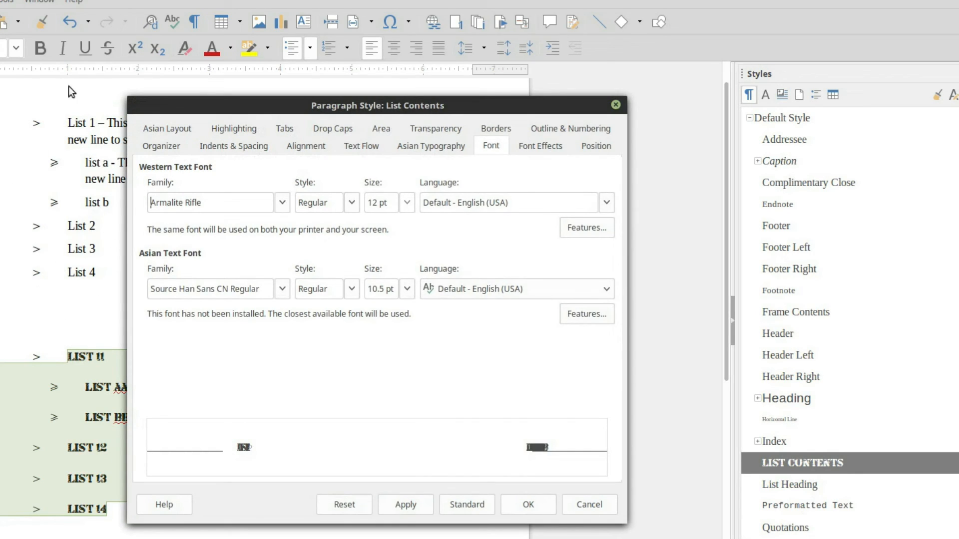
{"action": "mouse_move", "coordinate": [550, 150]}
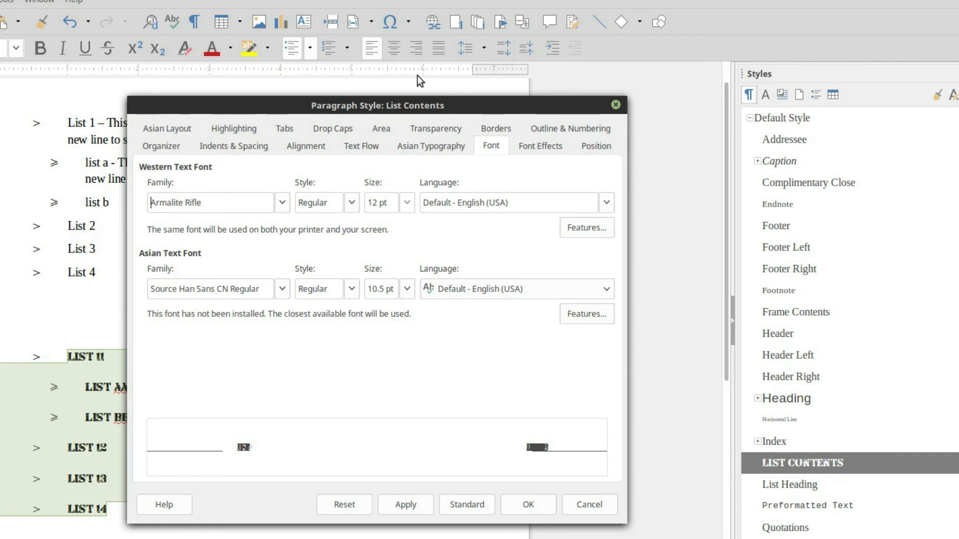
{"action": "mouse_move", "coordinate": [445, 222]}
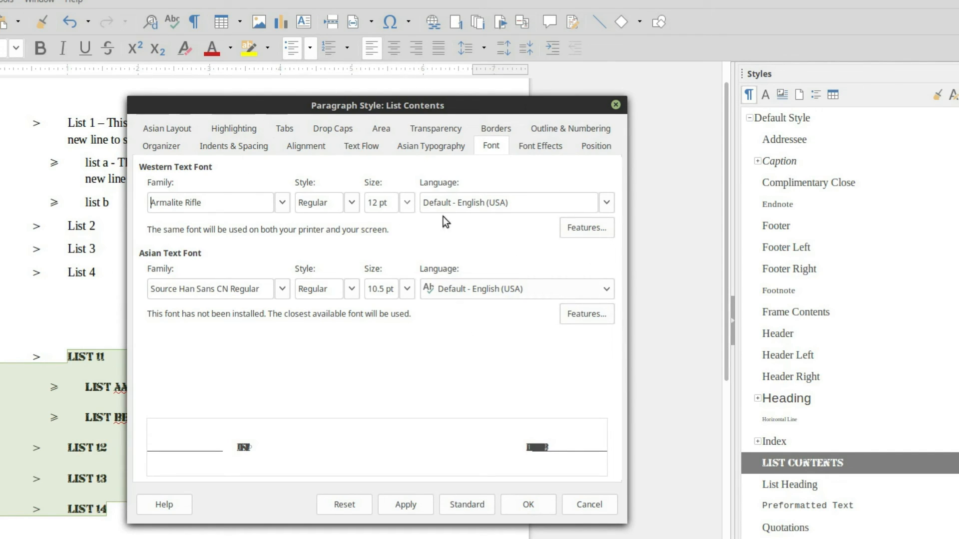
{"action": "left_click", "coordinate": [351, 202]}
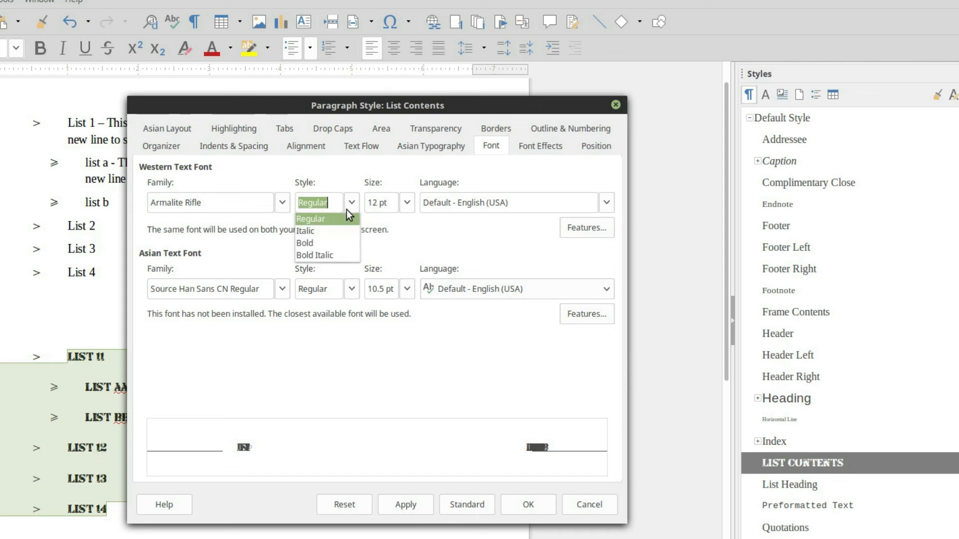
{"action": "left_click", "coordinate": [306, 230]}
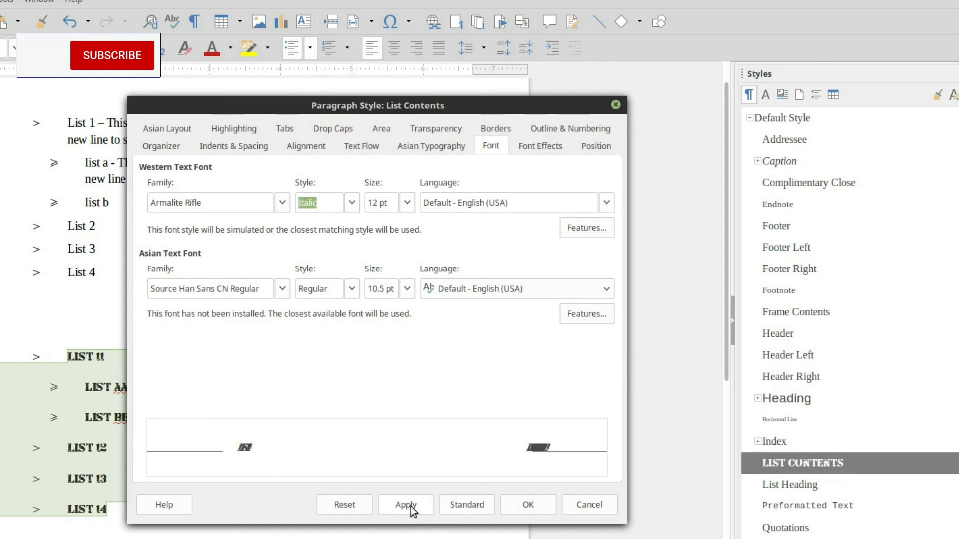
{"action": "left_click", "coordinate": [526, 504]}
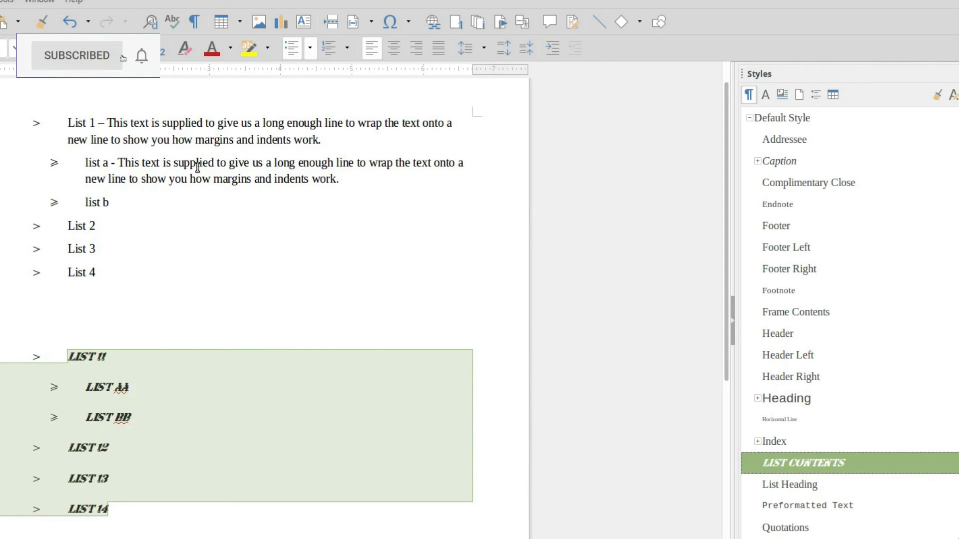